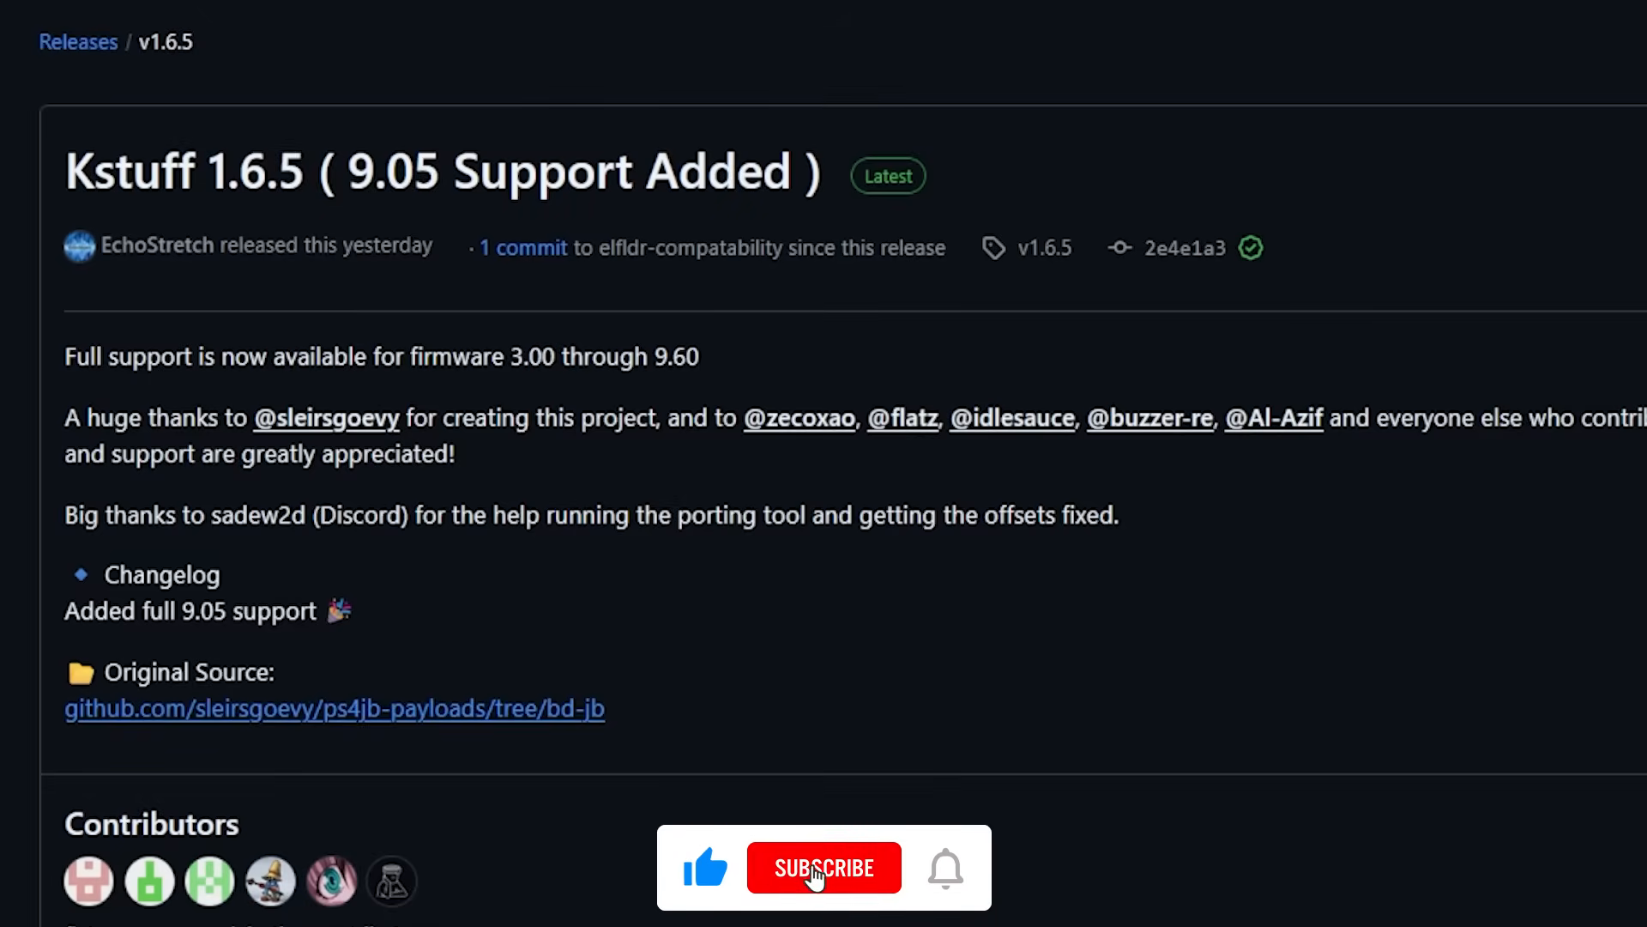
# Step: Review the kstuff-toggle README, highlighting the 9.05 firmware and the 3.00–9.60 support sentence
pyautogui.click(822, 867)
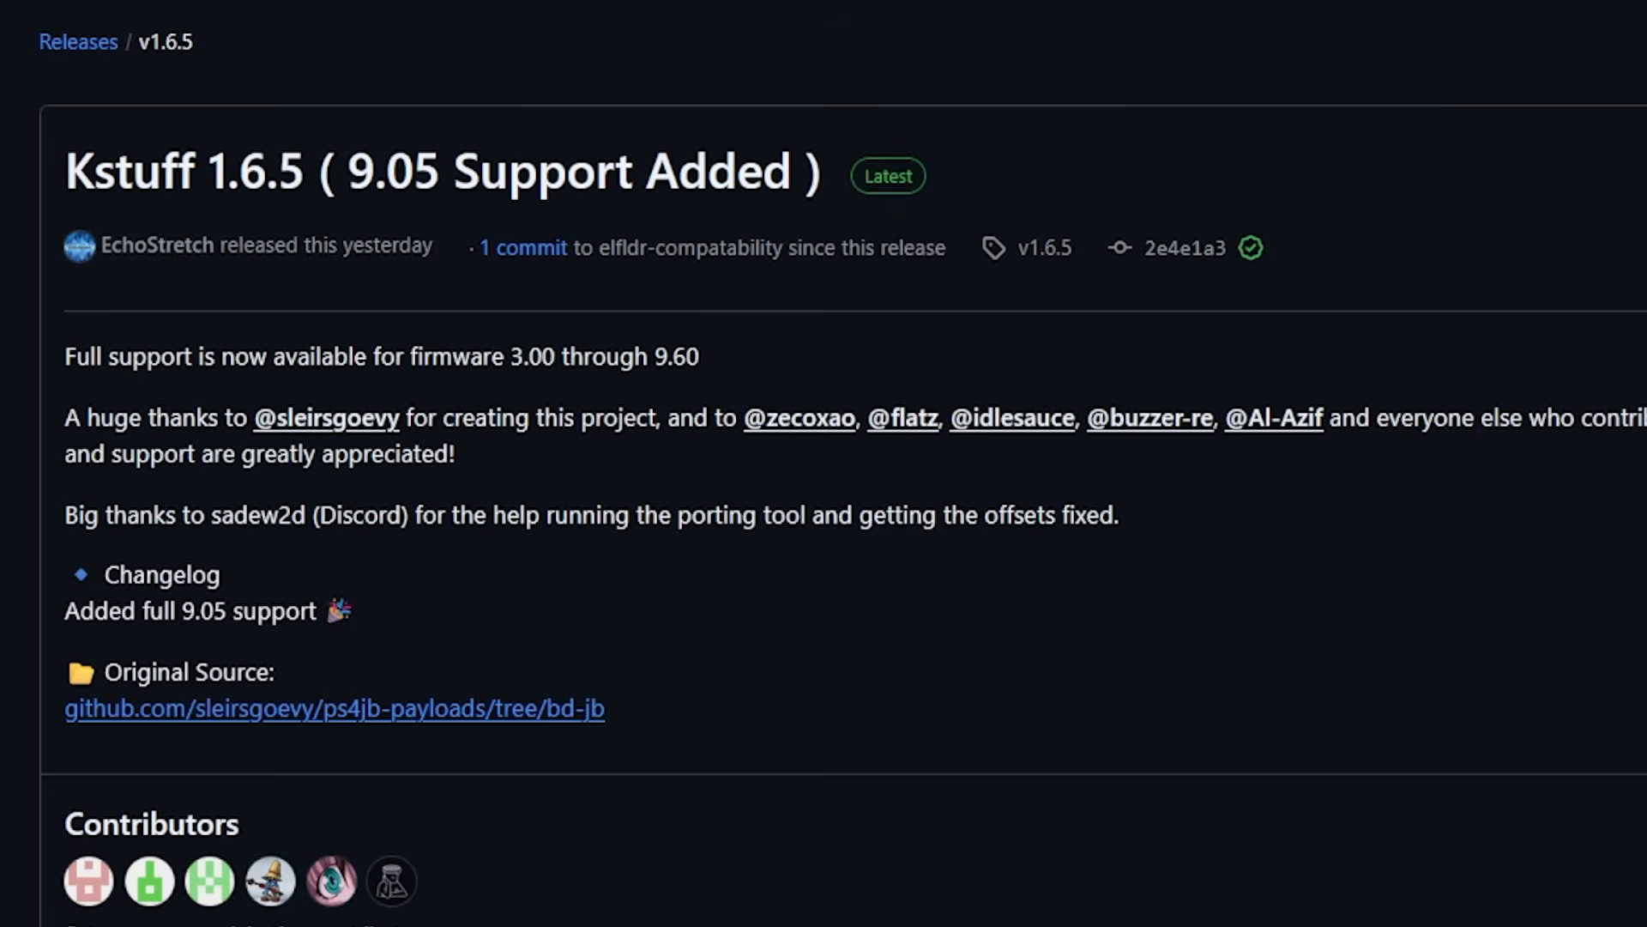
pyautogui.doubleClick(395, 170)
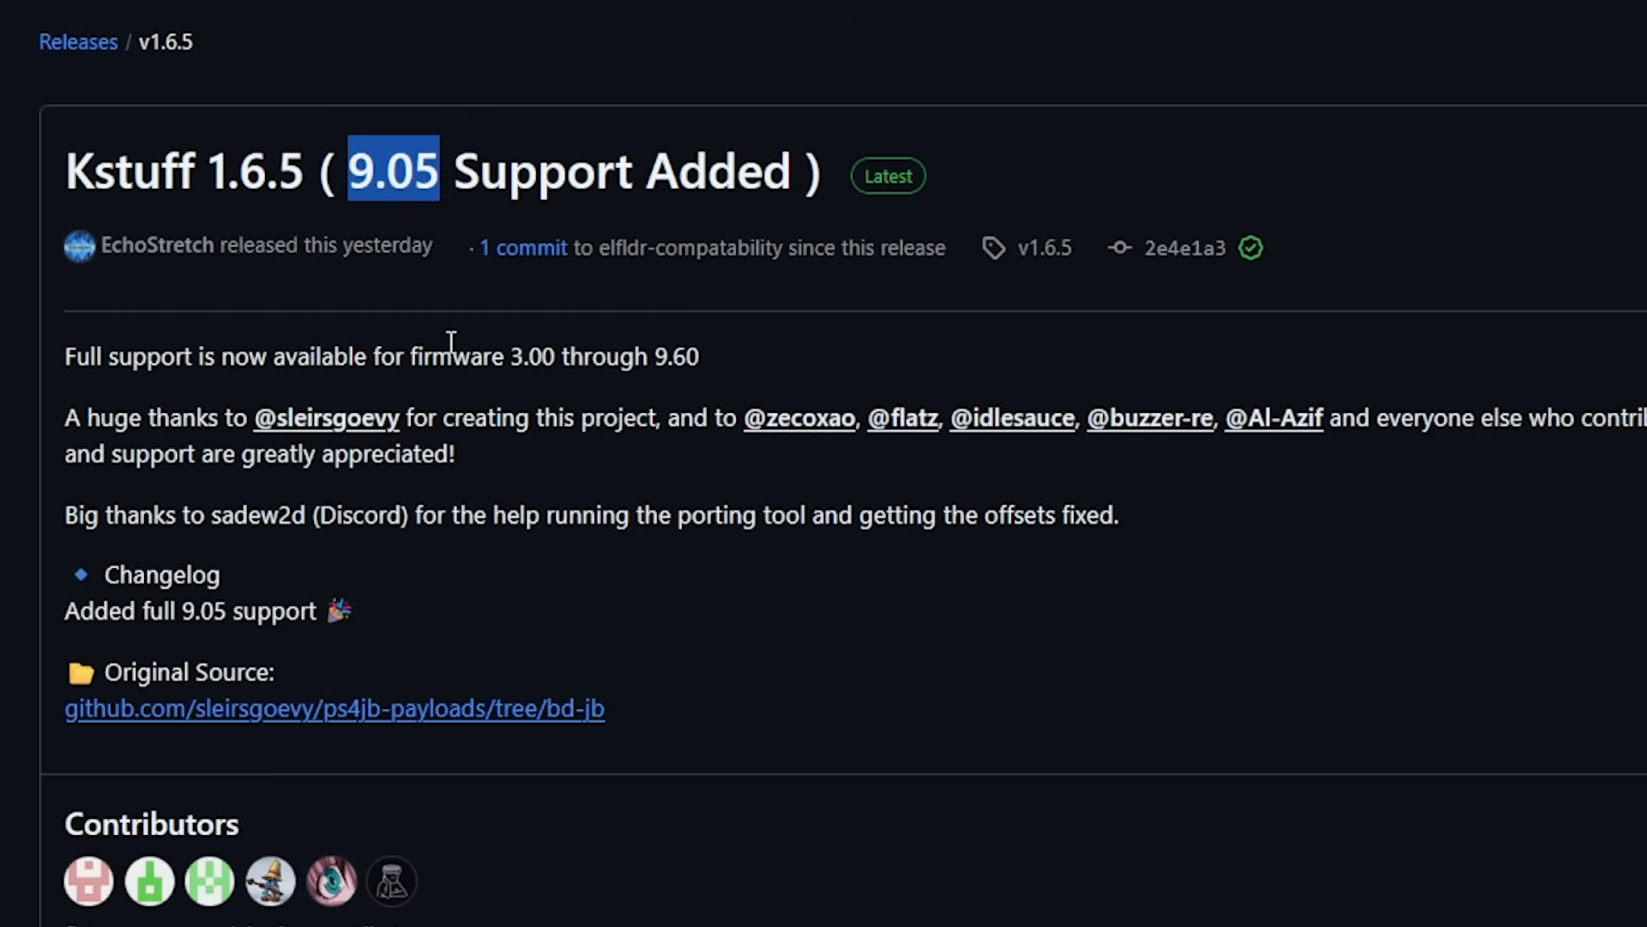
pyautogui.moveTo(349, 345)
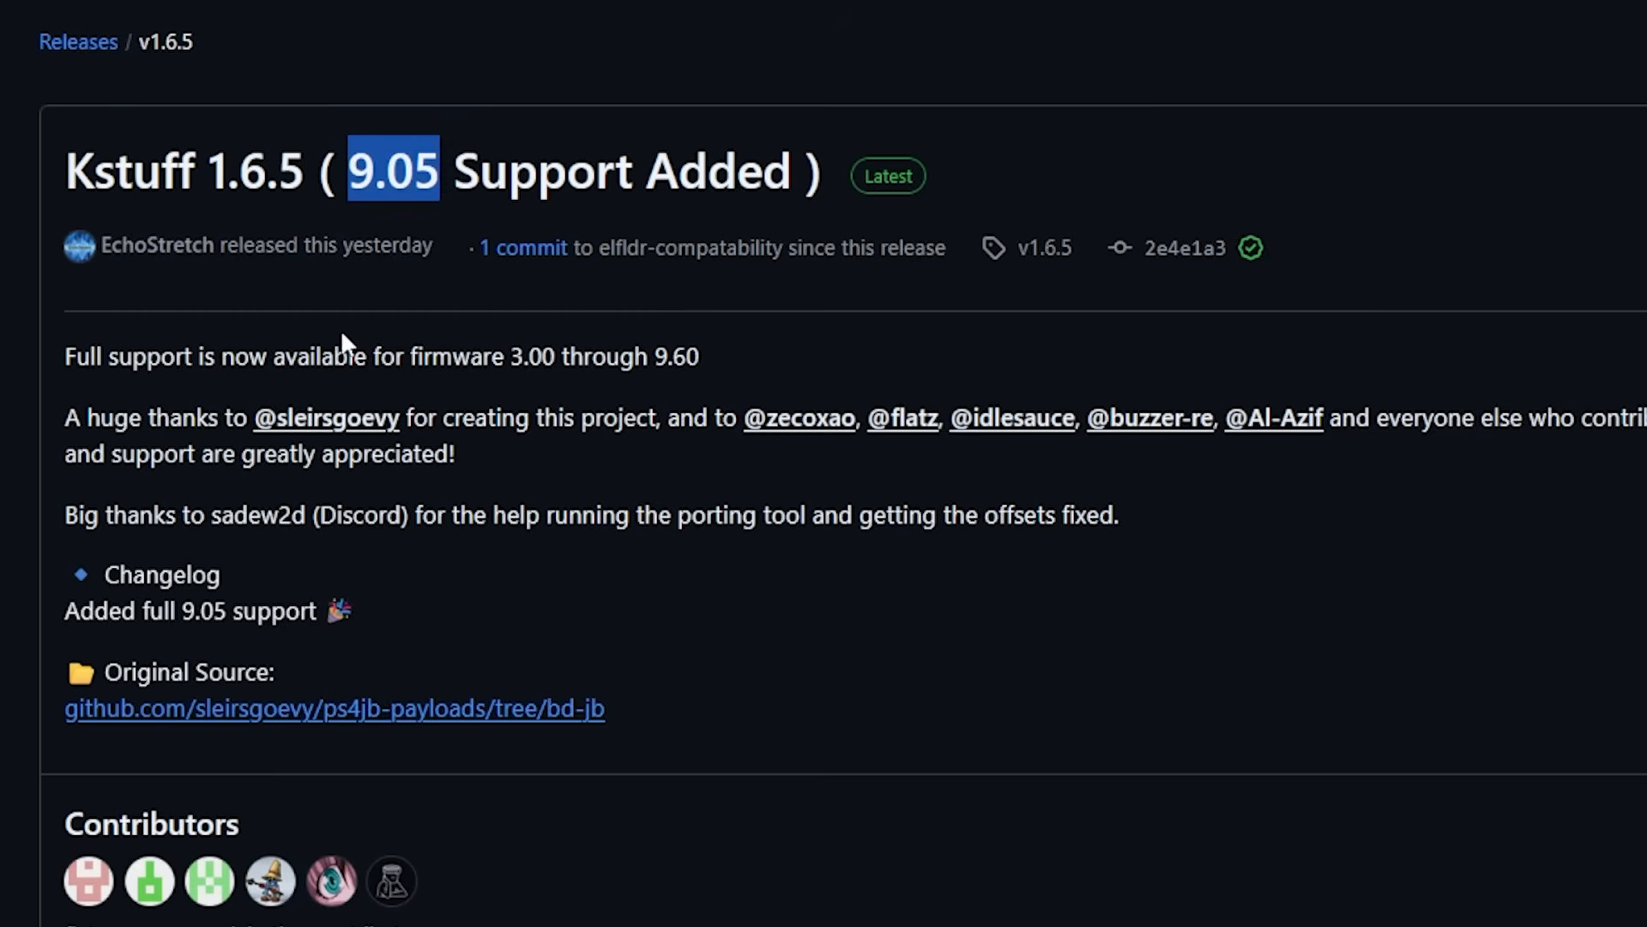
pyautogui.moveTo(156, 246)
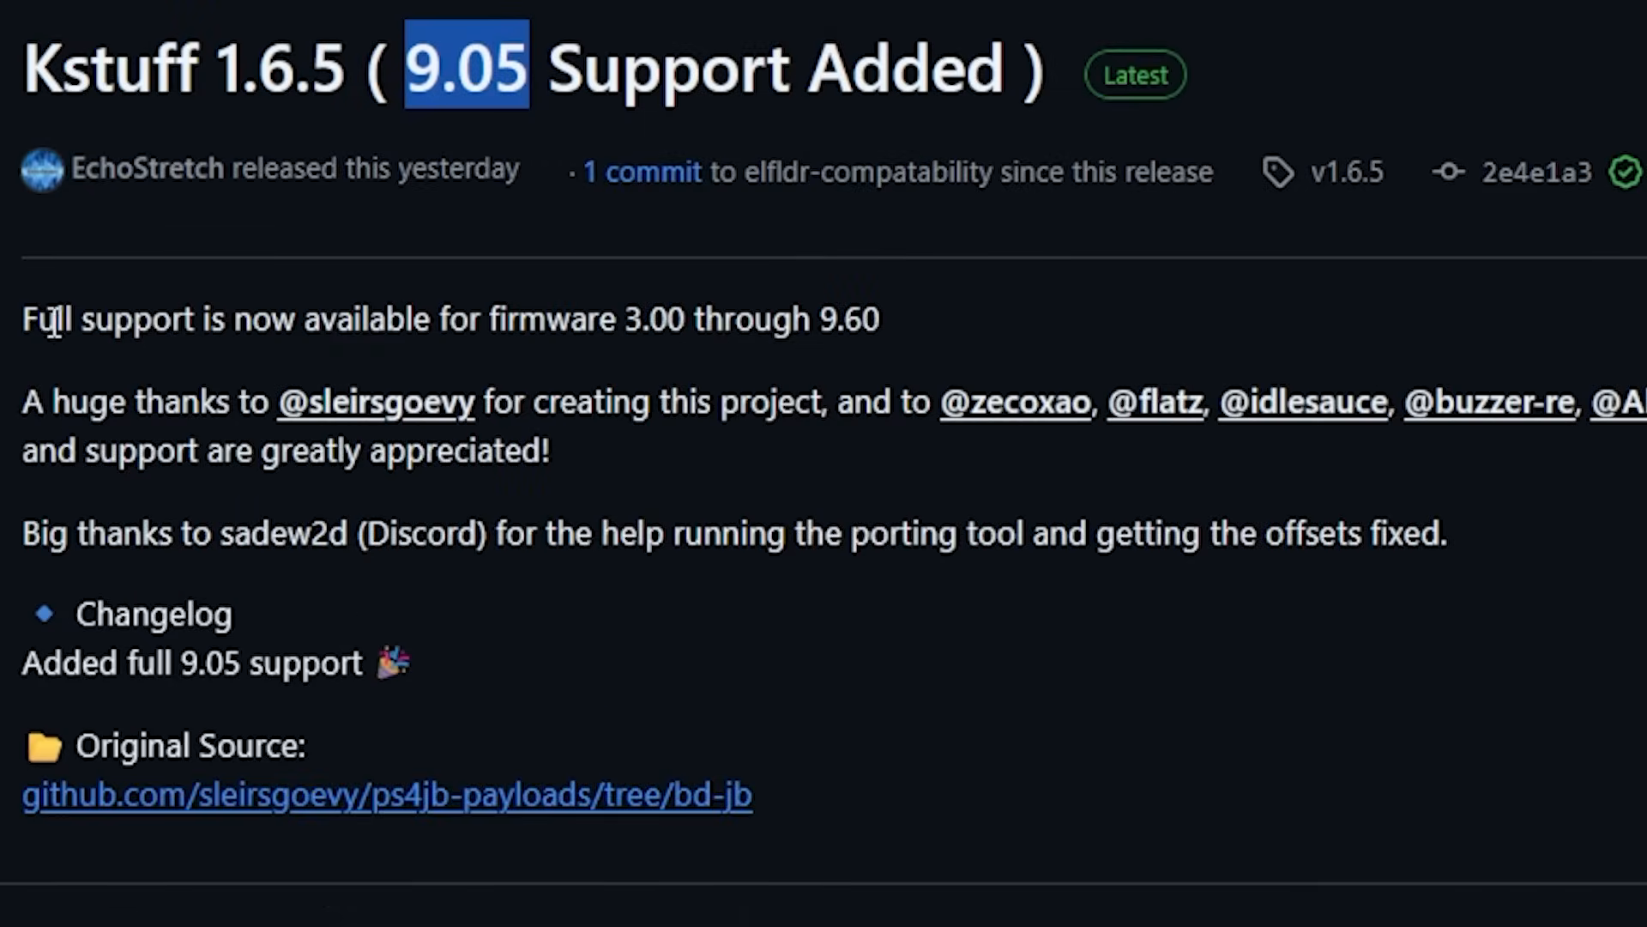
pyautogui.moveTo(23, 319); pyautogui.dragTo(619, 319)
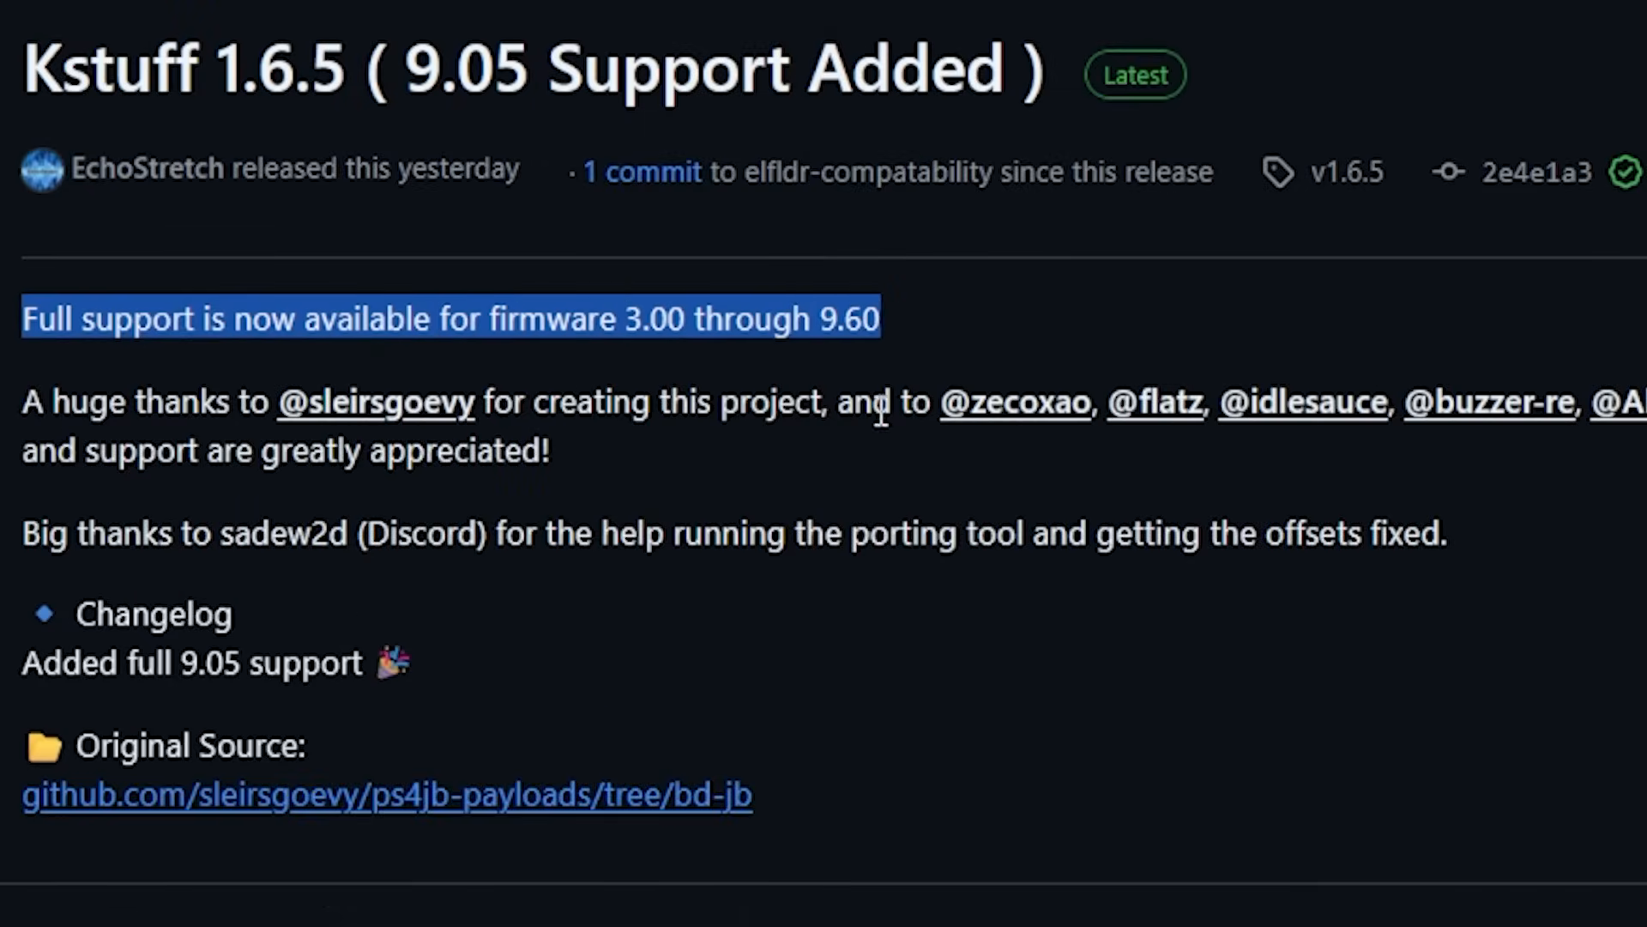
pyautogui.moveTo(825, 357)
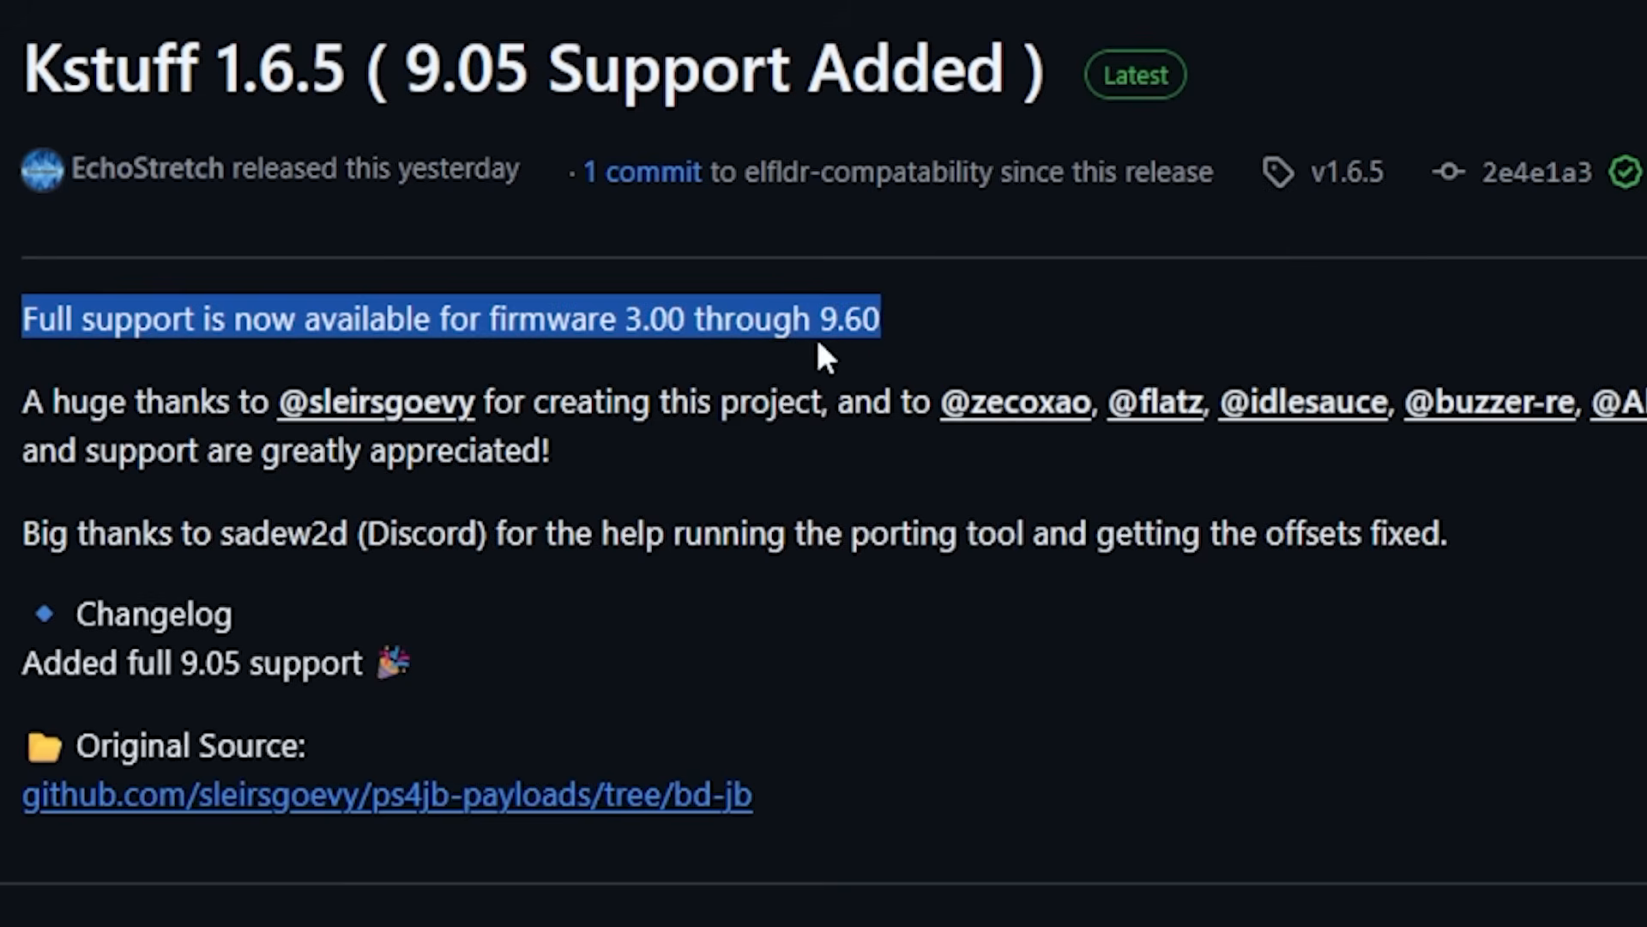
pyautogui.moveTo(943, 357)
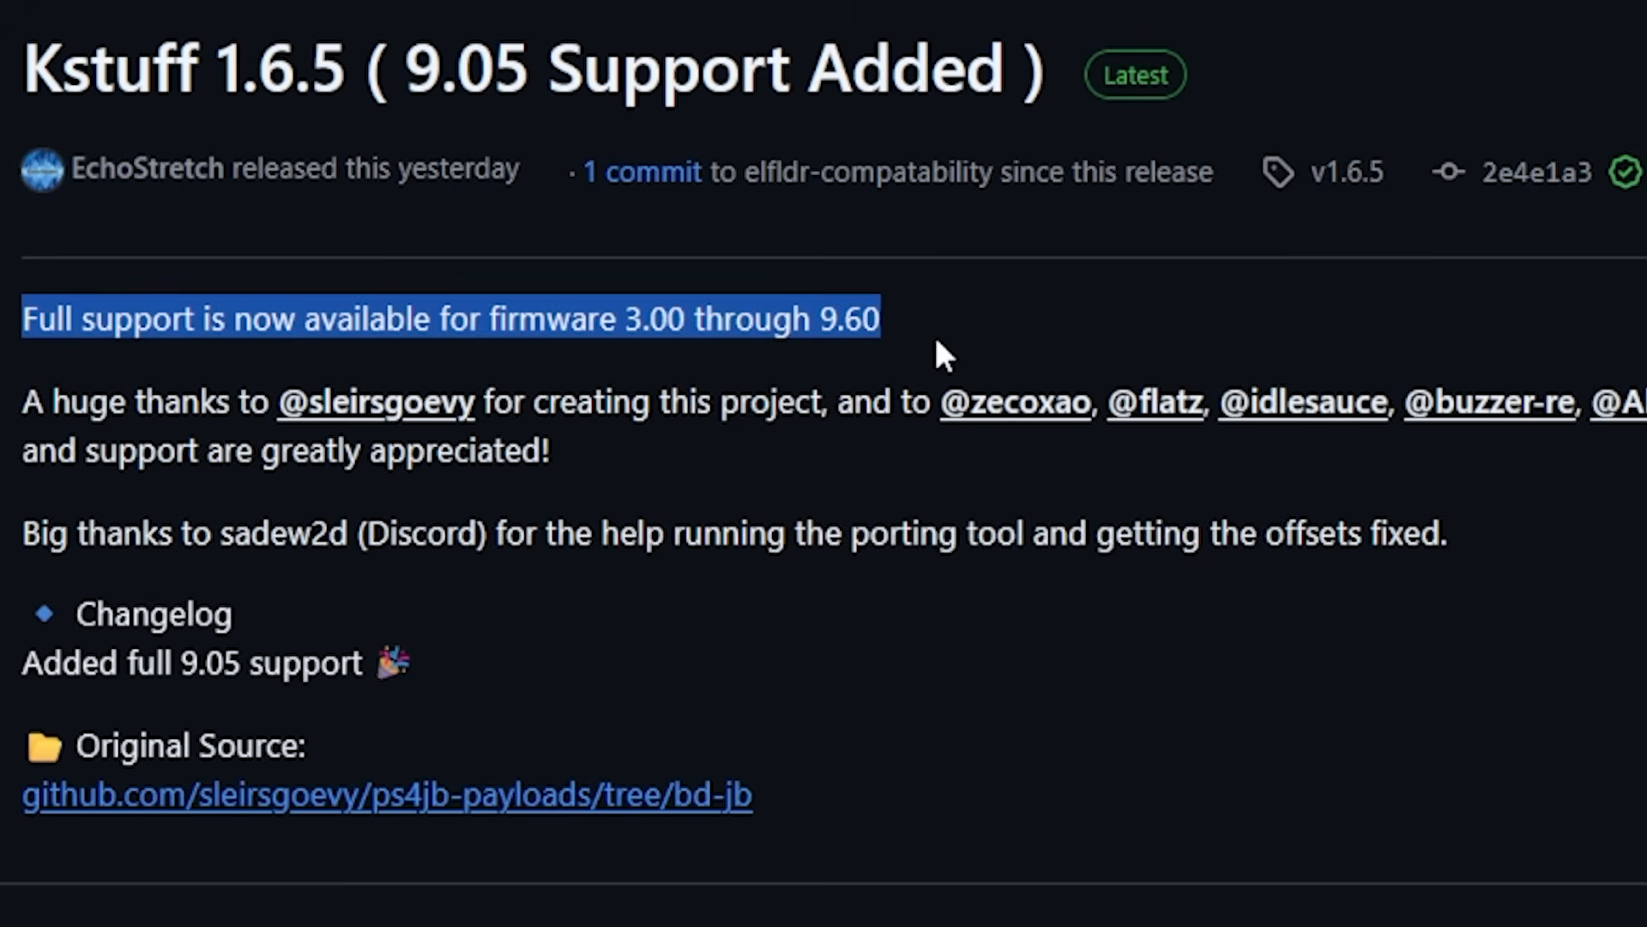
pyautogui.moveTo(1476, 439)
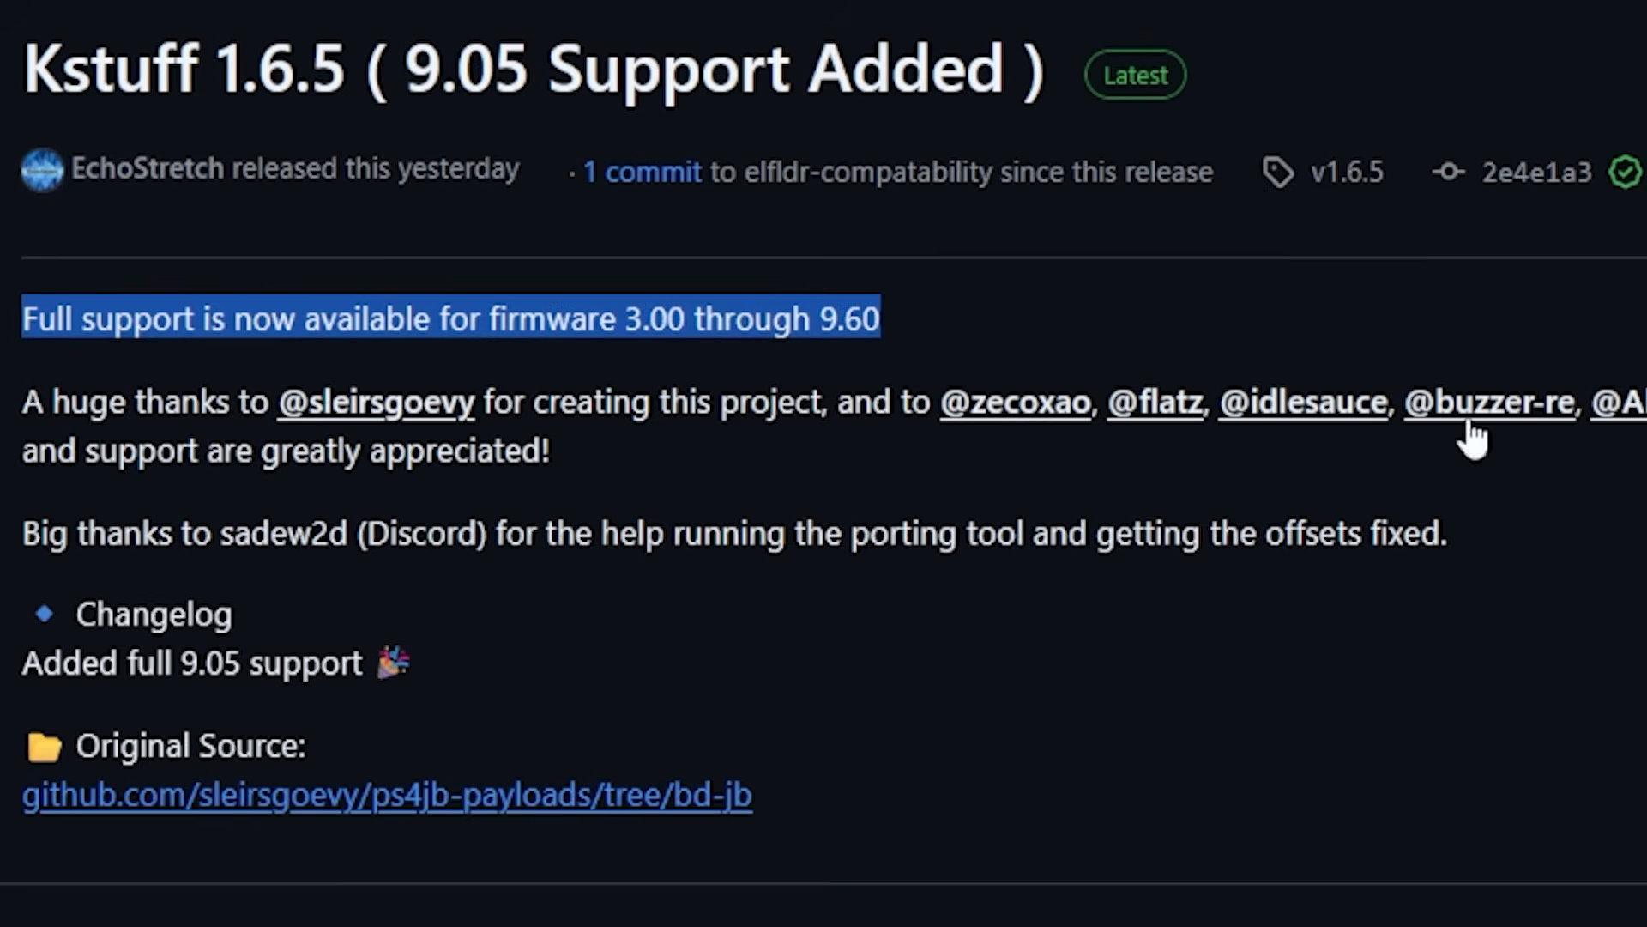
pyautogui.moveTo(598, 520)
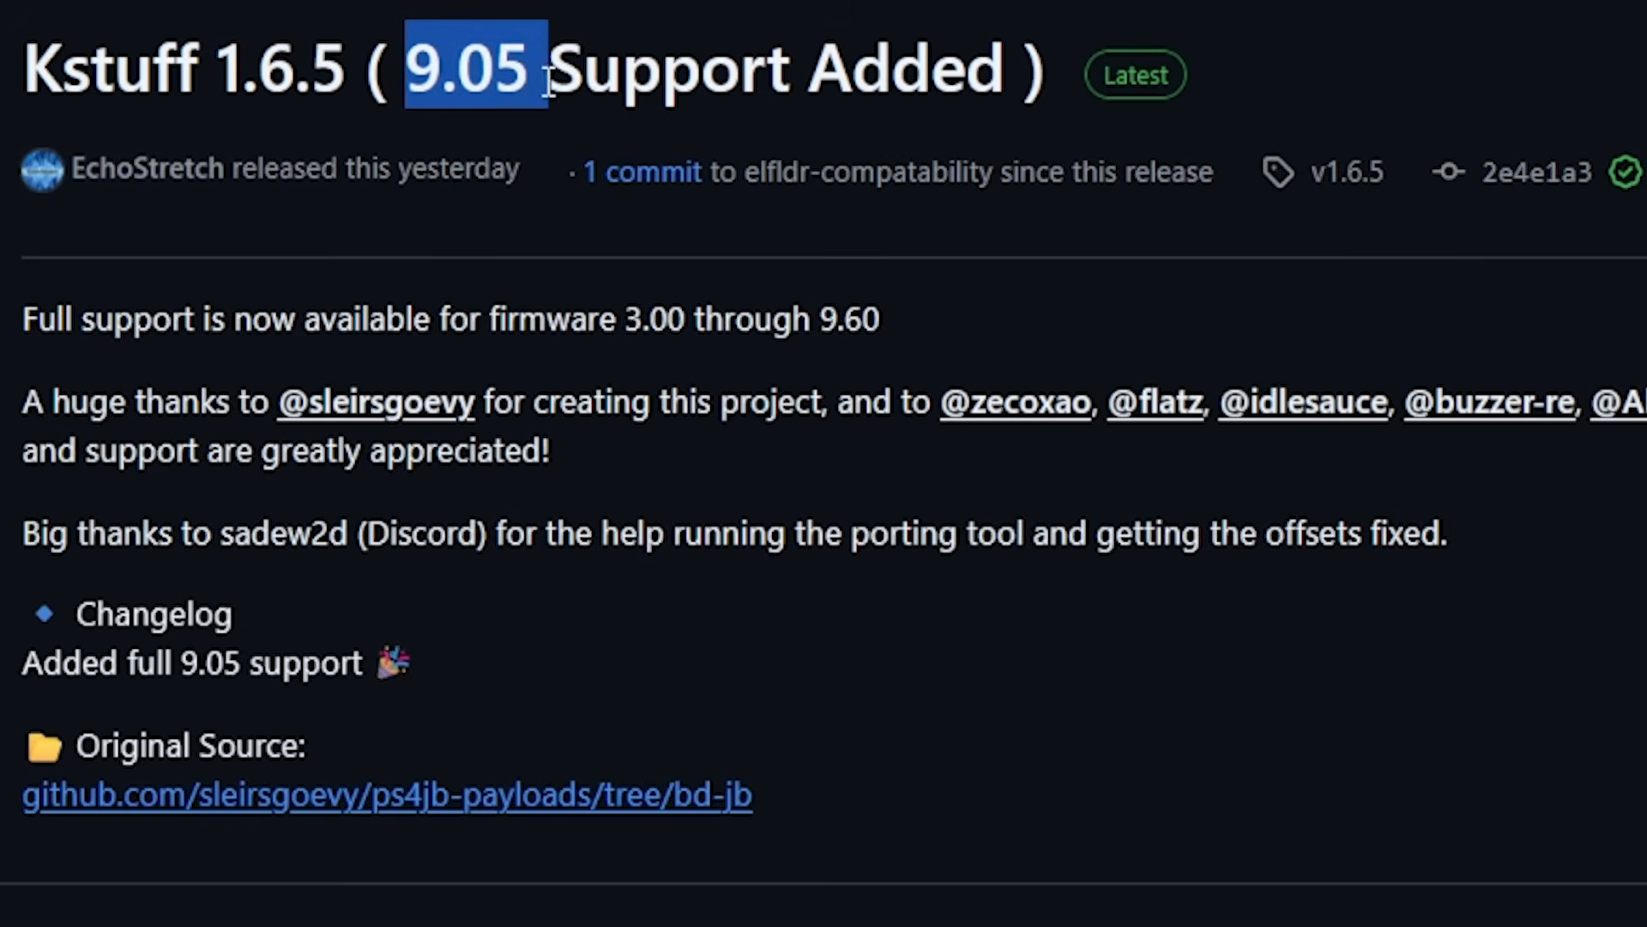
pyautogui.moveTo(688, 498)
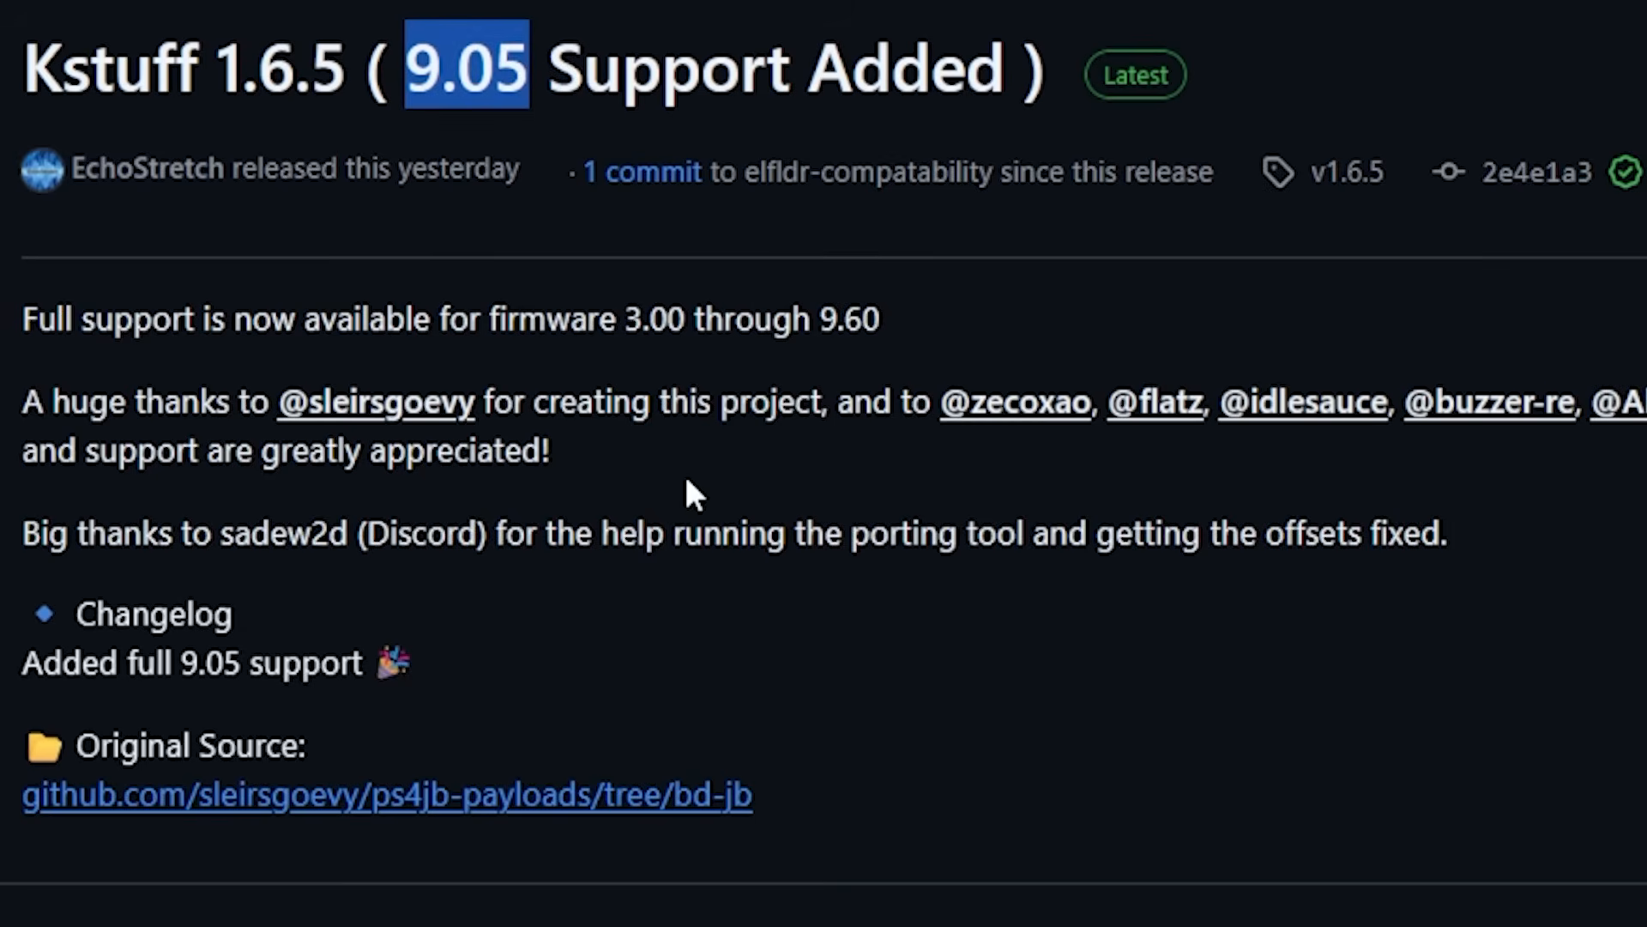
pyautogui.moveTo(475, 108)
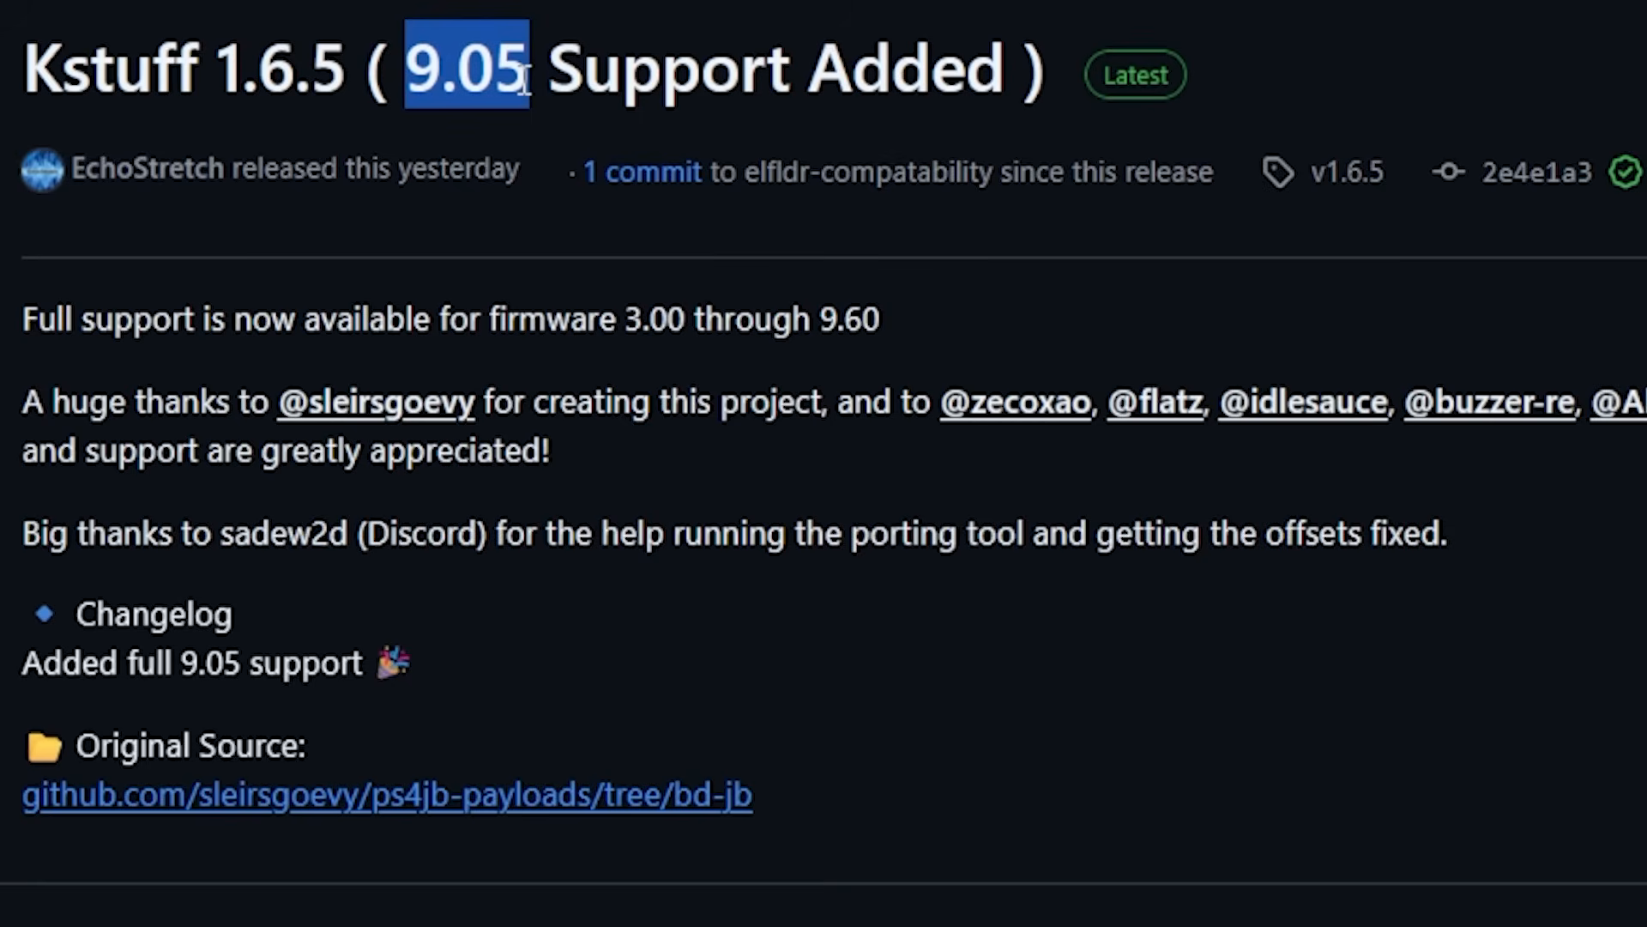
pyautogui.moveTo(813, 256)
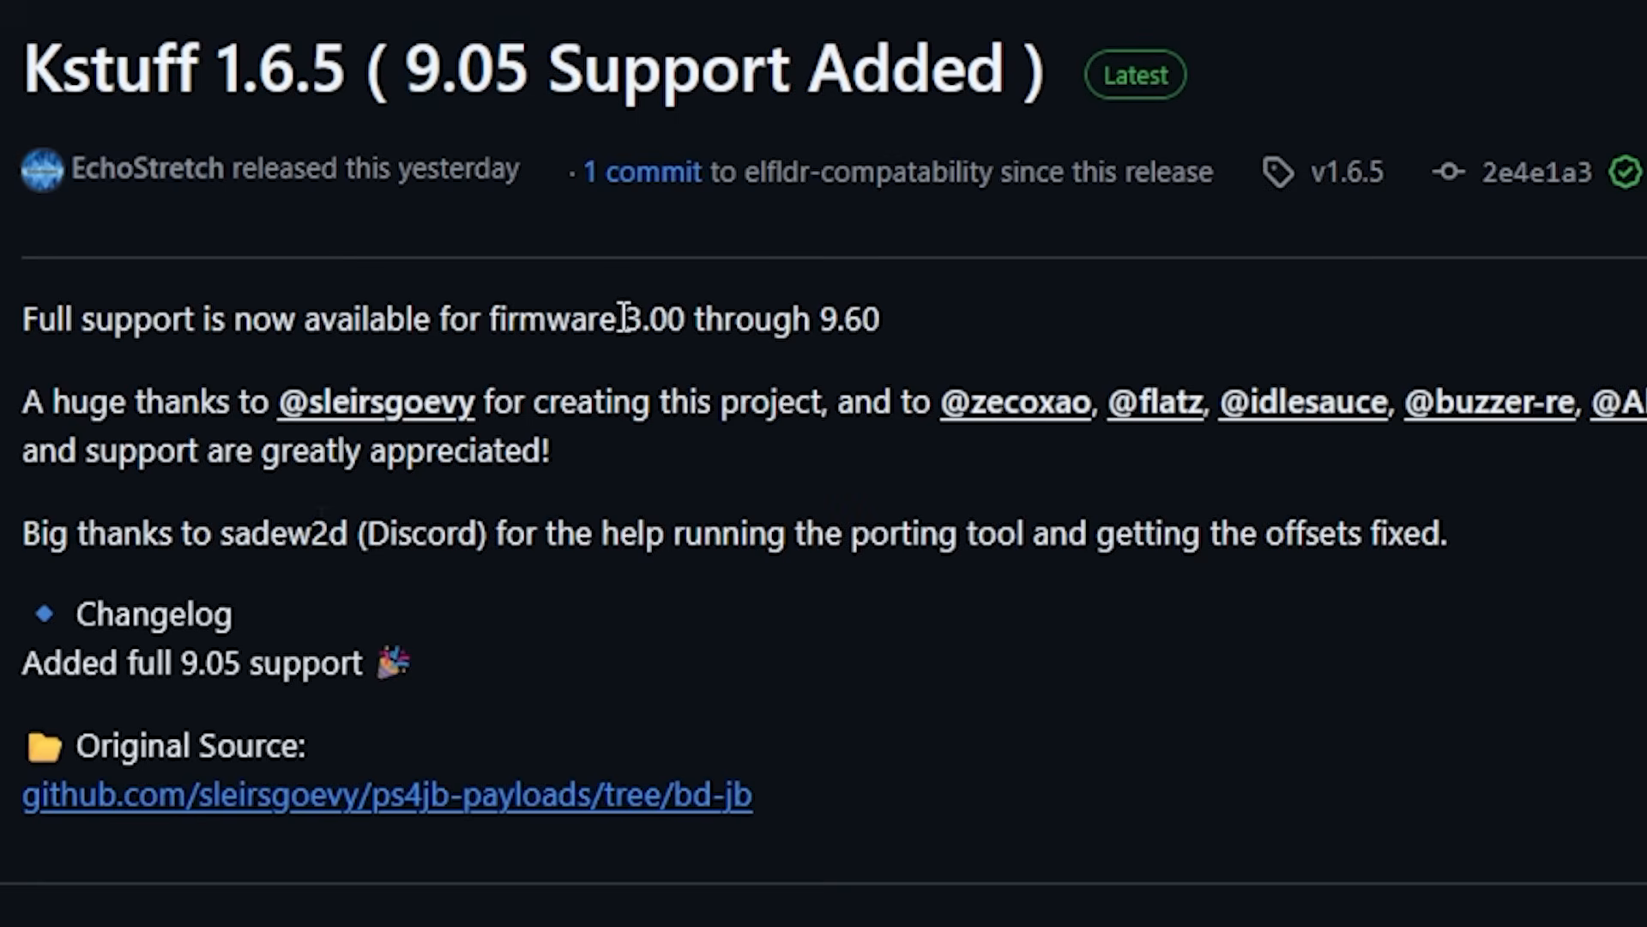
# Step: Continue through the README's installation notes toward the etaHEN repository link
pyautogui.doubleClick(649, 319)
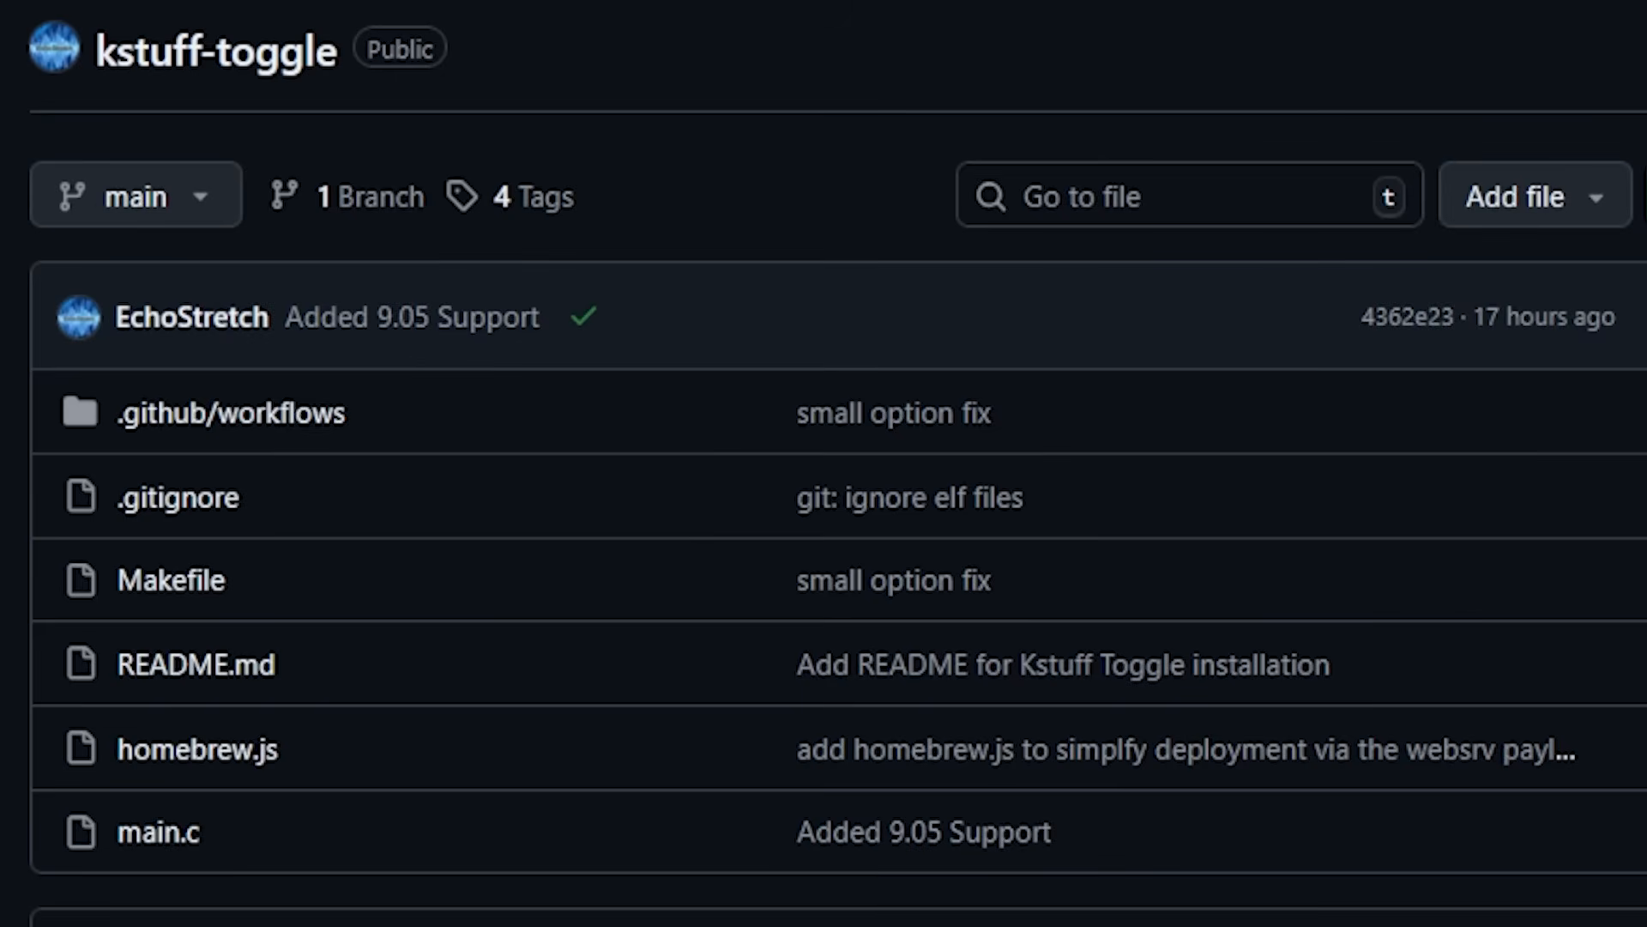
pyautogui.click(194, 662)
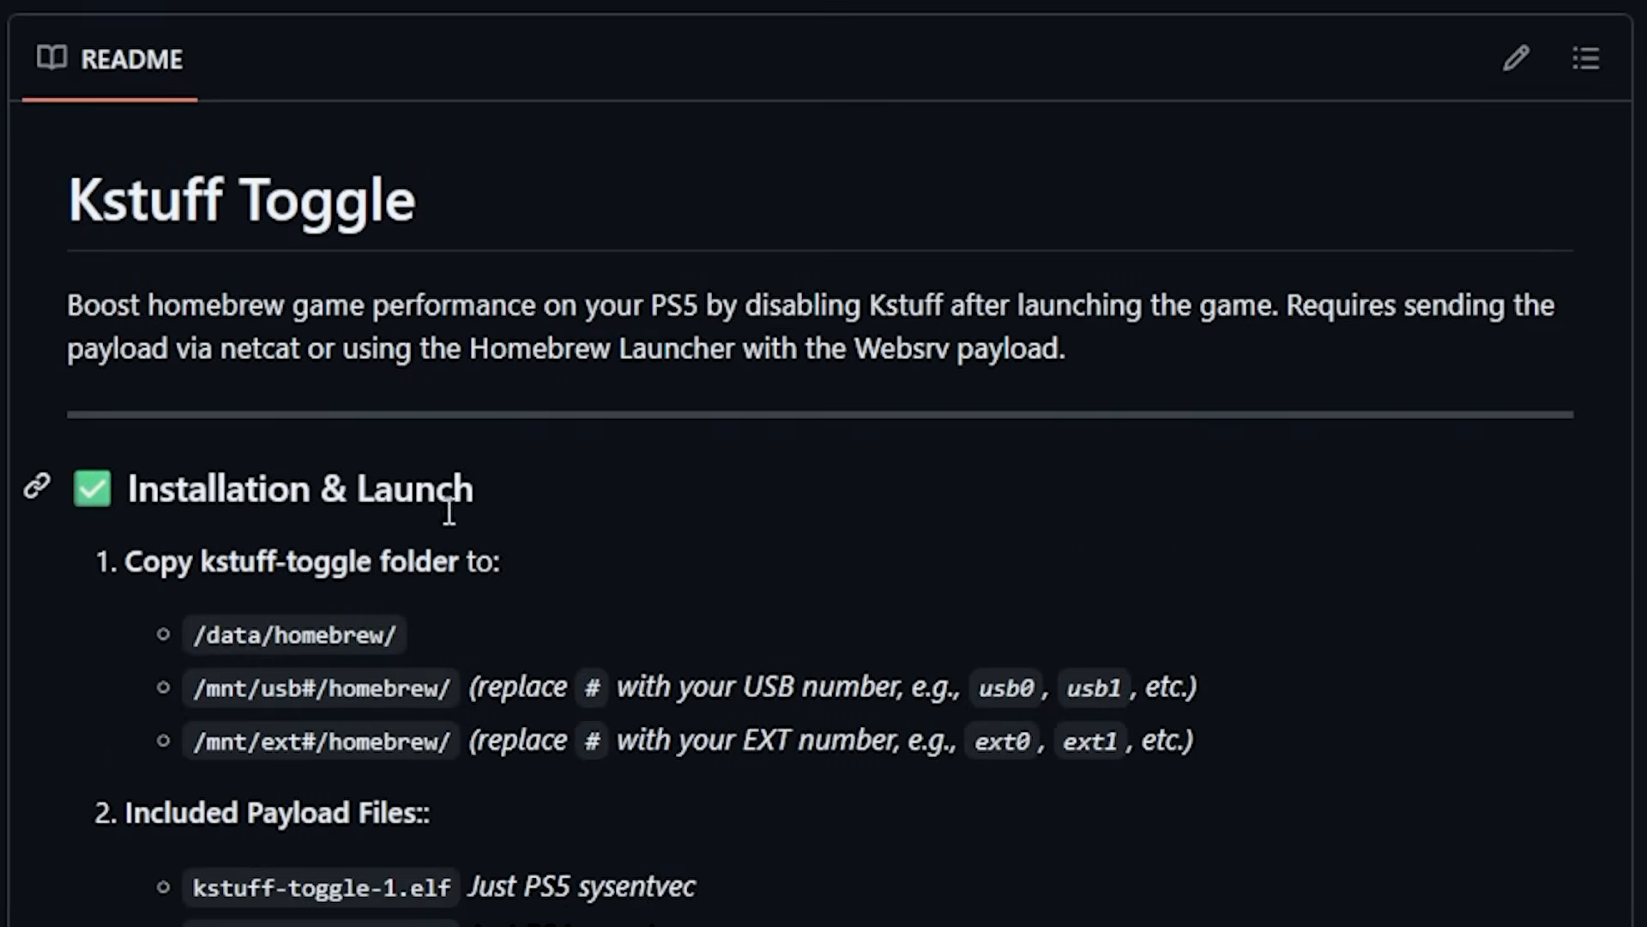
pyautogui.moveTo(556, 321)
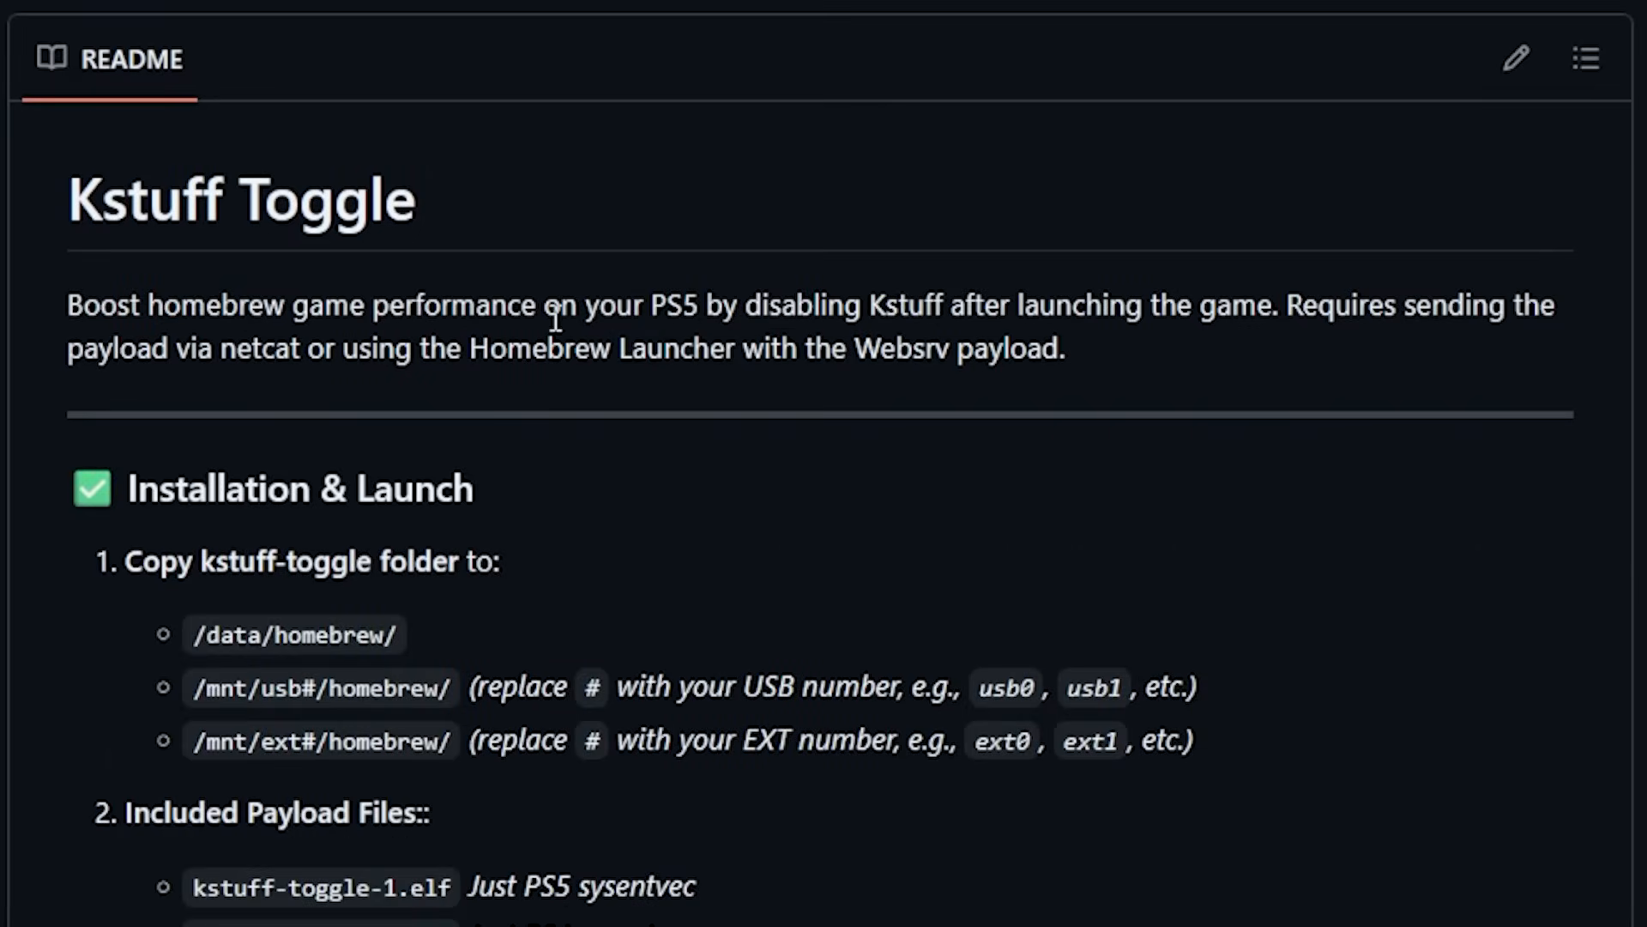
pyautogui.moveTo(1035, 310)
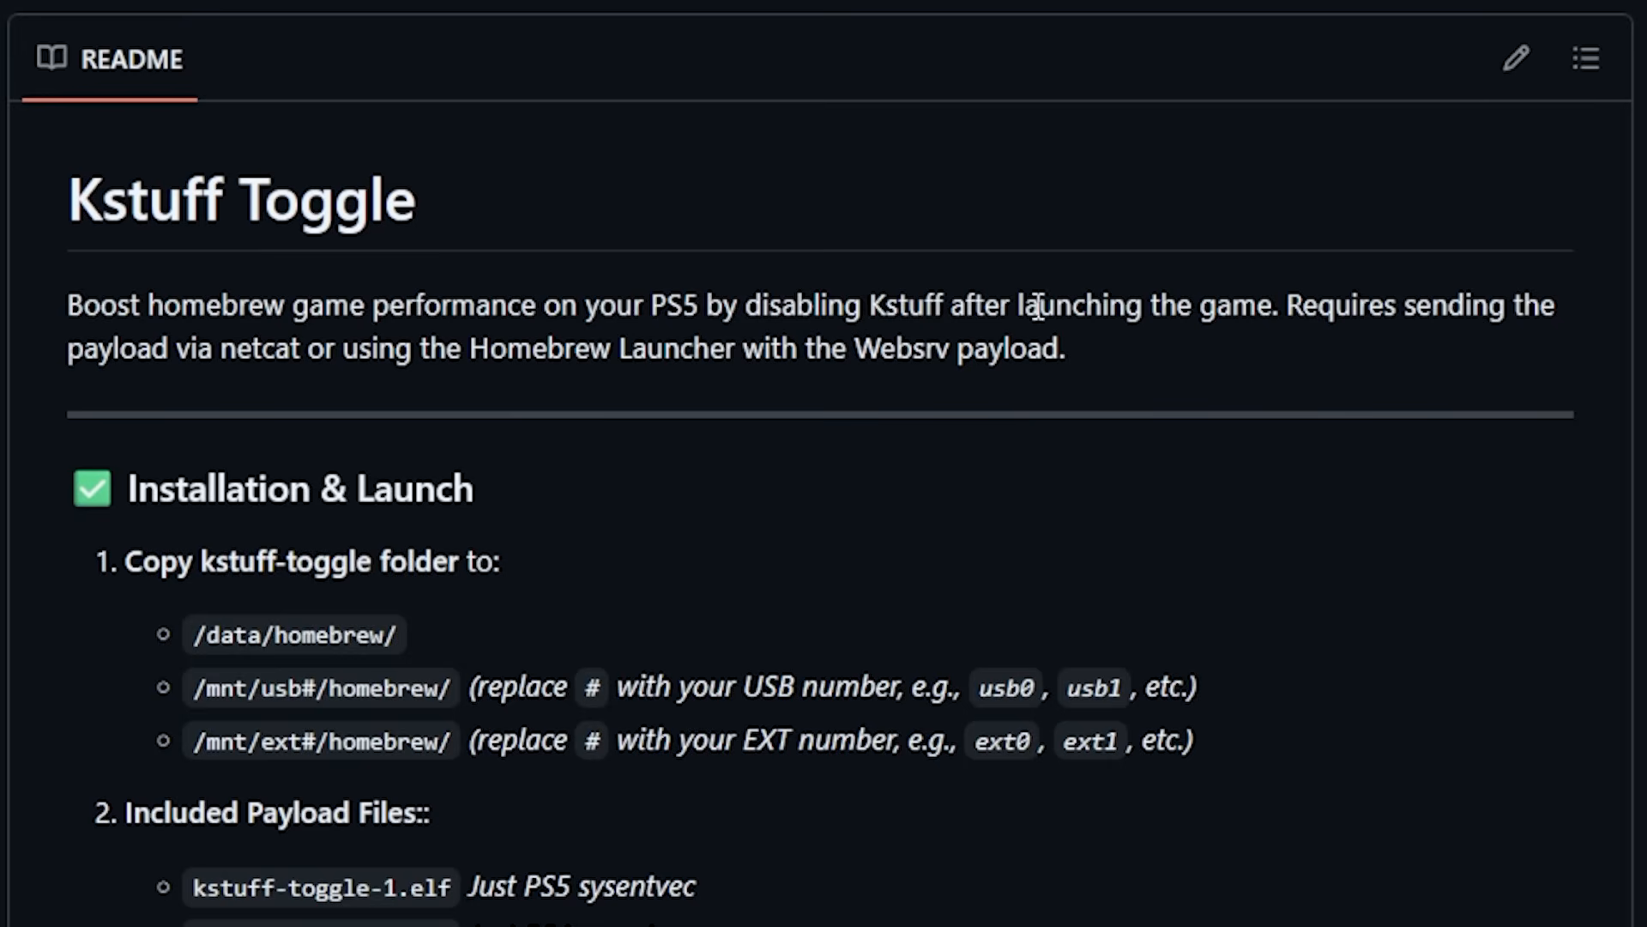
pyautogui.moveTo(1237, 306)
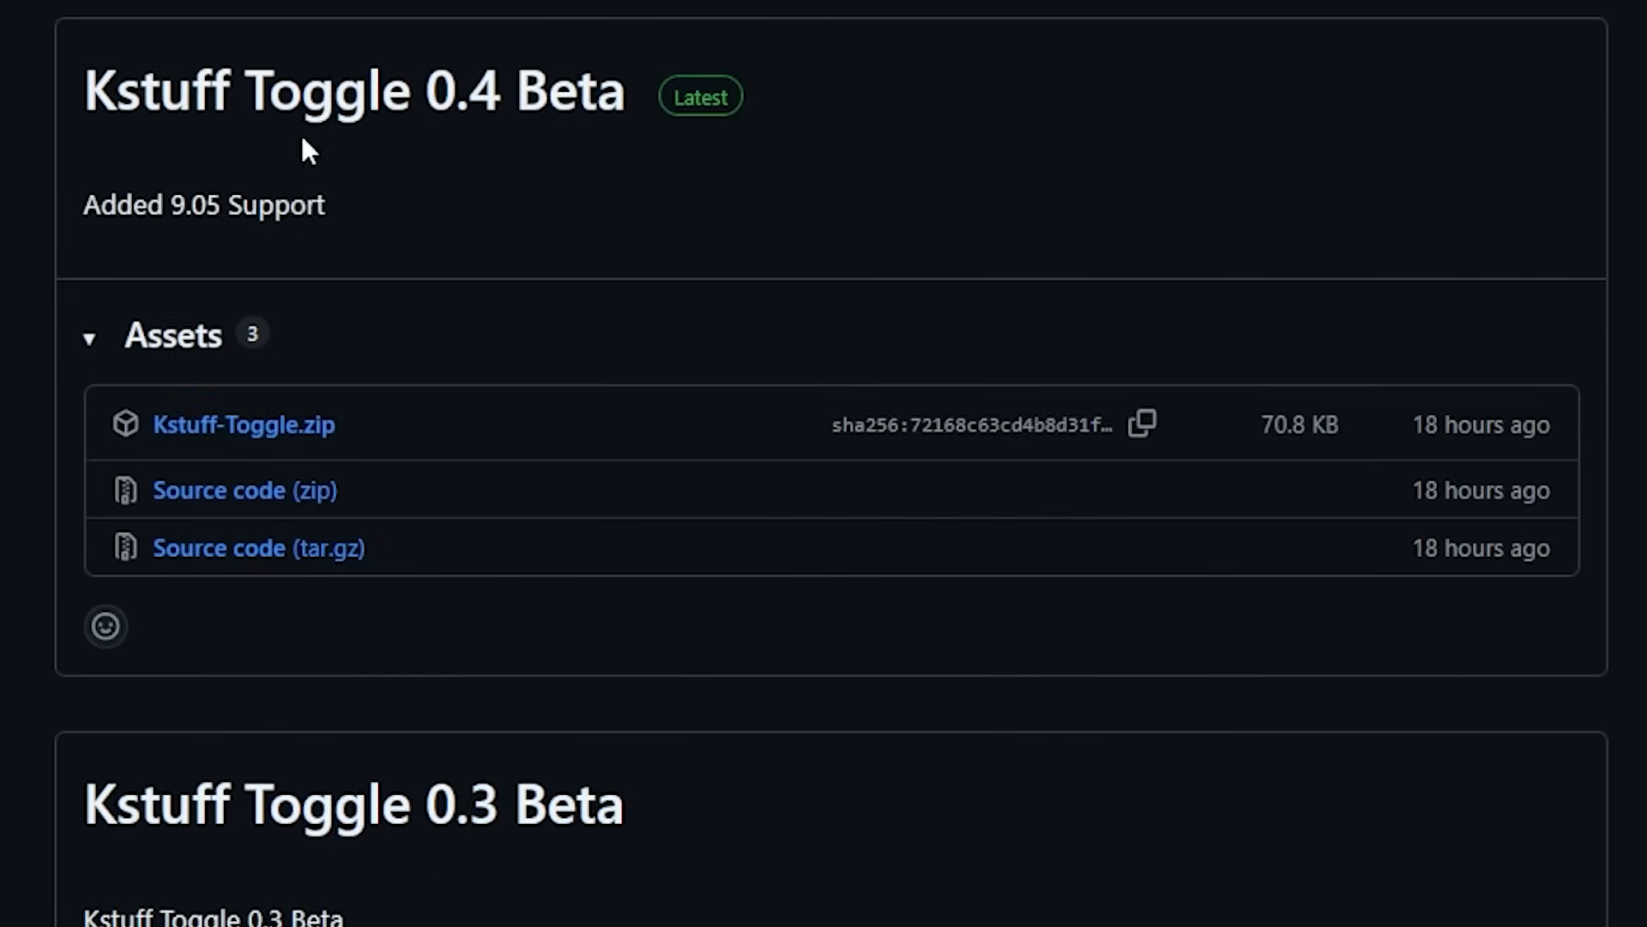
pyautogui.moveTo(588, 120)
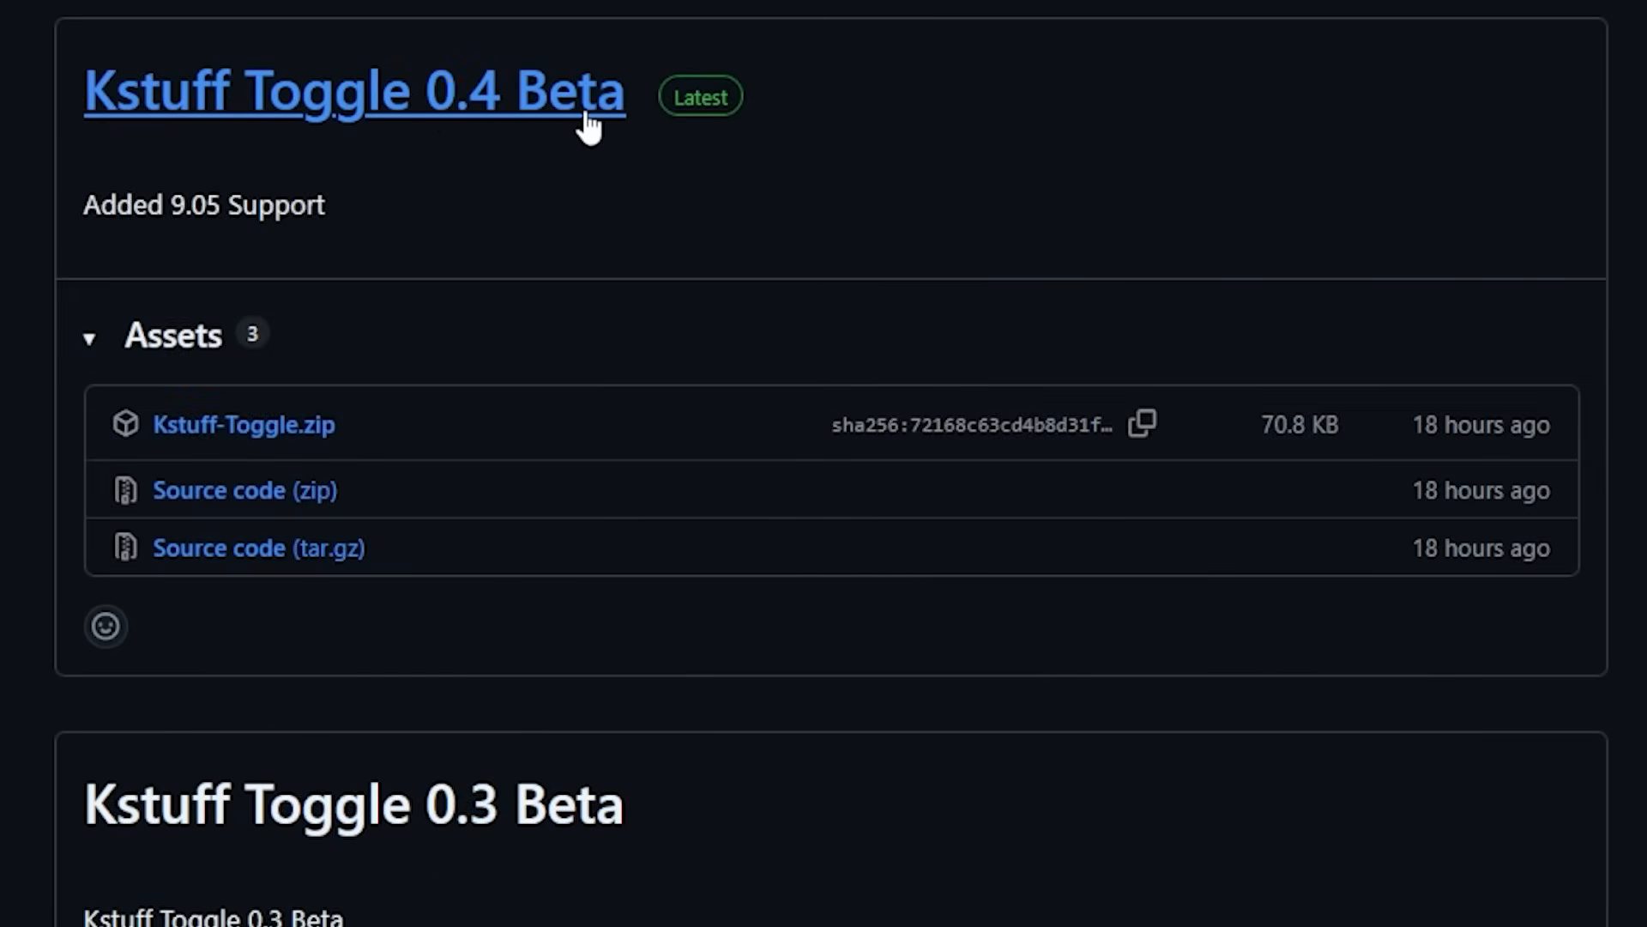
pyautogui.moveTo(228, 210)
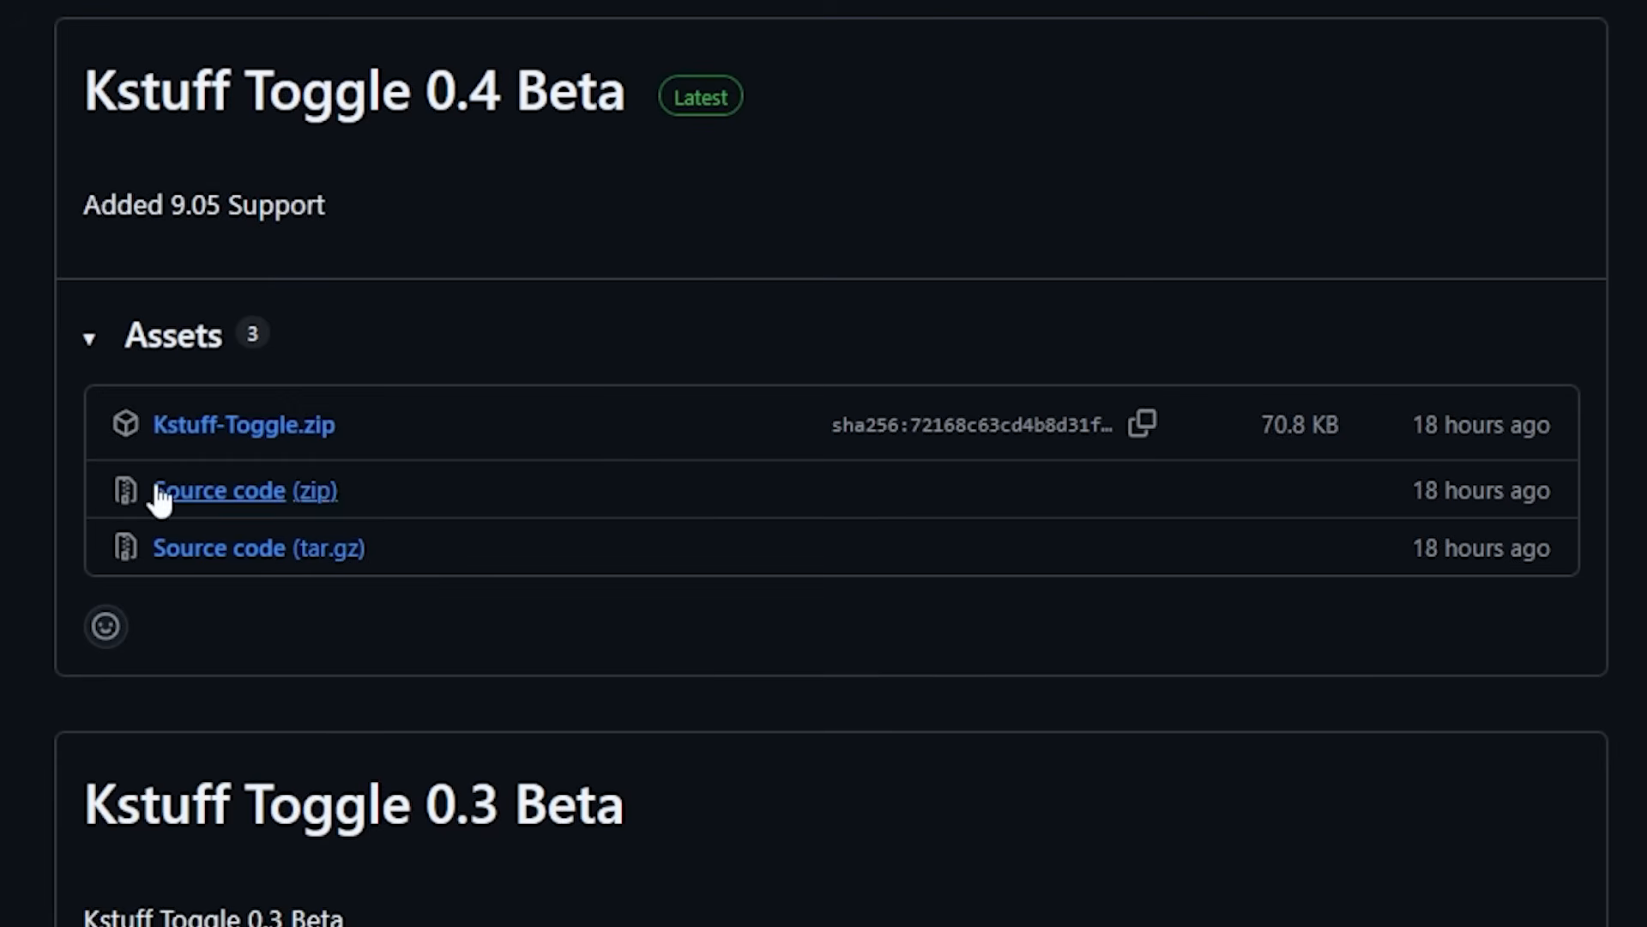
pyautogui.moveTo(118, 337)
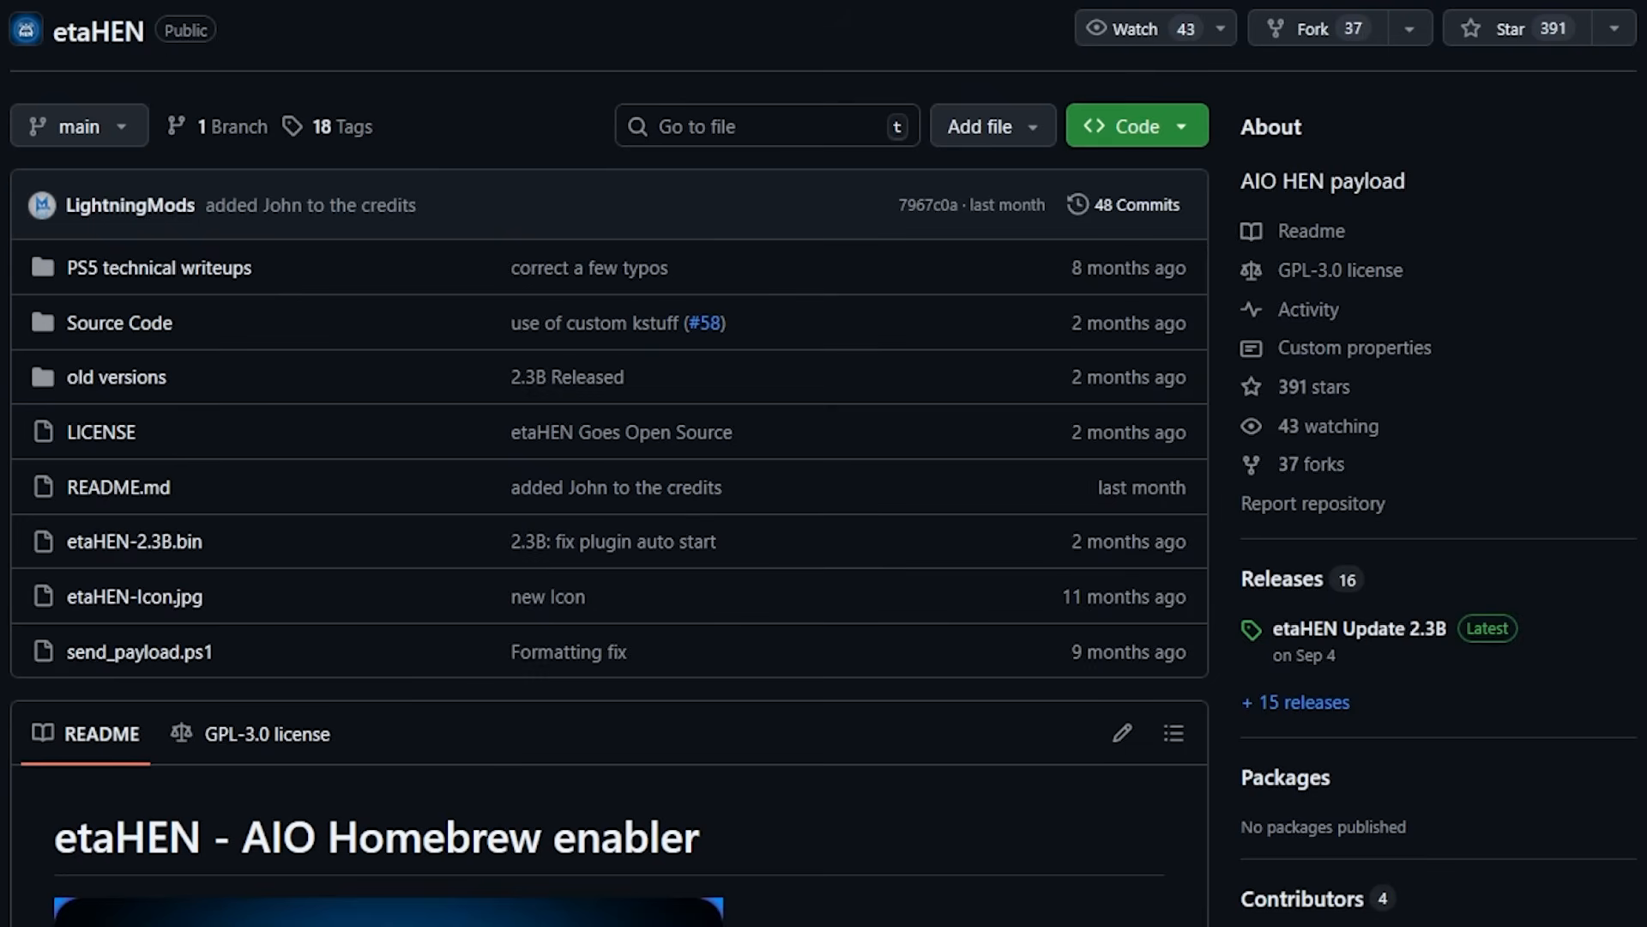
pyautogui.moveTo(644, 756)
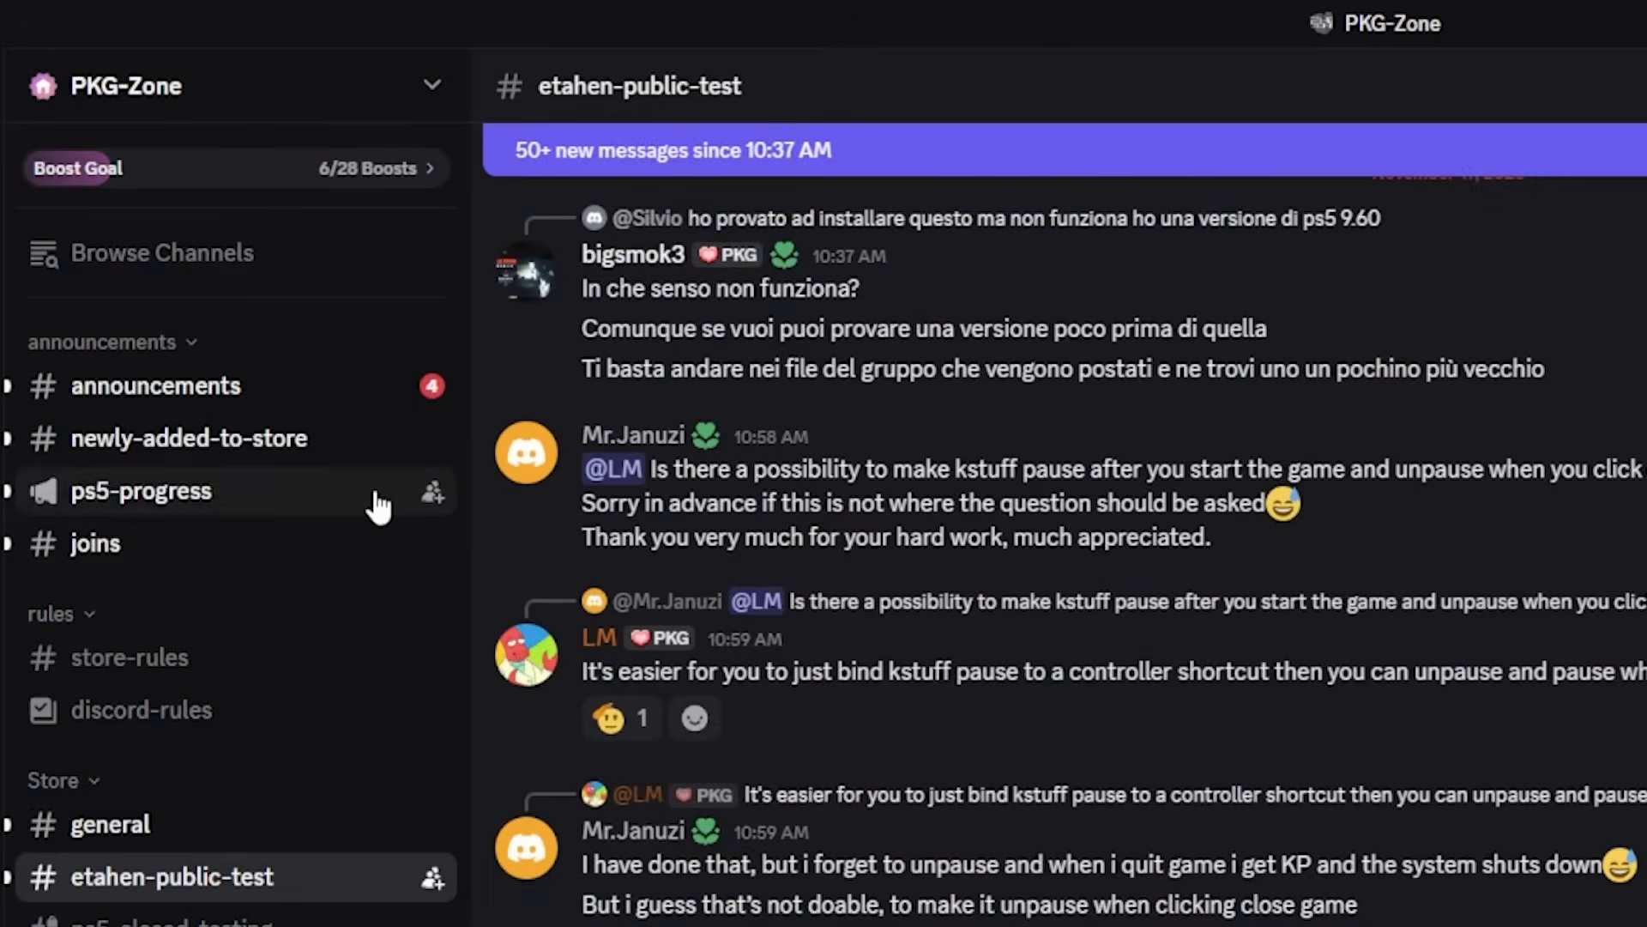
pyautogui.moveTo(604, 105)
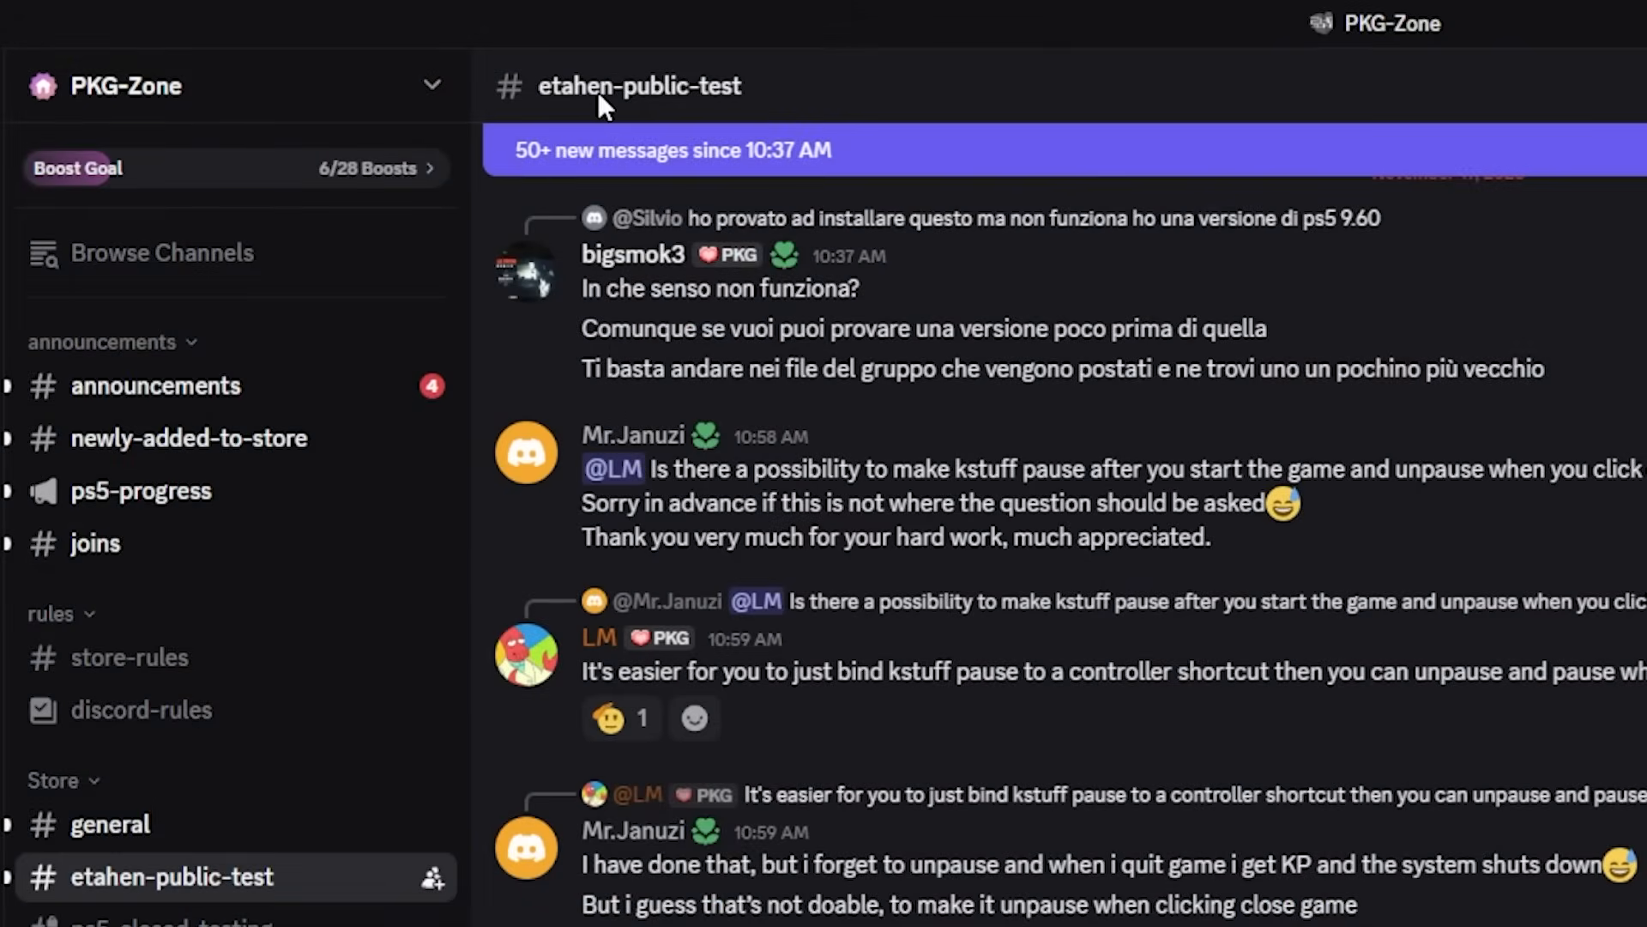
pyautogui.moveTo(757, 114)
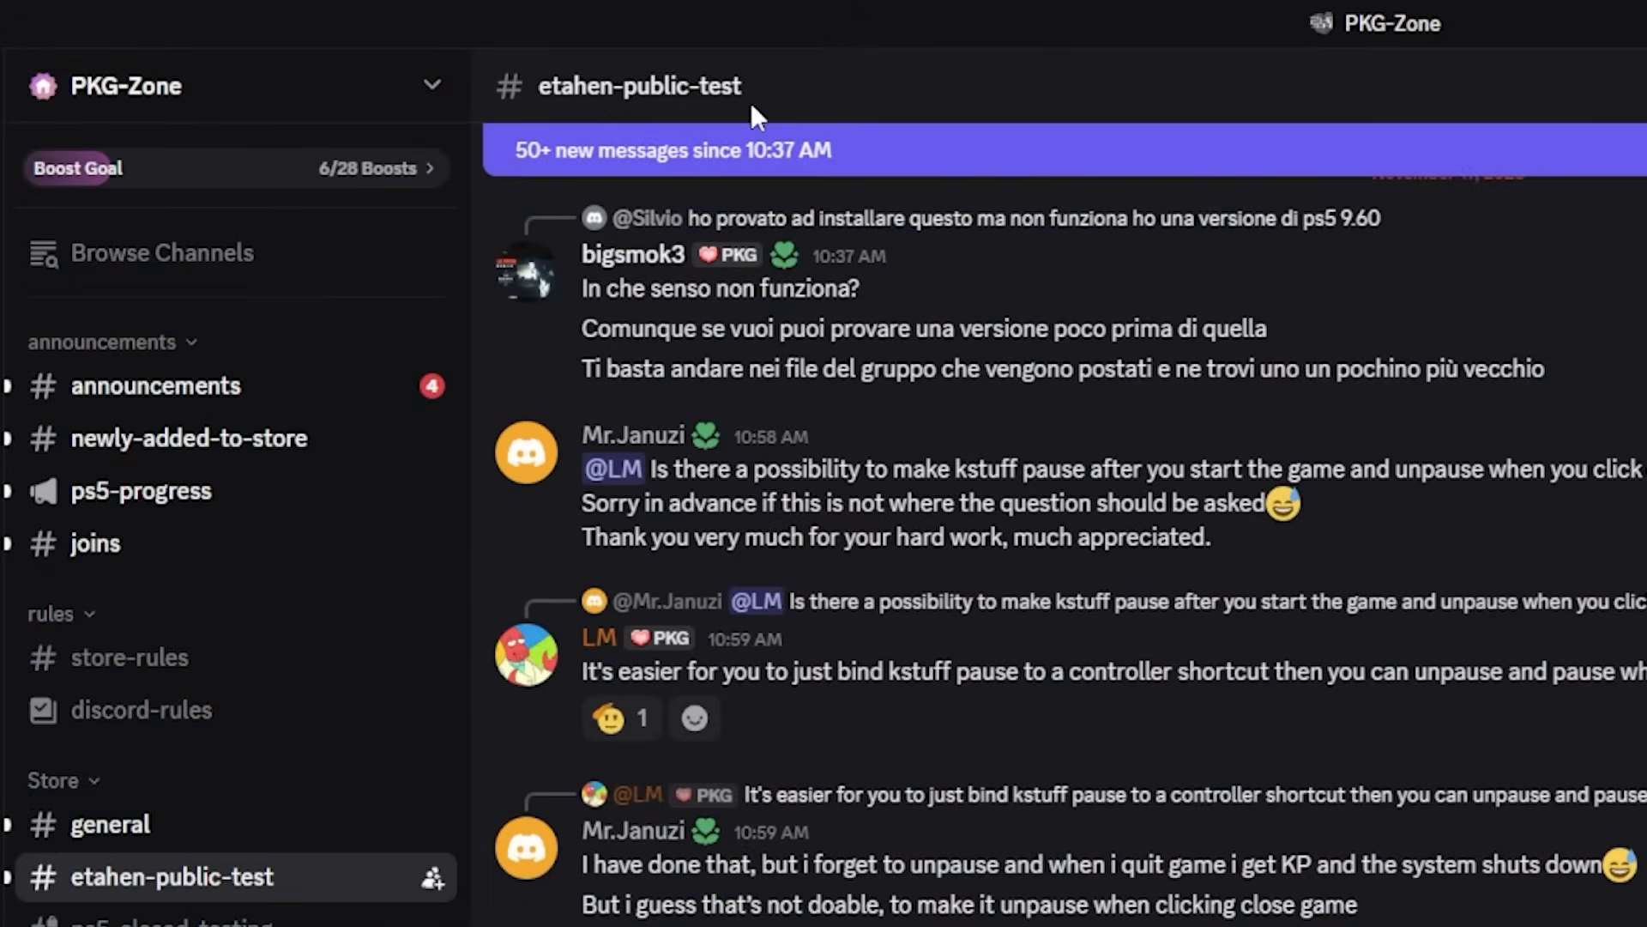
# Step: Show the etaHEN channel's pinned messages with the 9.05 kstuff etaHEN.elf note
pyautogui.click(1529, 85)
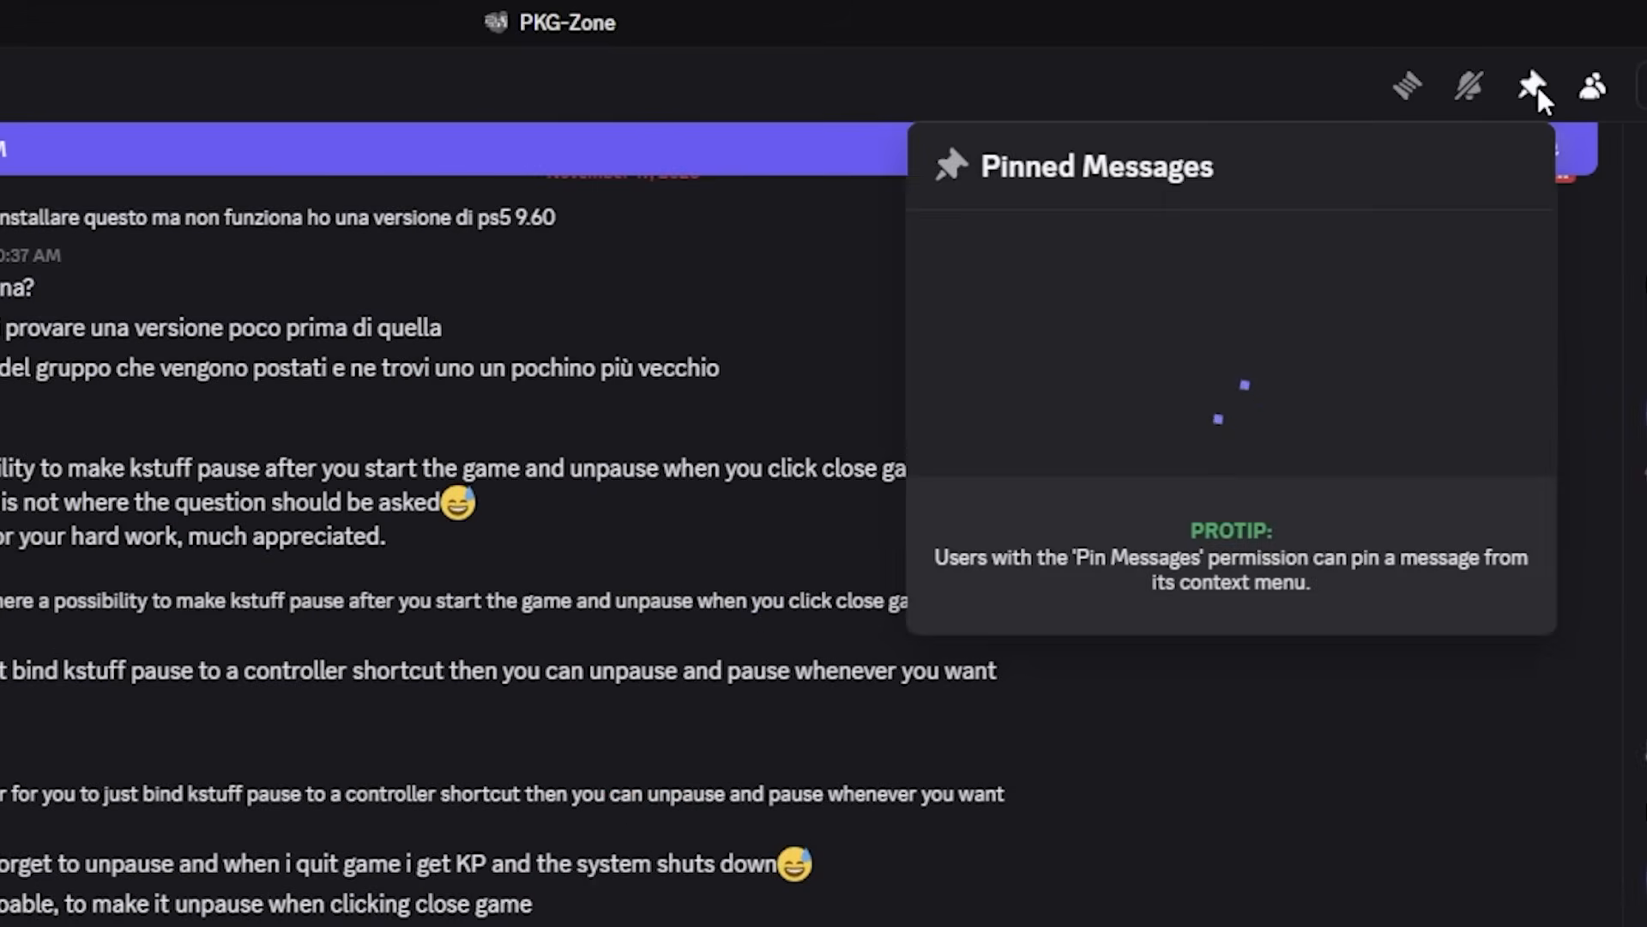
pyautogui.click(1534, 86)
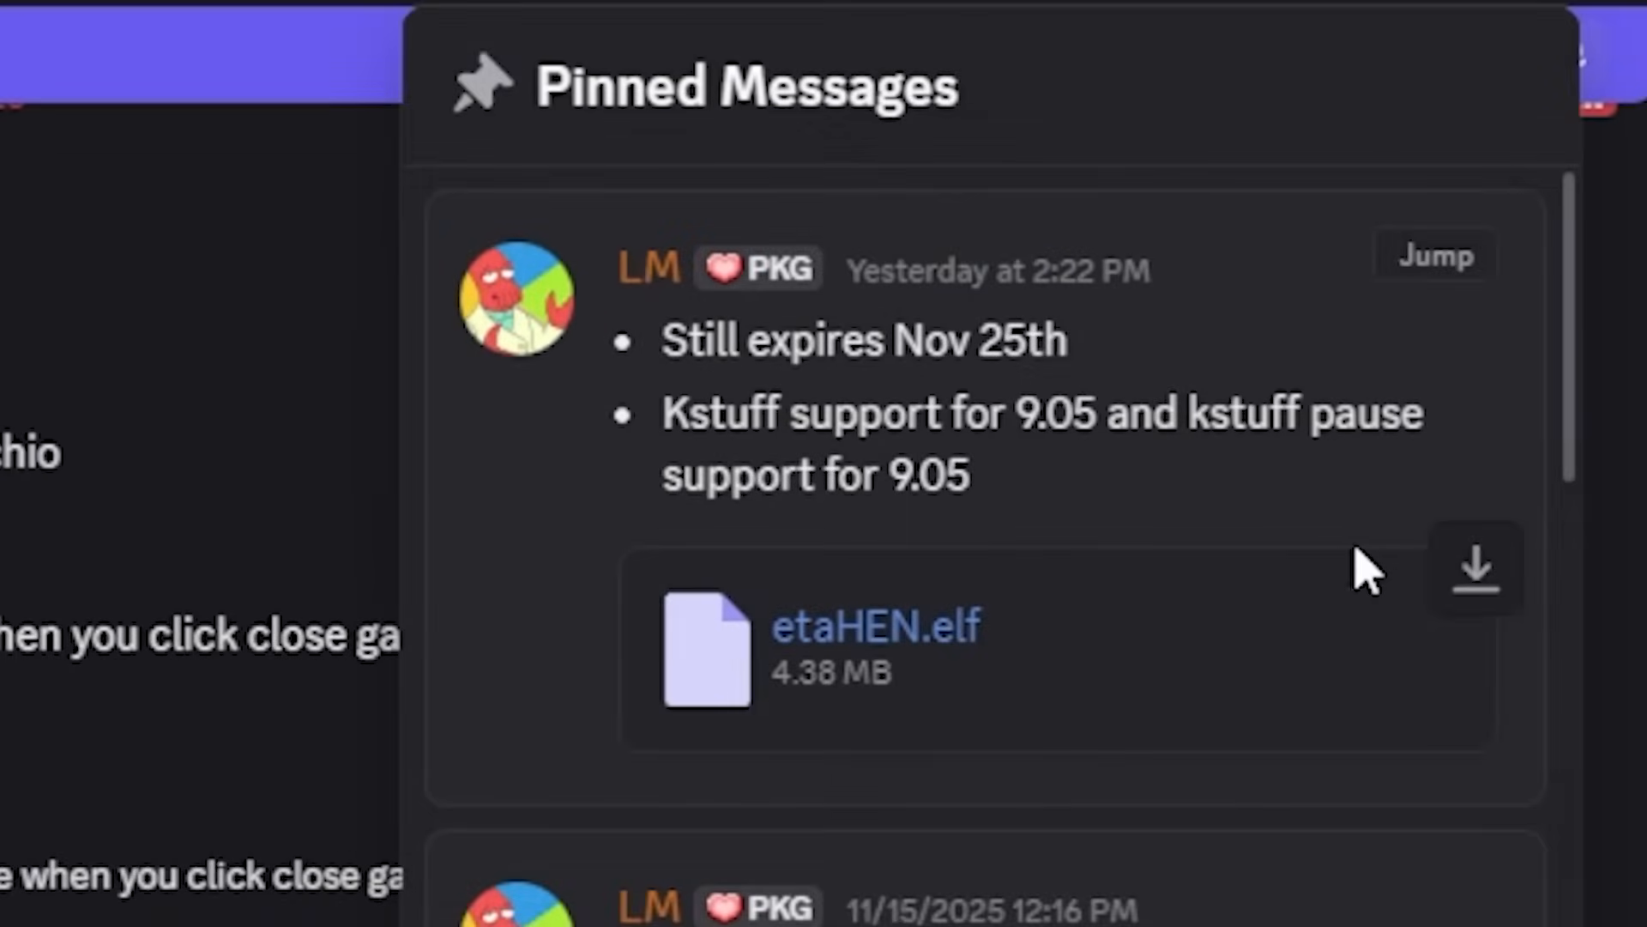
pyautogui.moveTo(1155, 530)
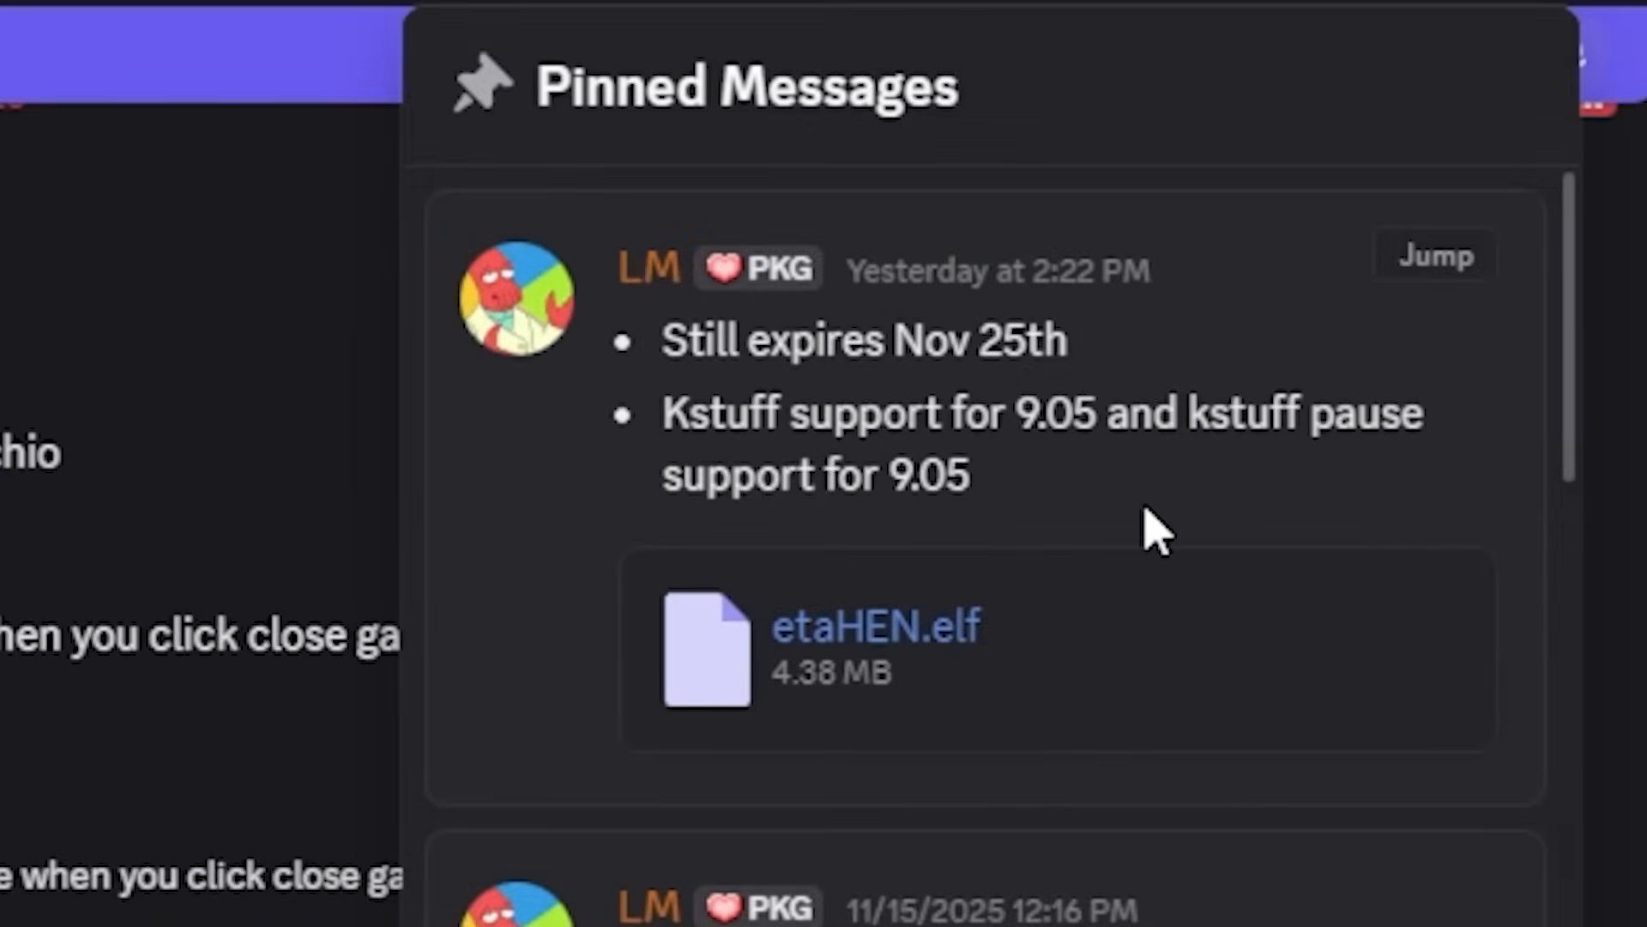
pyautogui.moveTo(925, 357)
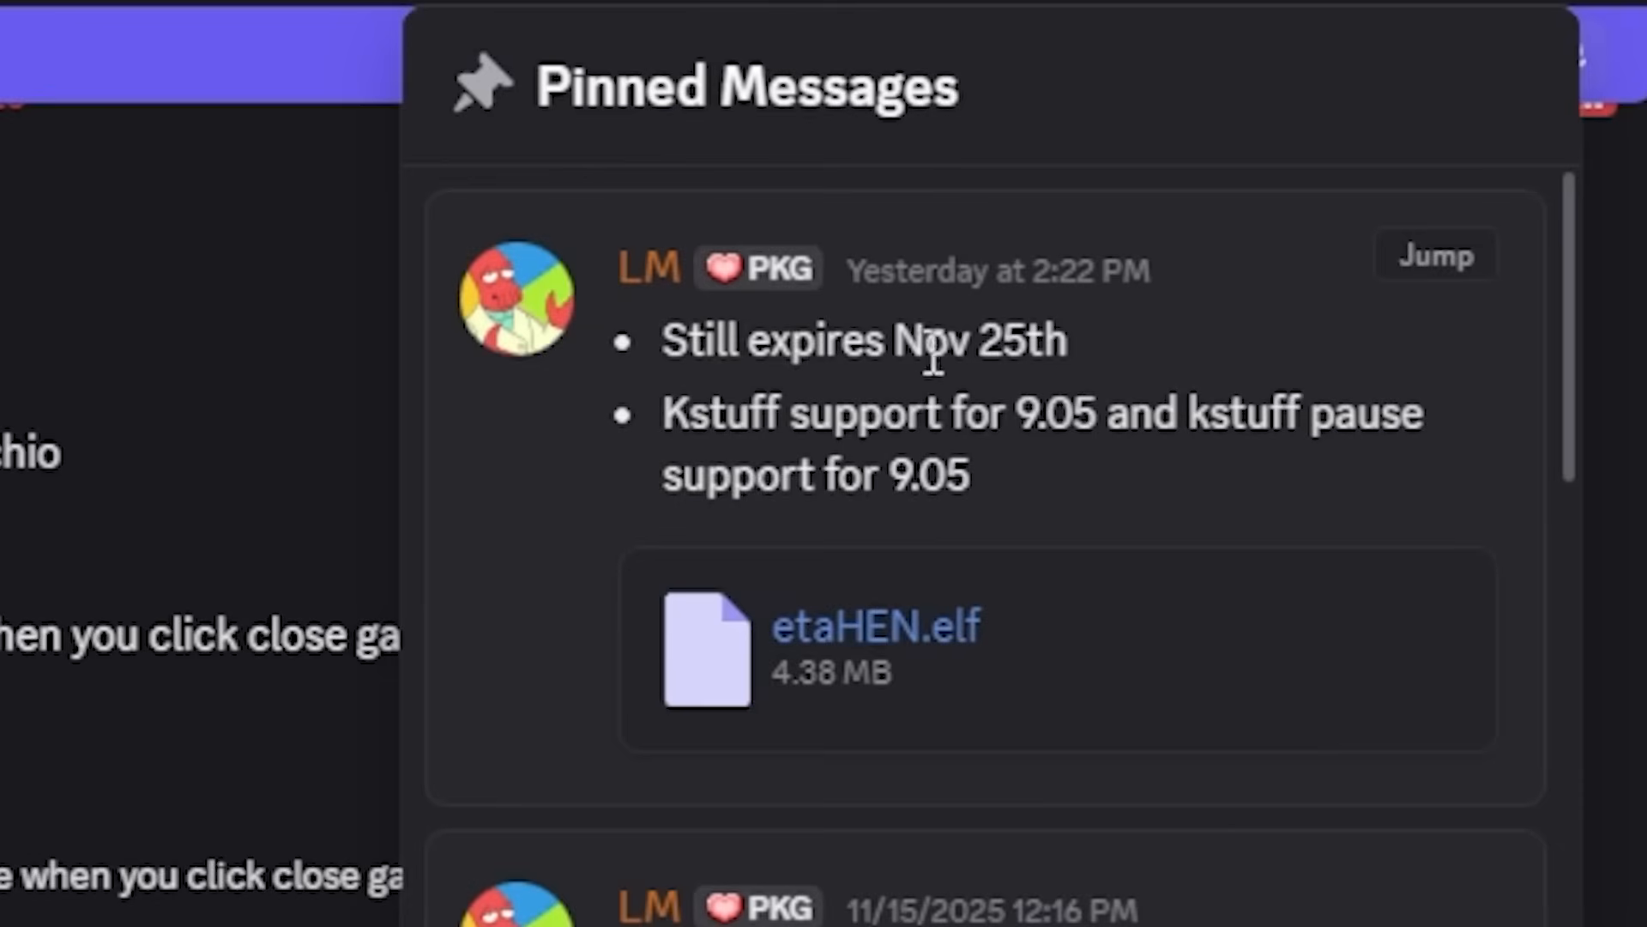
pyautogui.moveTo(1071, 484)
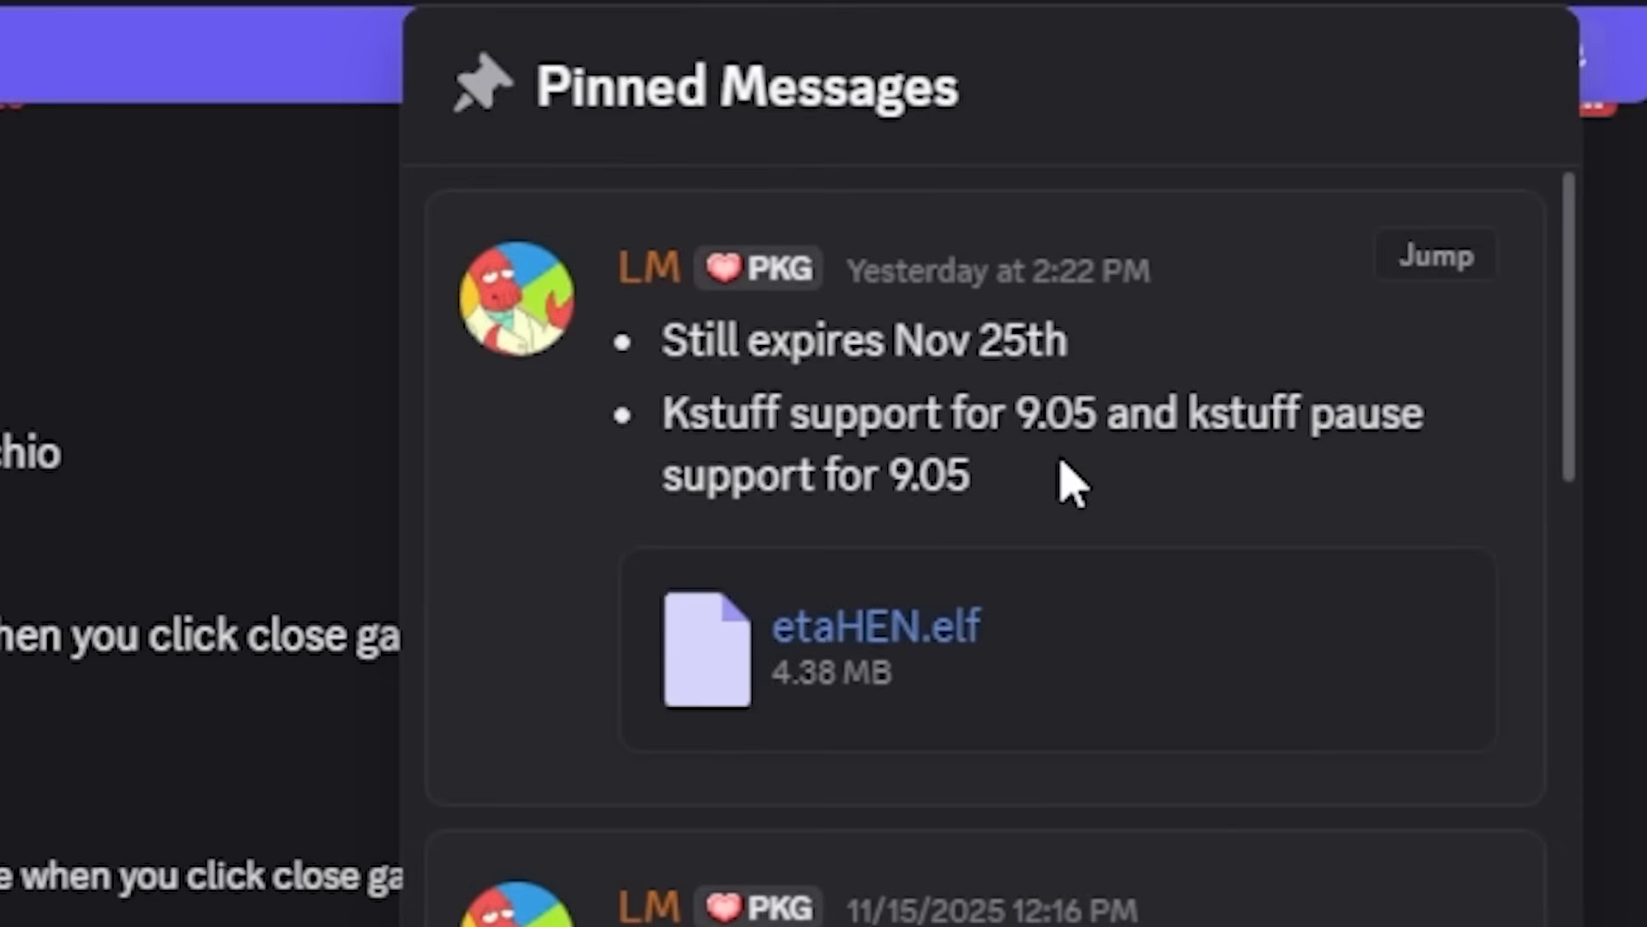
pyautogui.moveTo(961, 431)
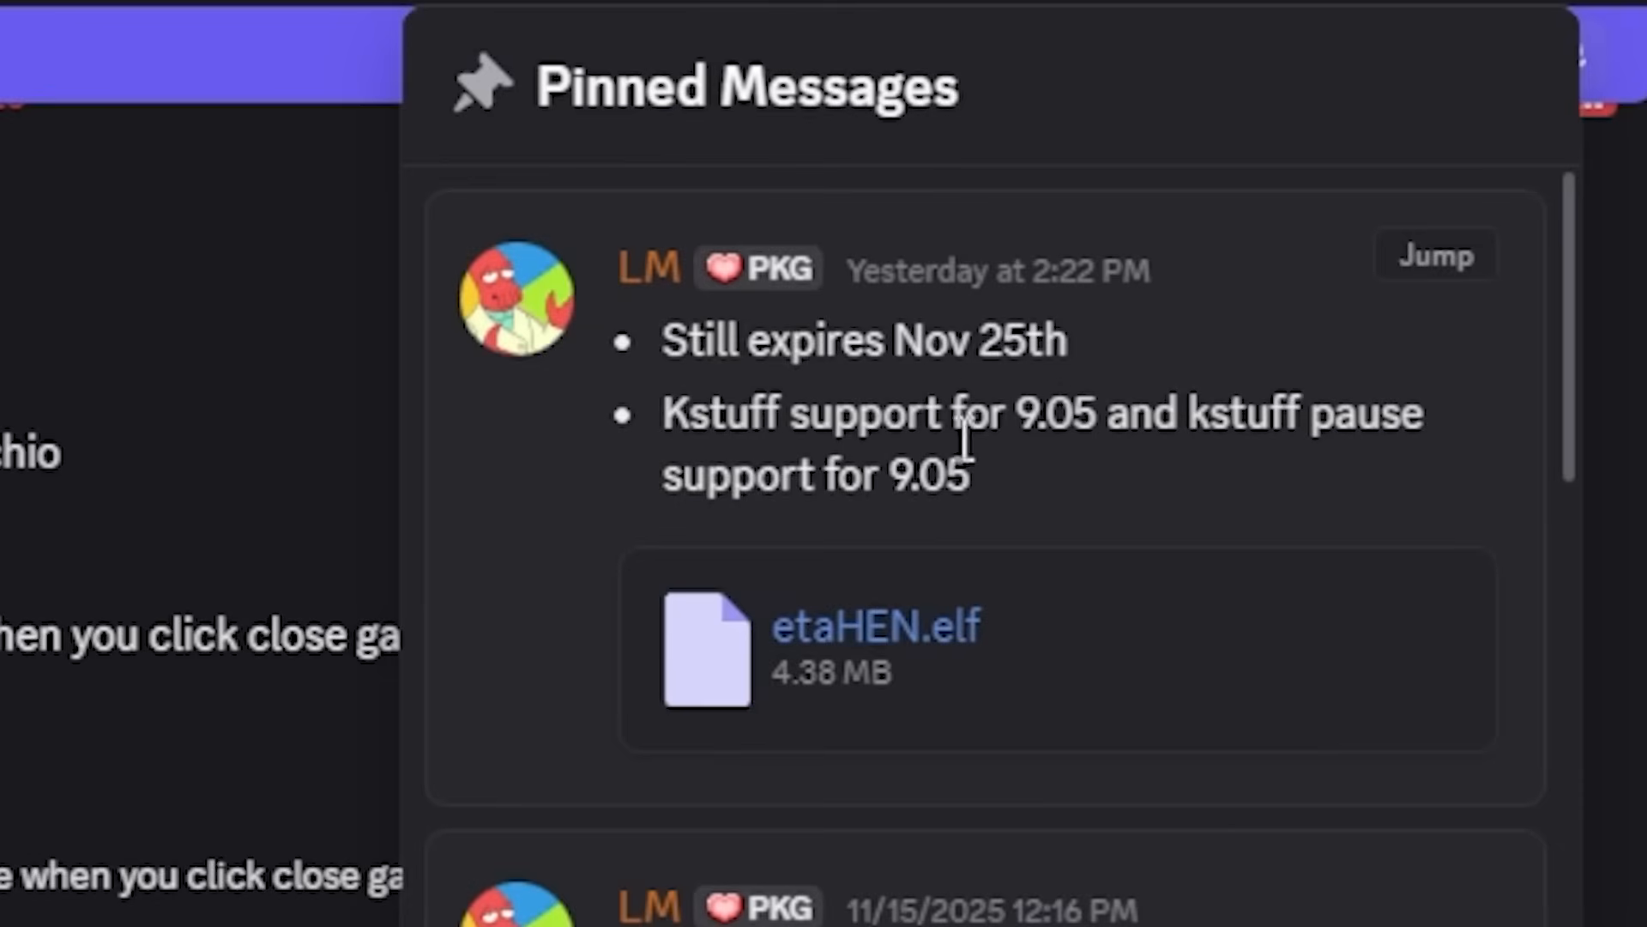
pyautogui.moveTo(1134, 446)
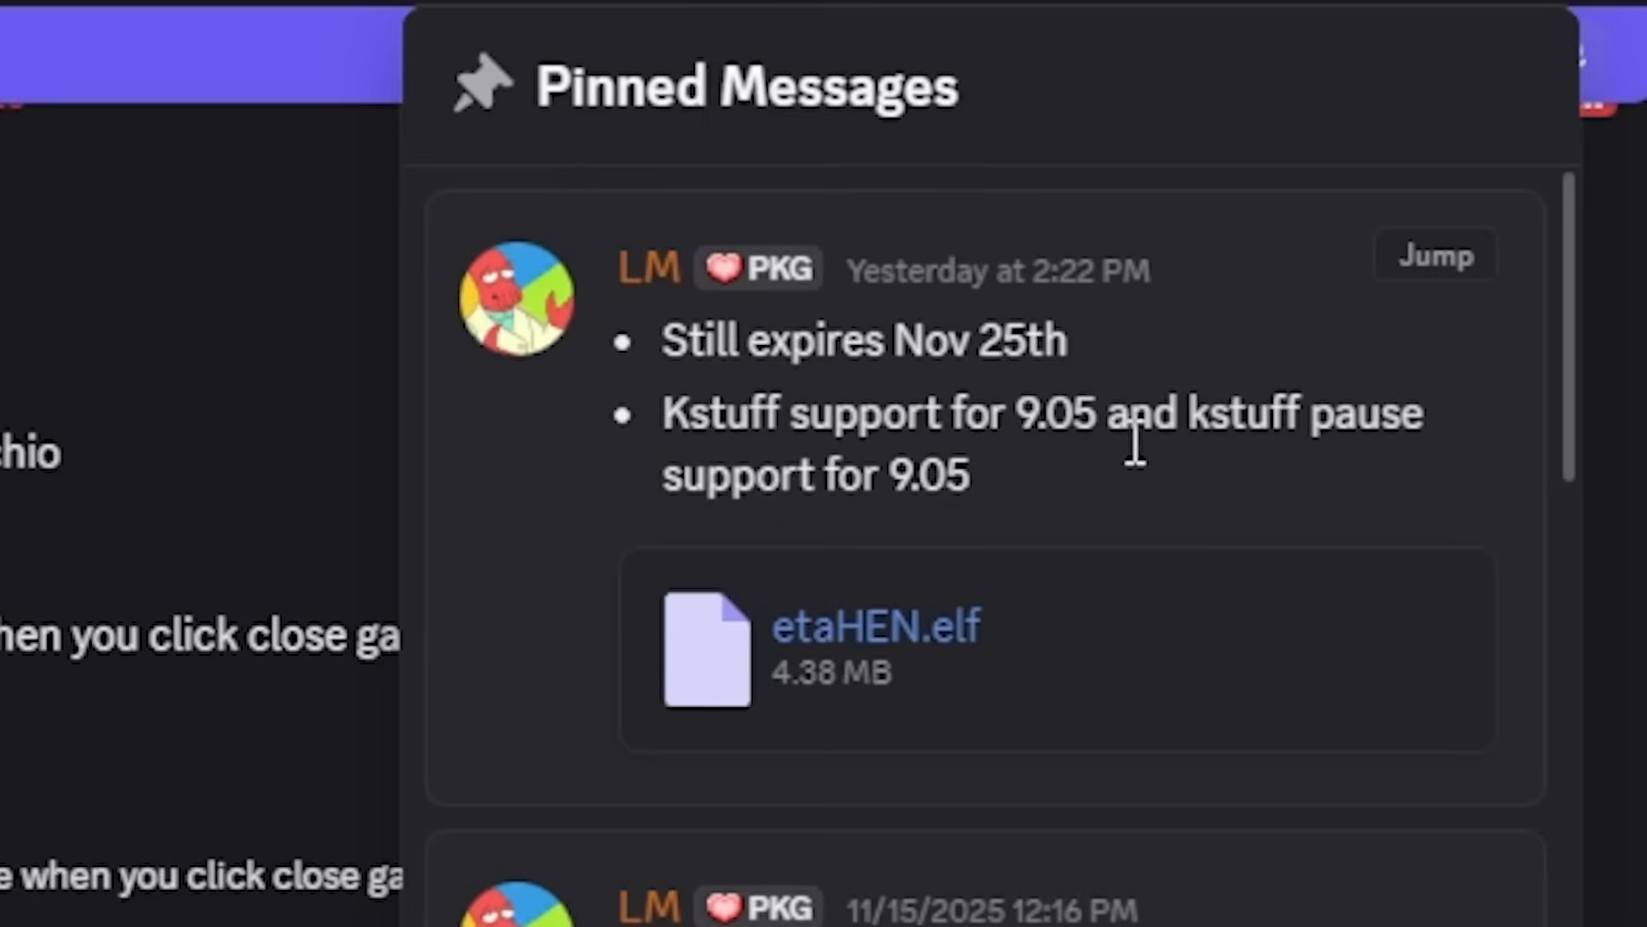
pyautogui.moveTo(1272, 451)
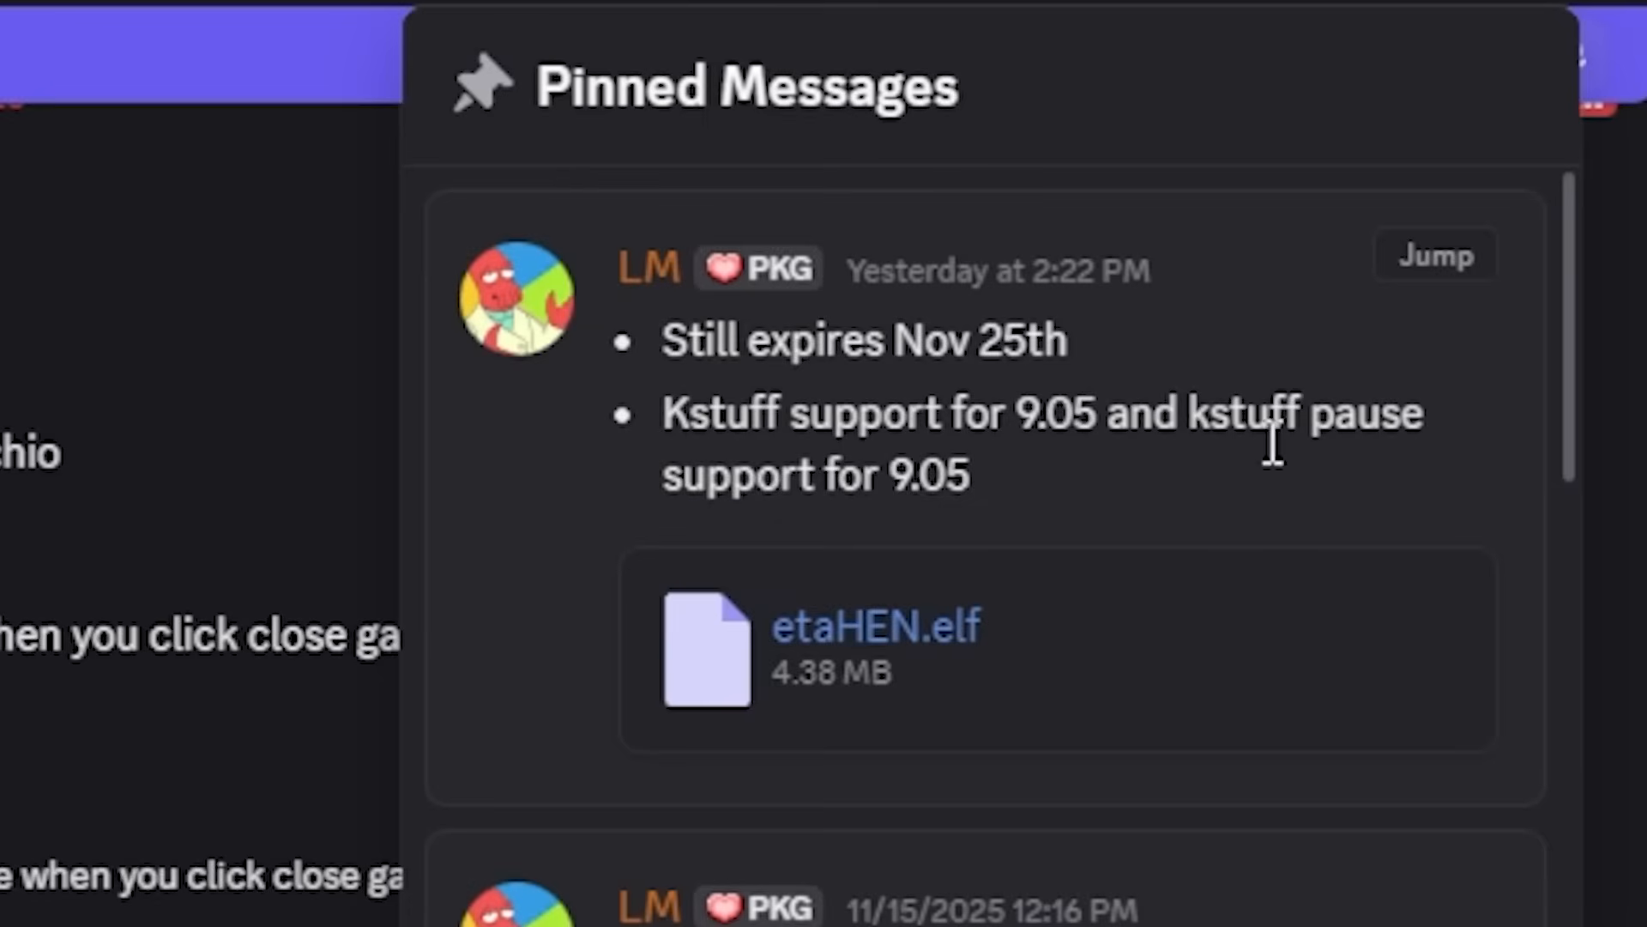
pyautogui.moveTo(993, 531)
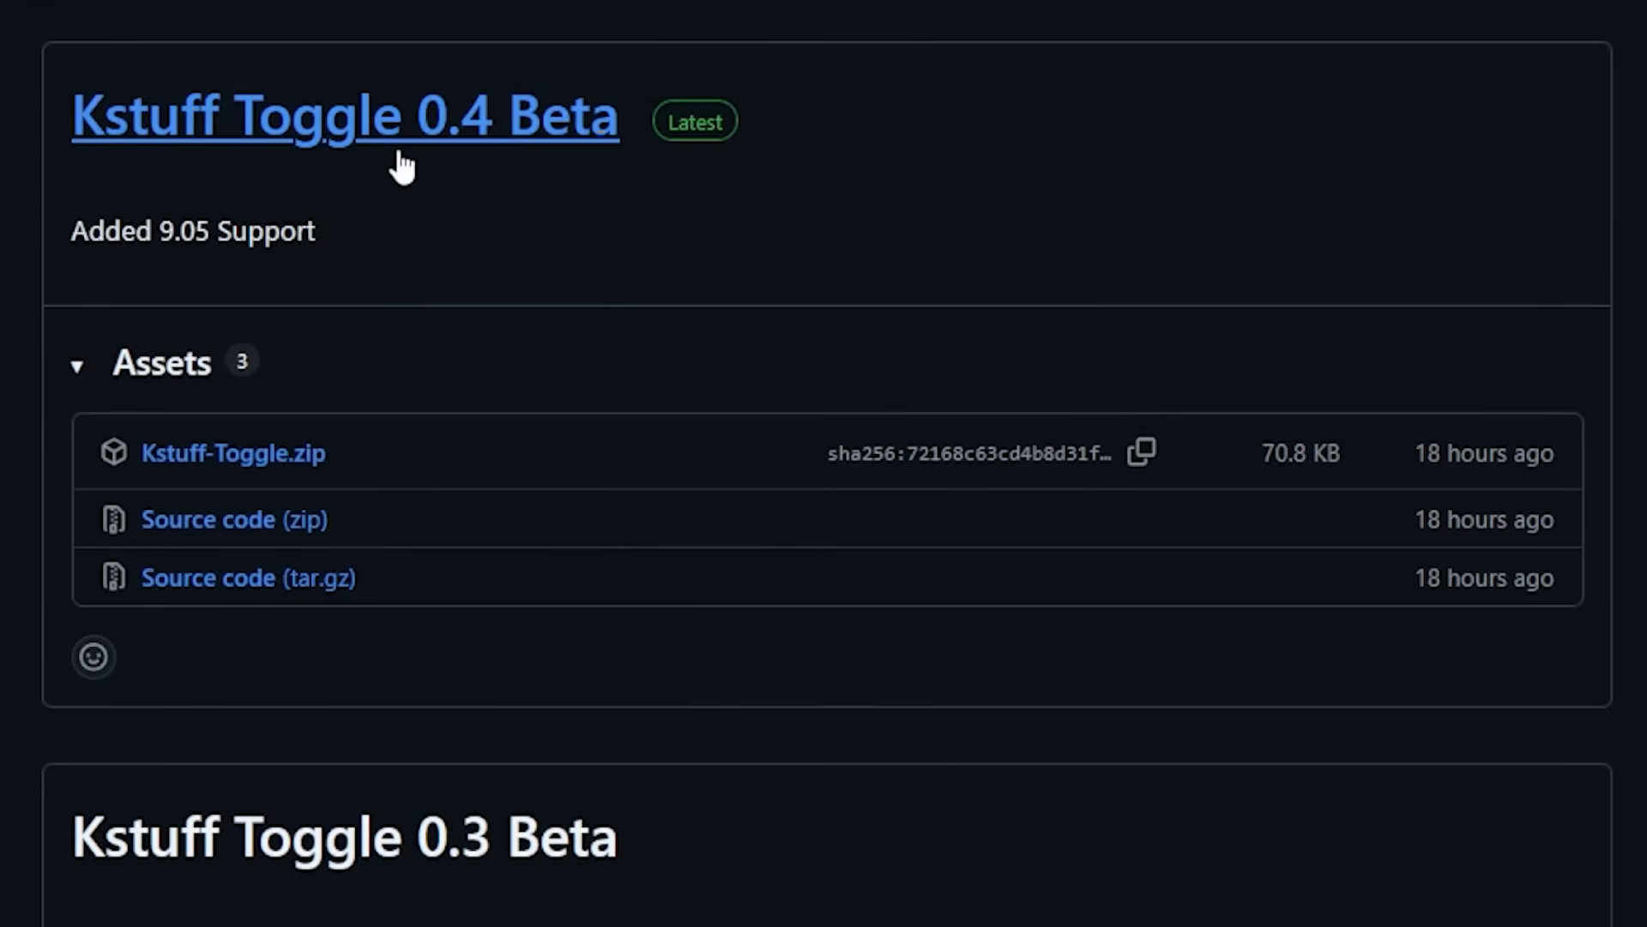
pyautogui.moveTo(208, 264)
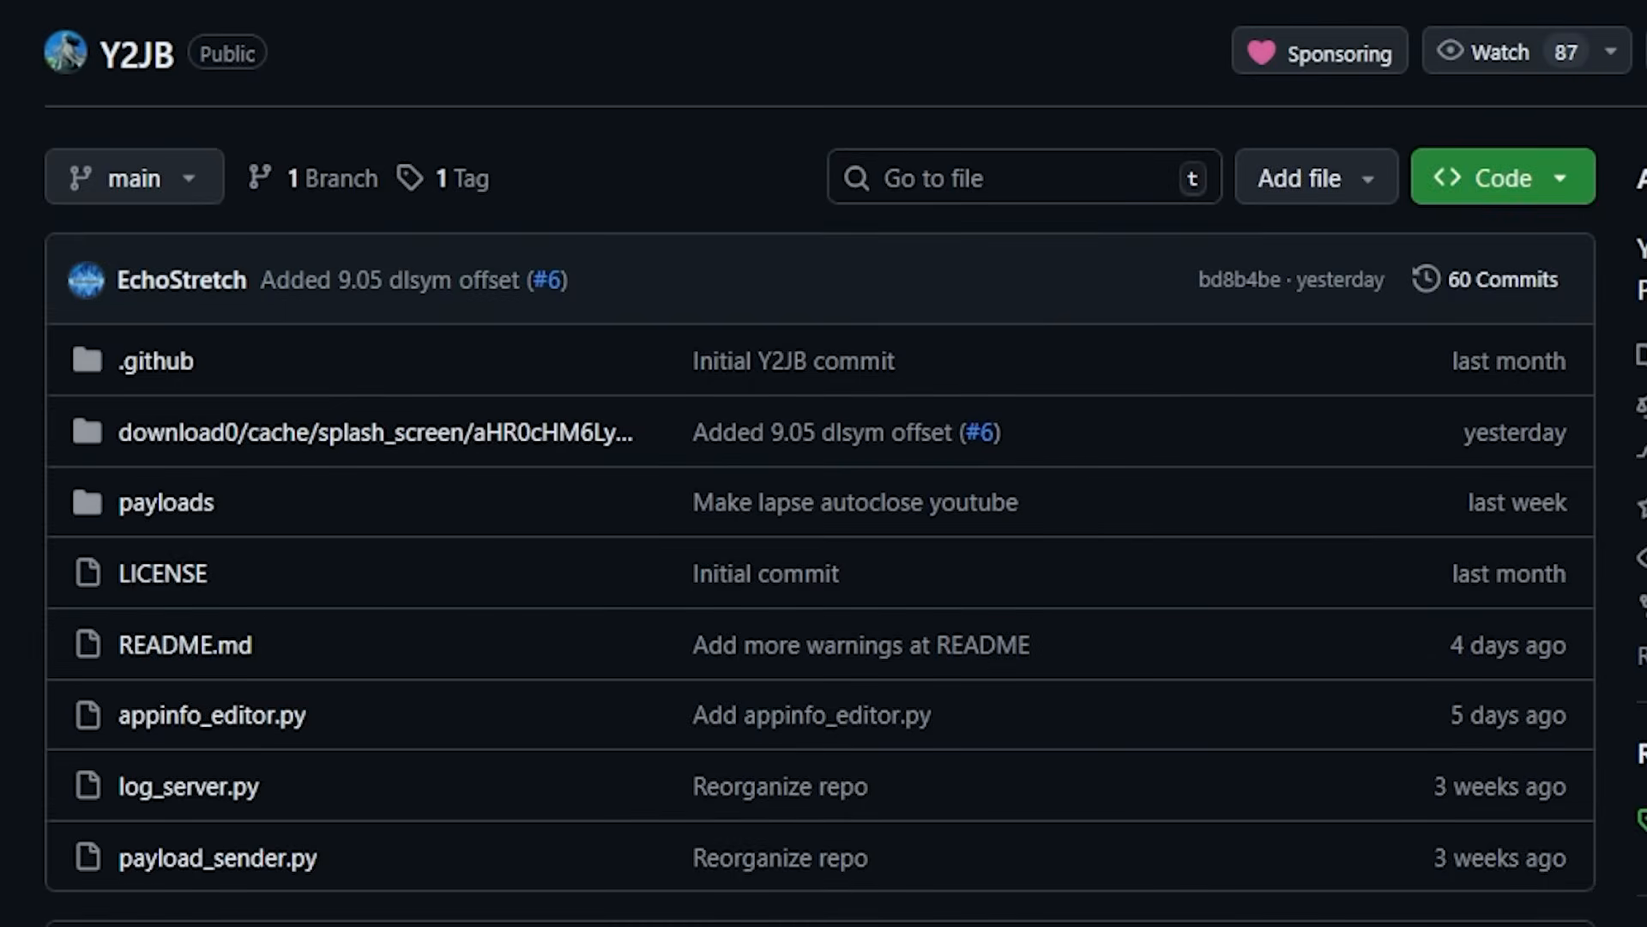
pyautogui.moveTo(420, 280)
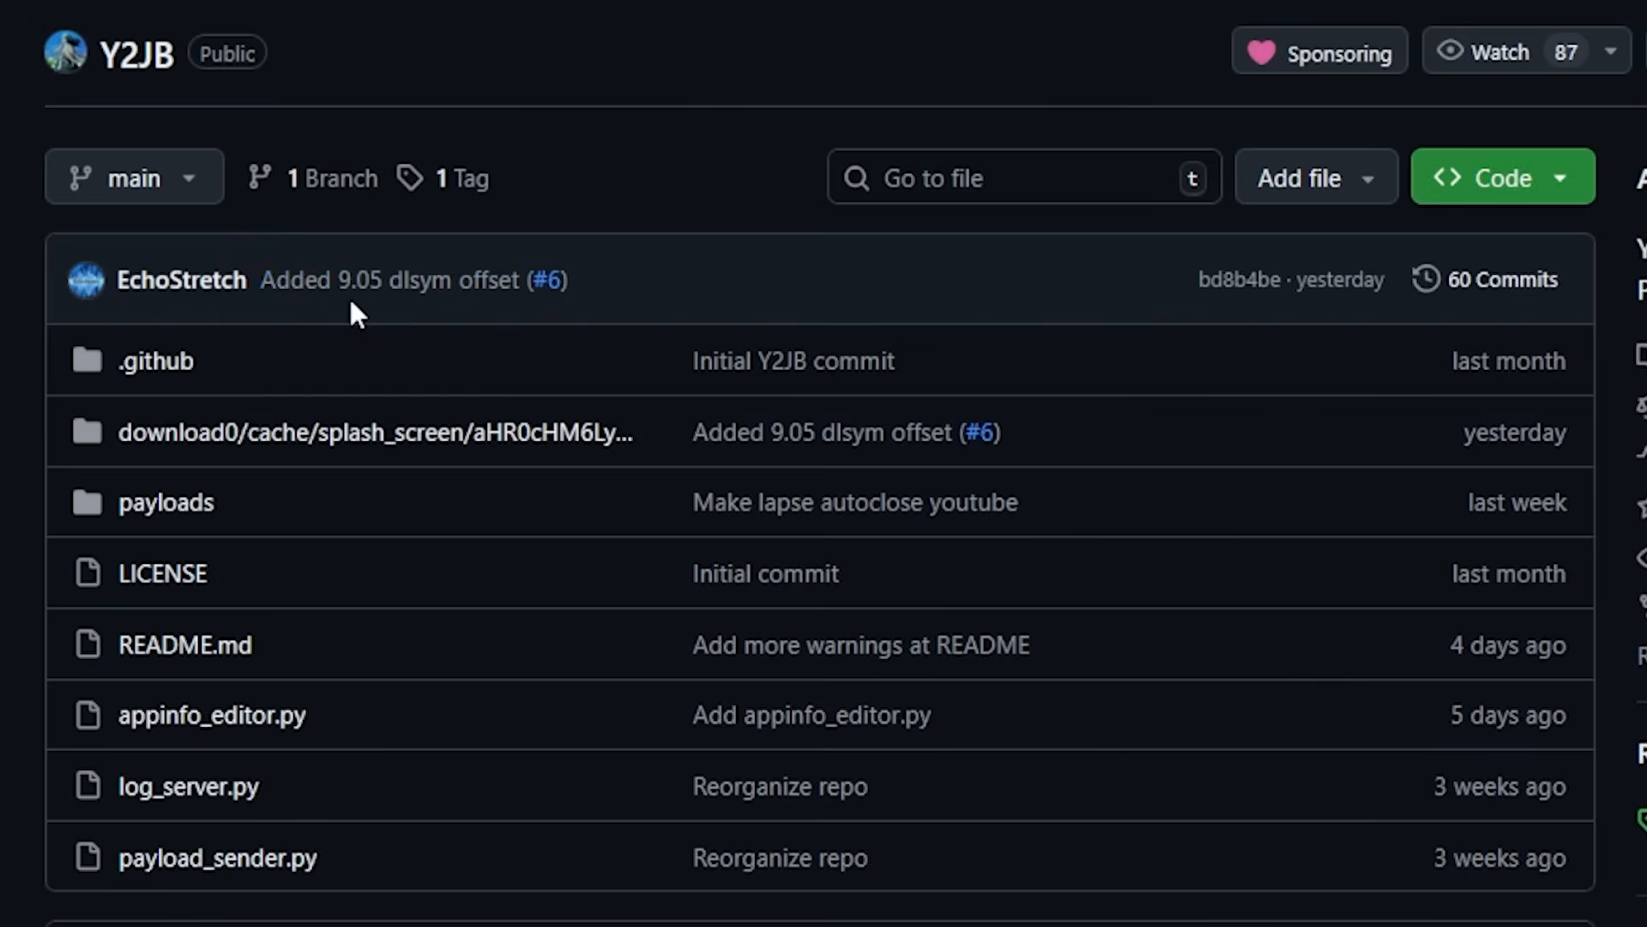
pyautogui.moveTo(390, 312)
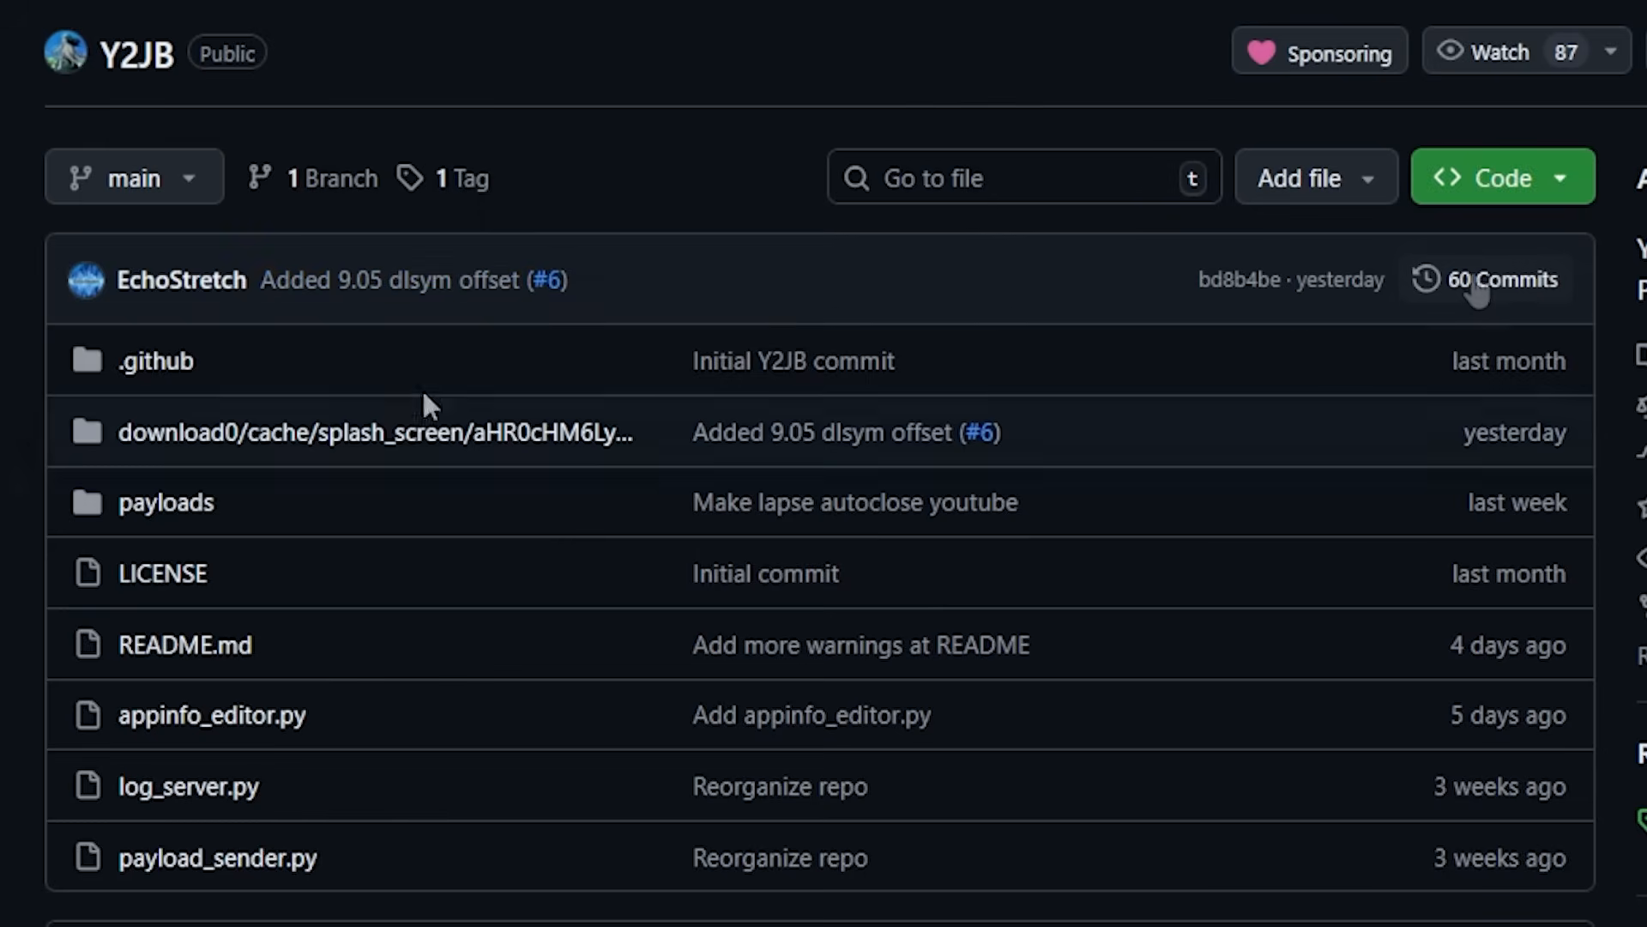
pyautogui.moveTo(547, 279)
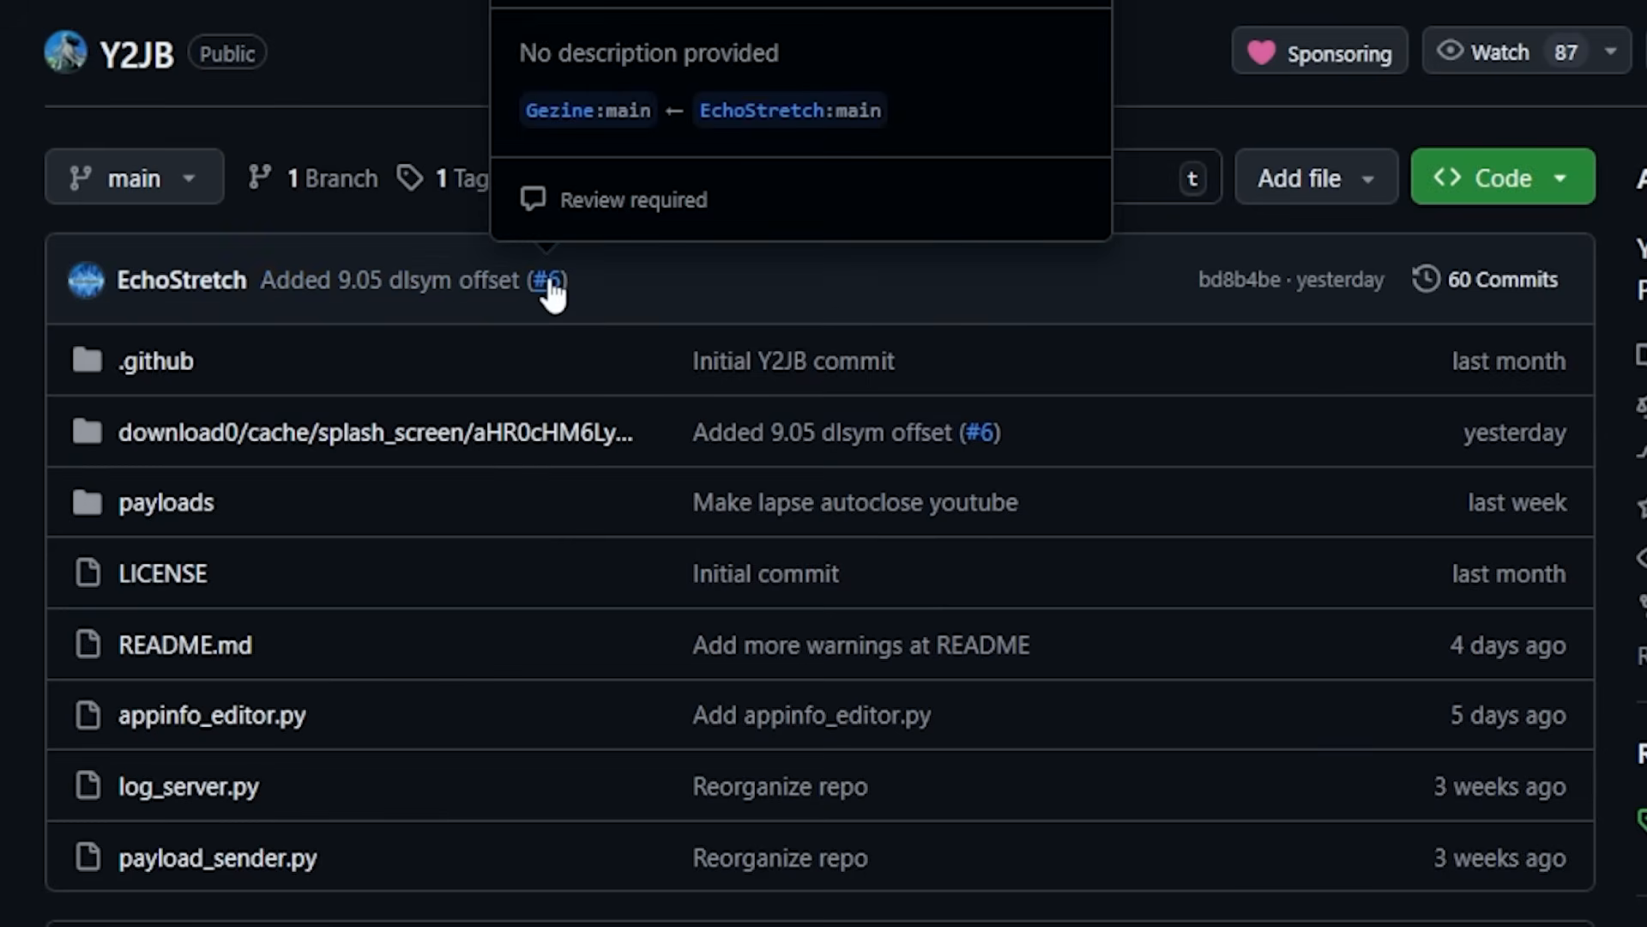
# Step: Open pull request #6 adding the 9.05 dlsym offset to Y2JB
pyautogui.click(546, 280)
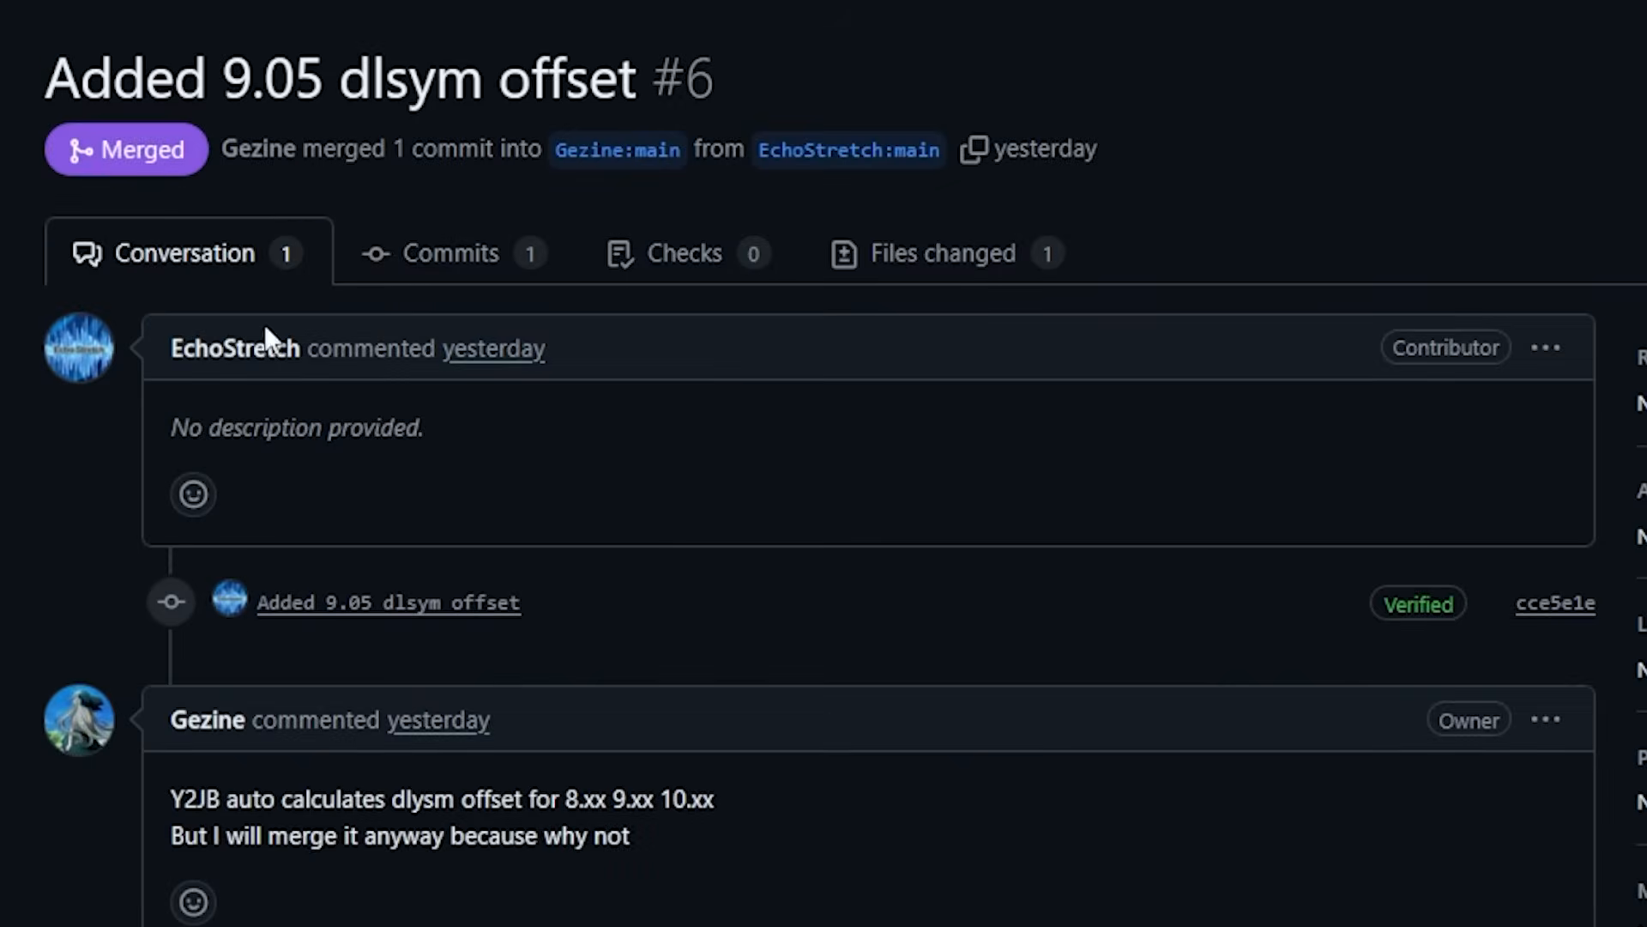
pyautogui.moveTo(383, 834)
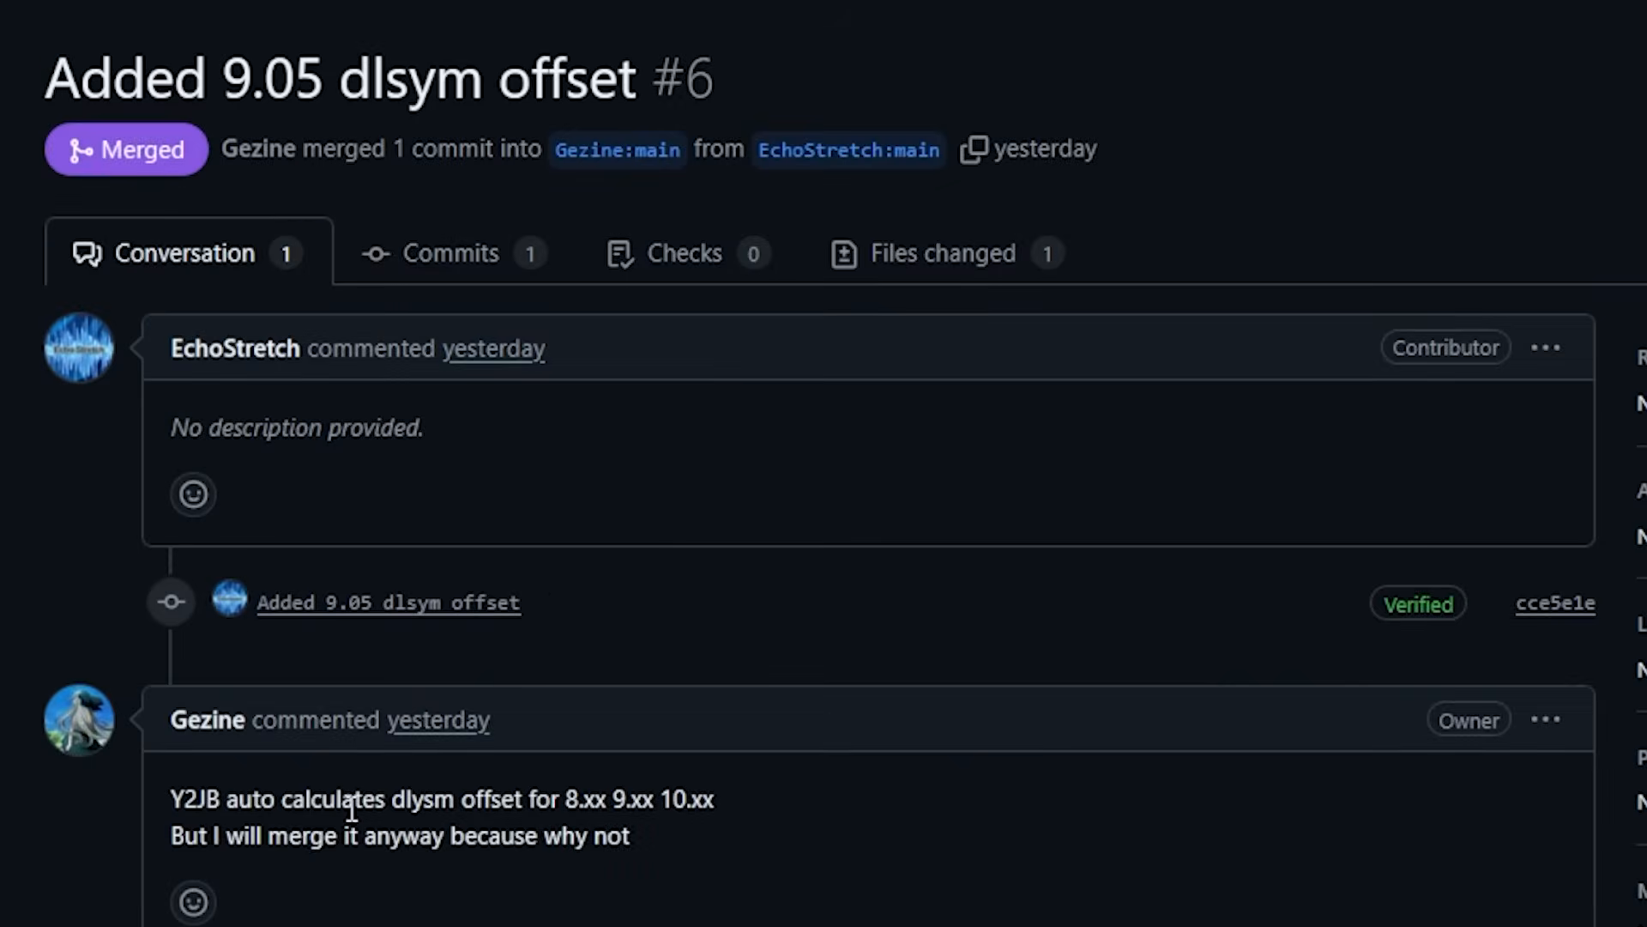
pyautogui.moveTo(638, 801)
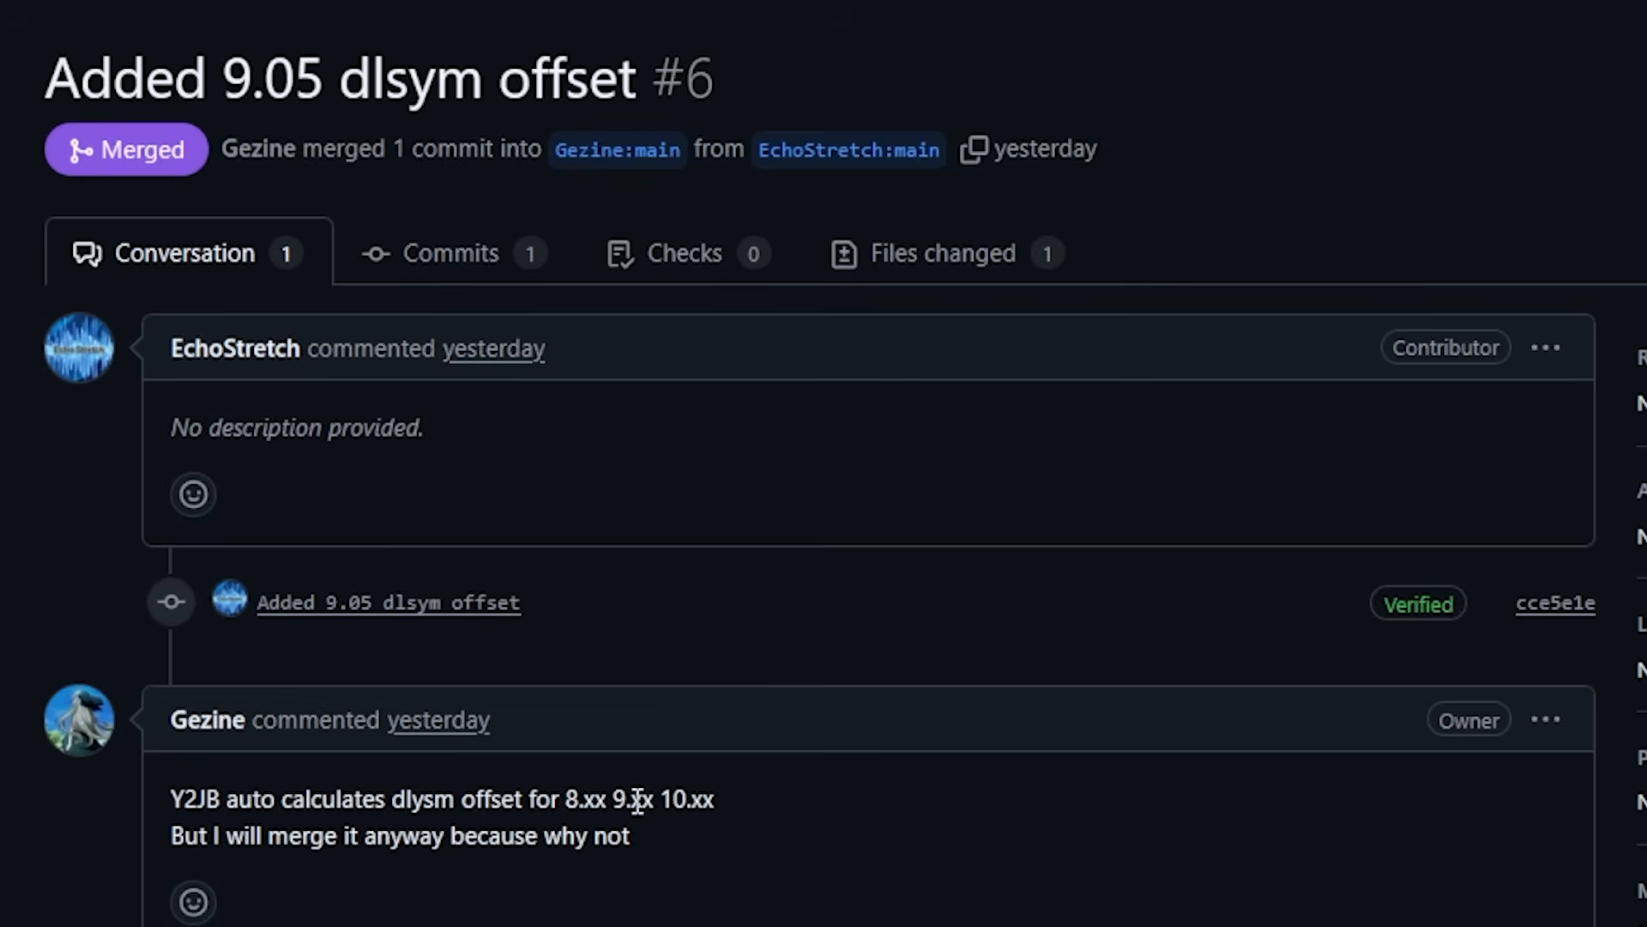
pyautogui.moveTo(510, 852)
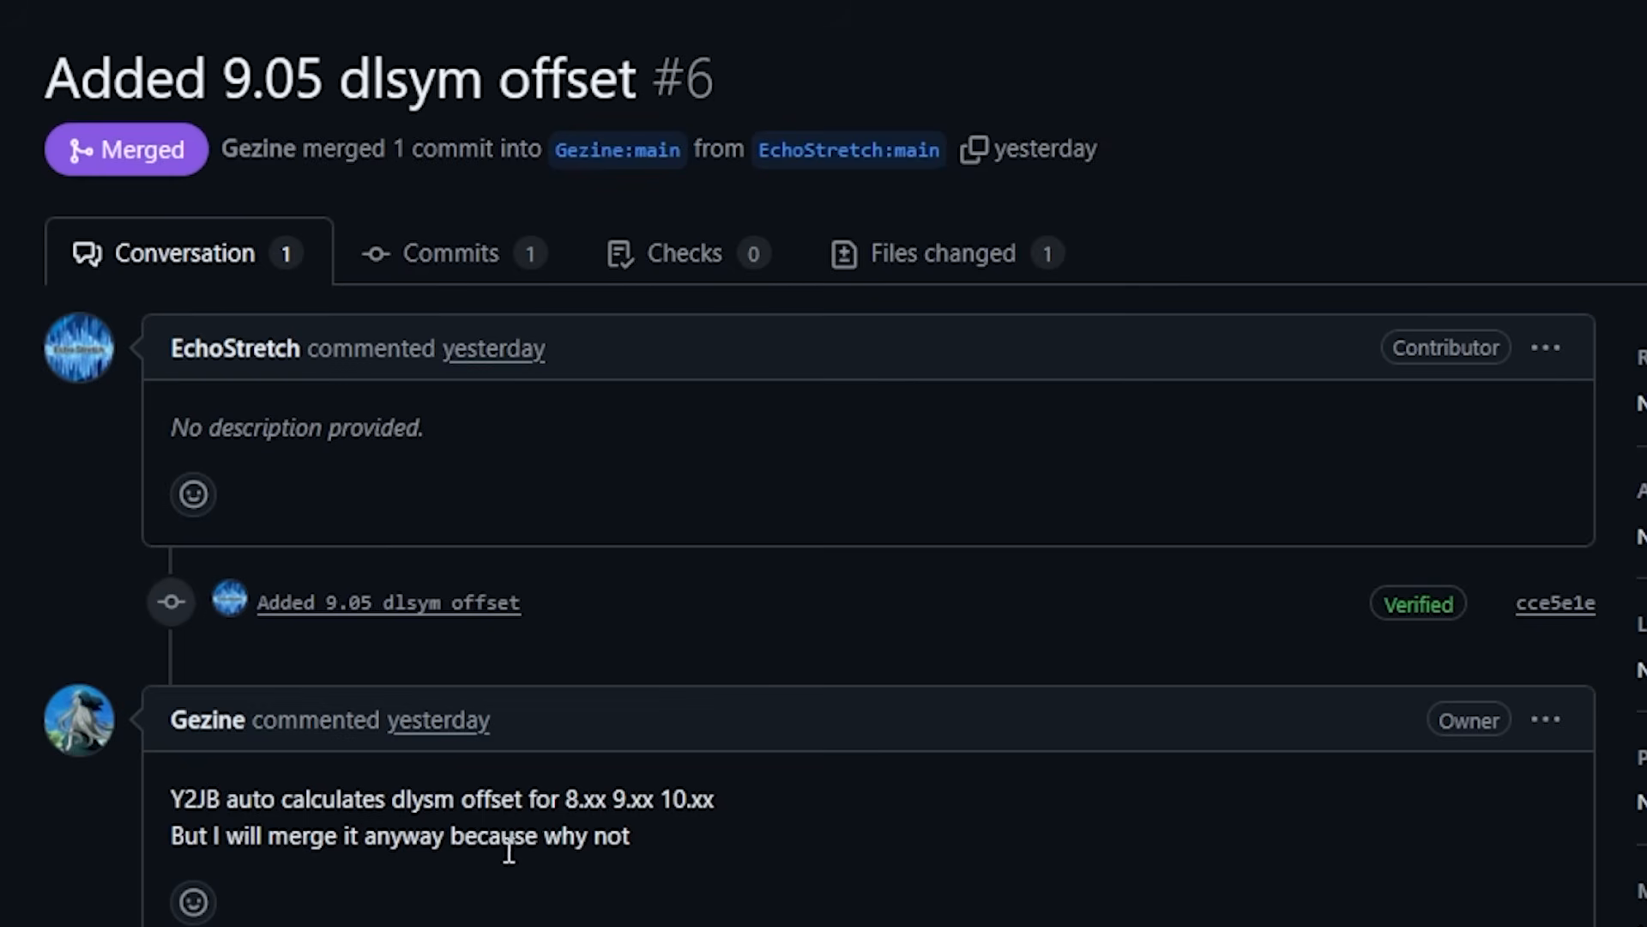
pyautogui.moveTo(131, 286)
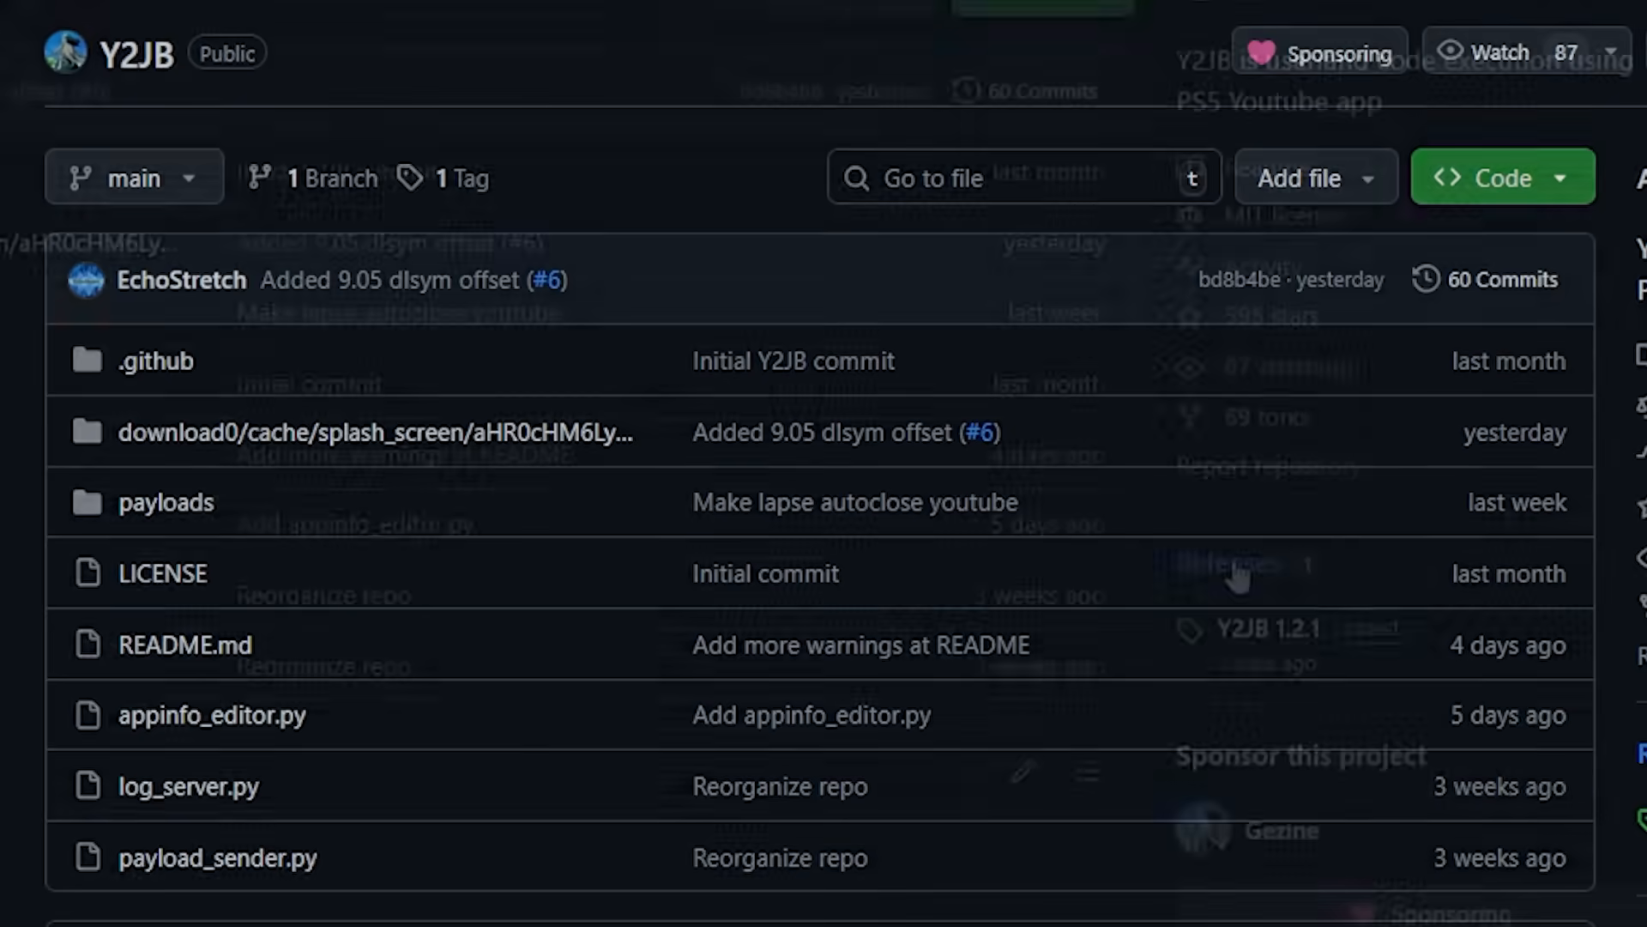
# Step: Open the Y2JB 1.2.1 release notes describing the embedded YouTube update blocker
pyautogui.click(1266, 629)
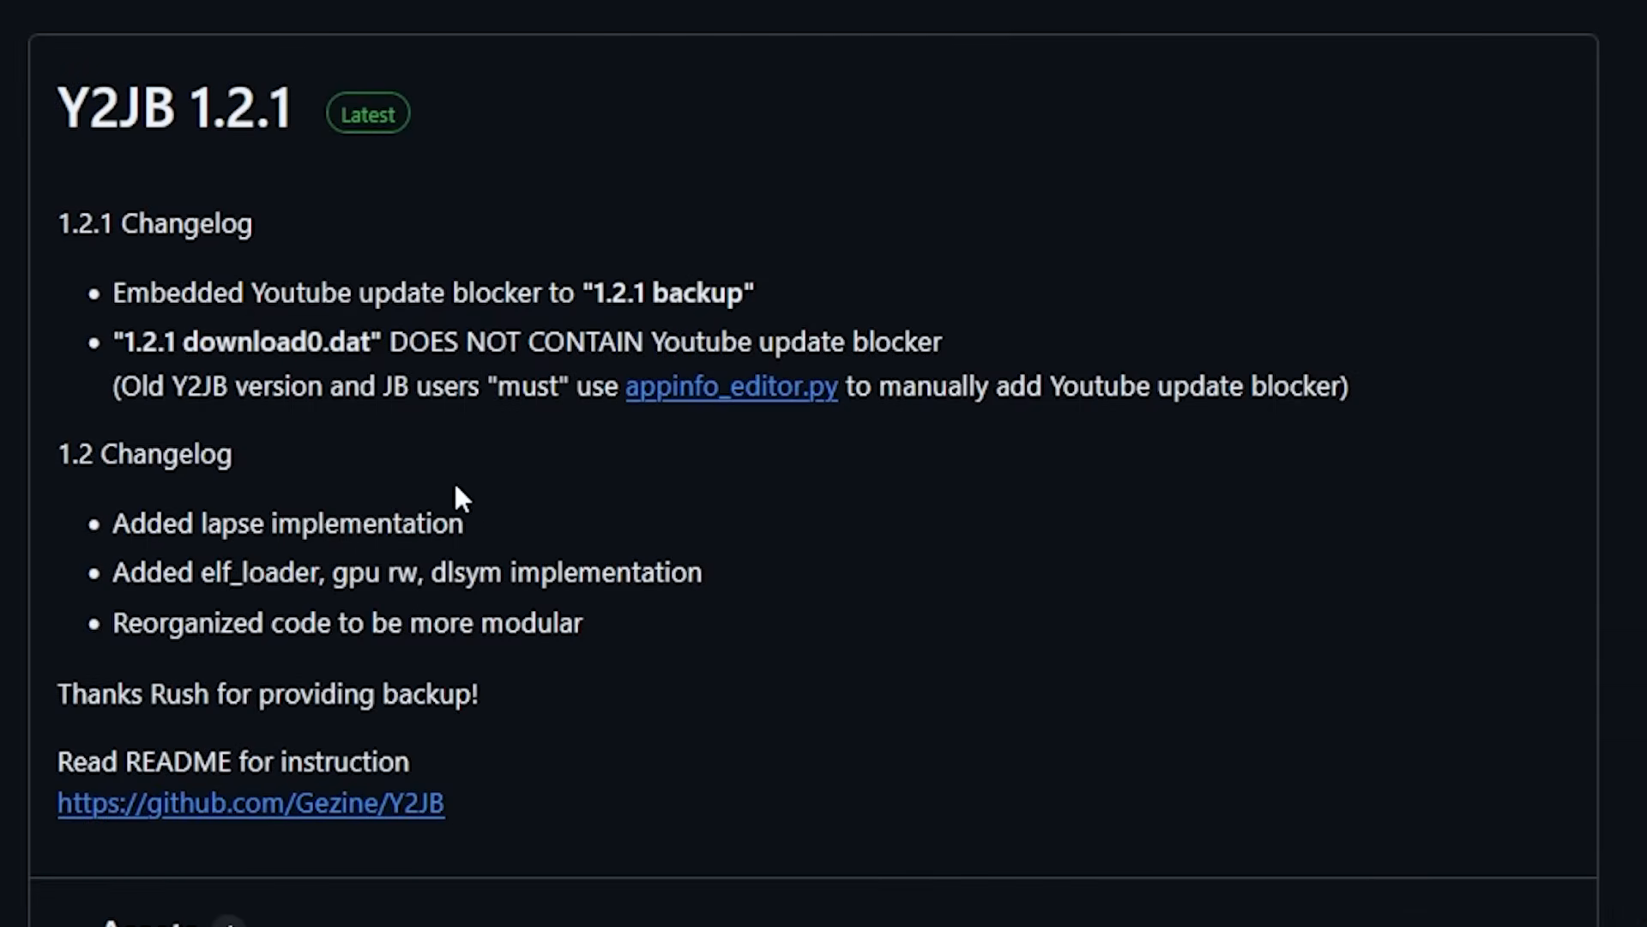
pyautogui.moveTo(194, 386)
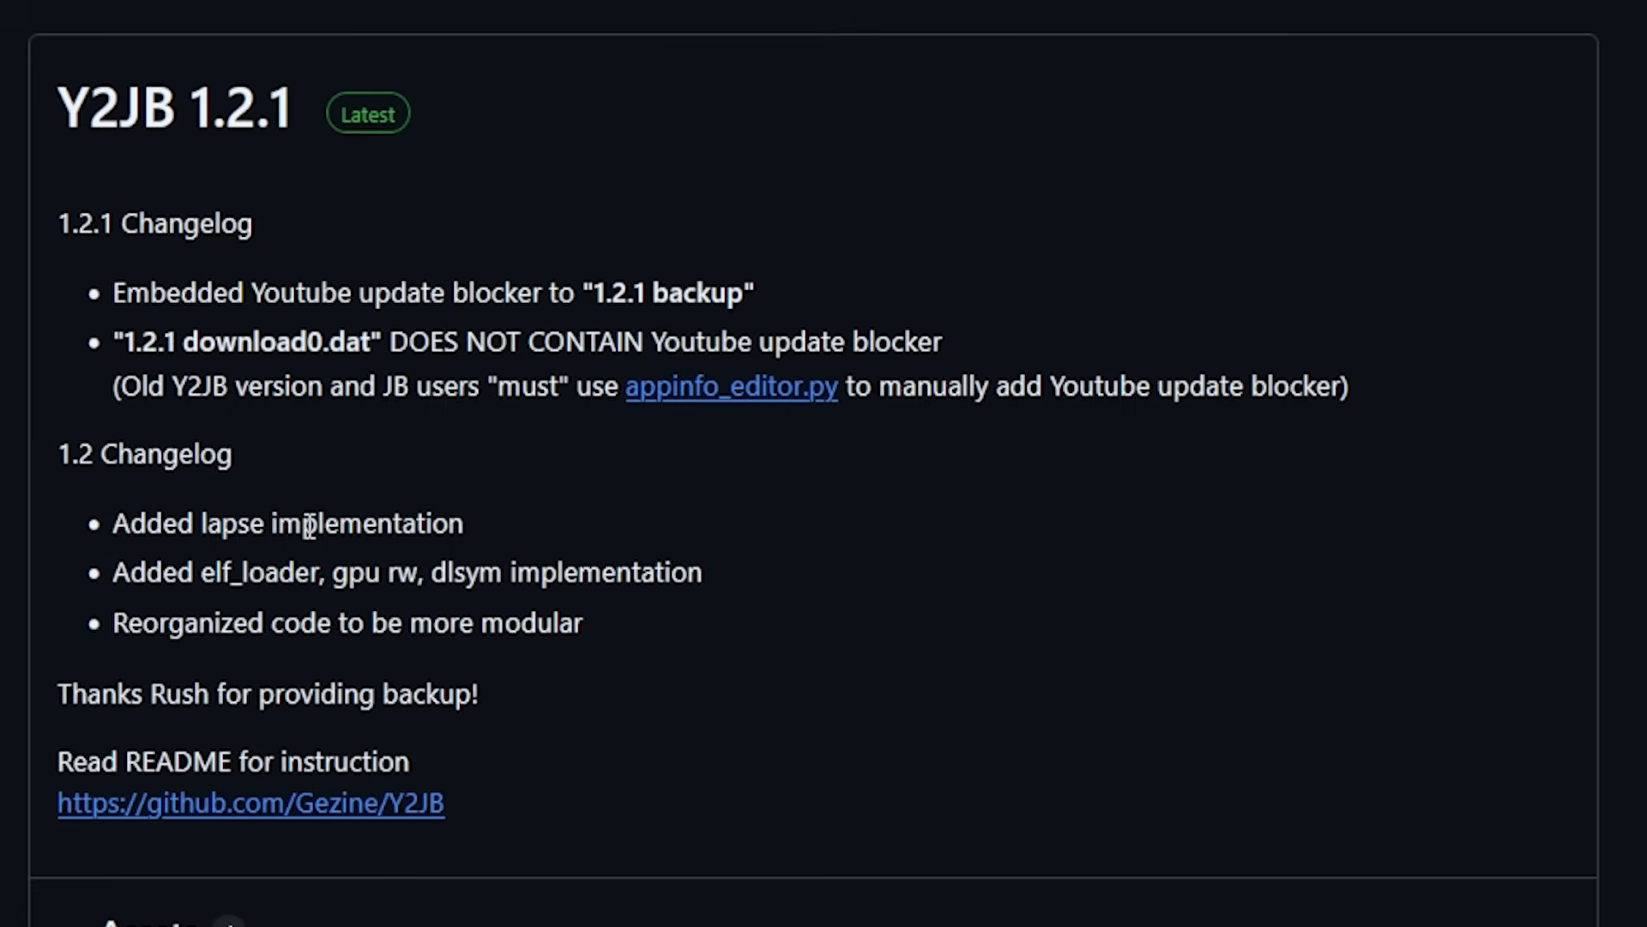
pyautogui.moveTo(197, 227)
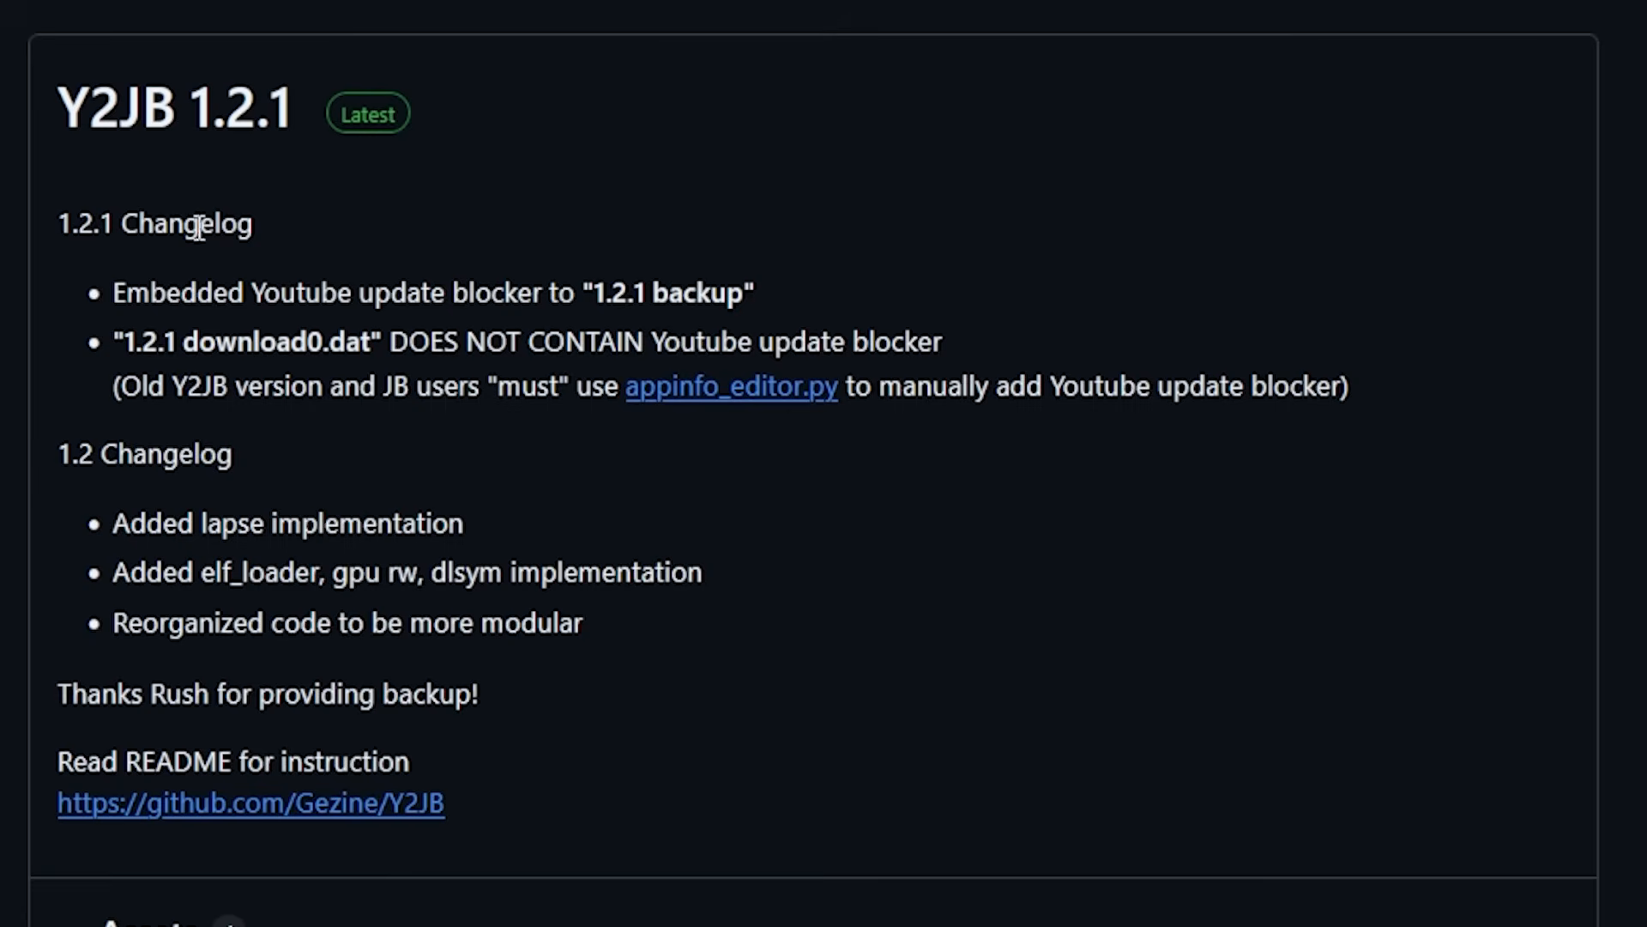
pyautogui.moveTo(297, 294)
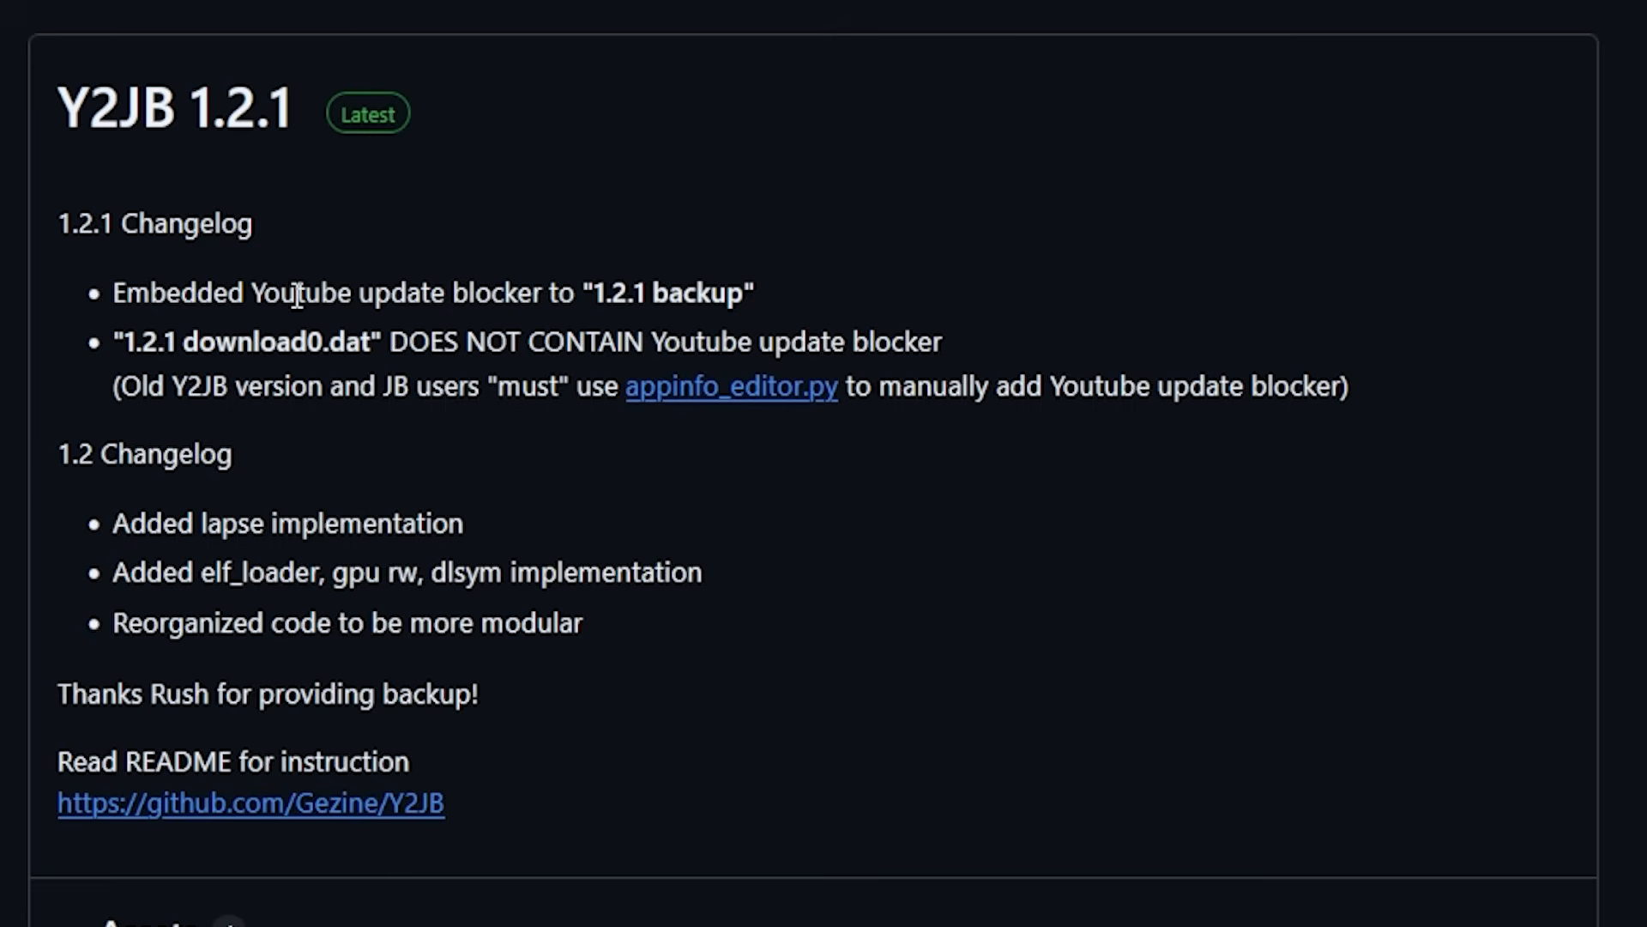
pyautogui.moveTo(577, 292)
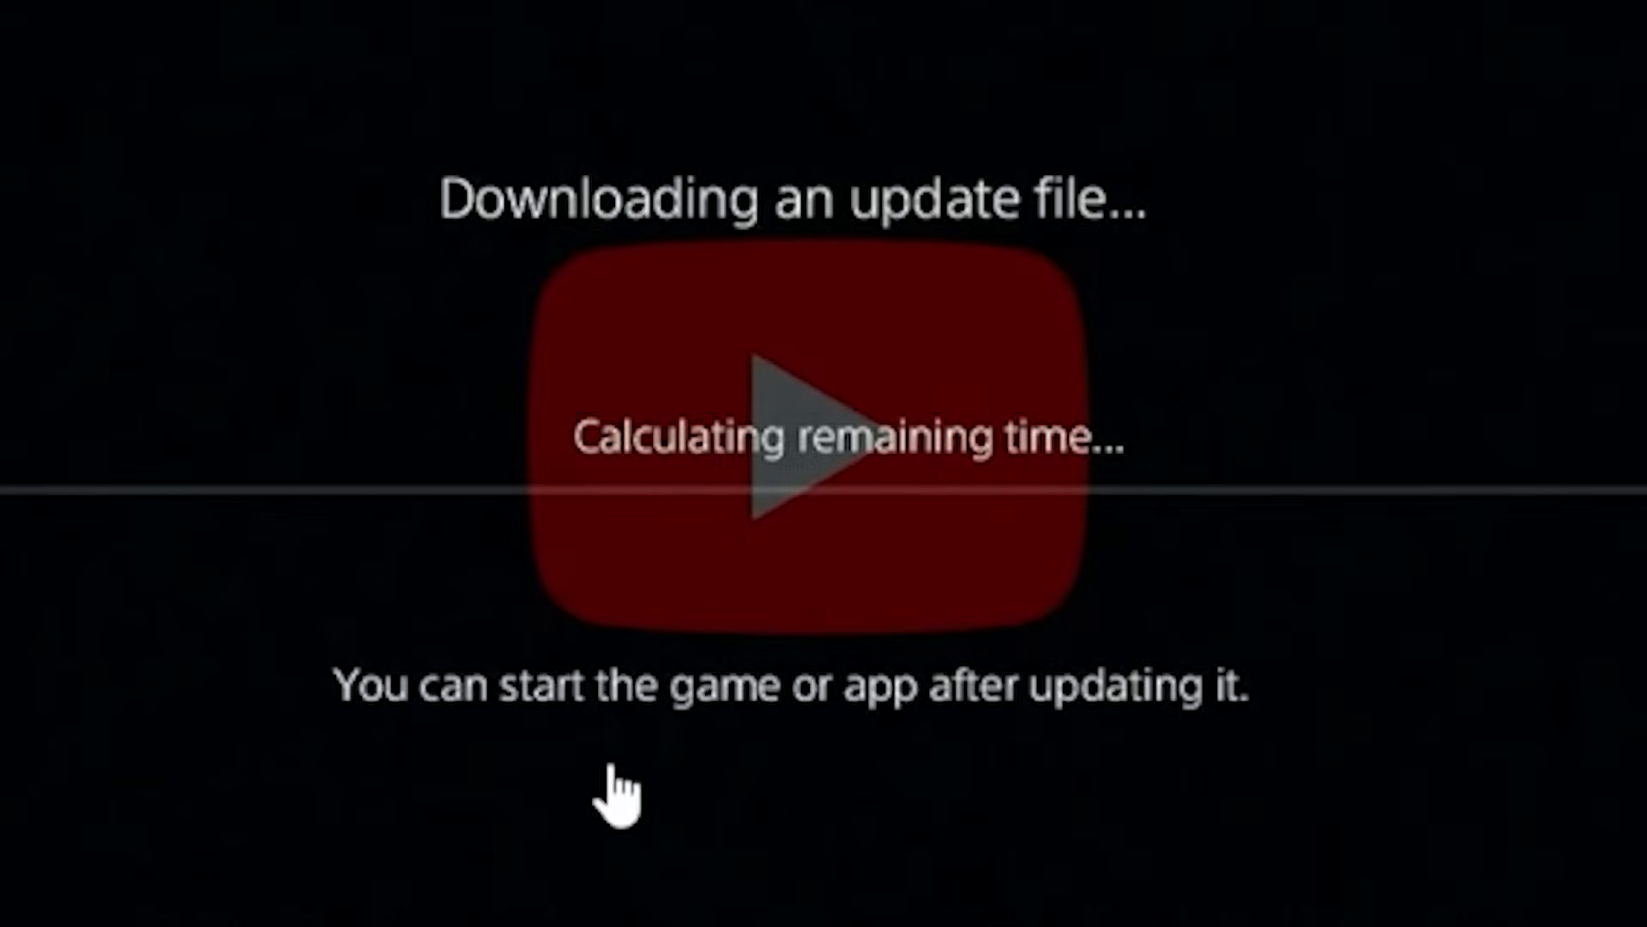
pyautogui.moveTo(808, 821)
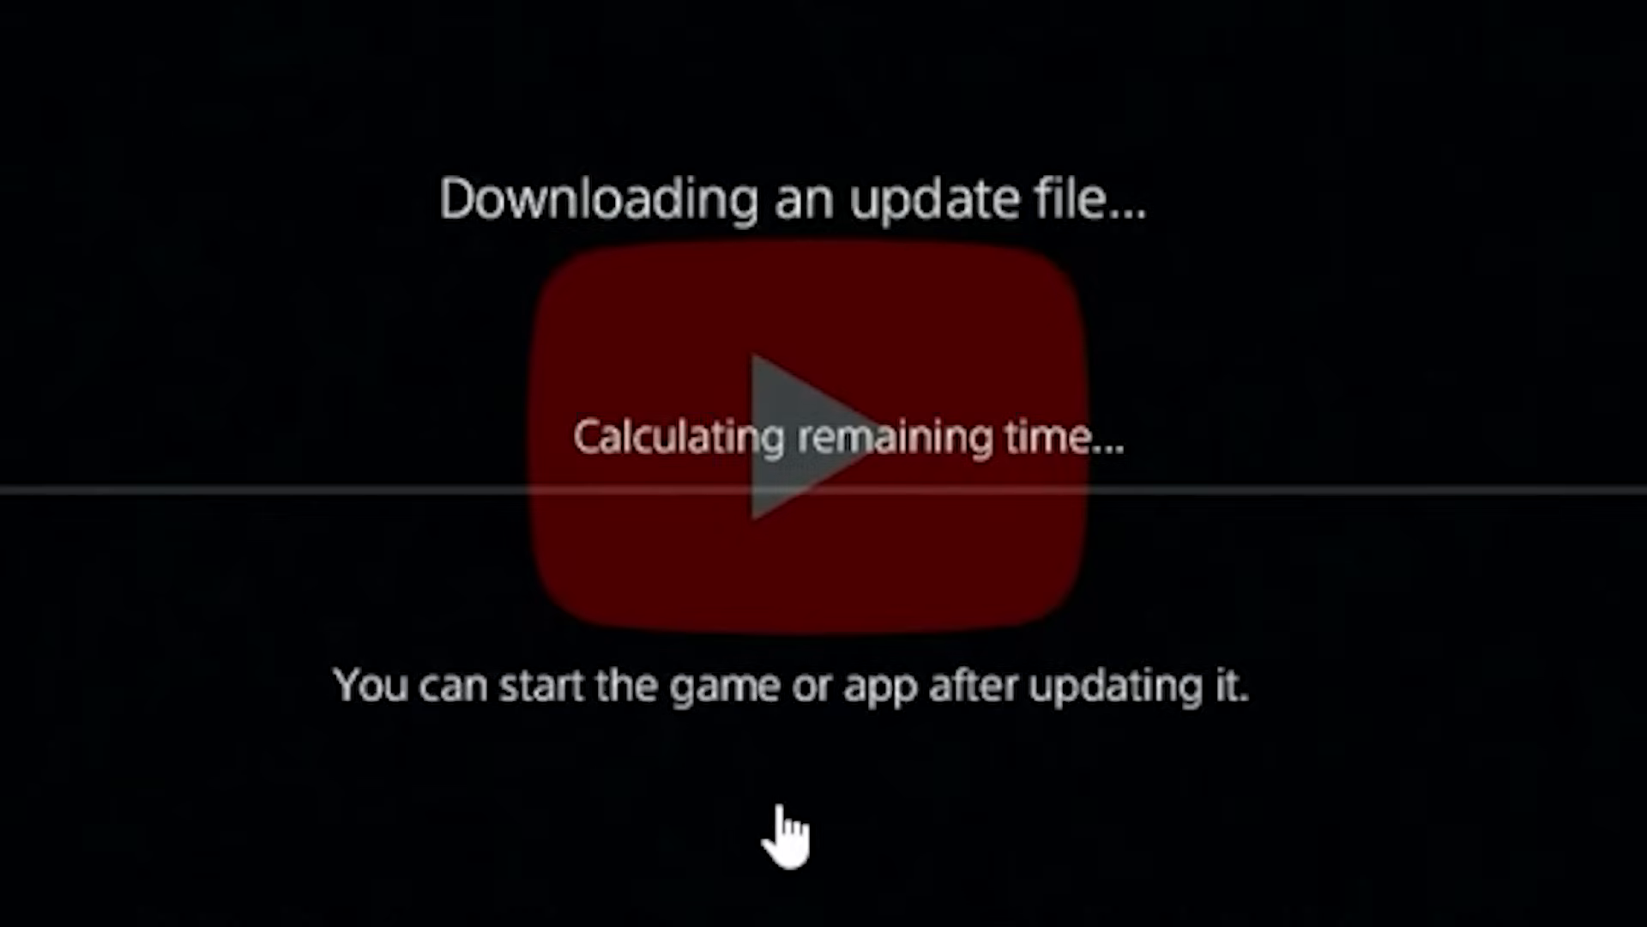
pyautogui.moveTo(872, 841)
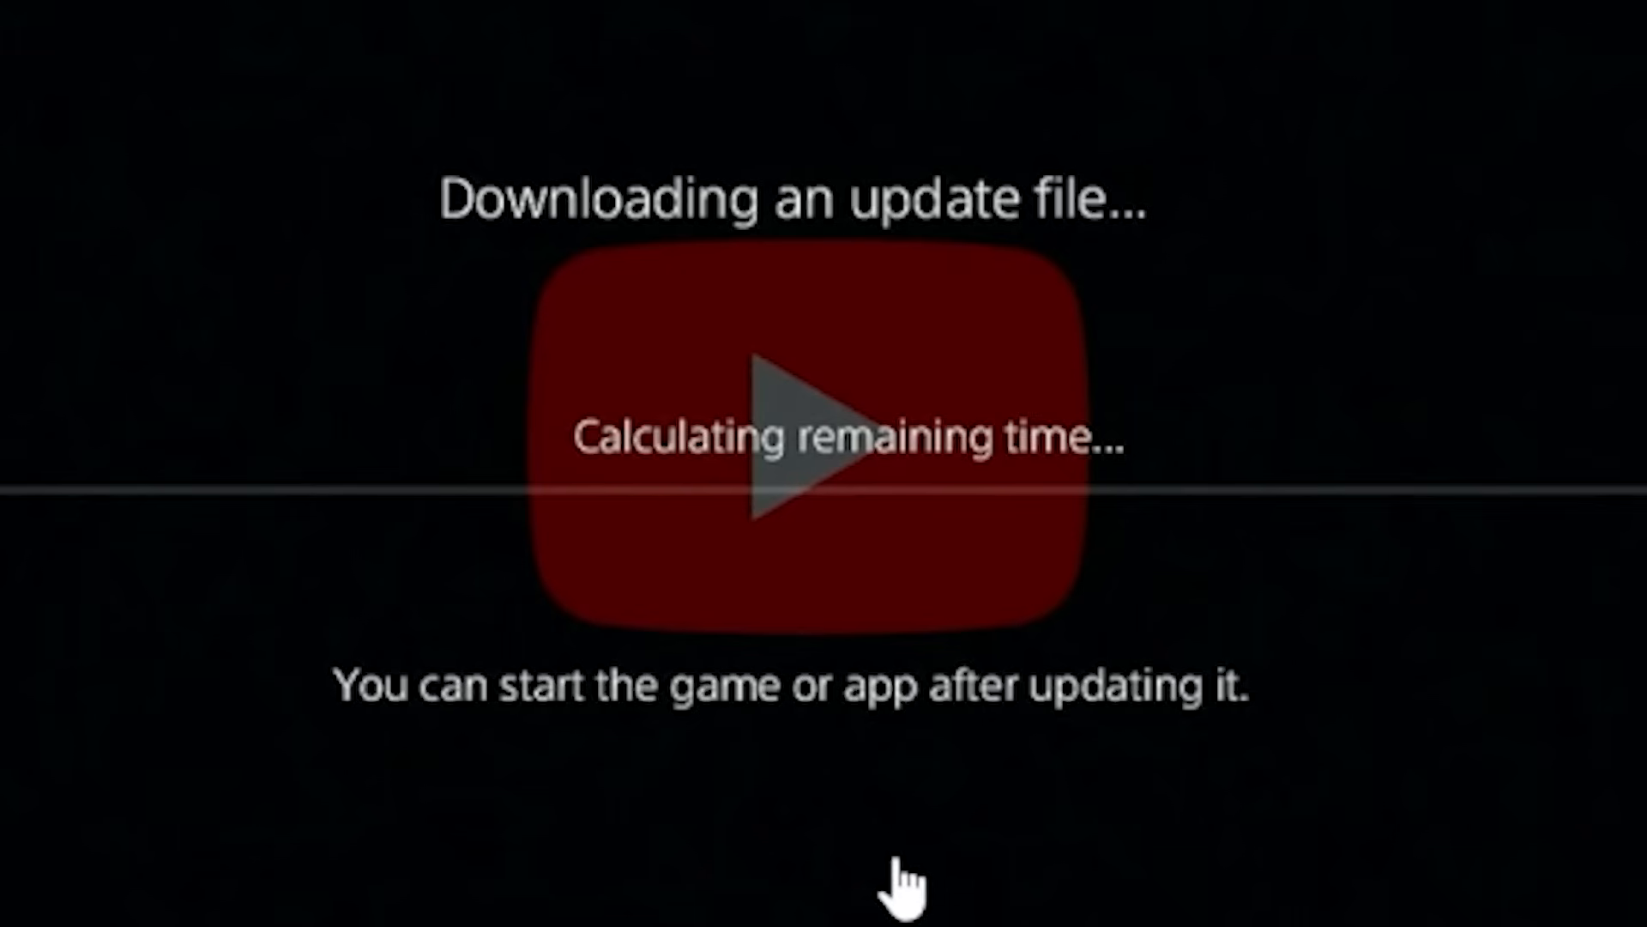
pyautogui.moveTo(951, 888)
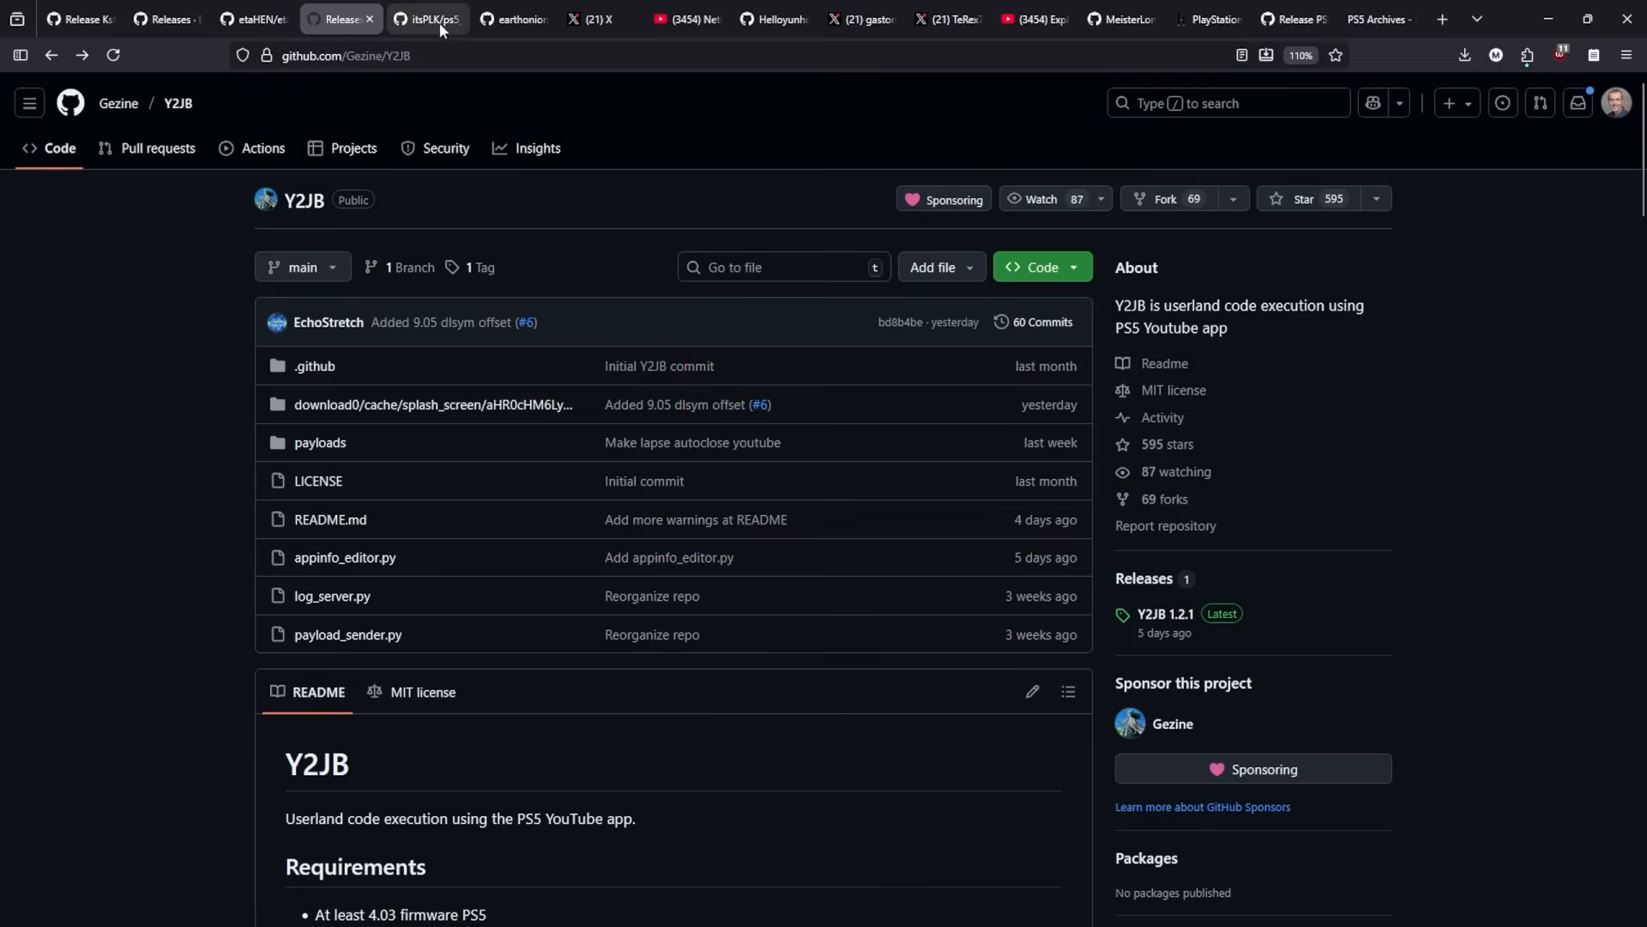
# Step: Switch to the itsPLK/ps5_y2jb_autoloader repository page
pyautogui.click(427, 19)
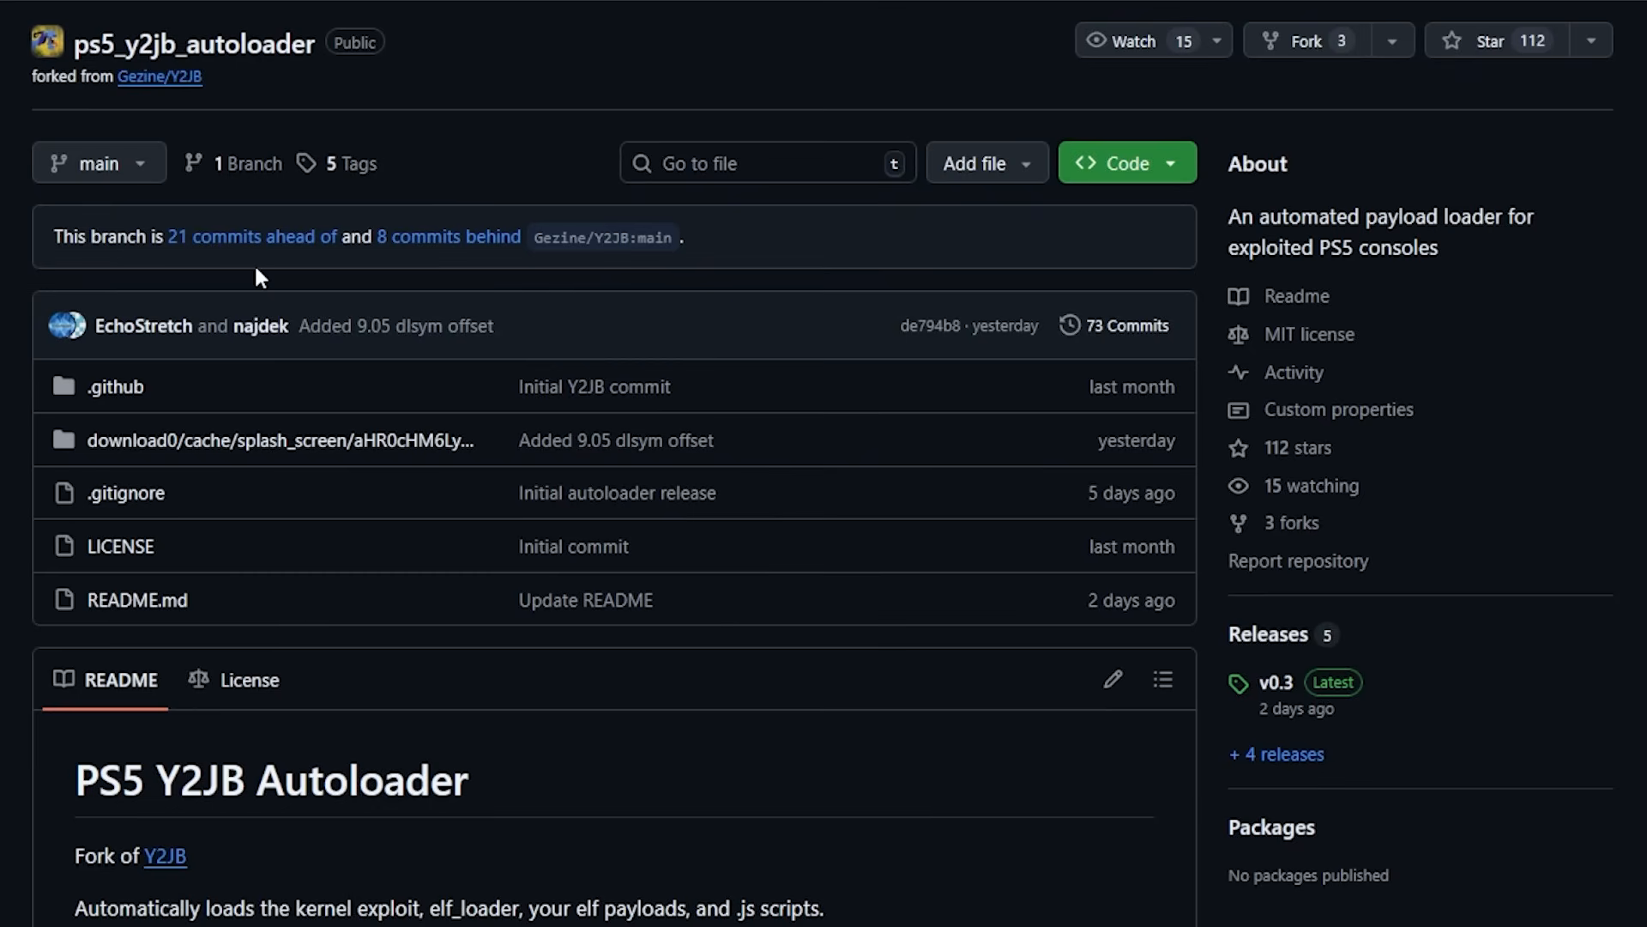
pyautogui.moveTo(264, 362)
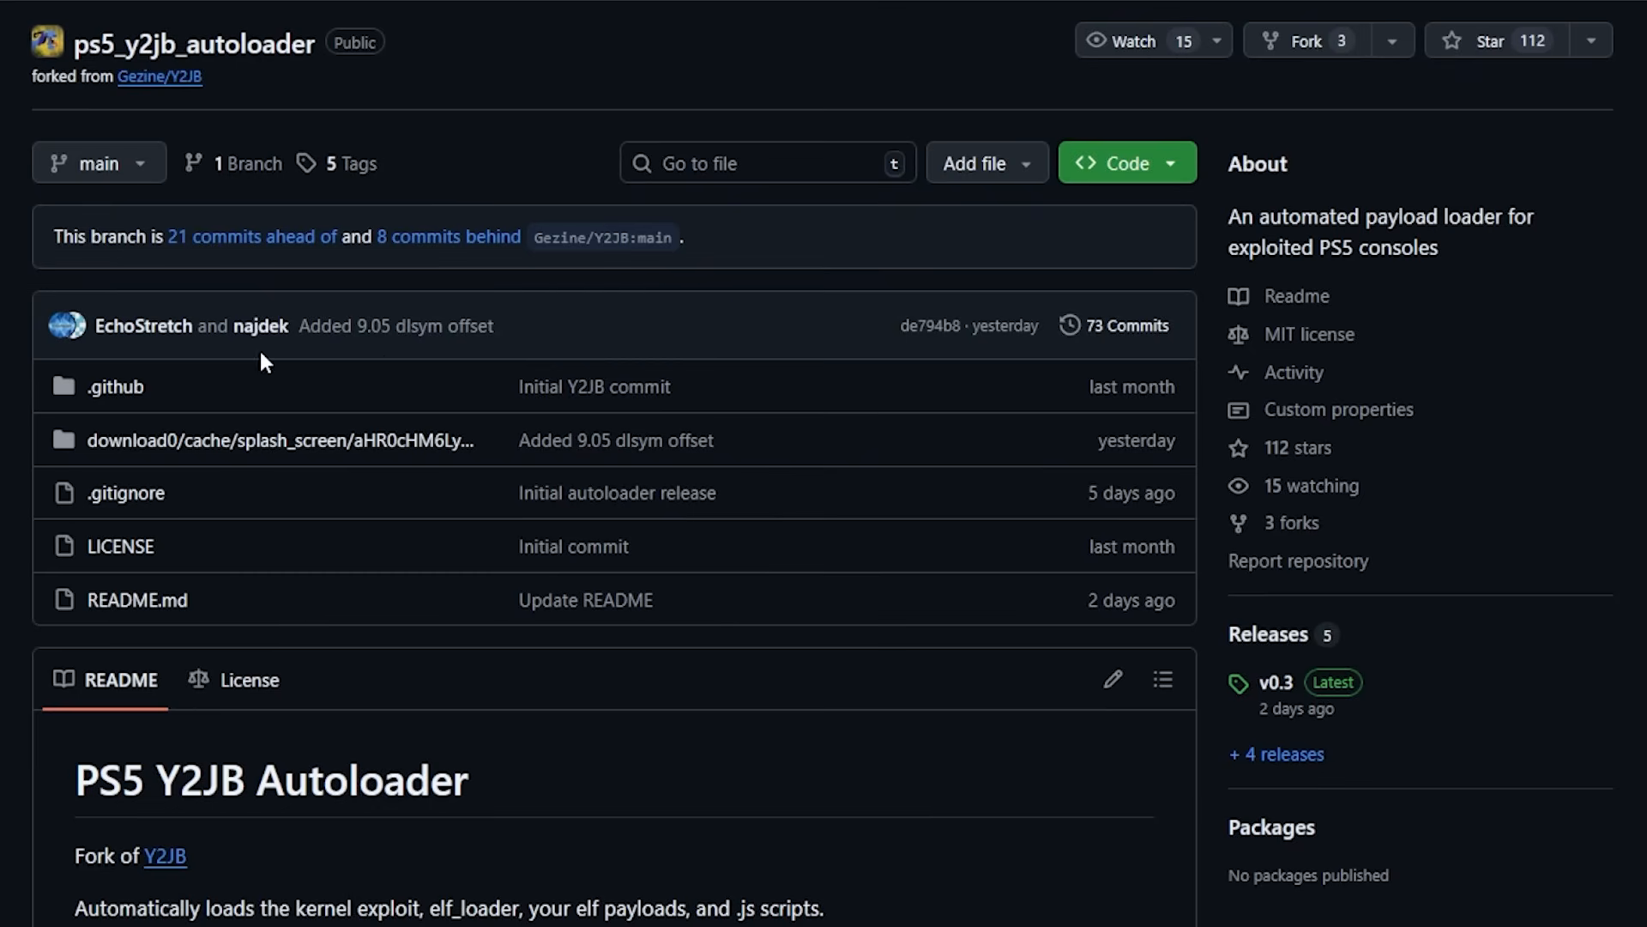
pyautogui.moveTo(395, 326)
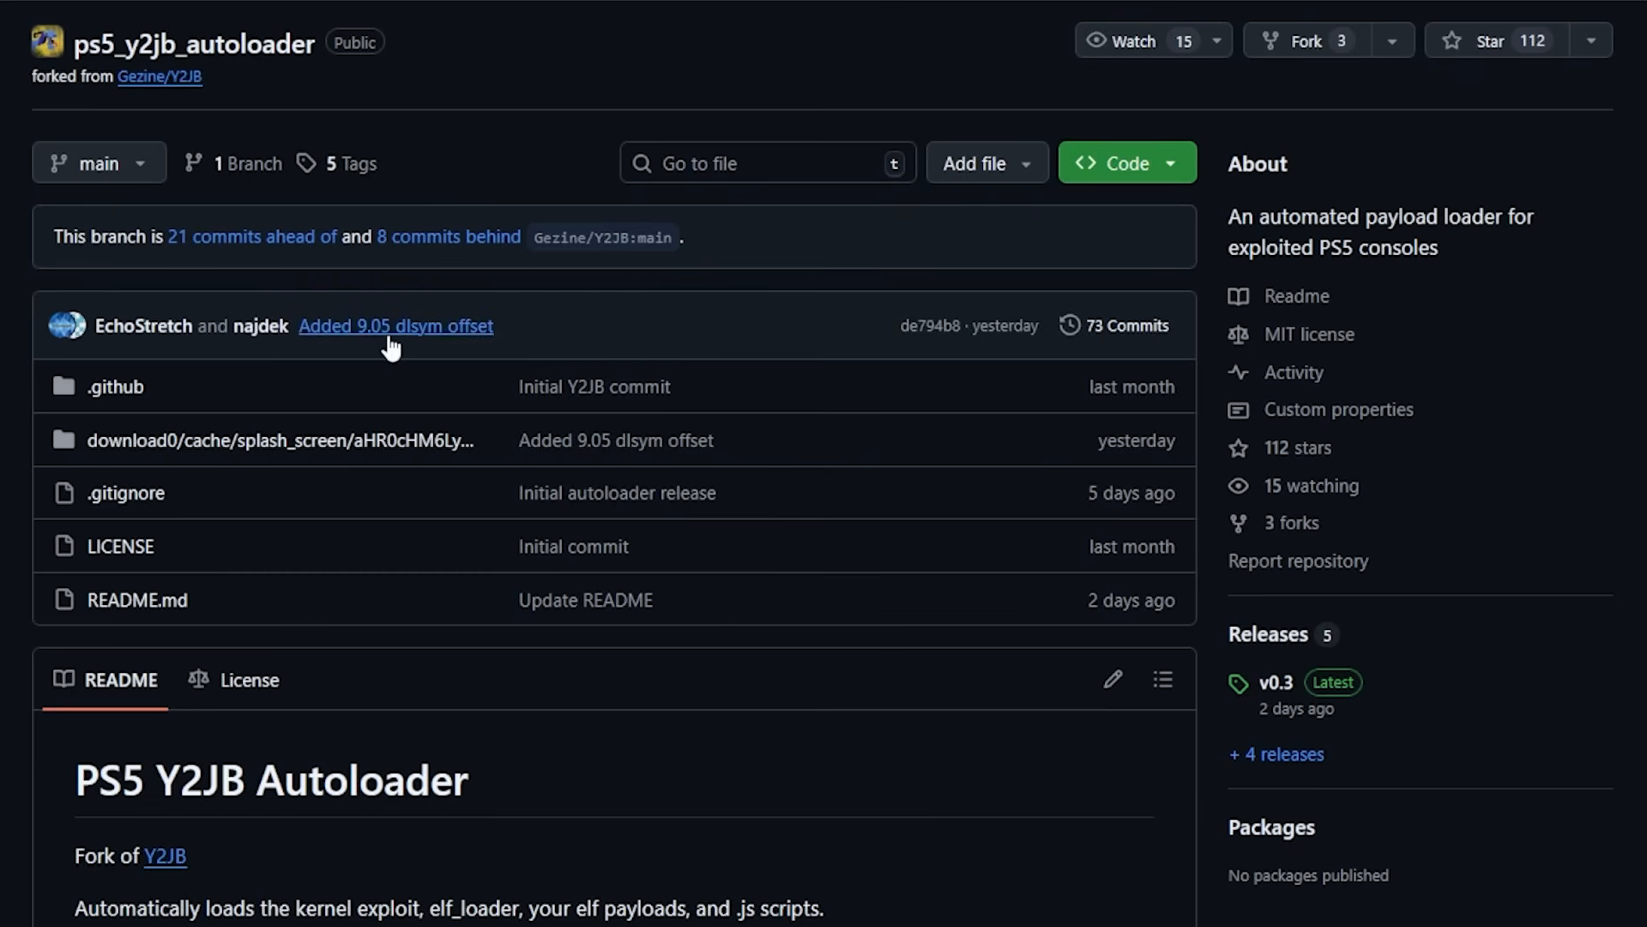
pyautogui.moveTo(928, 327)
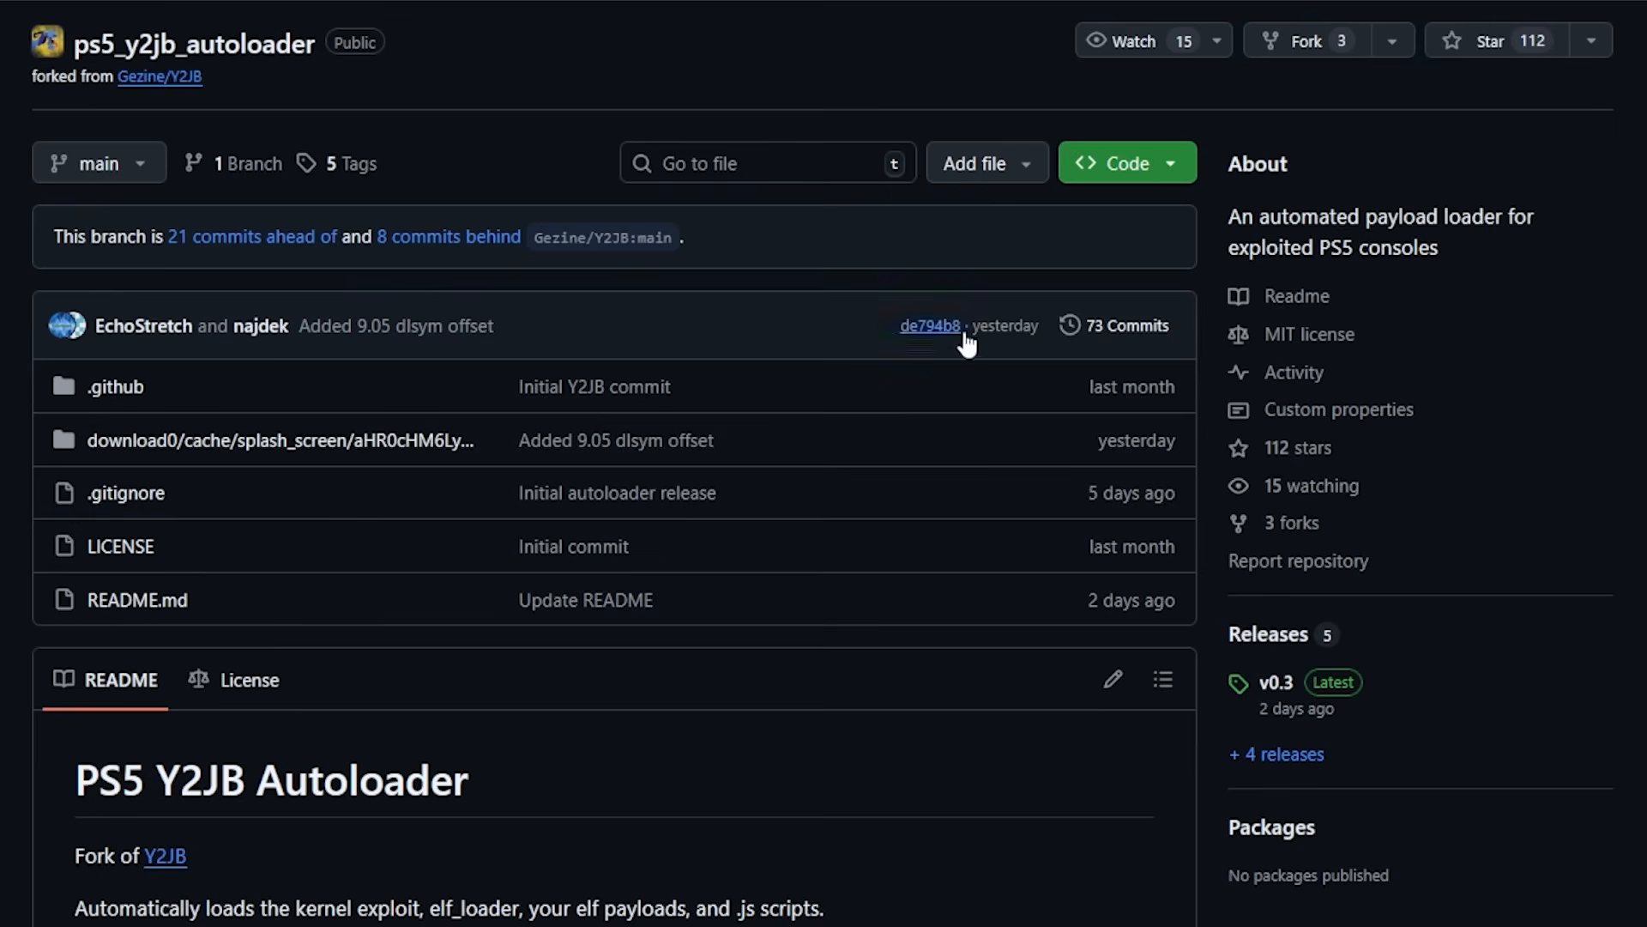
pyautogui.moveTo(1268, 635)
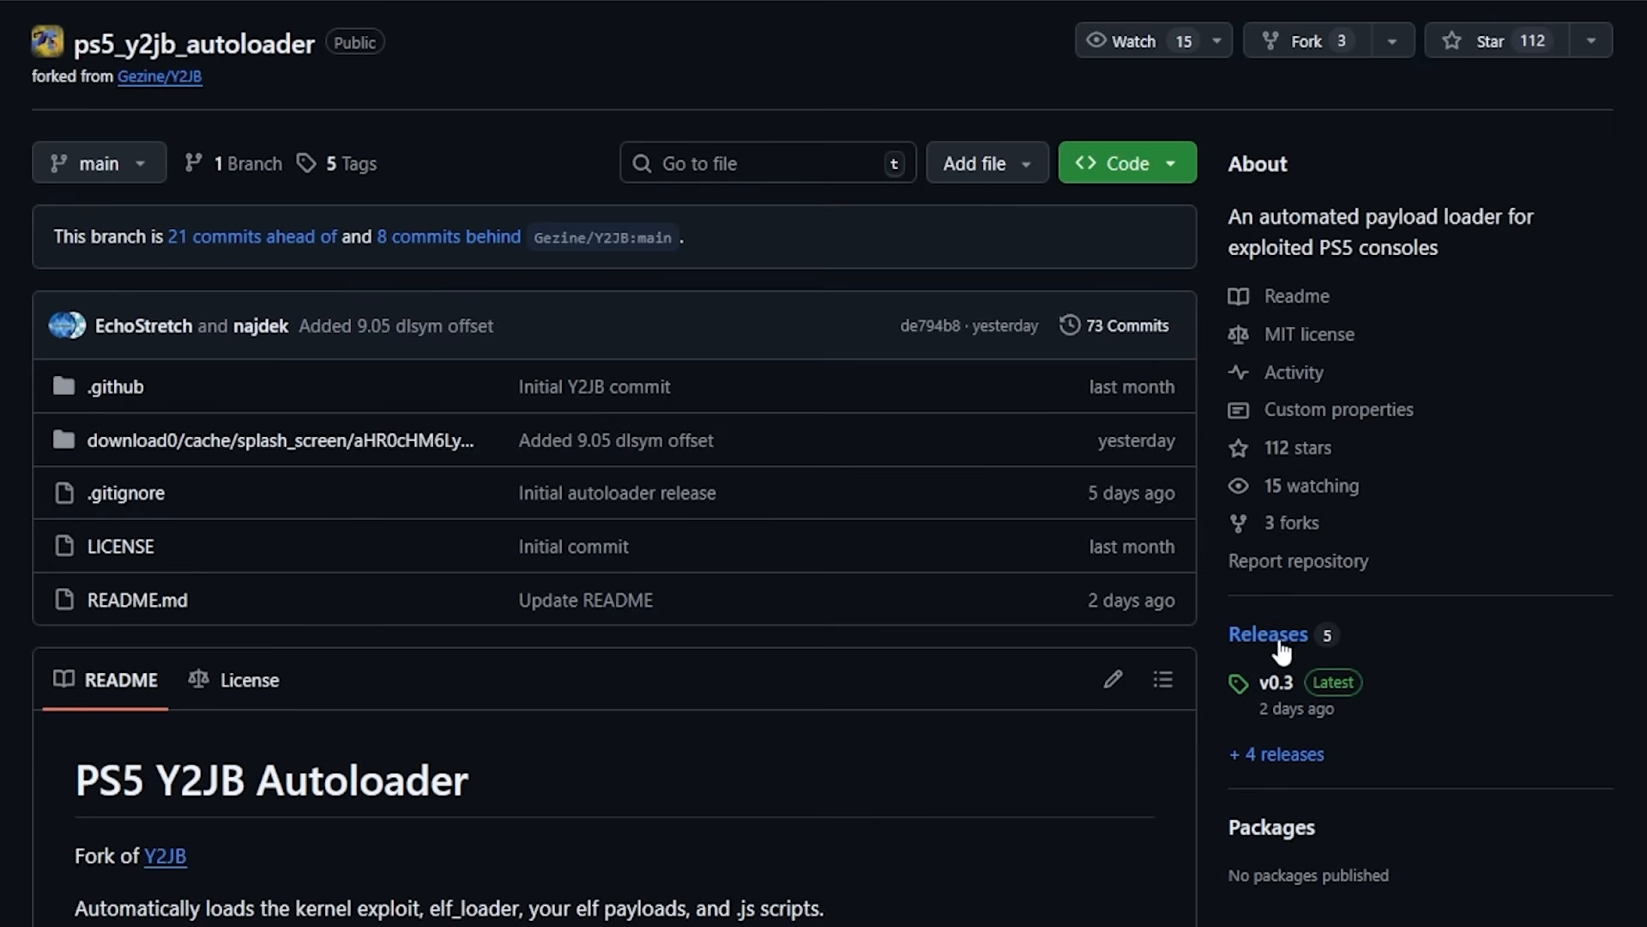
# Step: Download y2jb_update.zip from the autoloader's v0.3 release assets
pyautogui.click(1266, 633)
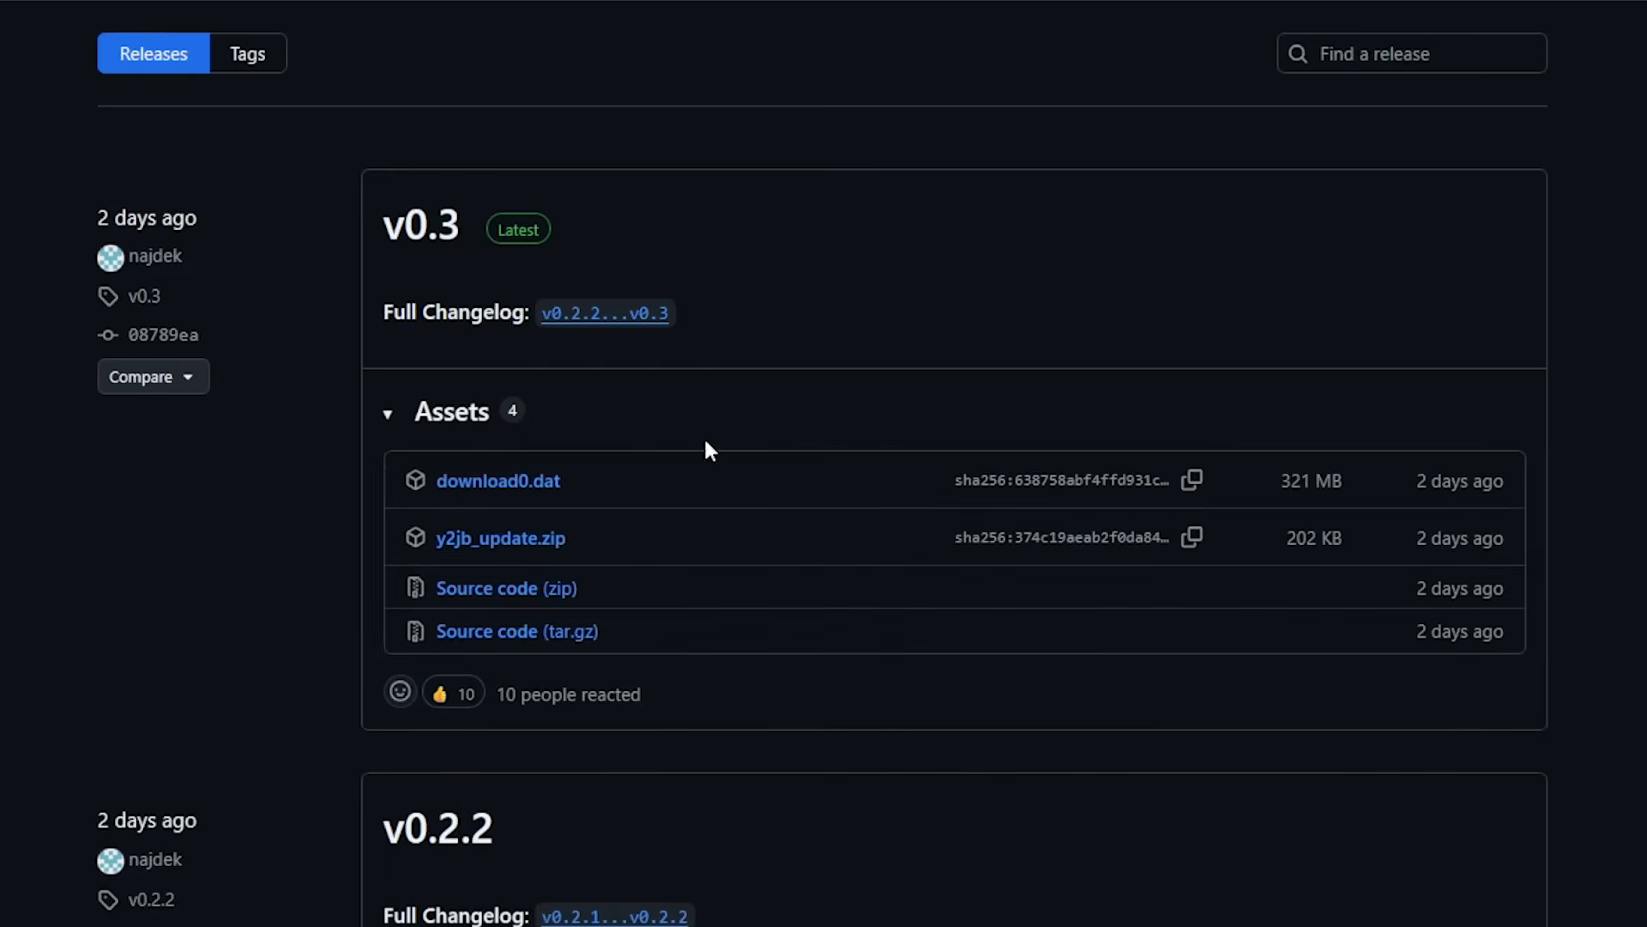
pyautogui.moveTo(145, 252)
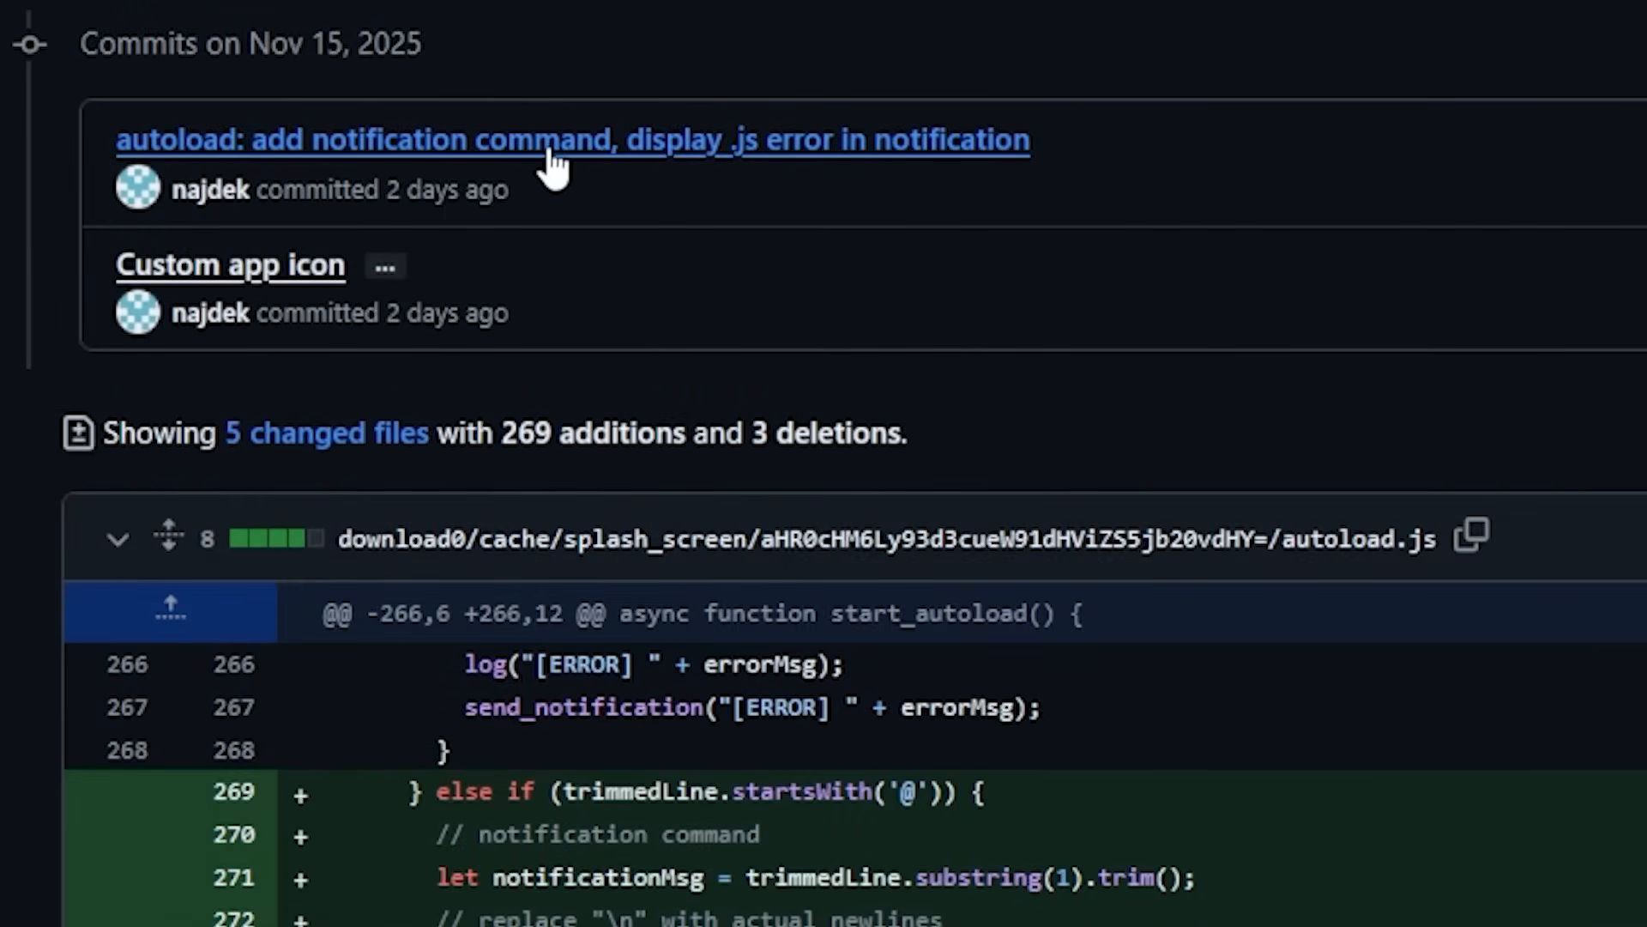
pyautogui.moveTo(901, 158)
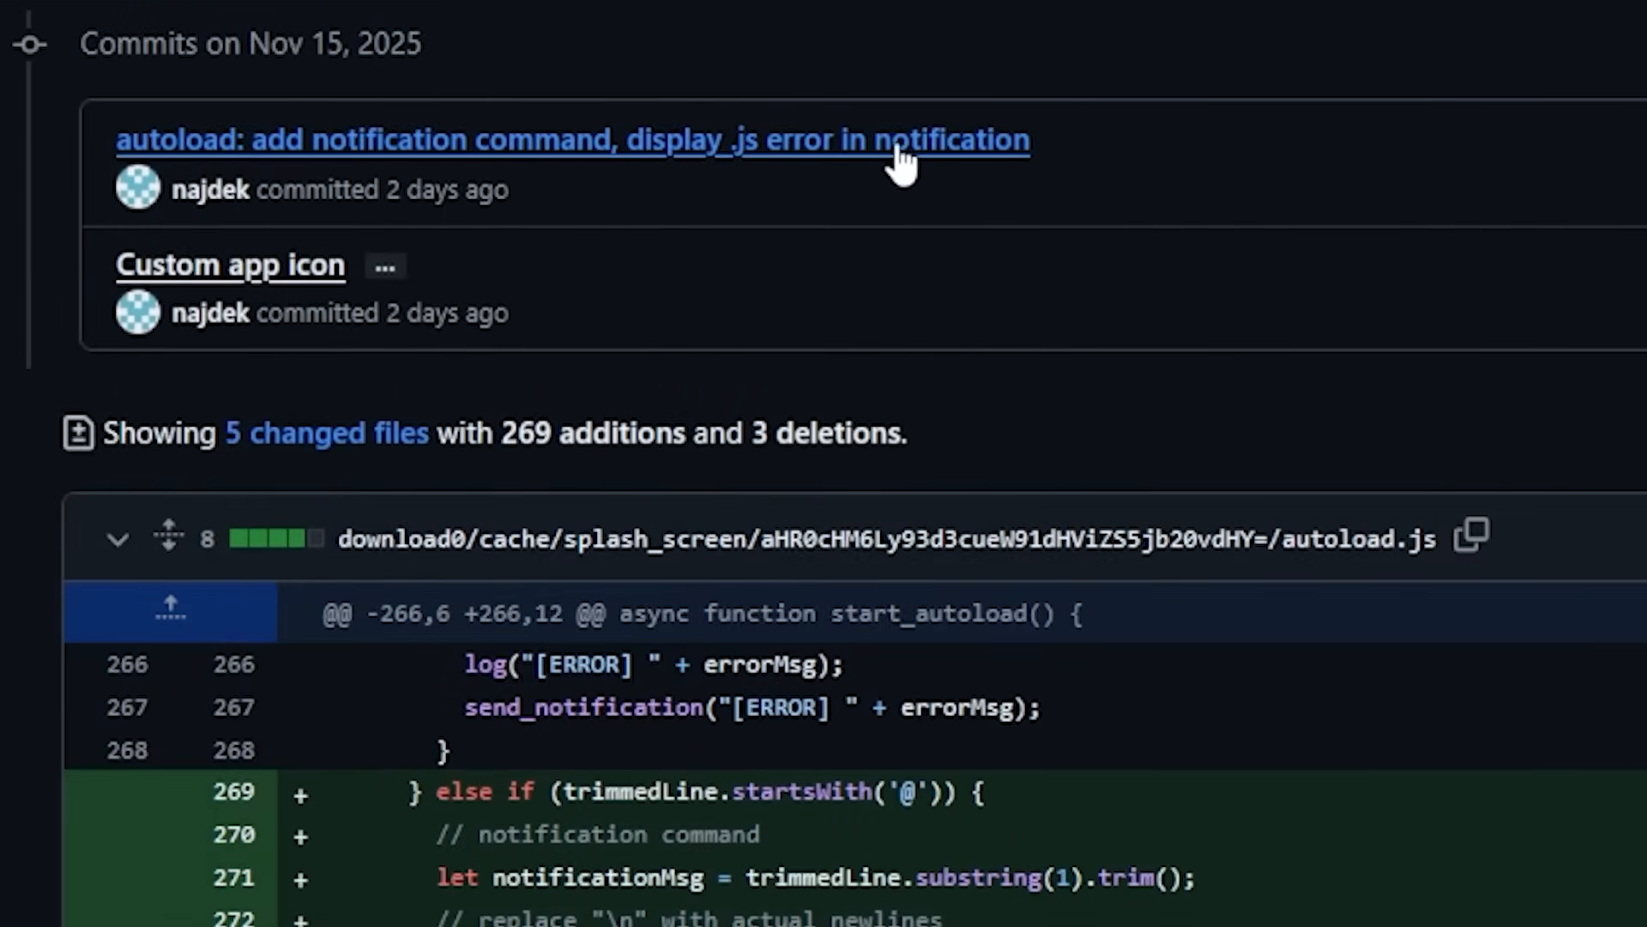
pyautogui.moveTo(230, 264)
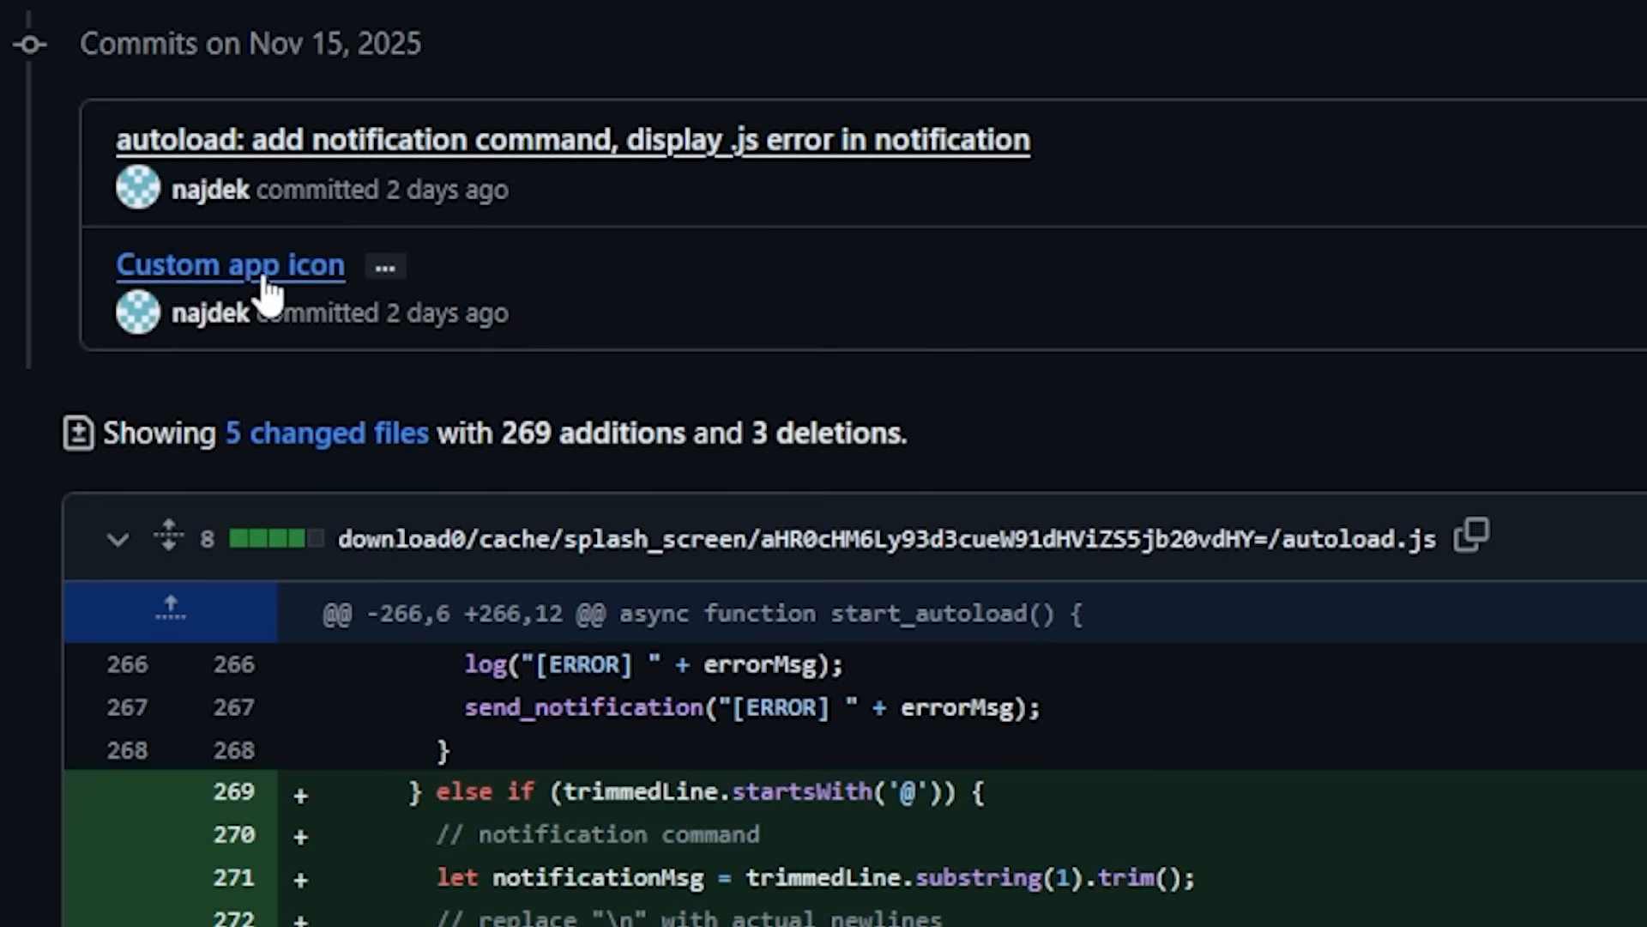
pyautogui.scroll(-3)
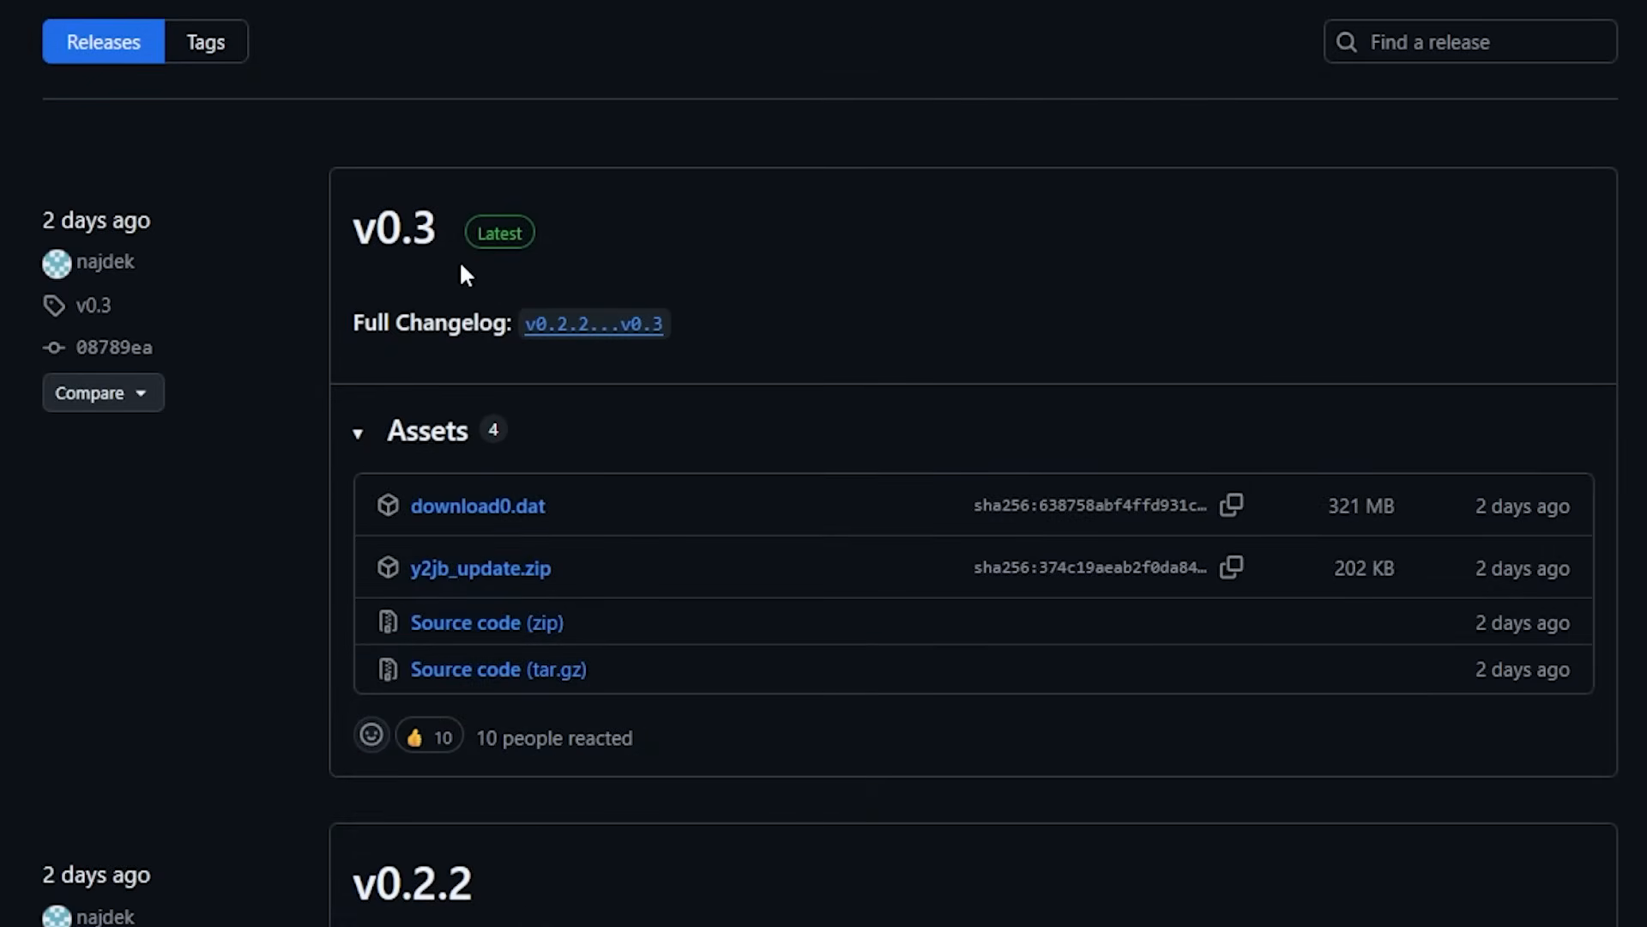
pyautogui.moveTo(475, 505)
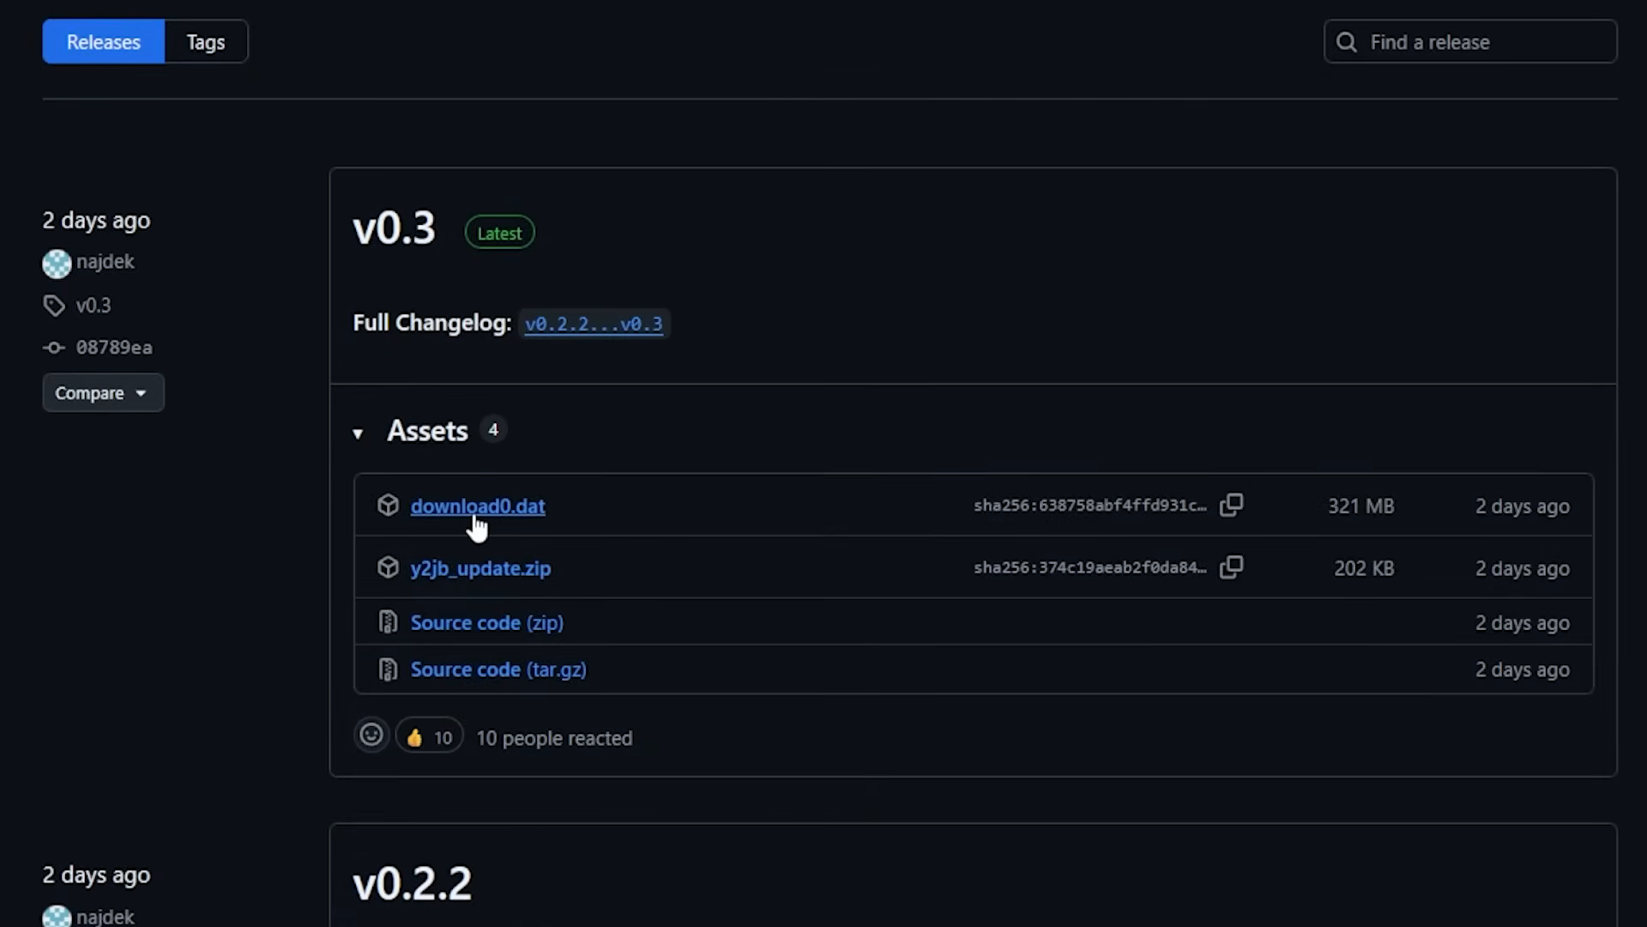
pyautogui.moveTo(480, 568)
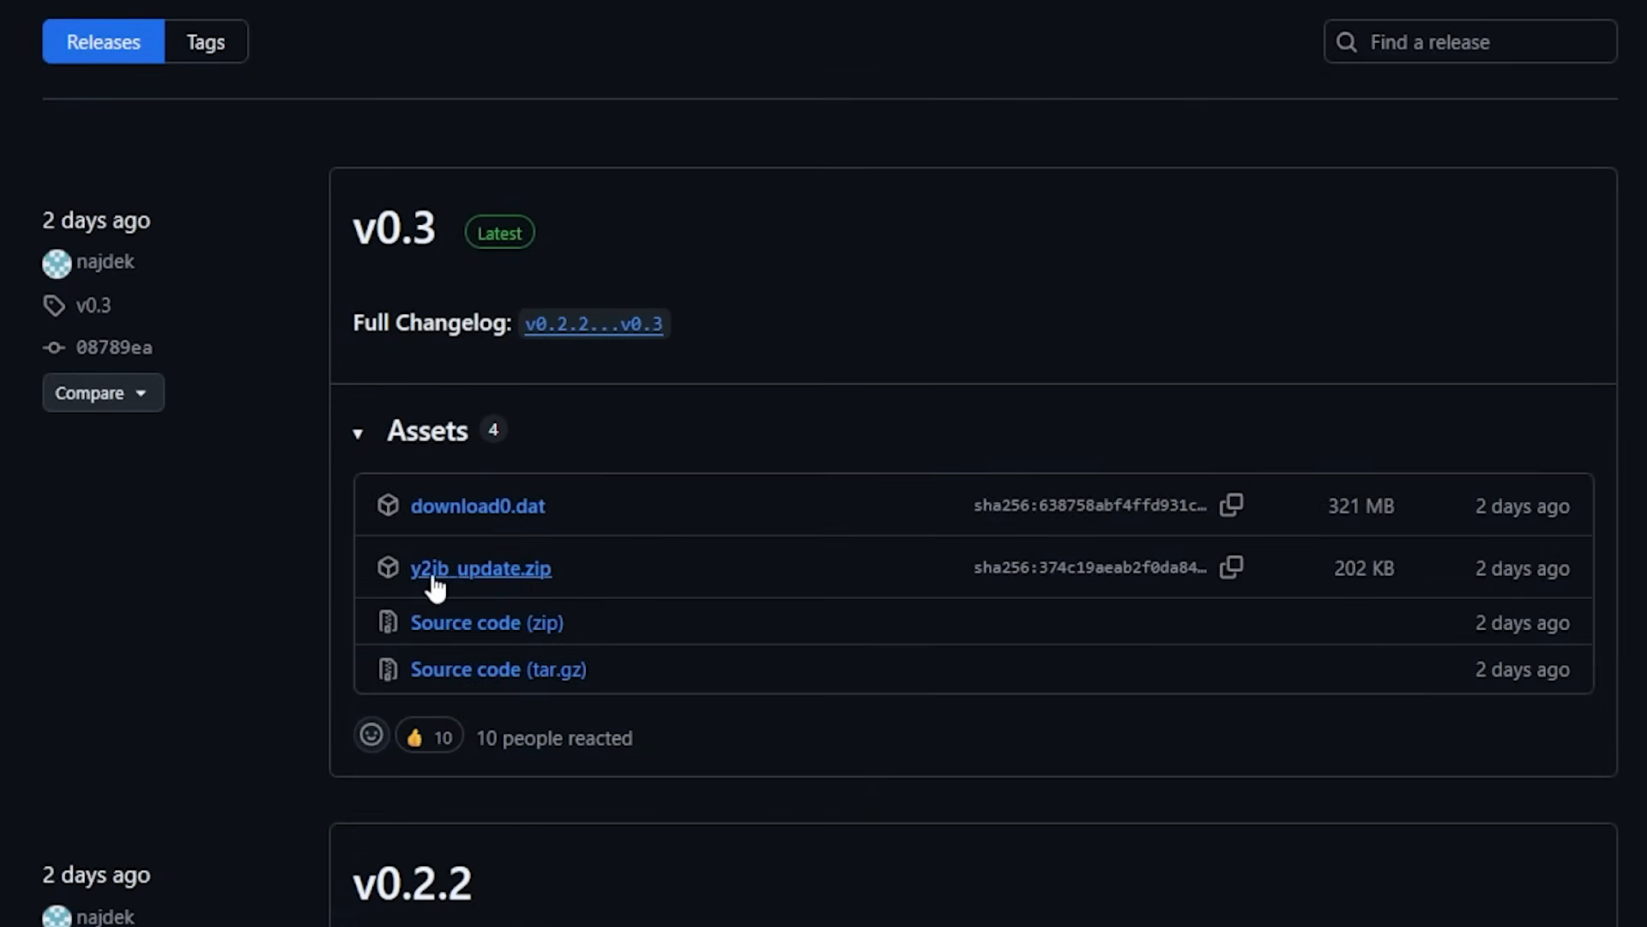
pyautogui.moveTo(466, 578)
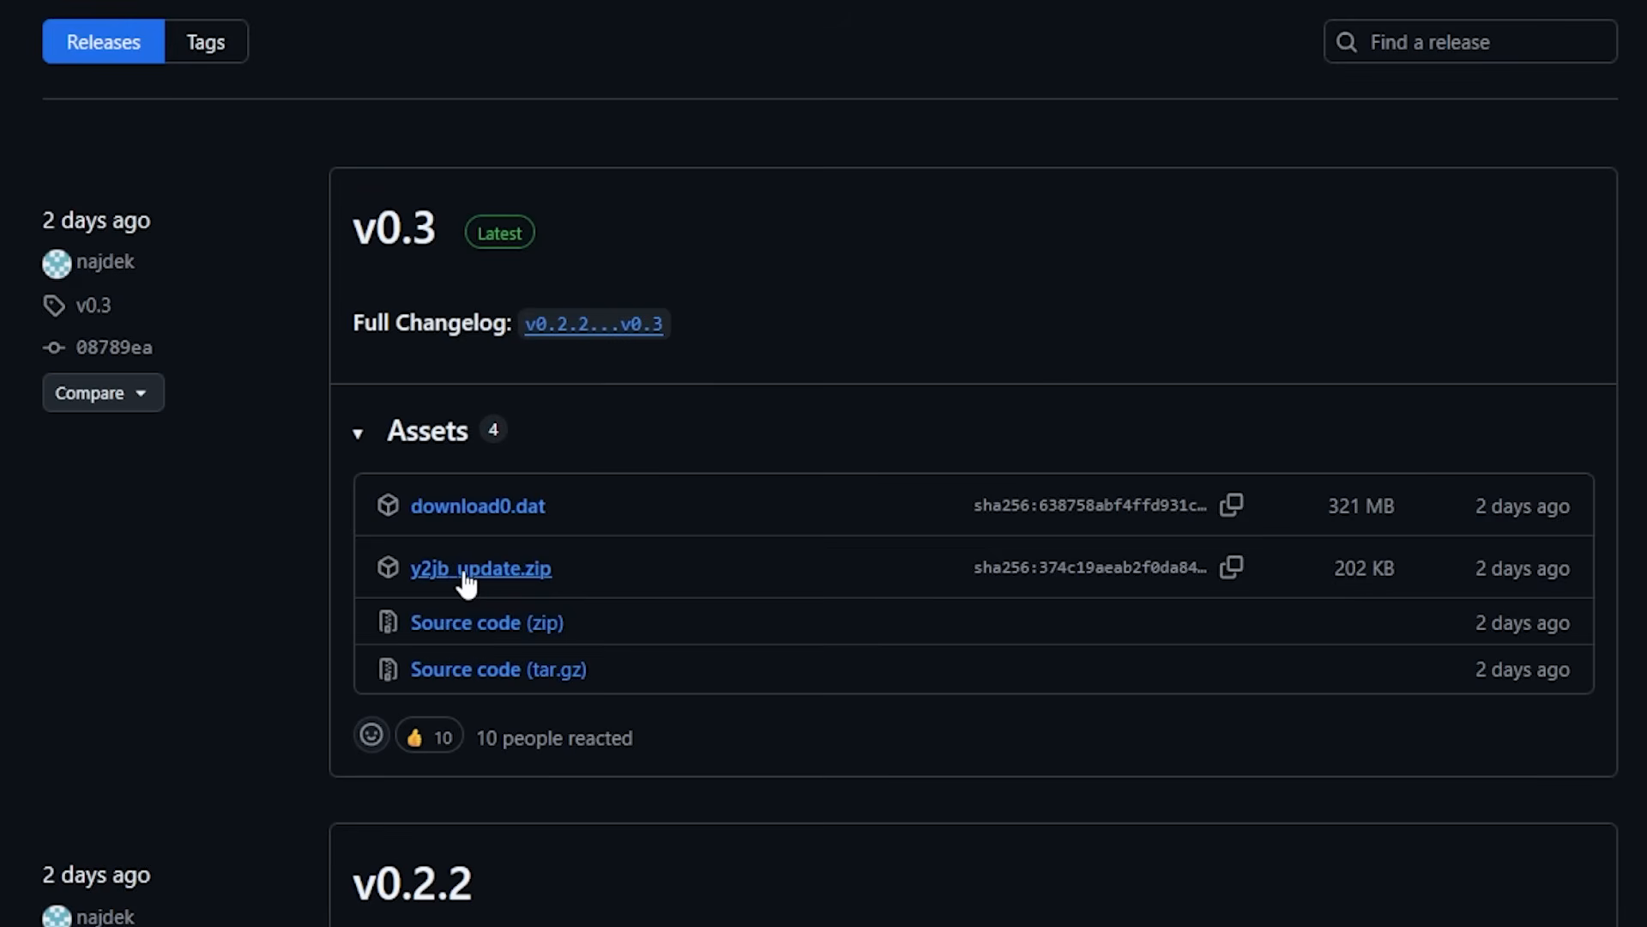
pyautogui.click(479, 568)
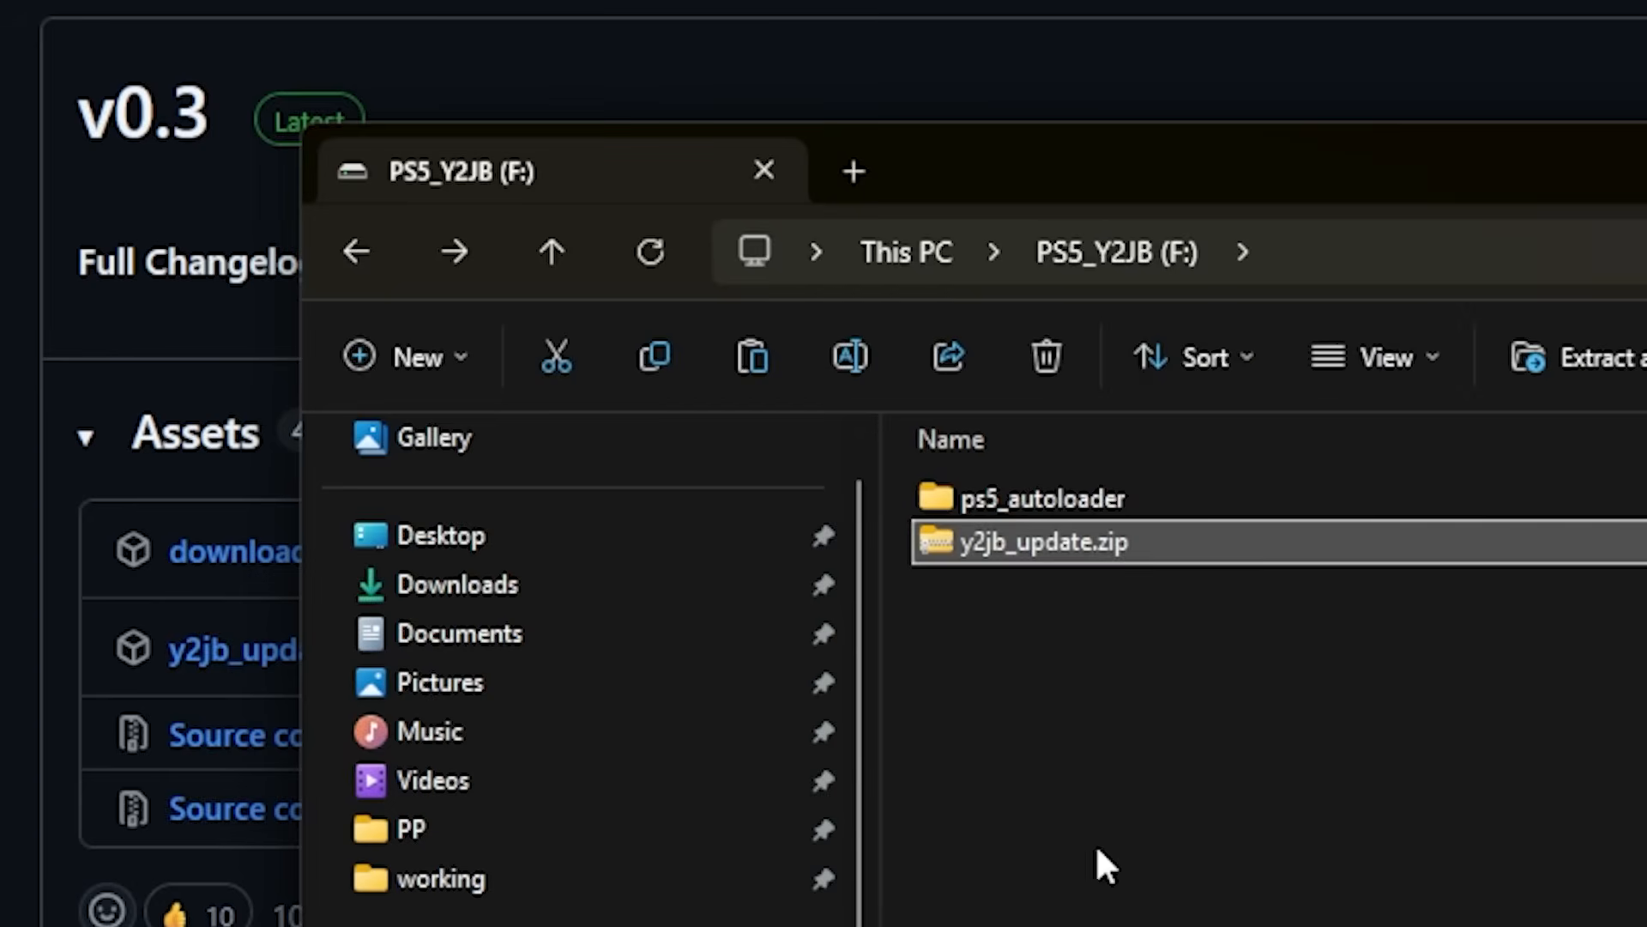
pyautogui.moveTo(985, 585)
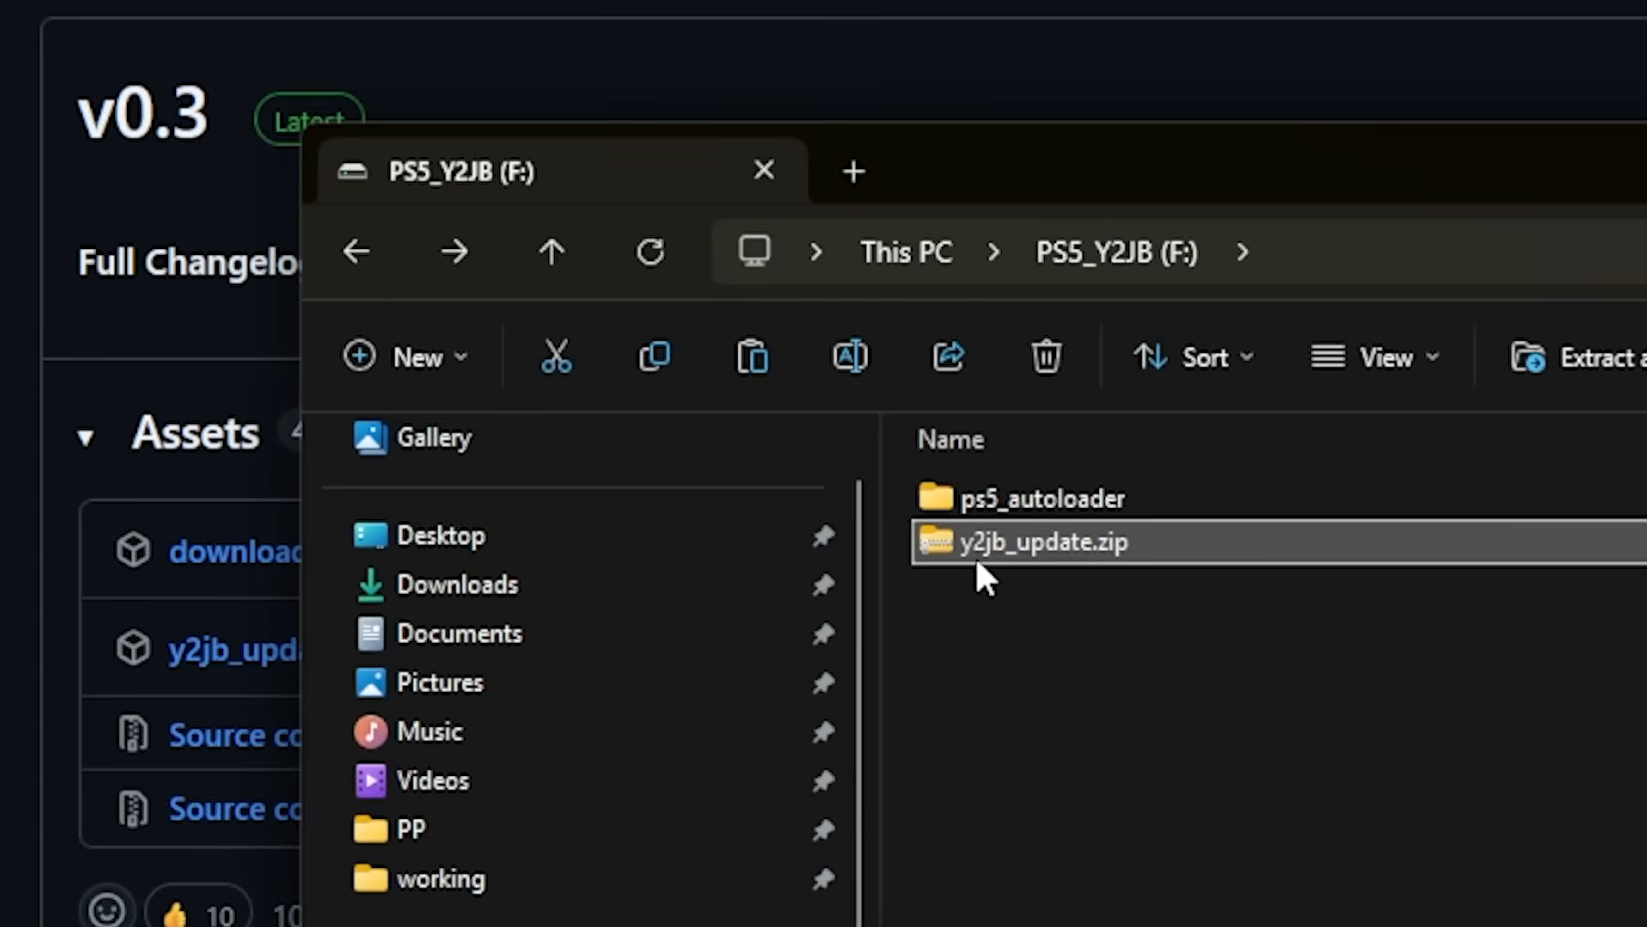
pyautogui.moveTo(1134, 568)
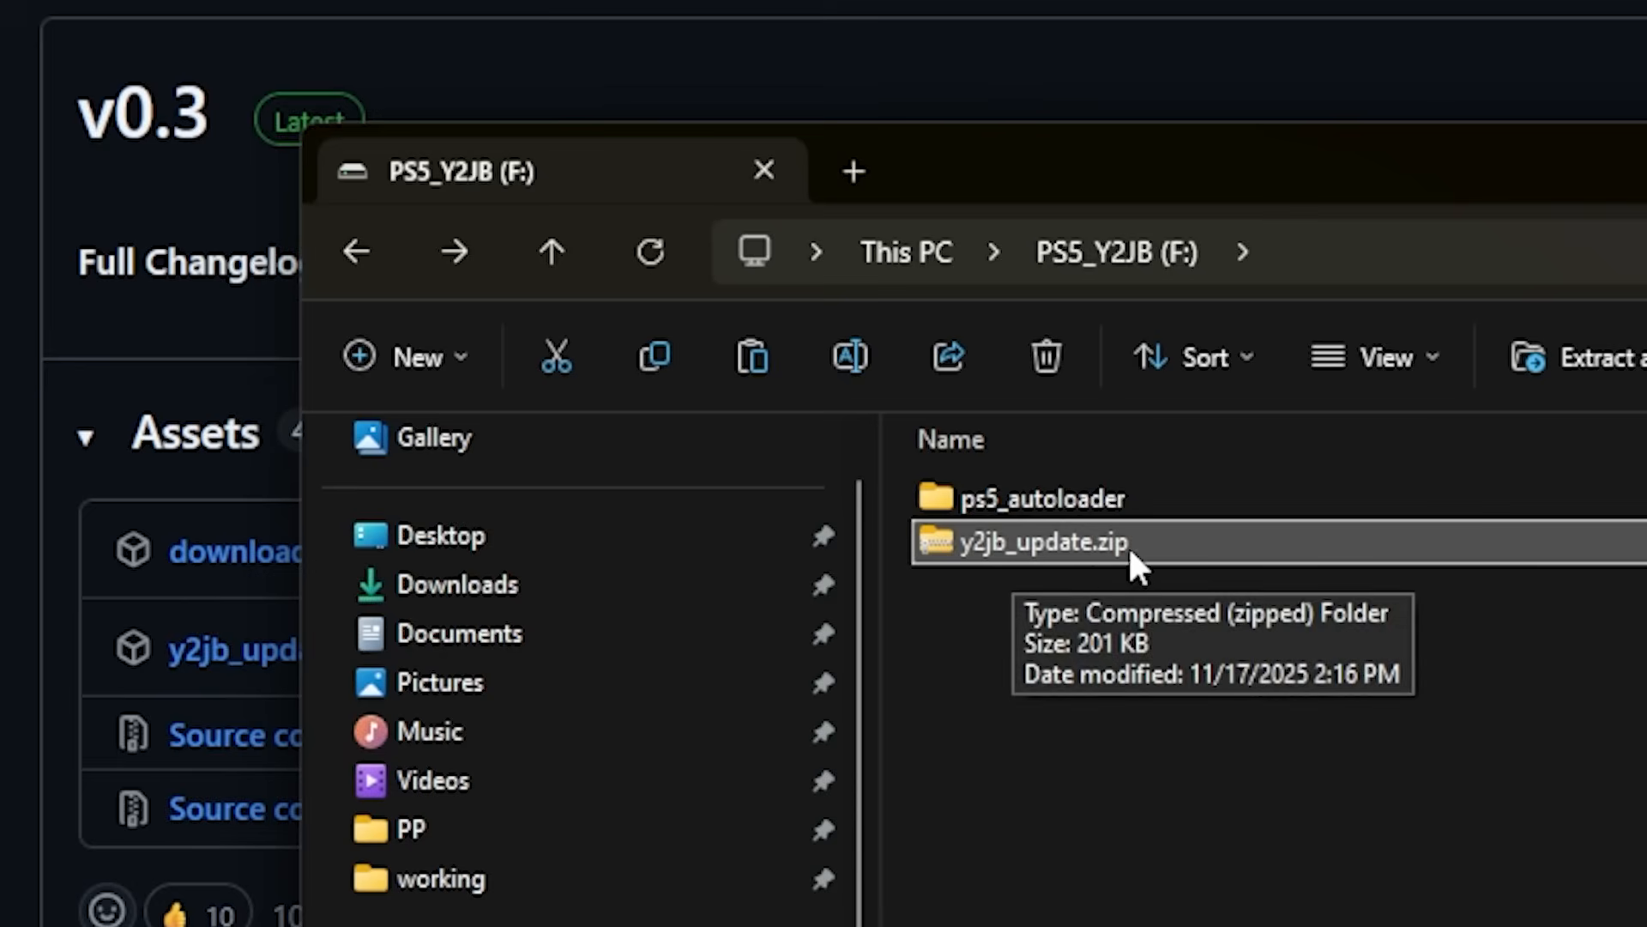
pyautogui.moveTo(1129, 841)
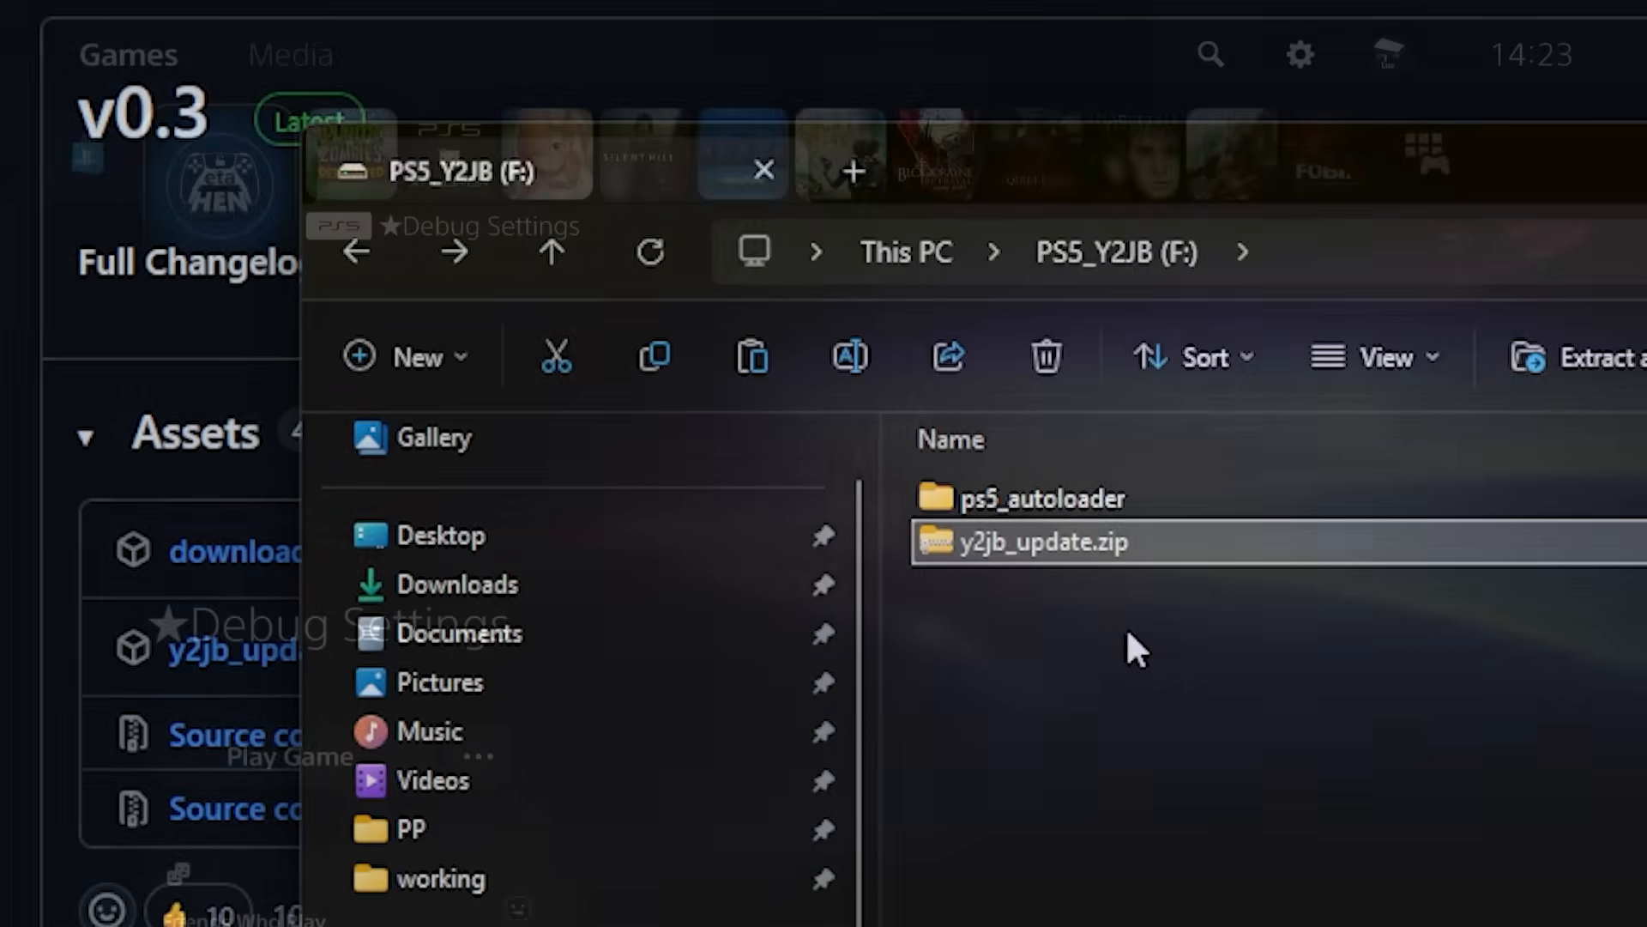
# Step: Launch YouTube from the PS5 Media section and dismiss the sign-in error to load the update
pyautogui.click(764, 170)
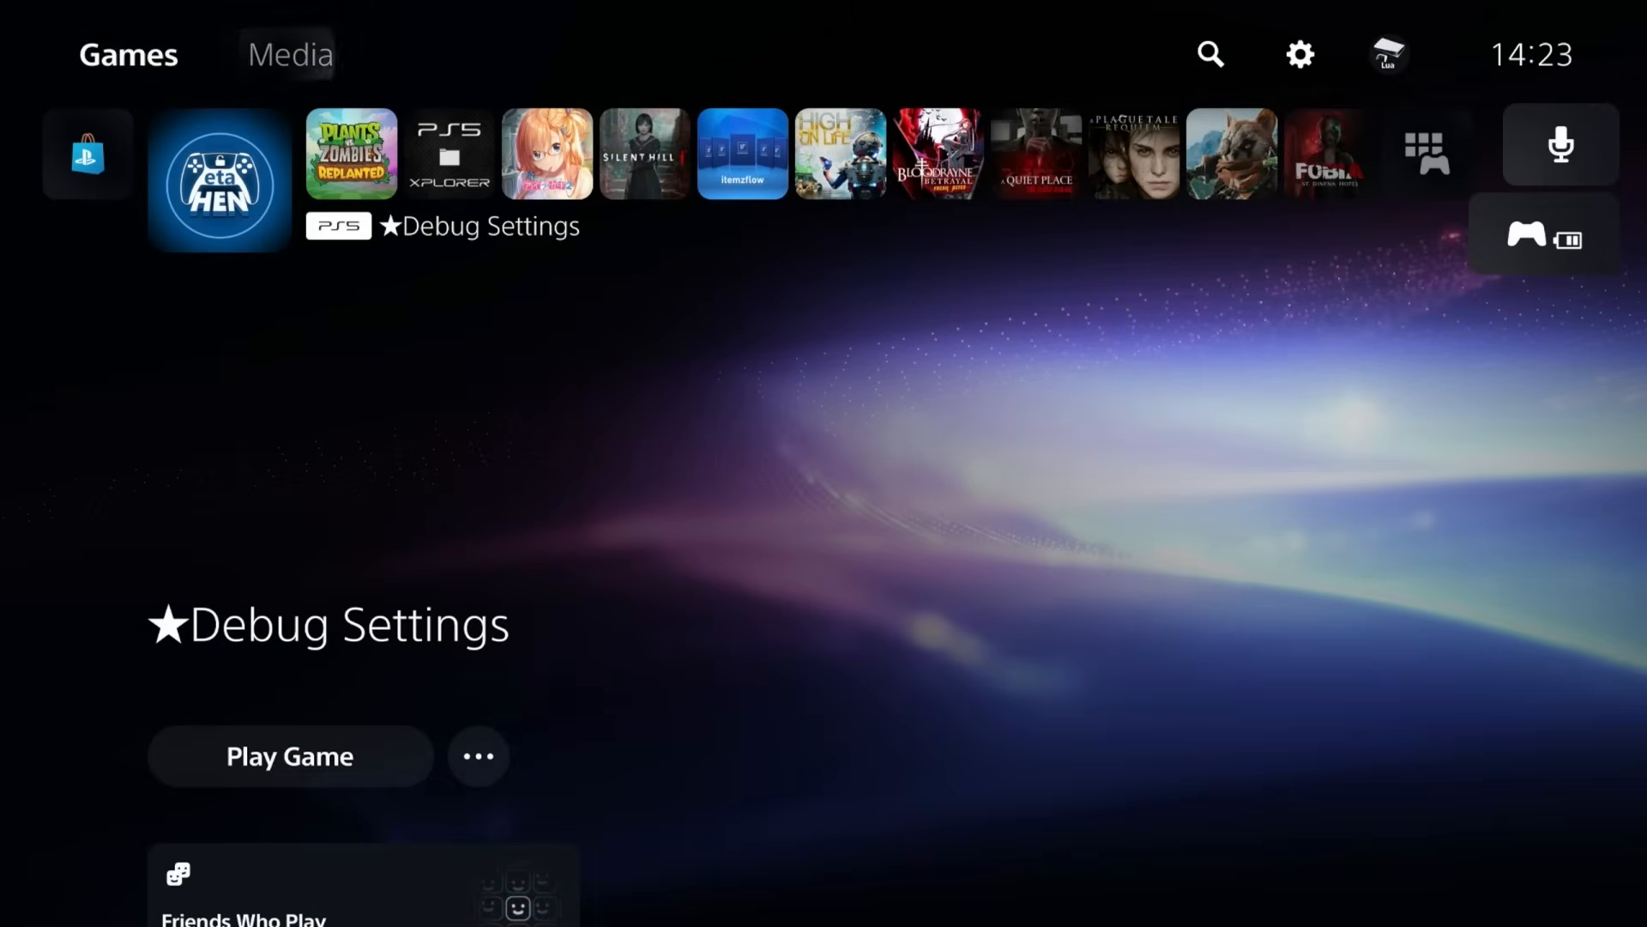
pyautogui.click(290, 55)
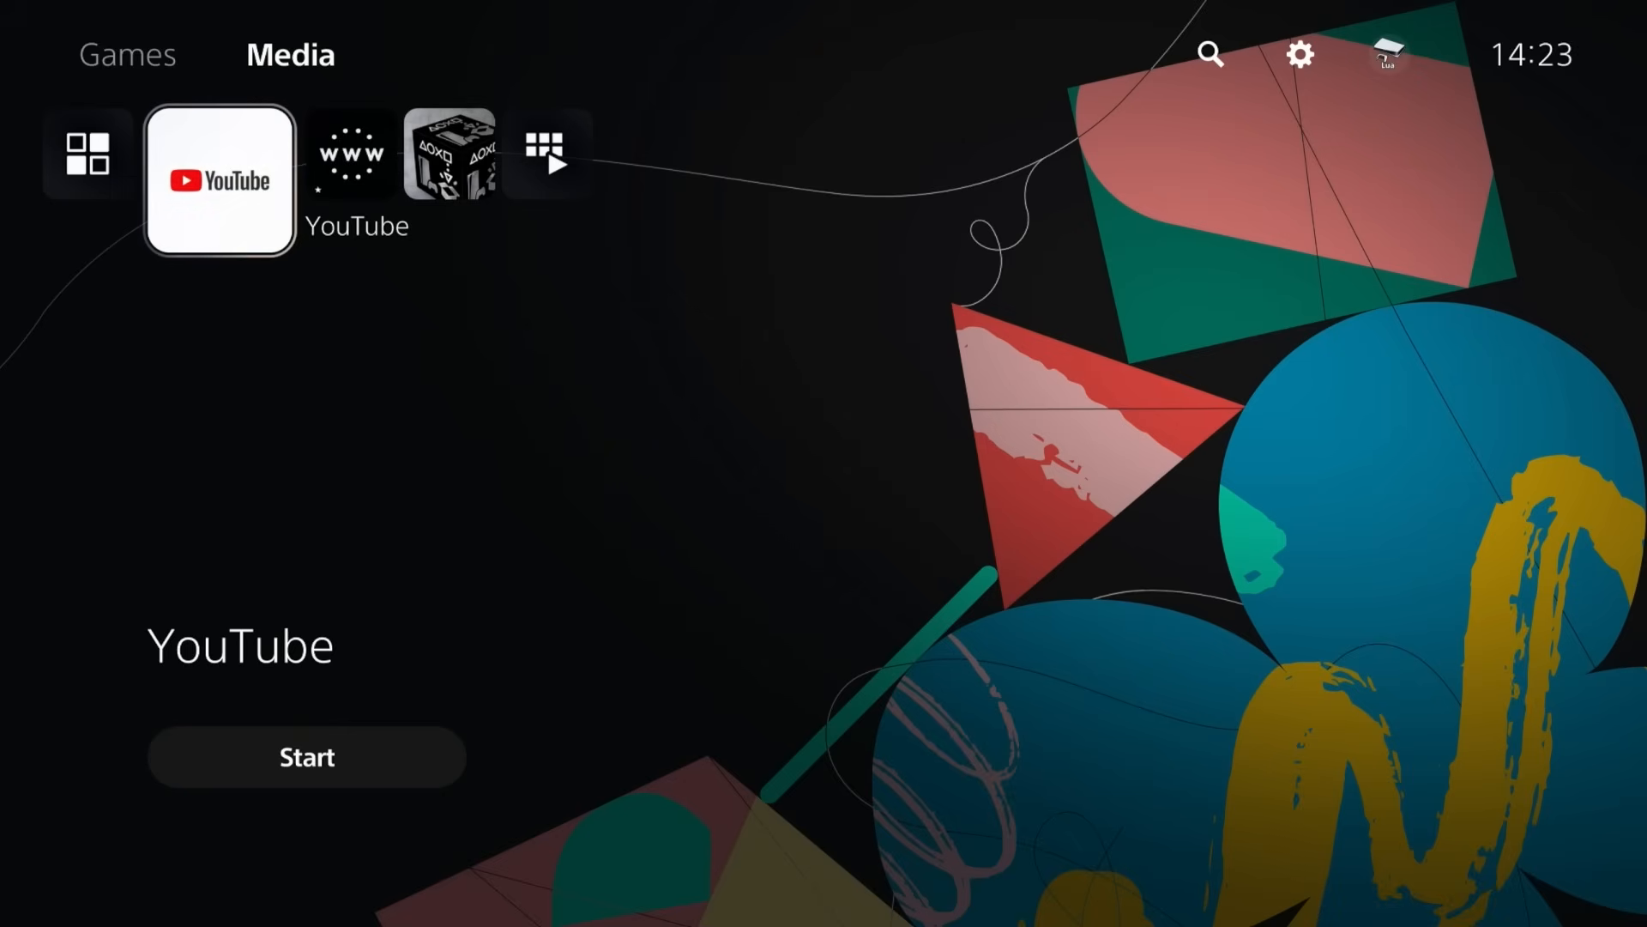
pyautogui.click(306, 757)
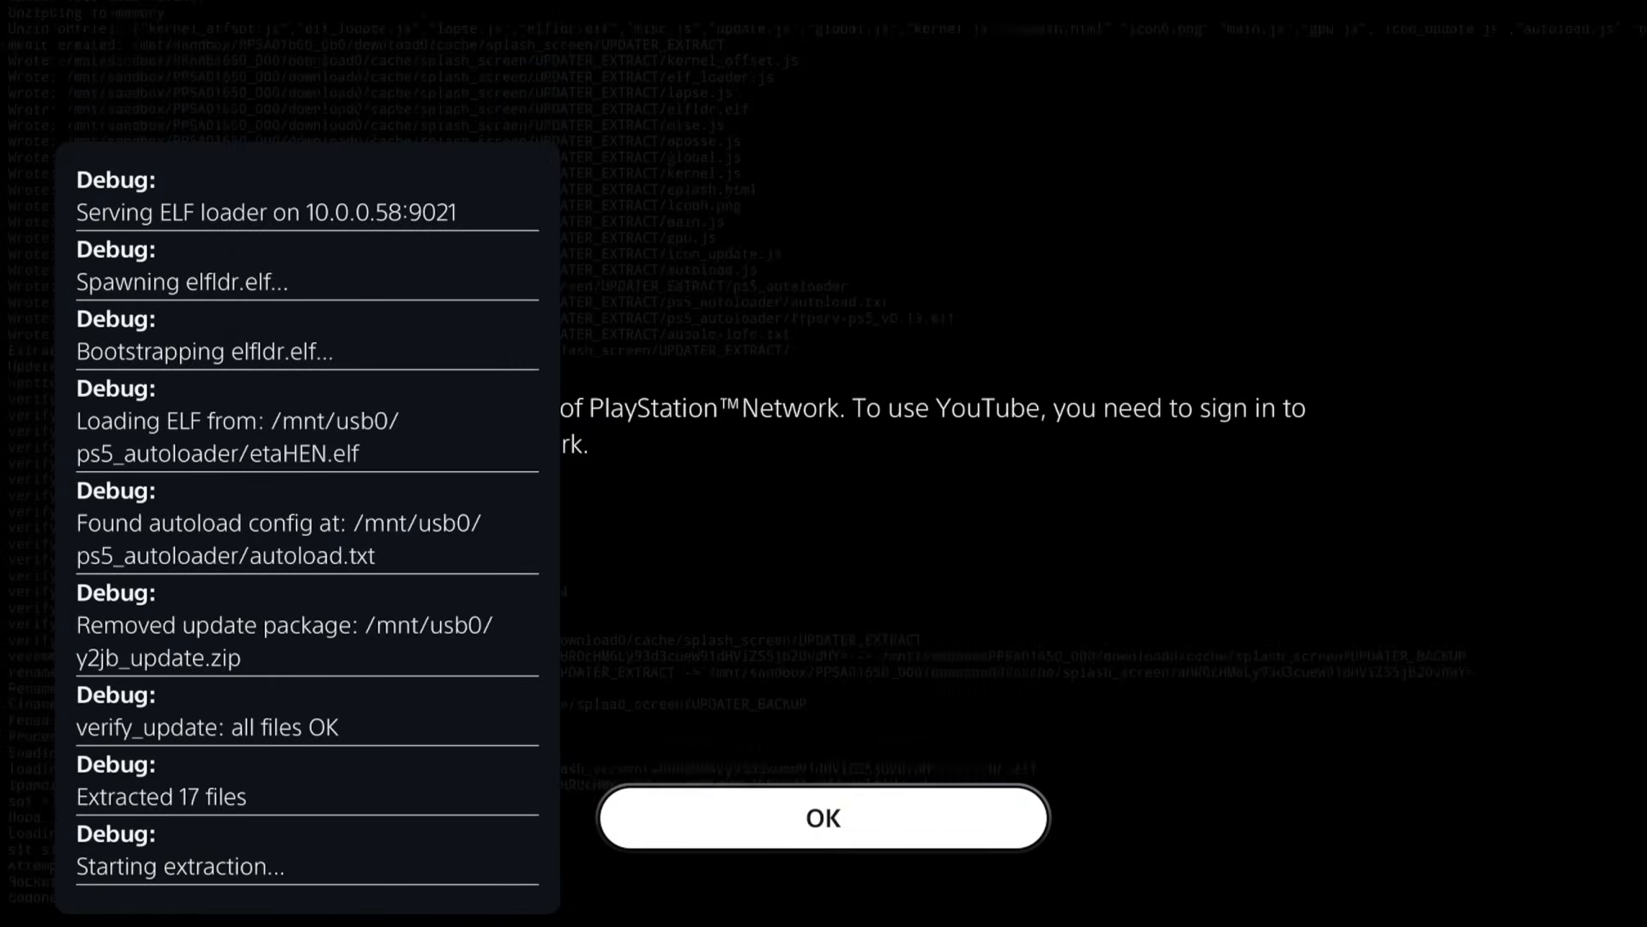
pyautogui.click(822, 817)
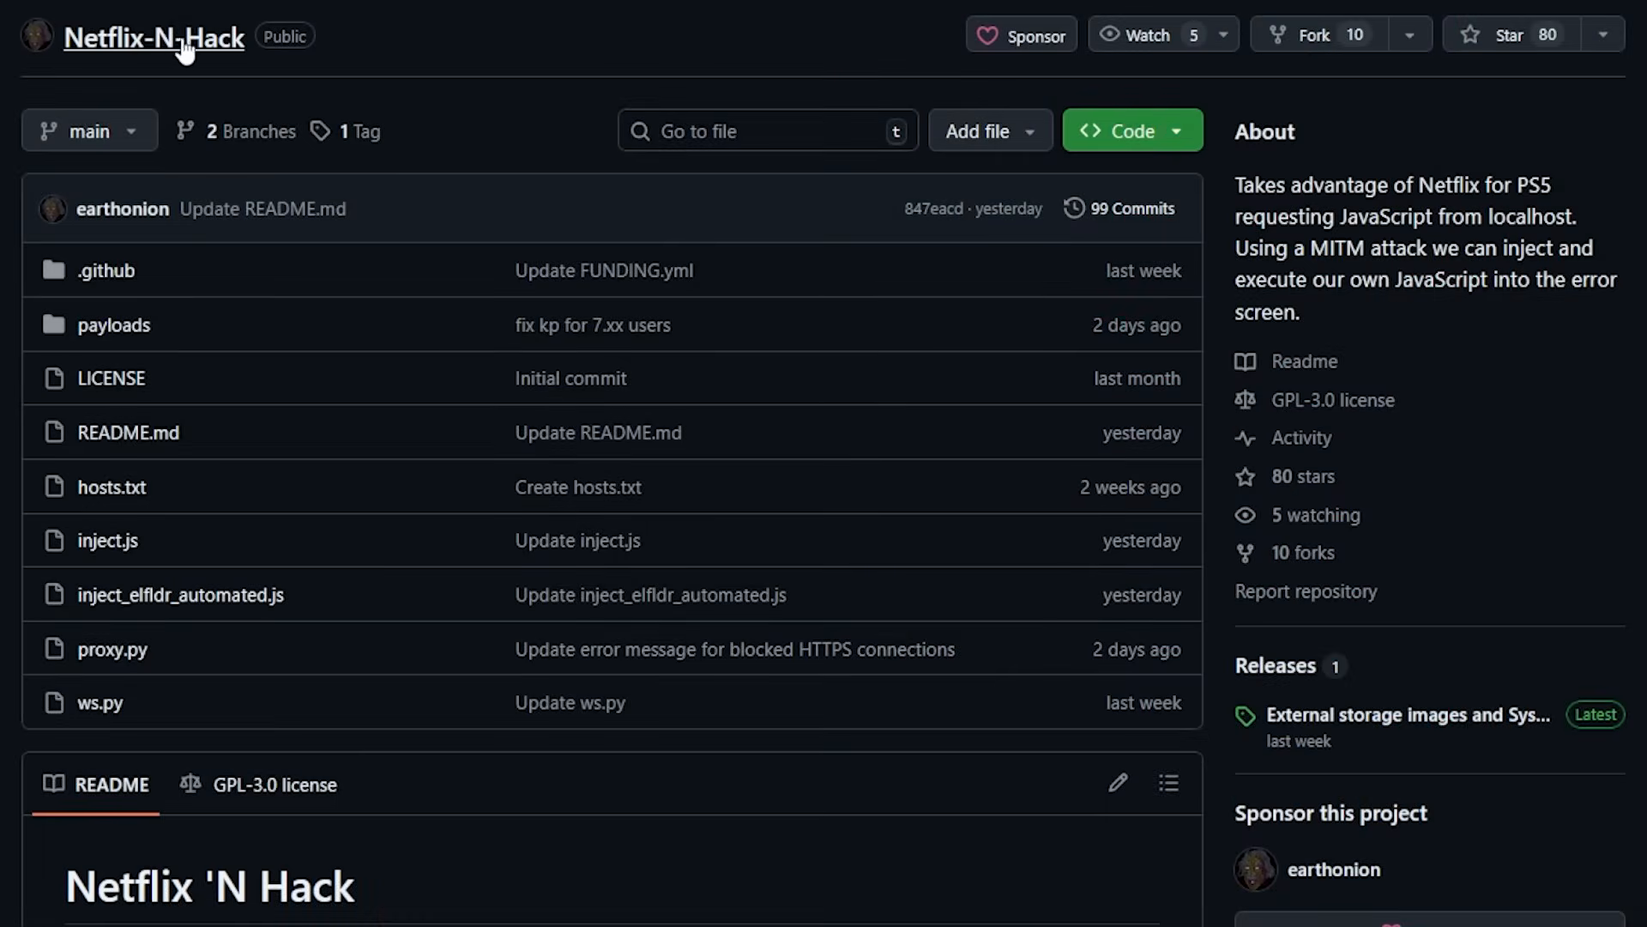
pyautogui.moveTo(613, 125)
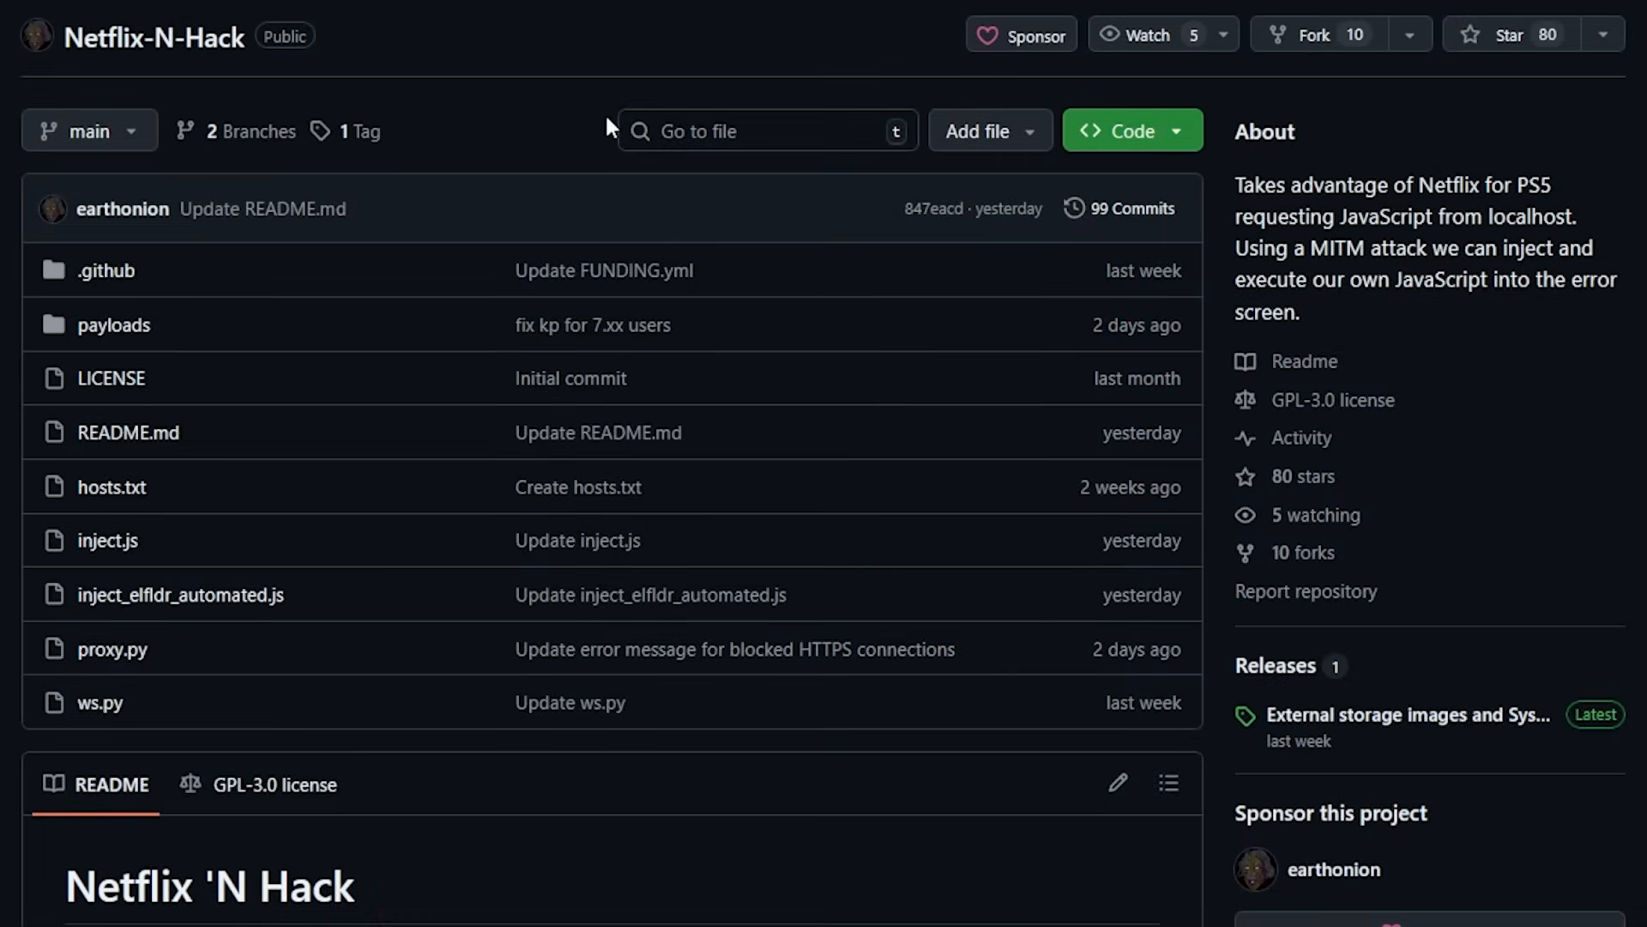
pyautogui.moveTo(587, 105)
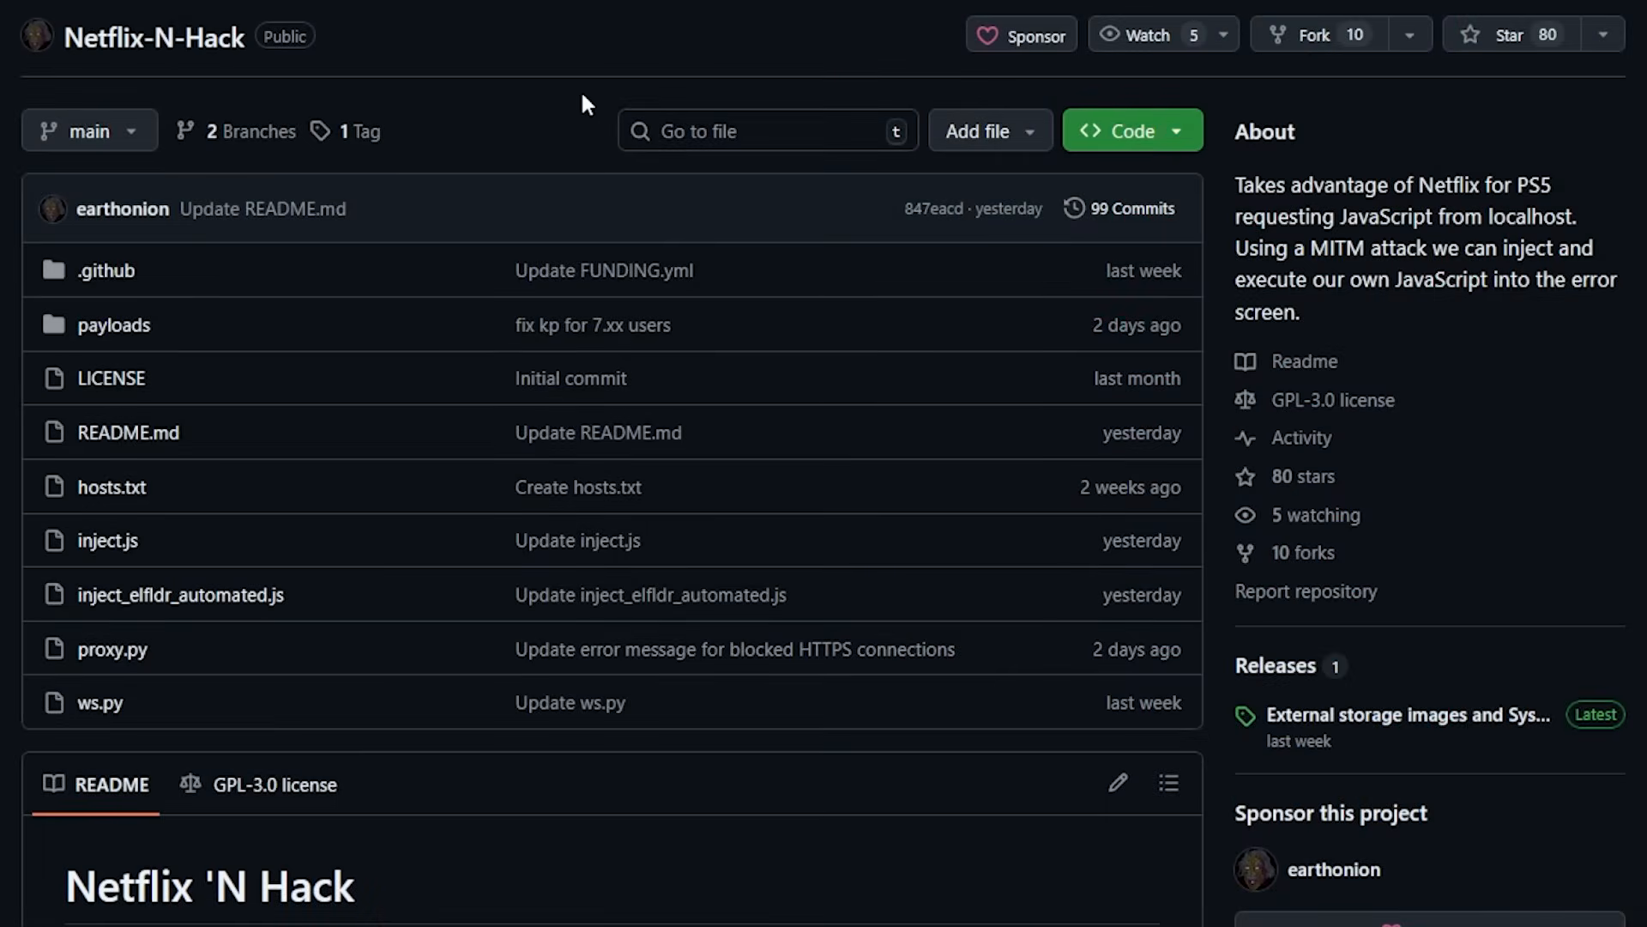
pyautogui.moveTo(1006, 199)
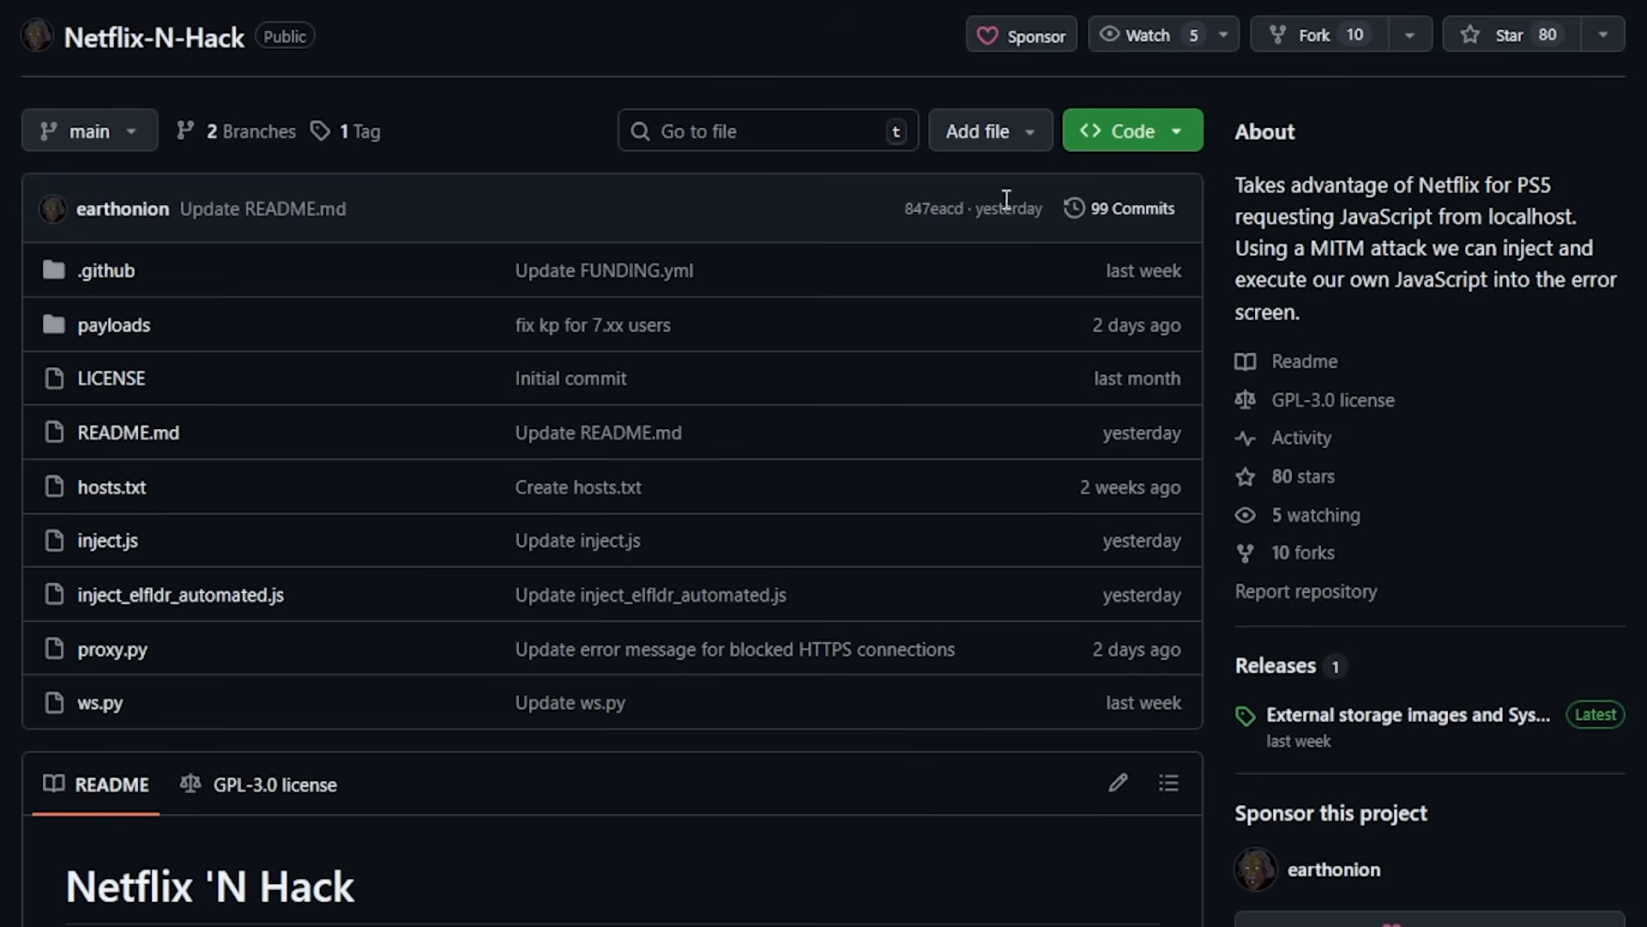
pyautogui.moveTo(1356, 254)
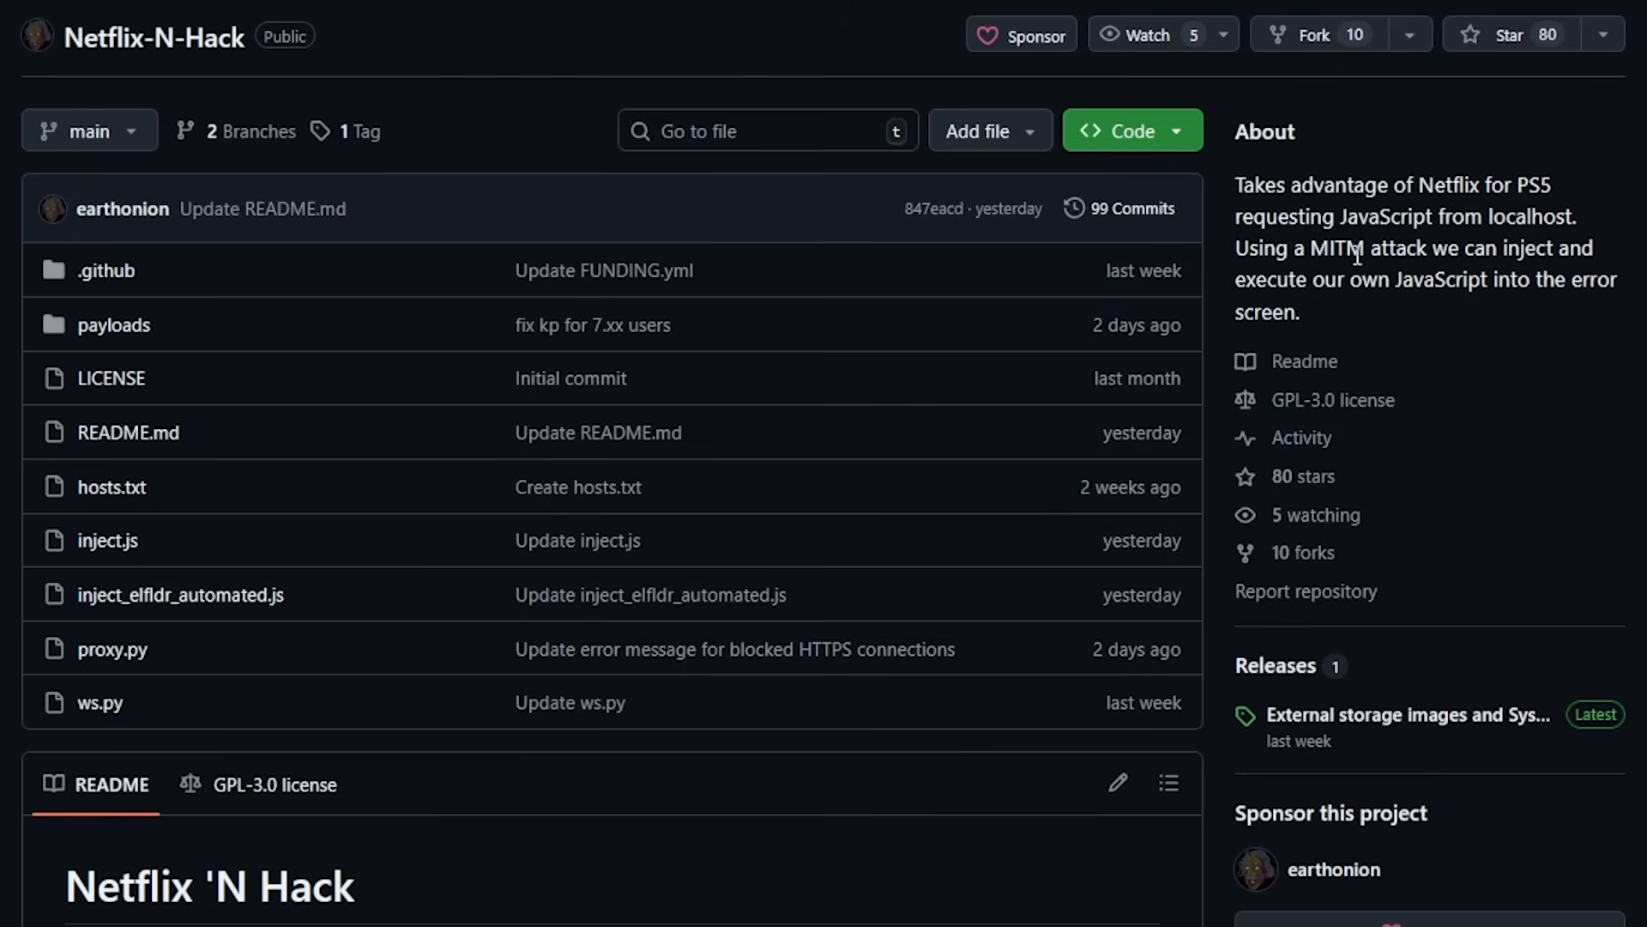
# Step: Review the Netflix-N-Hack description and README with its PS5 firmware 4.03–12.XX support
pyautogui.doubleClick(1359, 247)
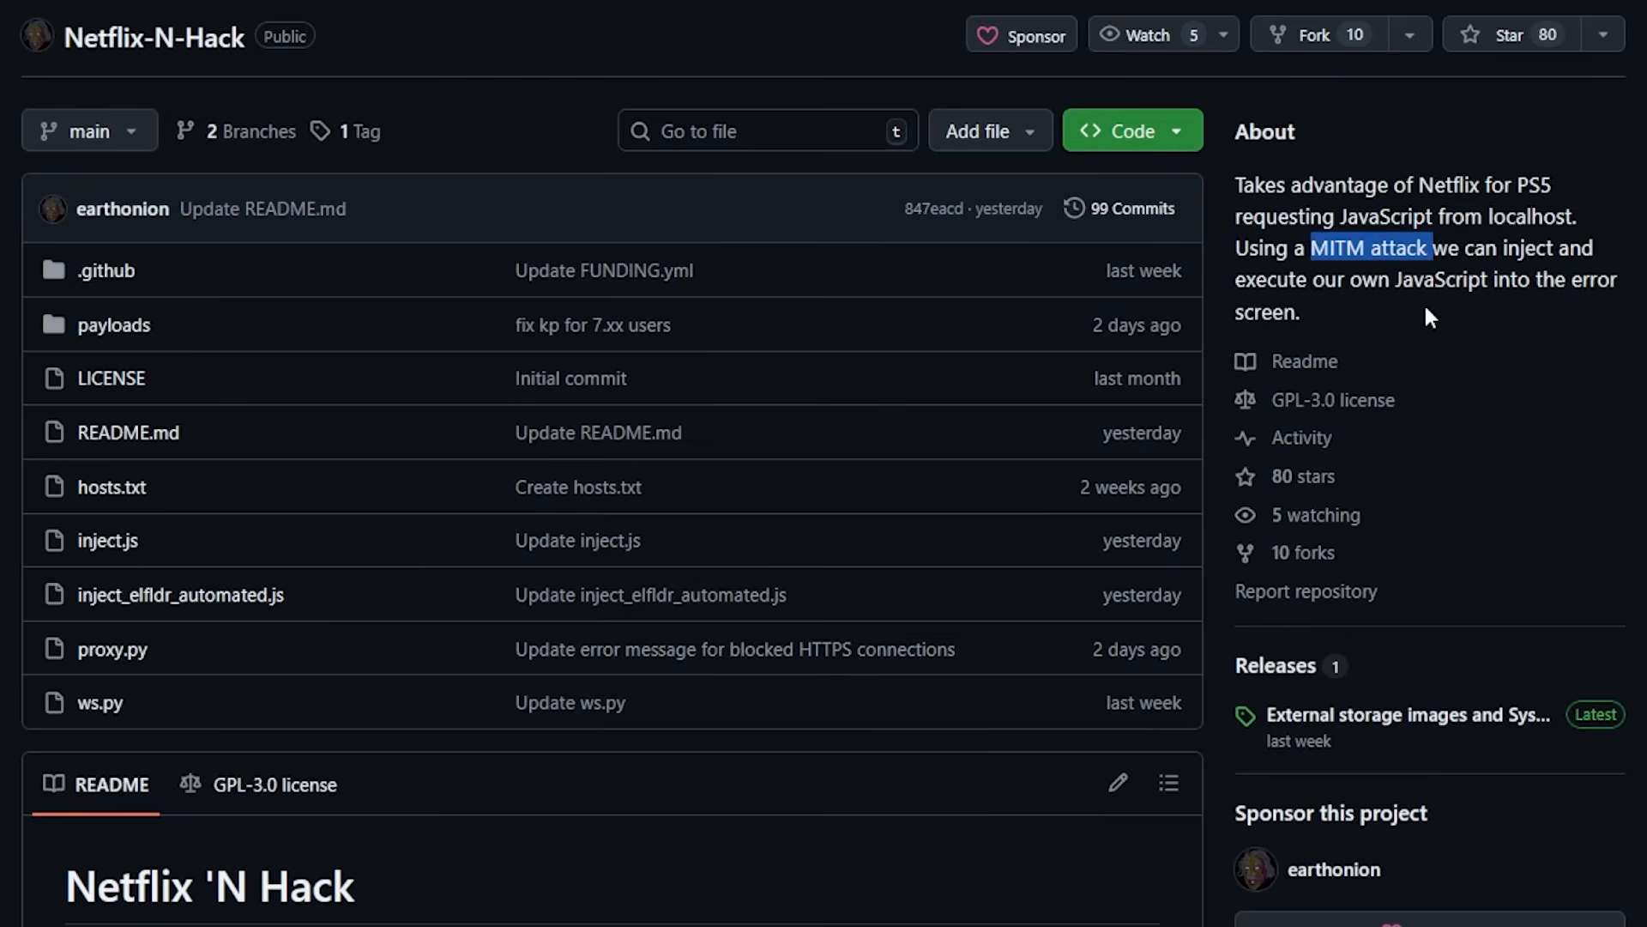
pyautogui.scroll(-3)
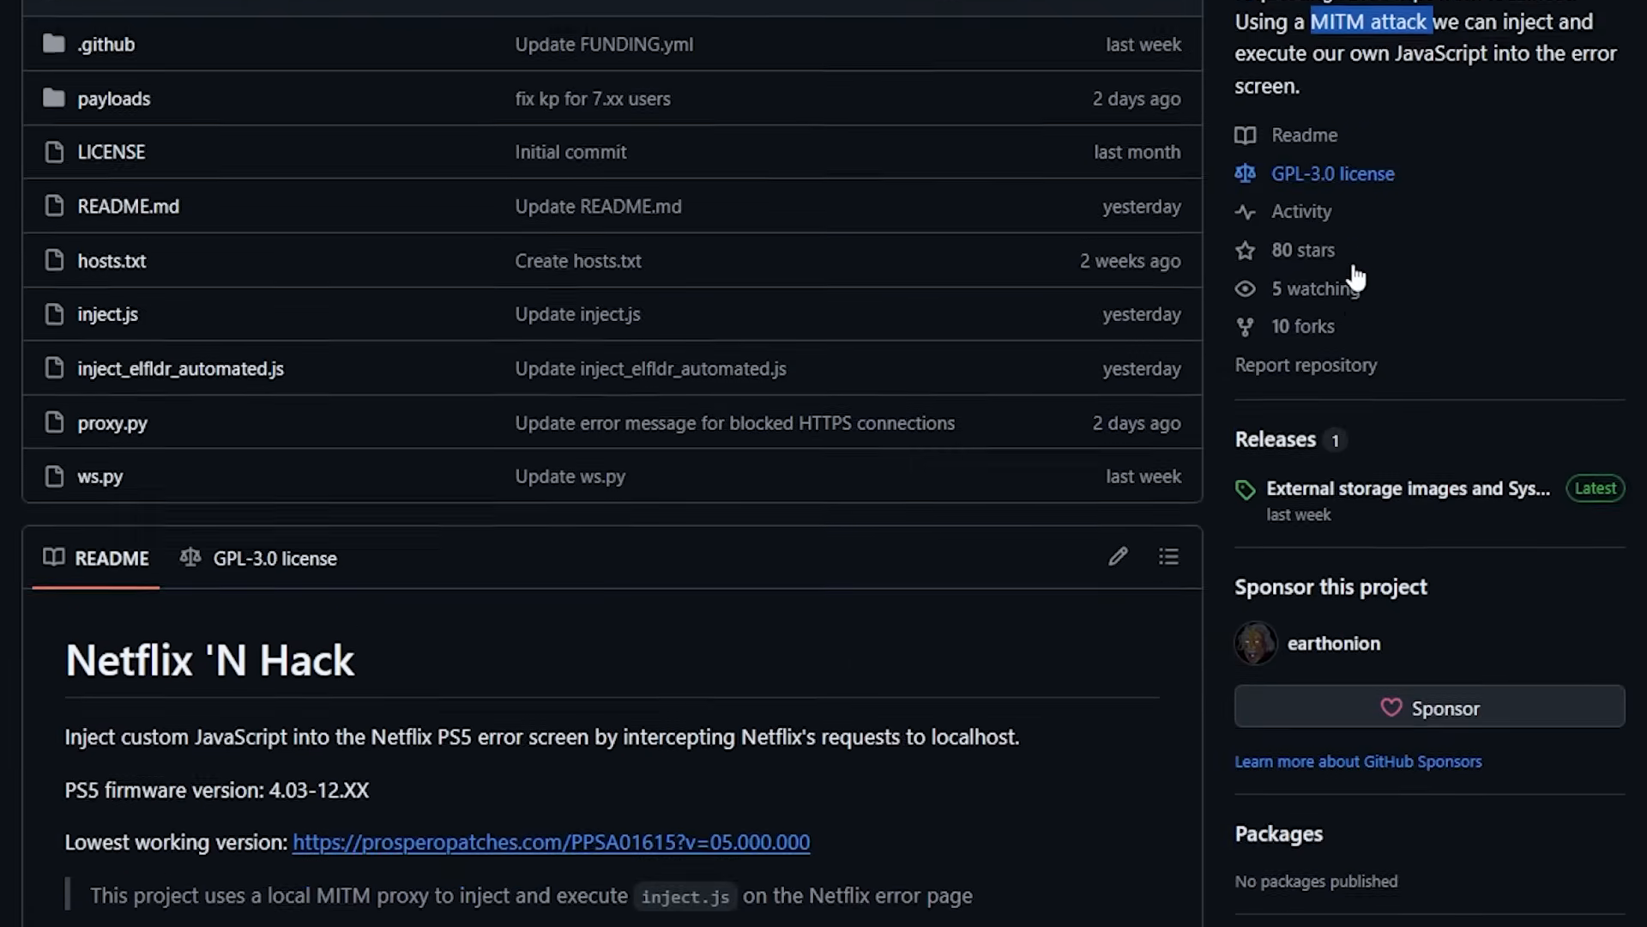
pyautogui.scroll(-3)
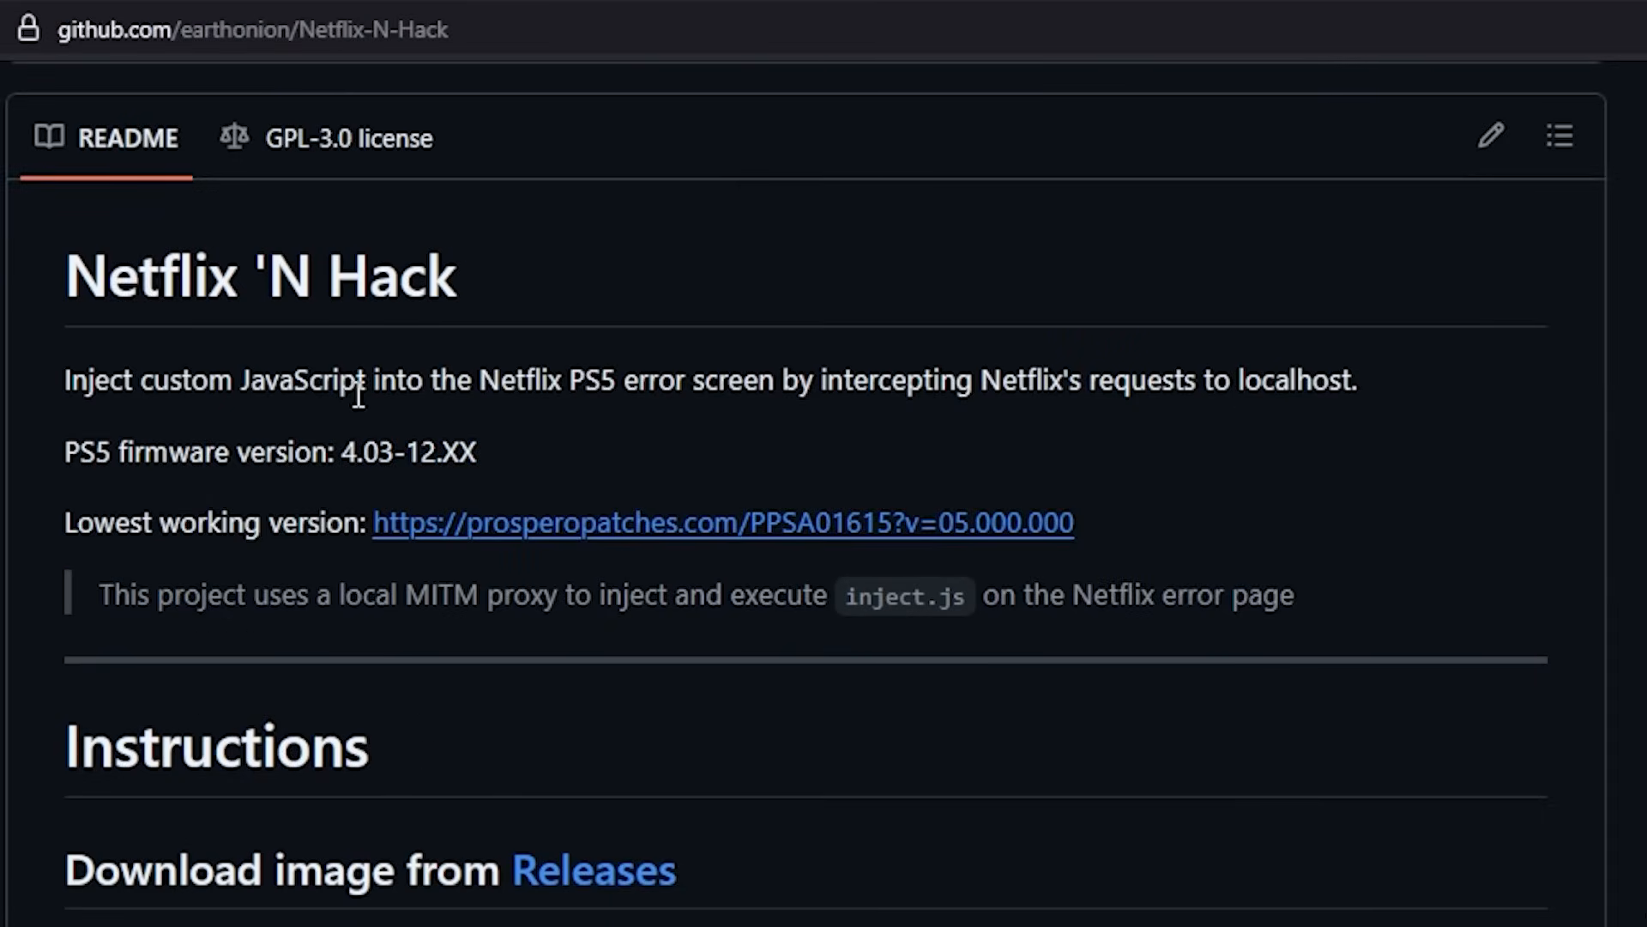
pyautogui.moveTo(691, 383)
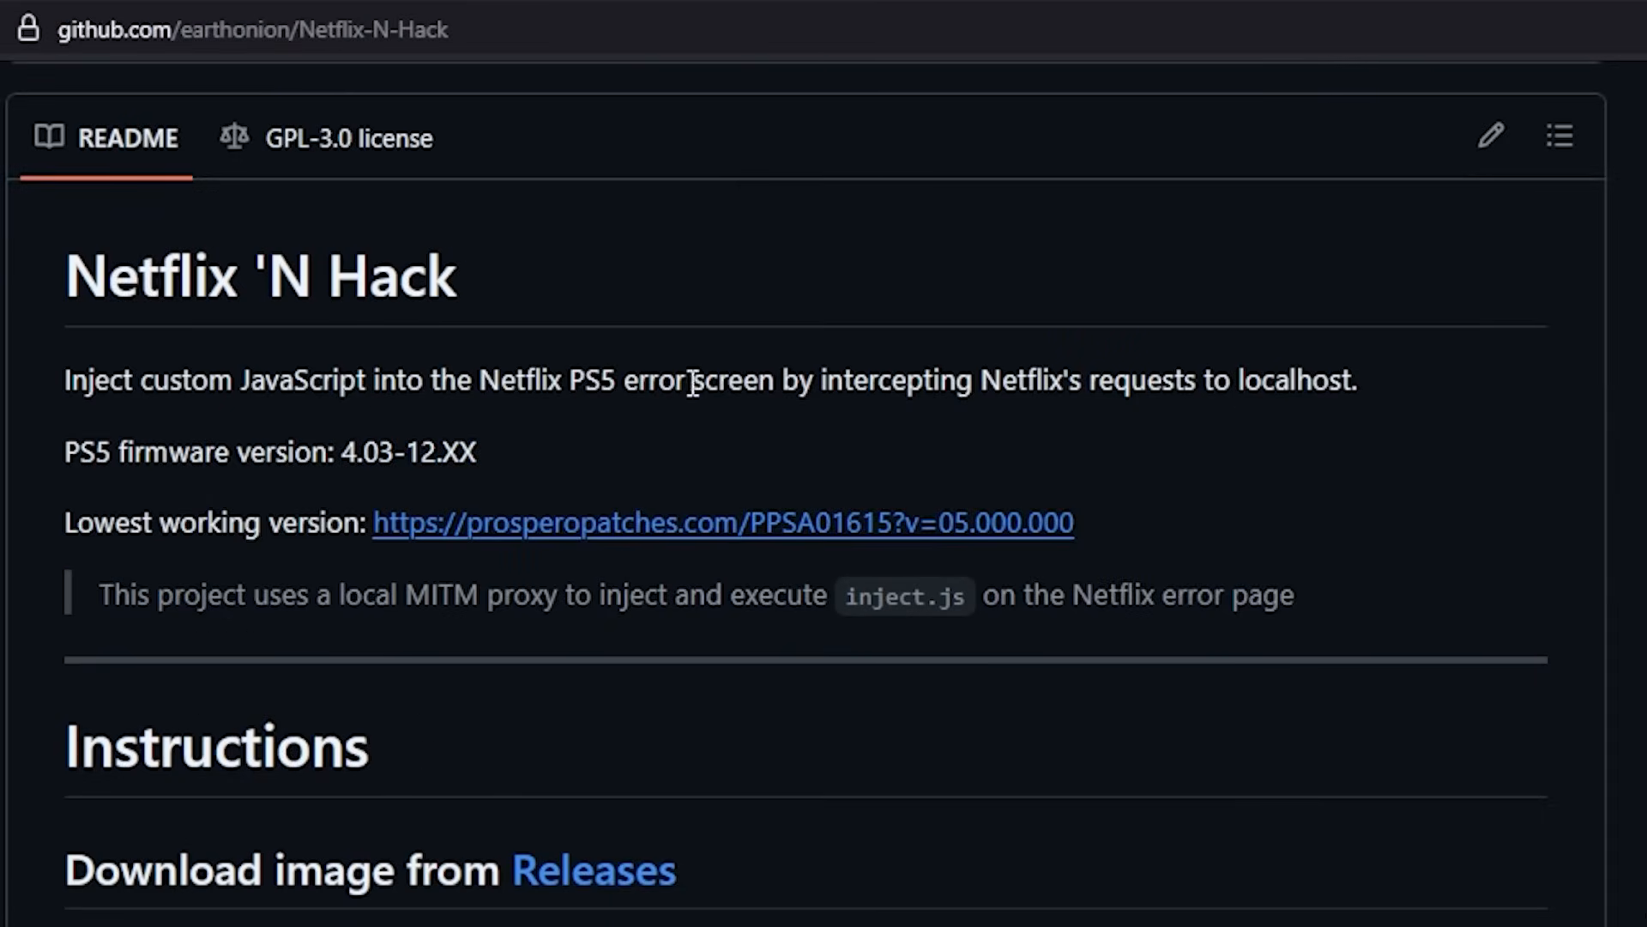
pyautogui.moveTo(1050, 376)
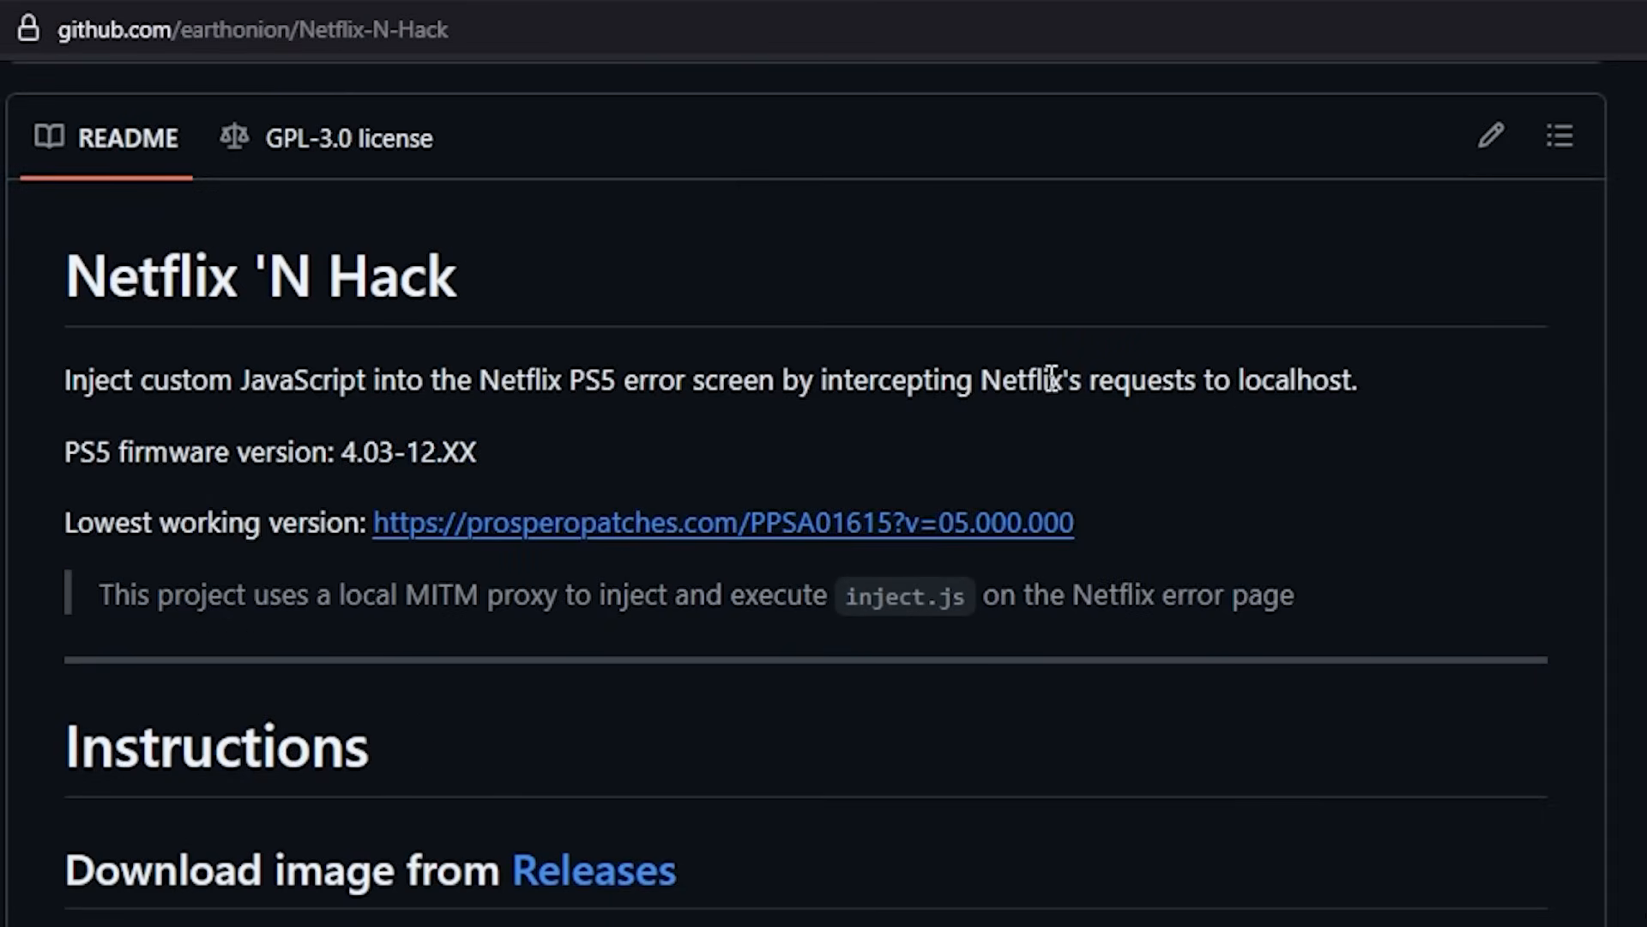
pyautogui.moveTo(765, 442)
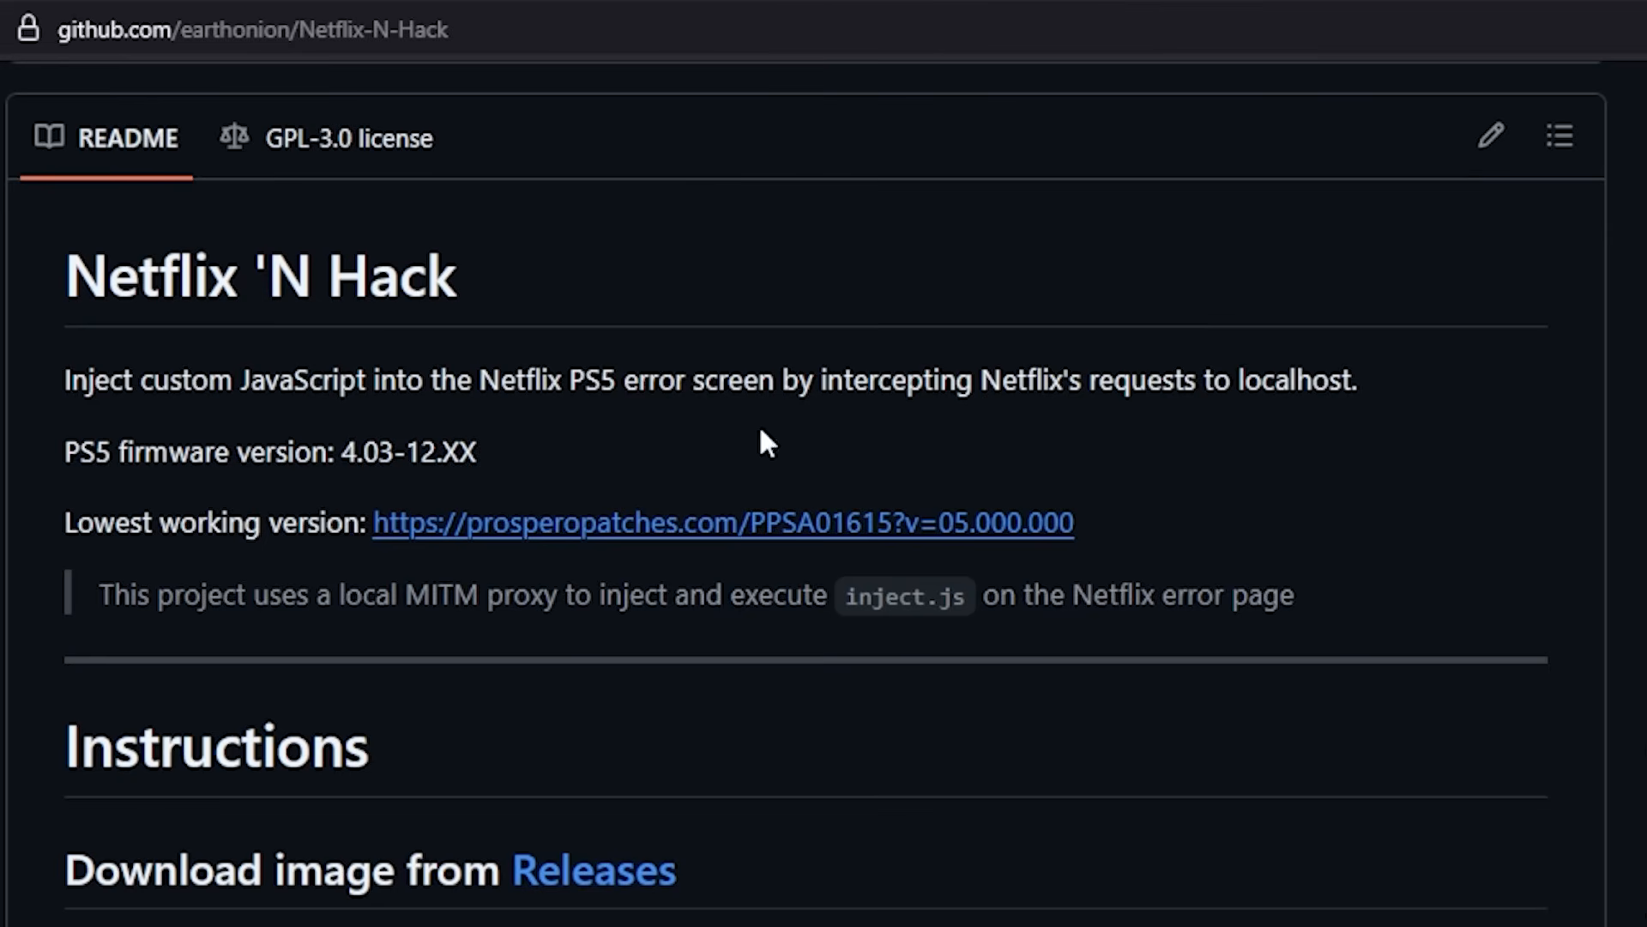
pyautogui.moveTo(347, 460)
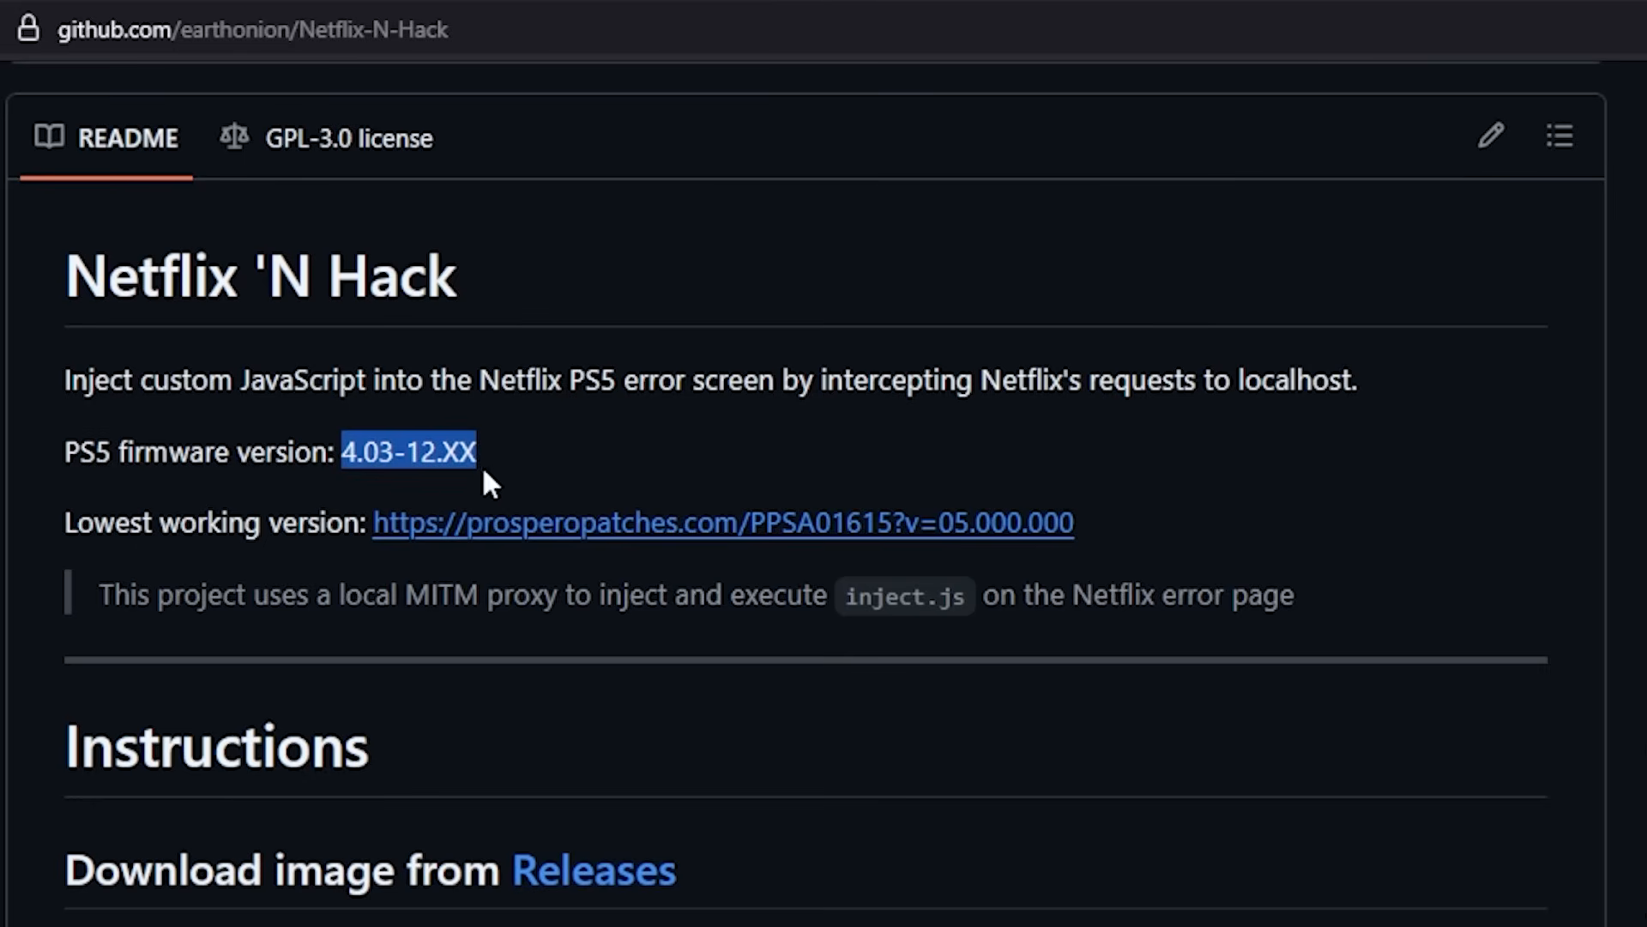
pyautogui.click(495, 461)
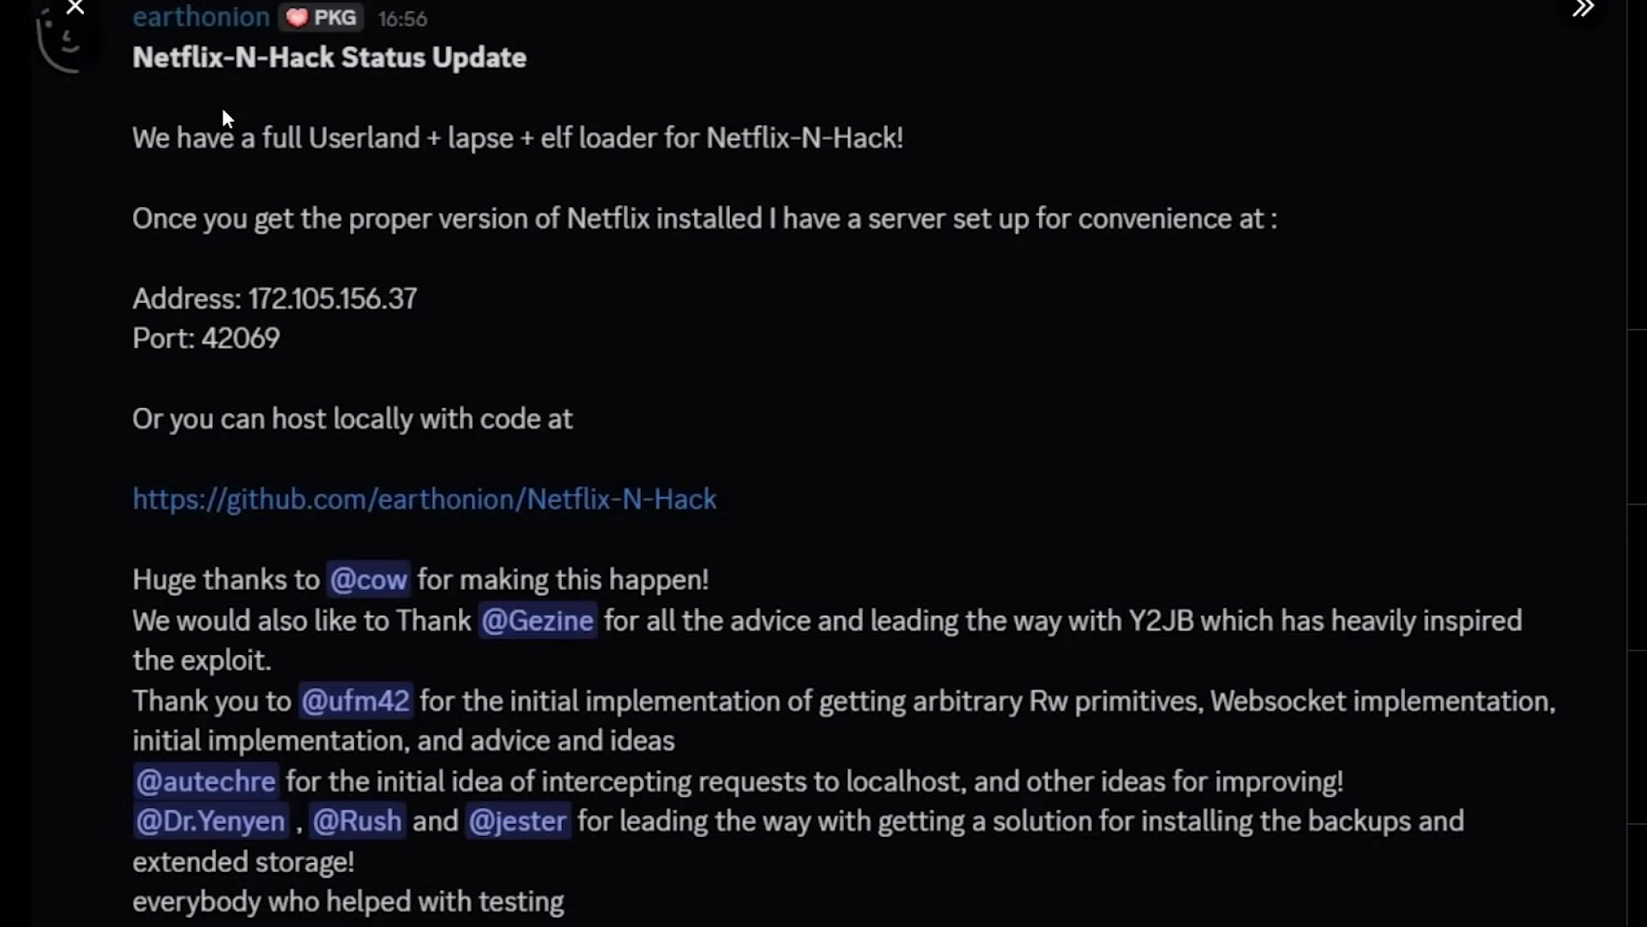
pyautogui.moveTo(479, 85)
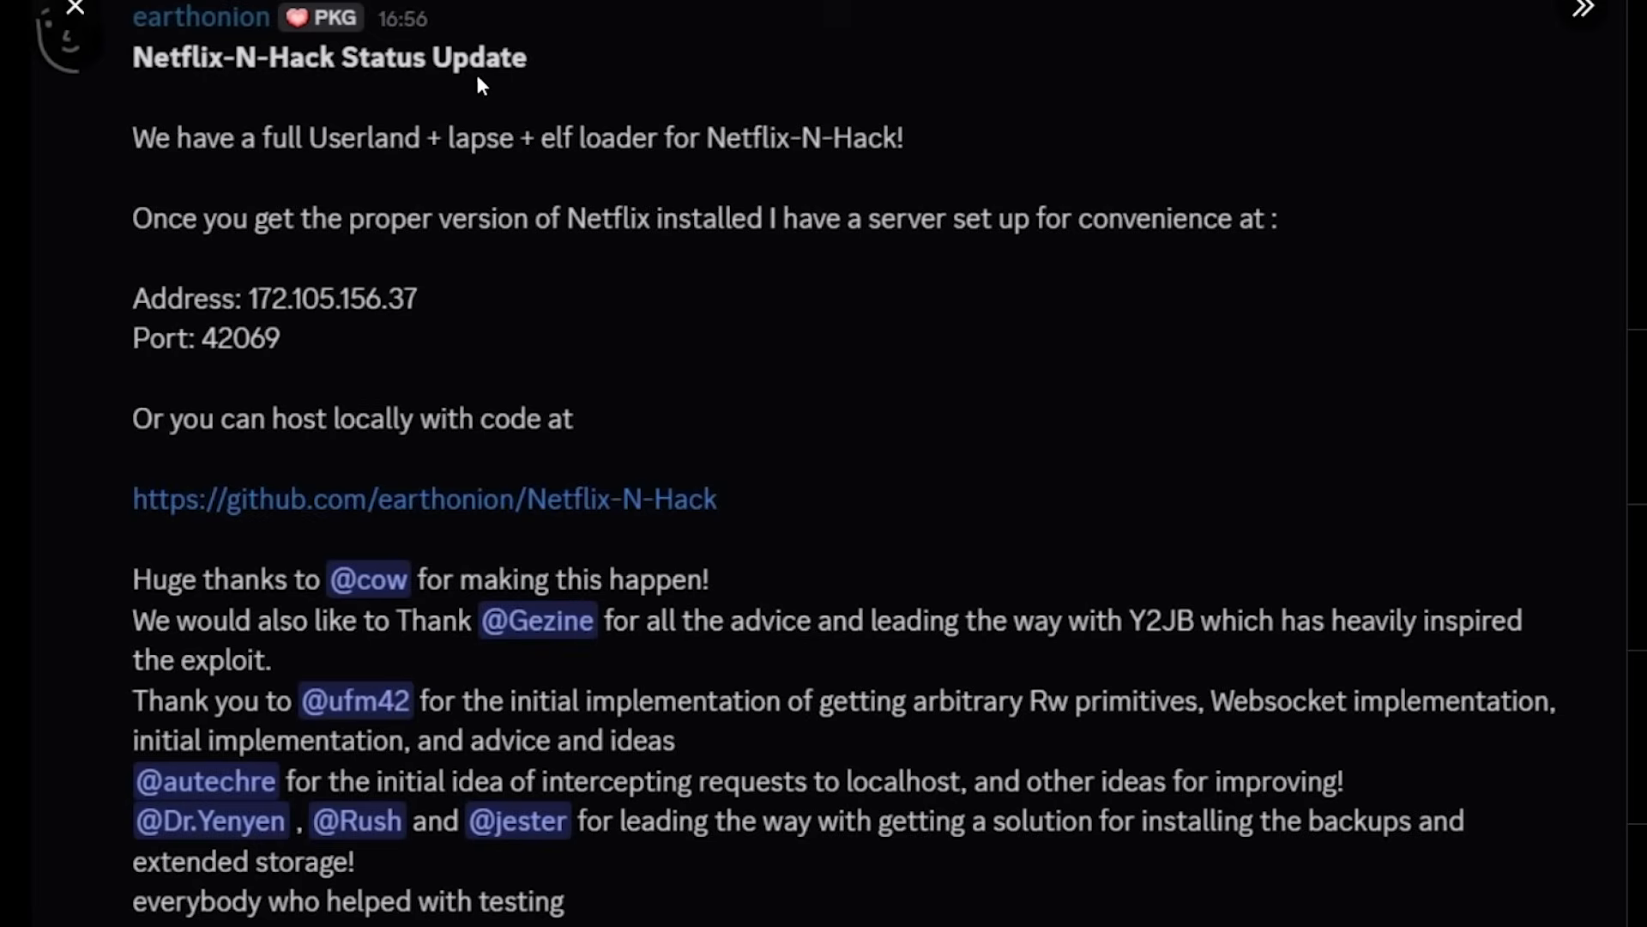
pyautogui.moveTo(390, 170)
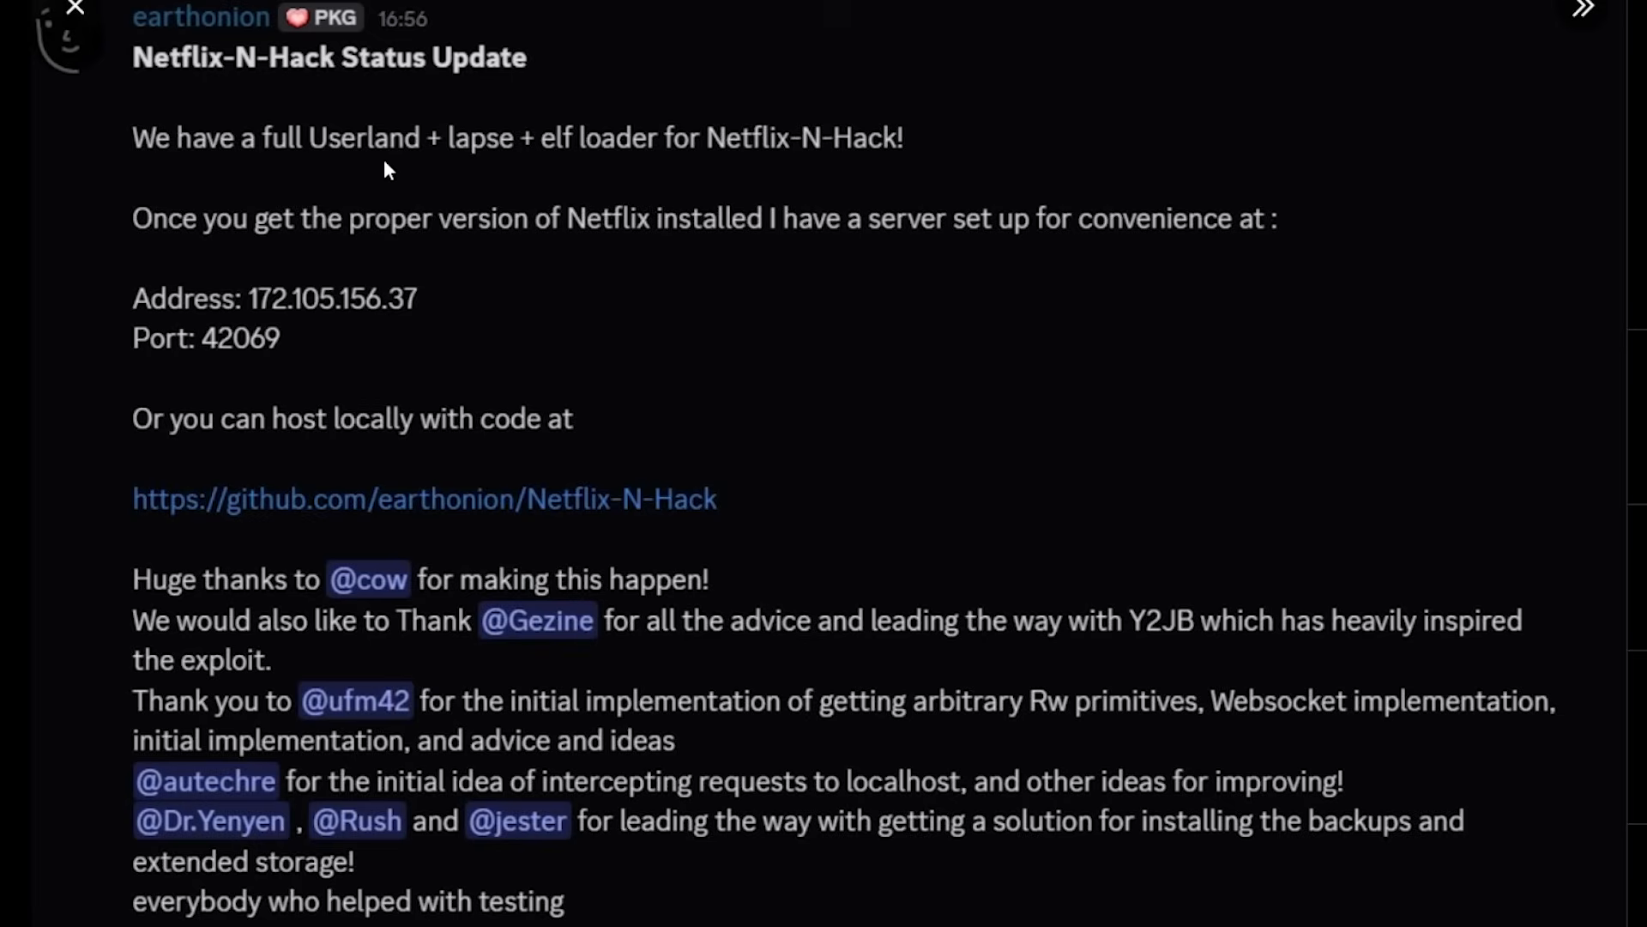
pyautogui.moveTo(643, 164)
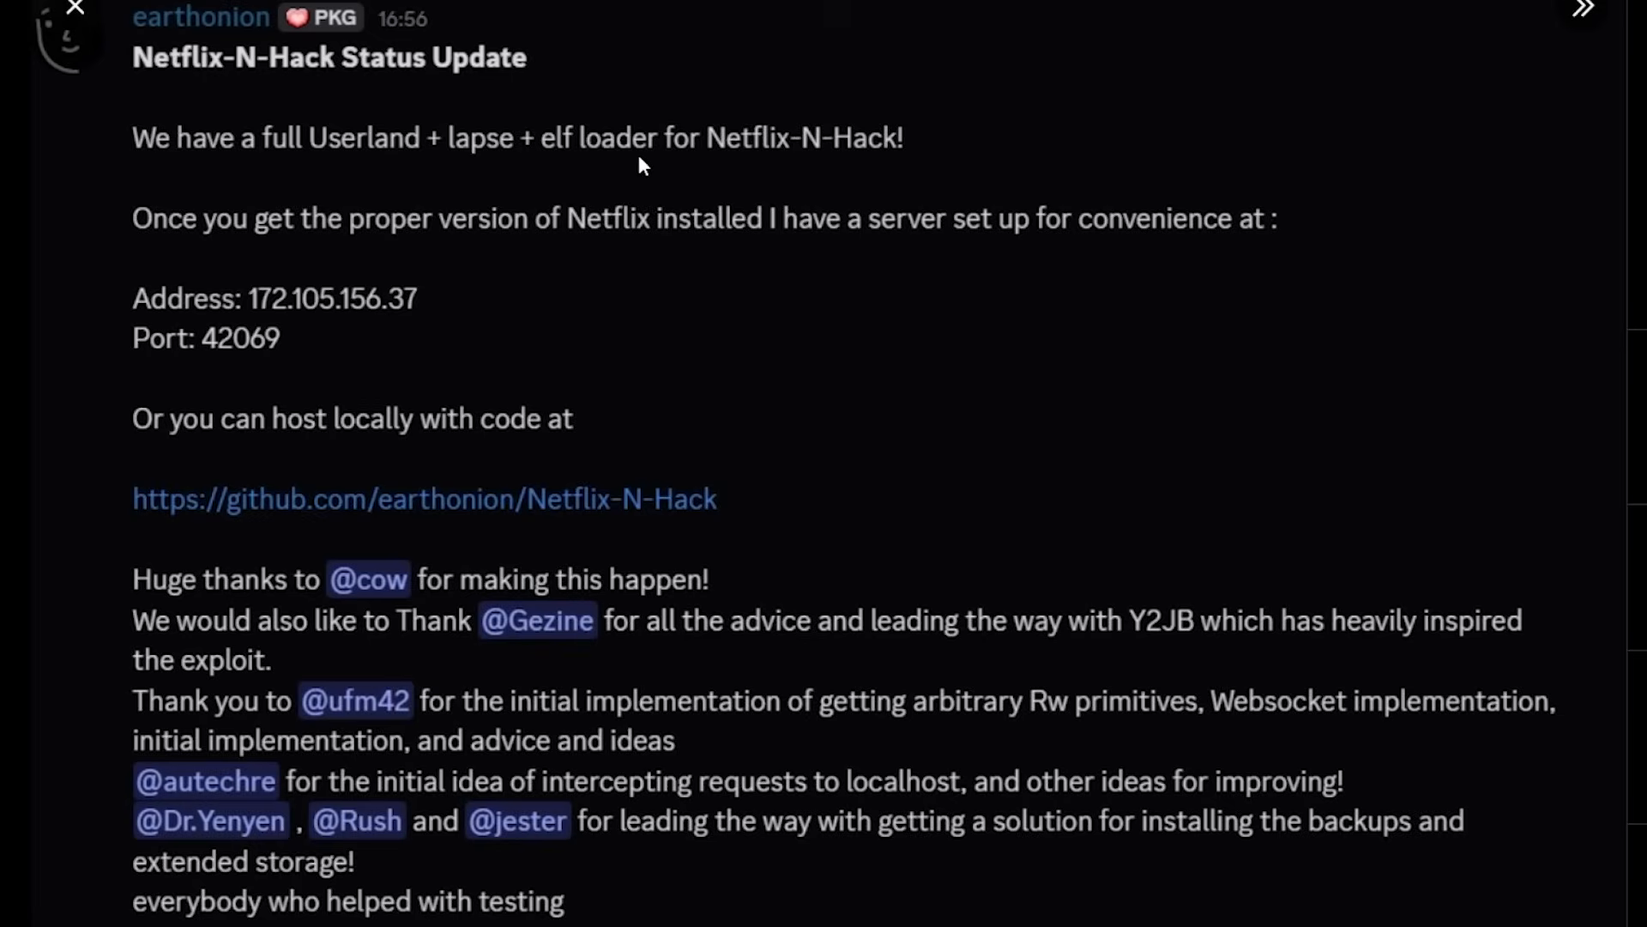
pyautogui.moveTo(654, 207)
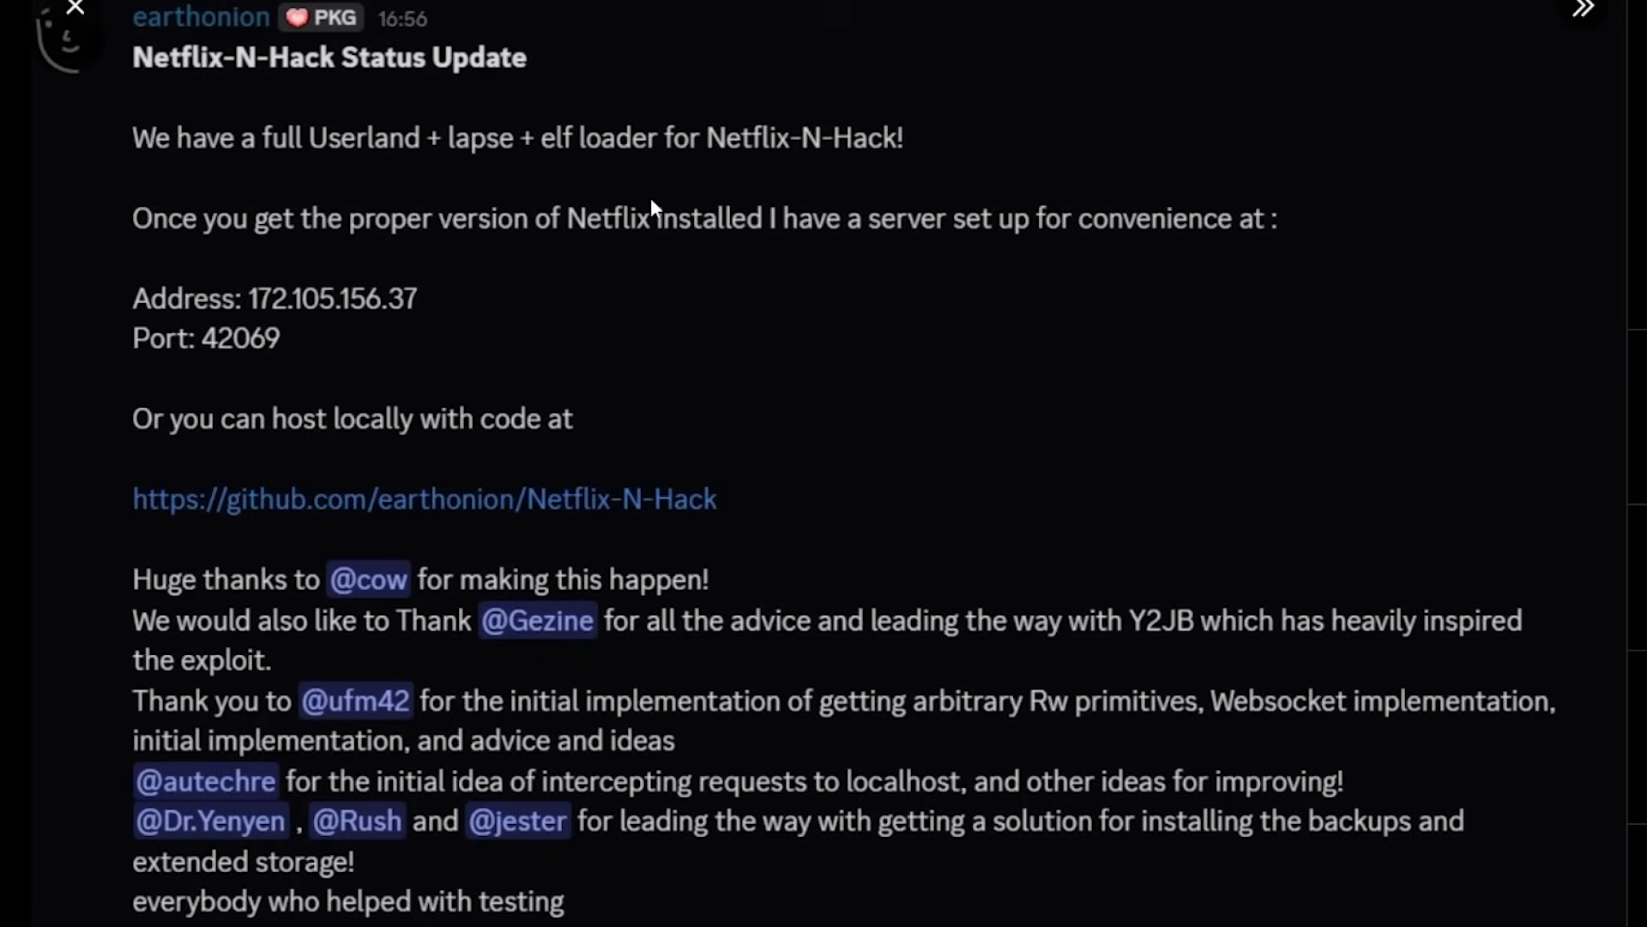
pyautogui.moveTo(593, 257)
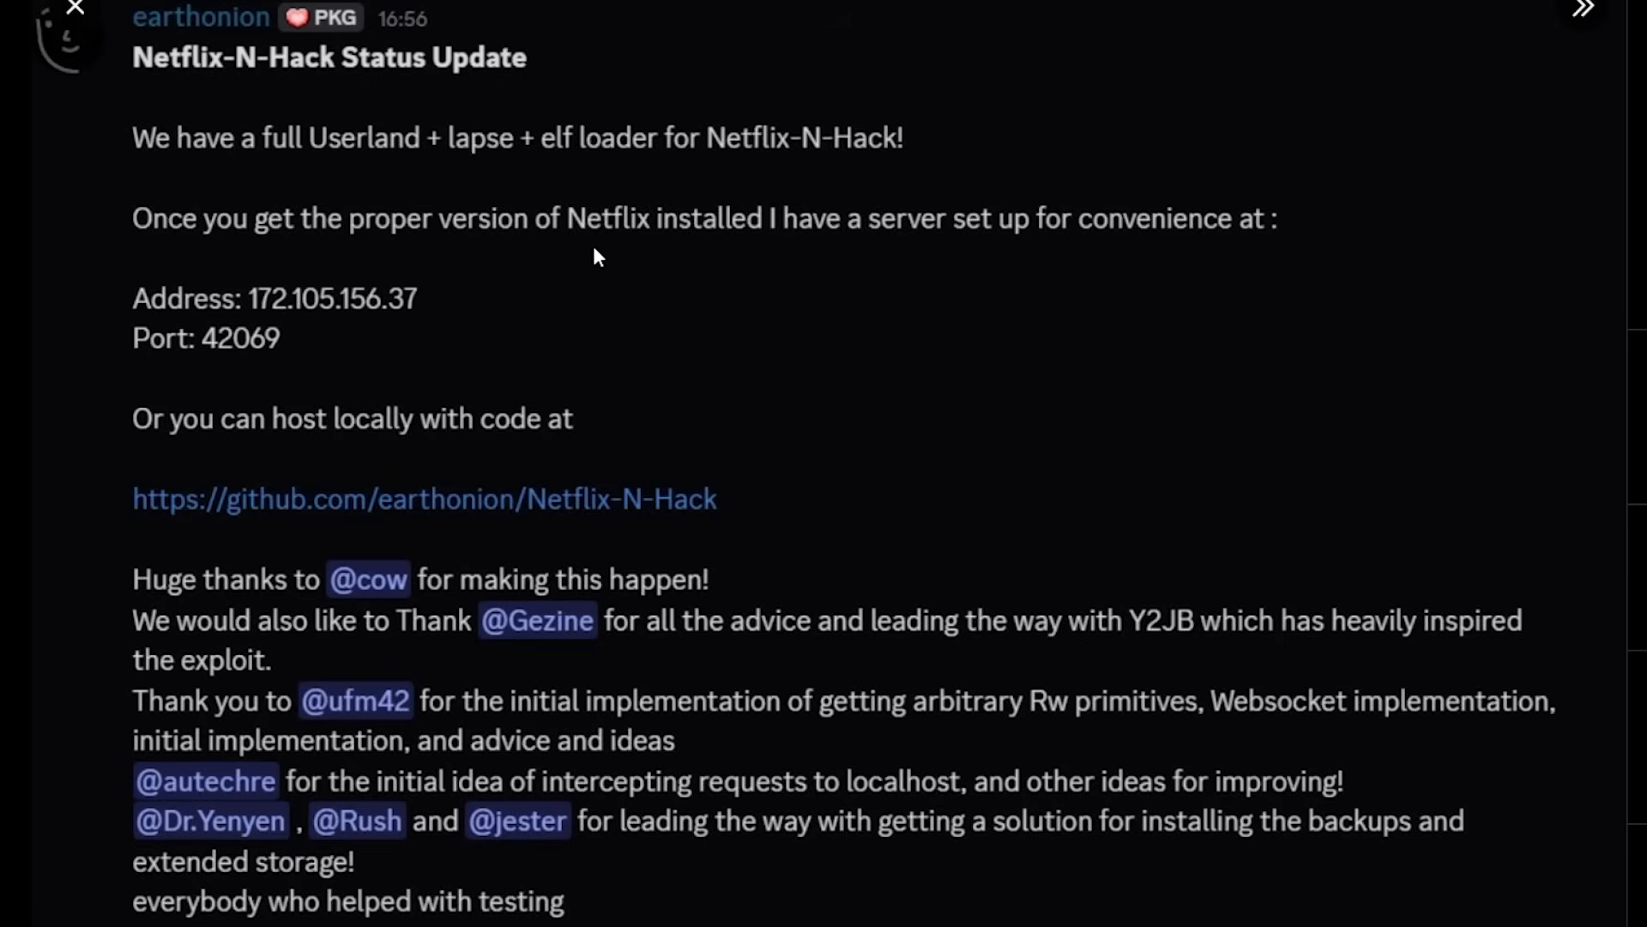
pyautogui.moveTo(1152, 242)
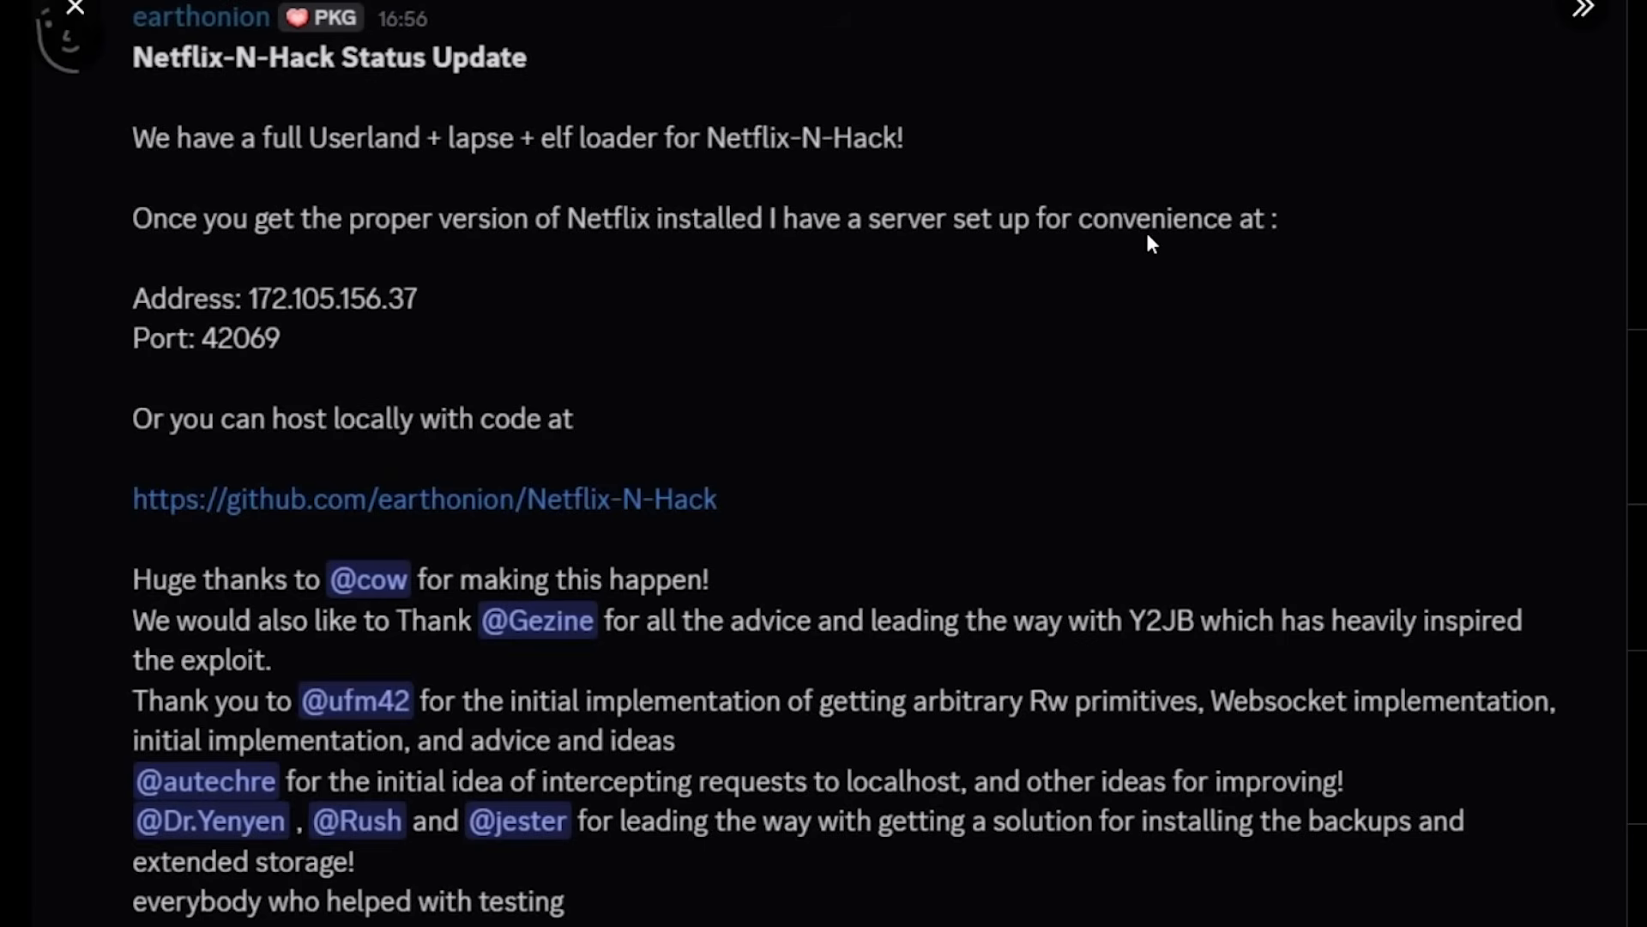
pyautogui.moveTo(202, 312)
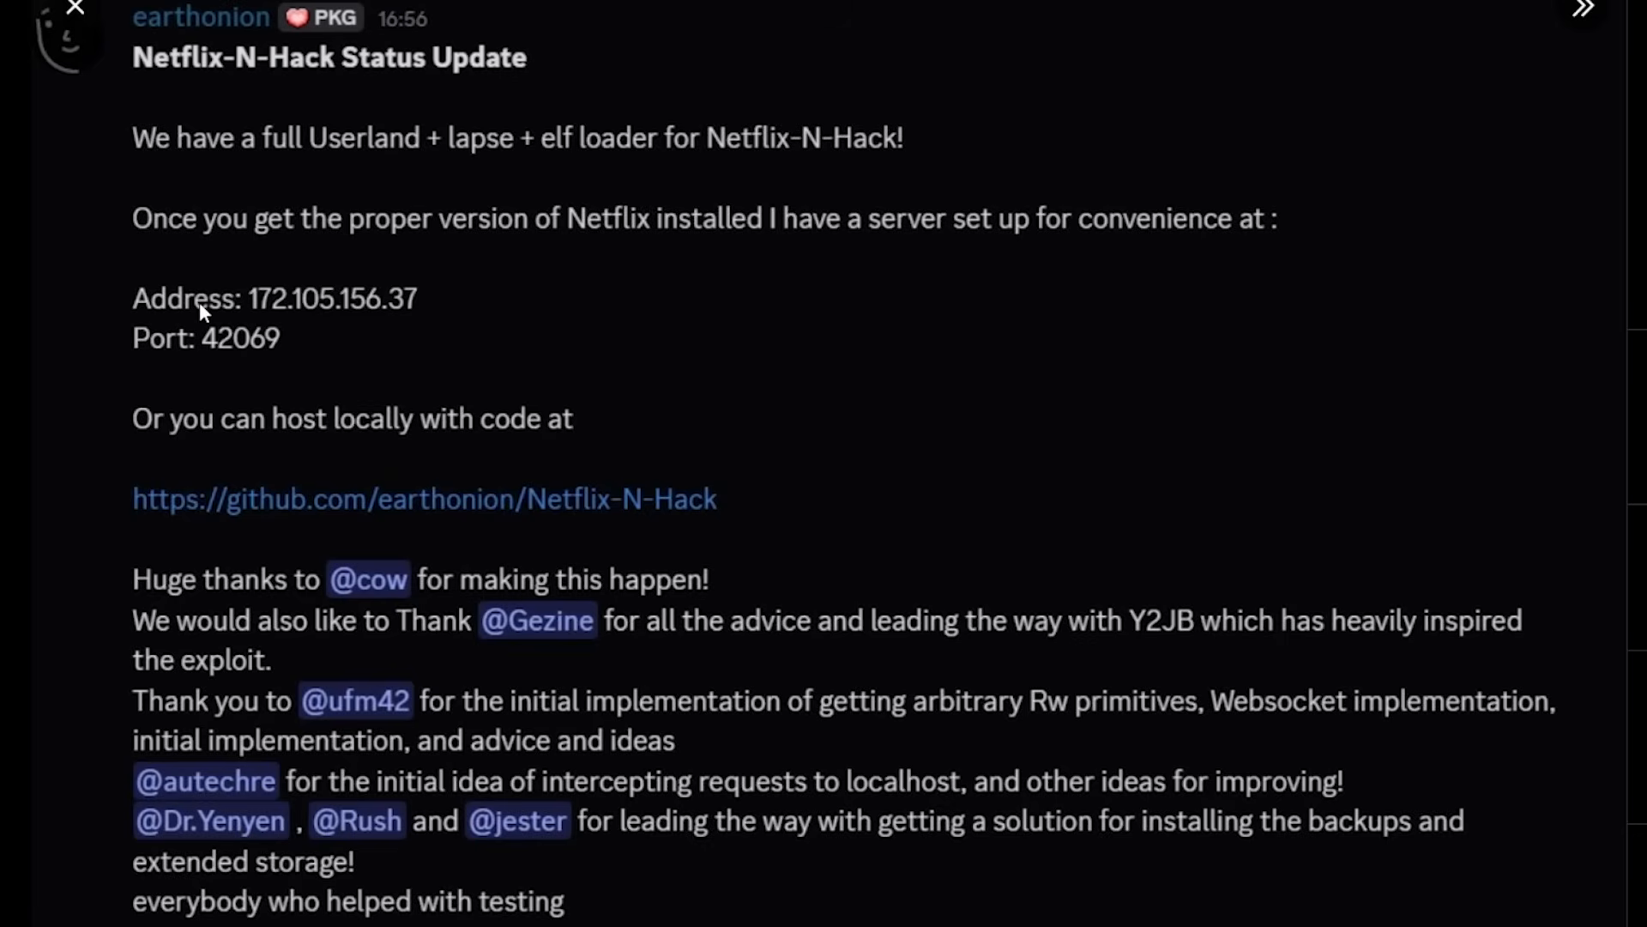
pyautogui.moveTo(190, 355)
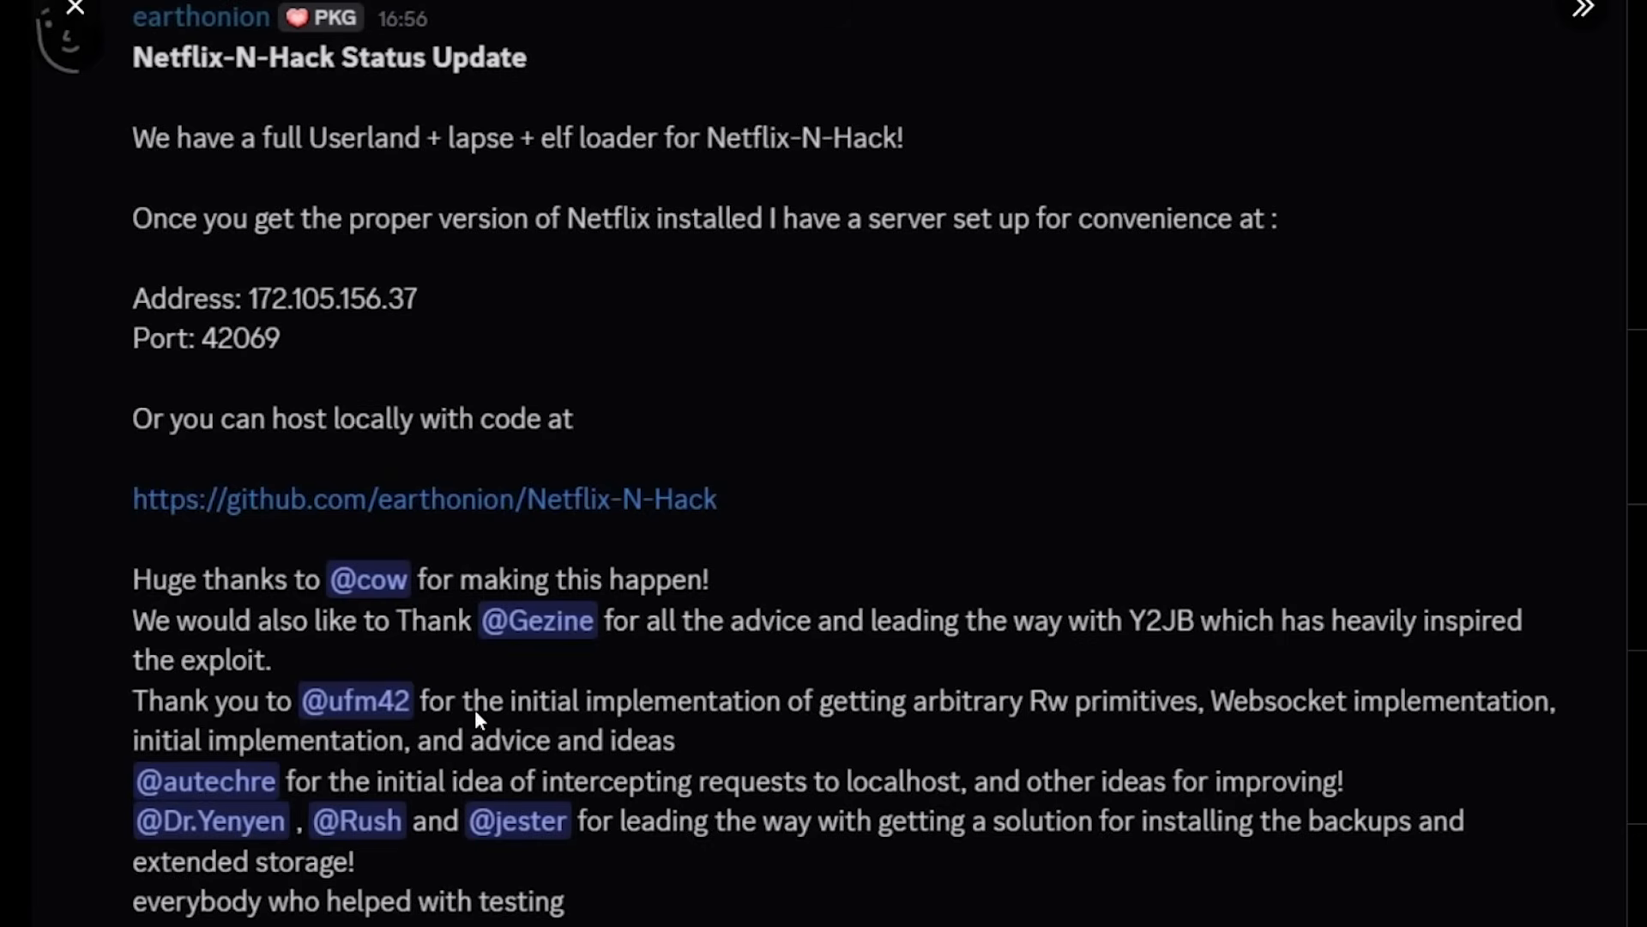
pyautogui.moveTo(765, 467)
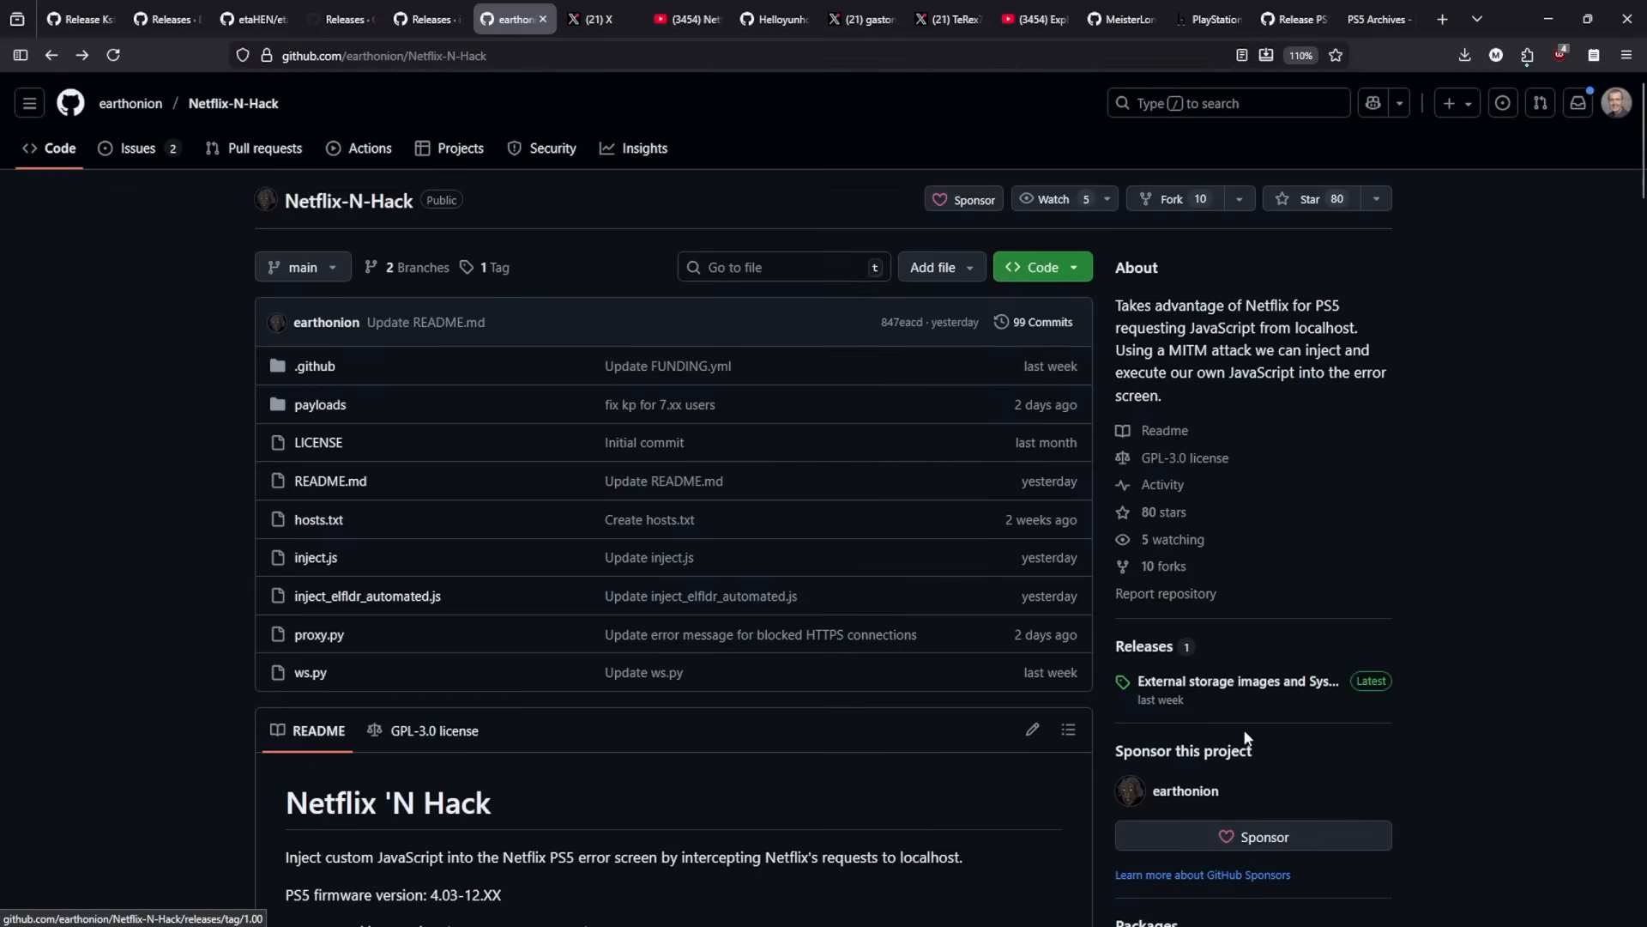
# Step: Open the External storage images and System Backups release and reach its eight assets
pyautogui.click(1238, 681)
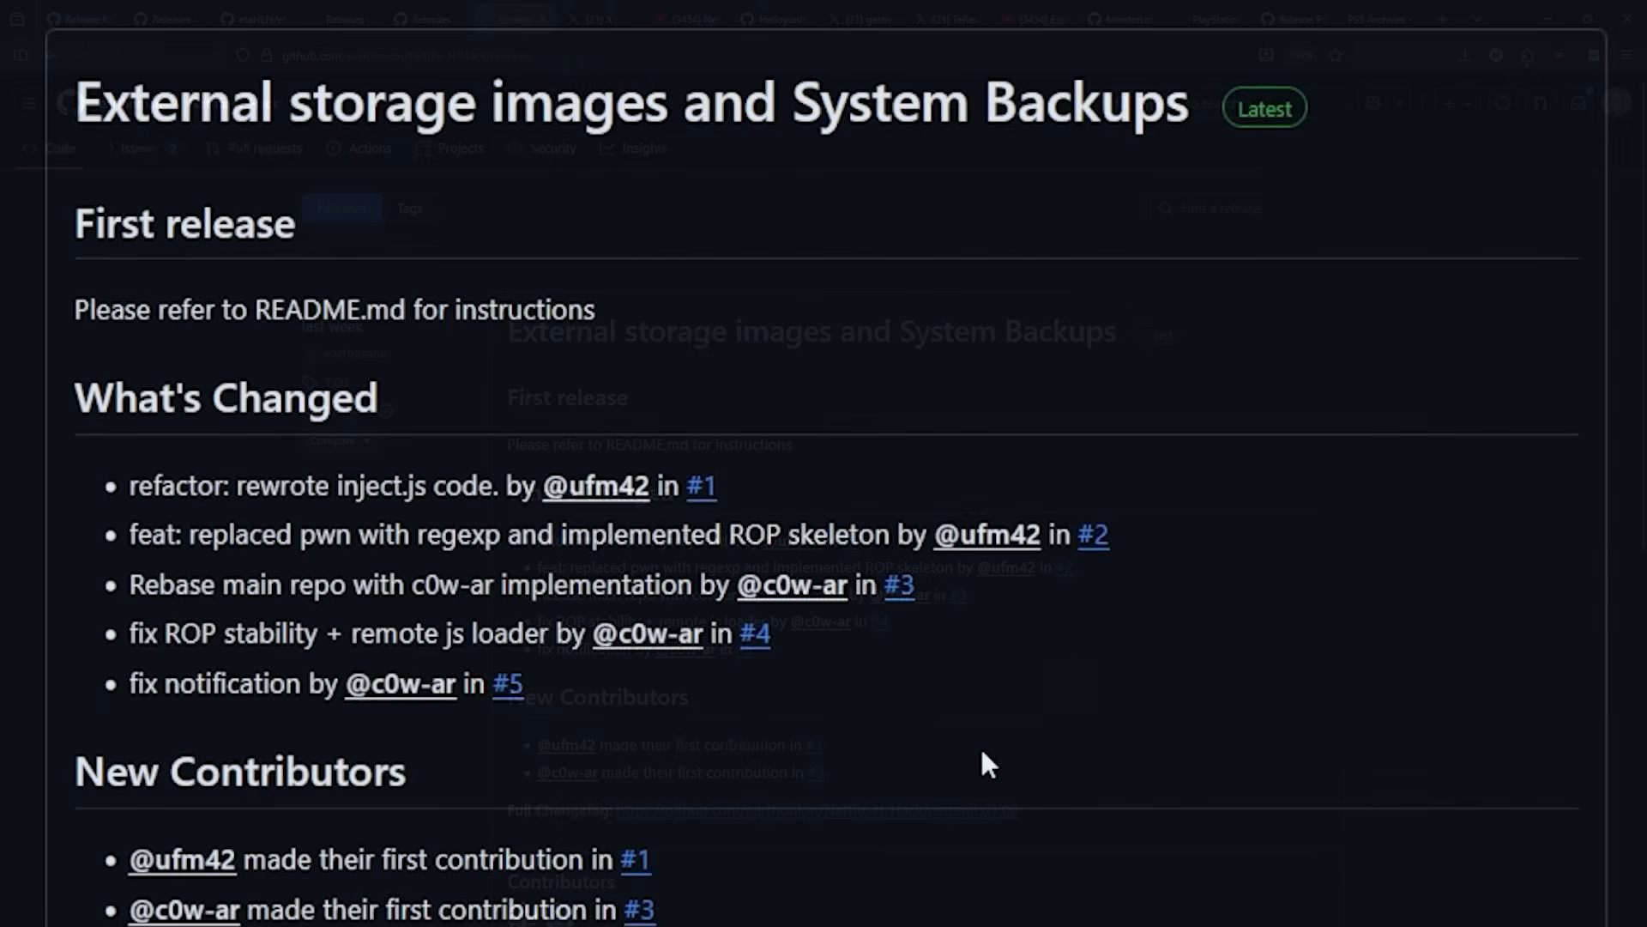
pyautogui.scroll(-3)
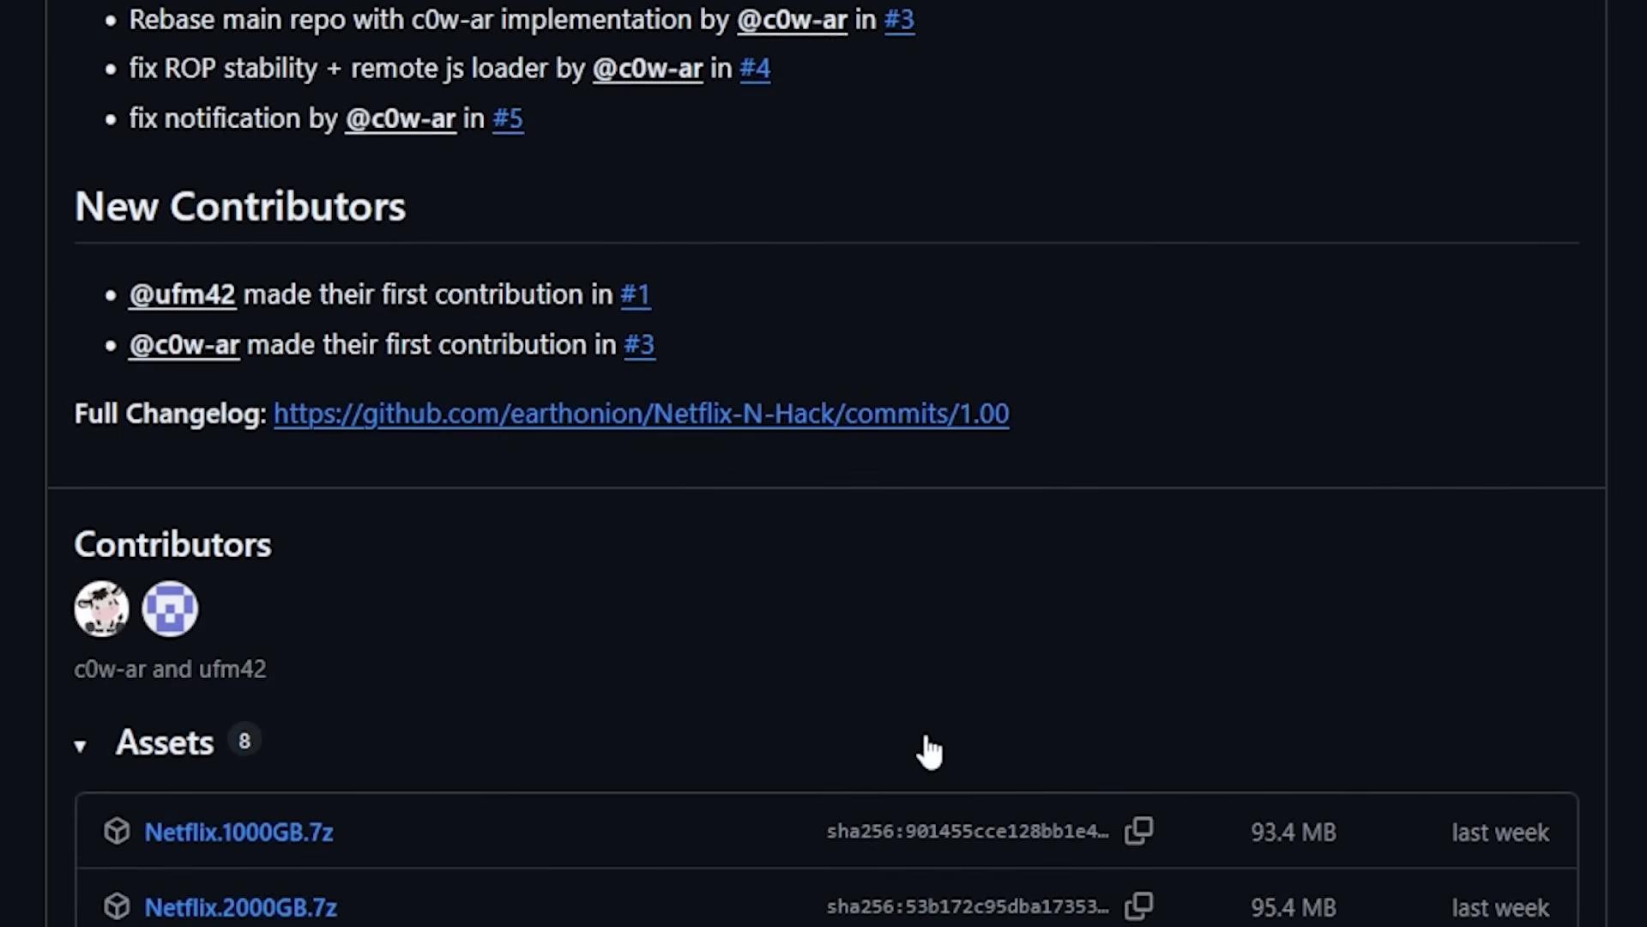
pyautogui.scroll(-3)
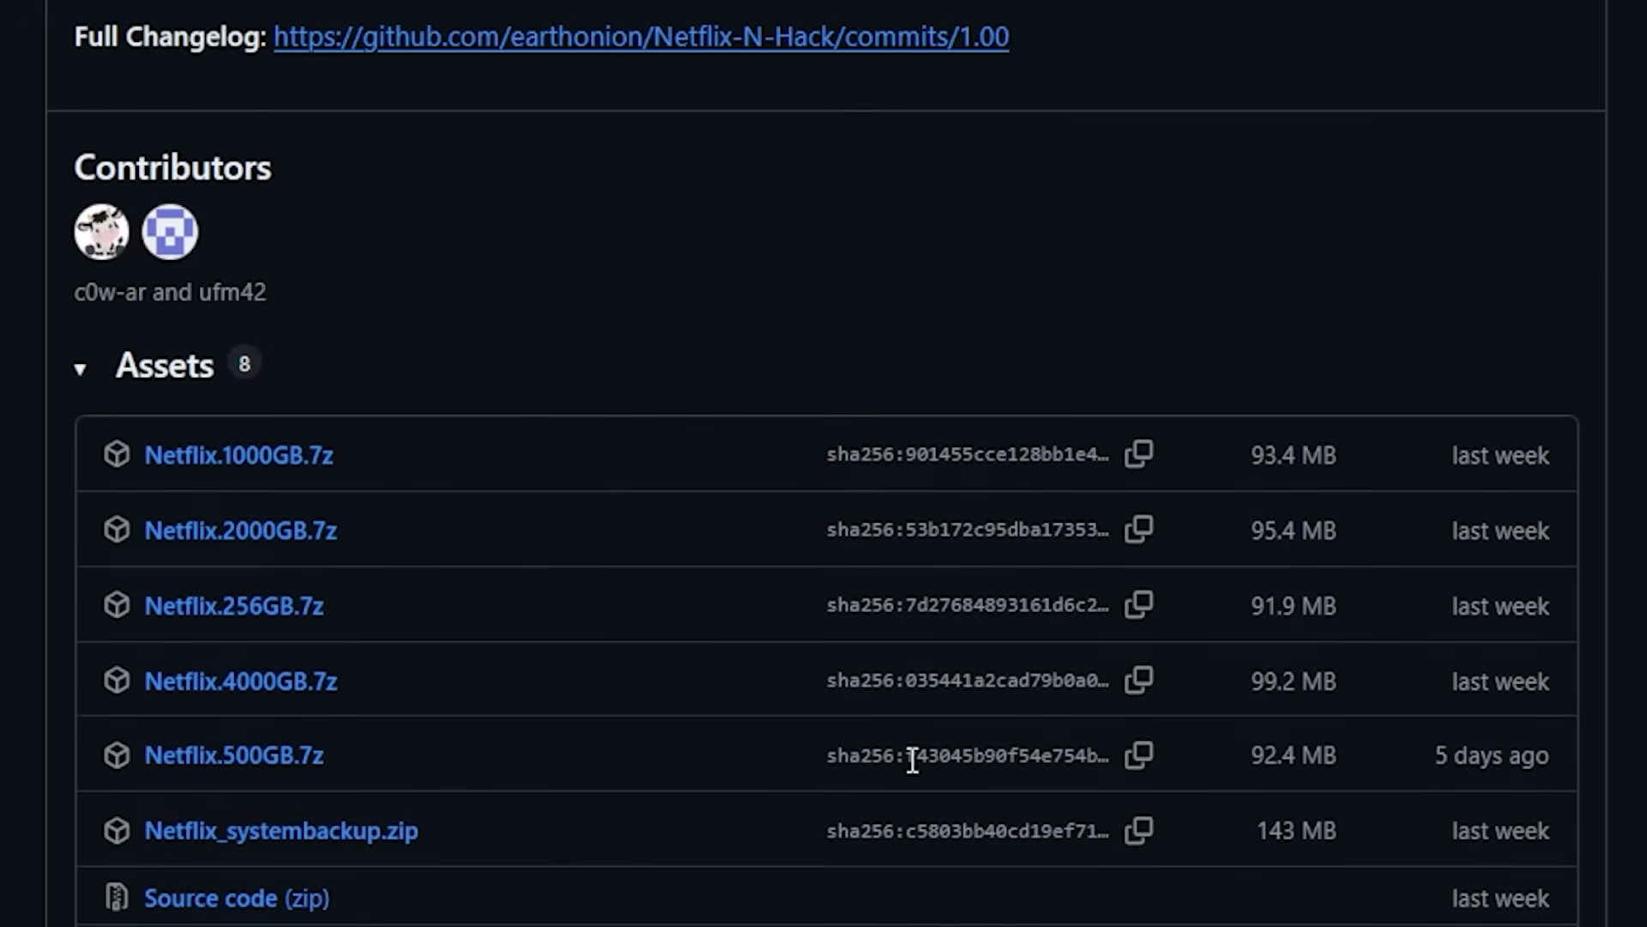
pyautogui.scroll(-3)
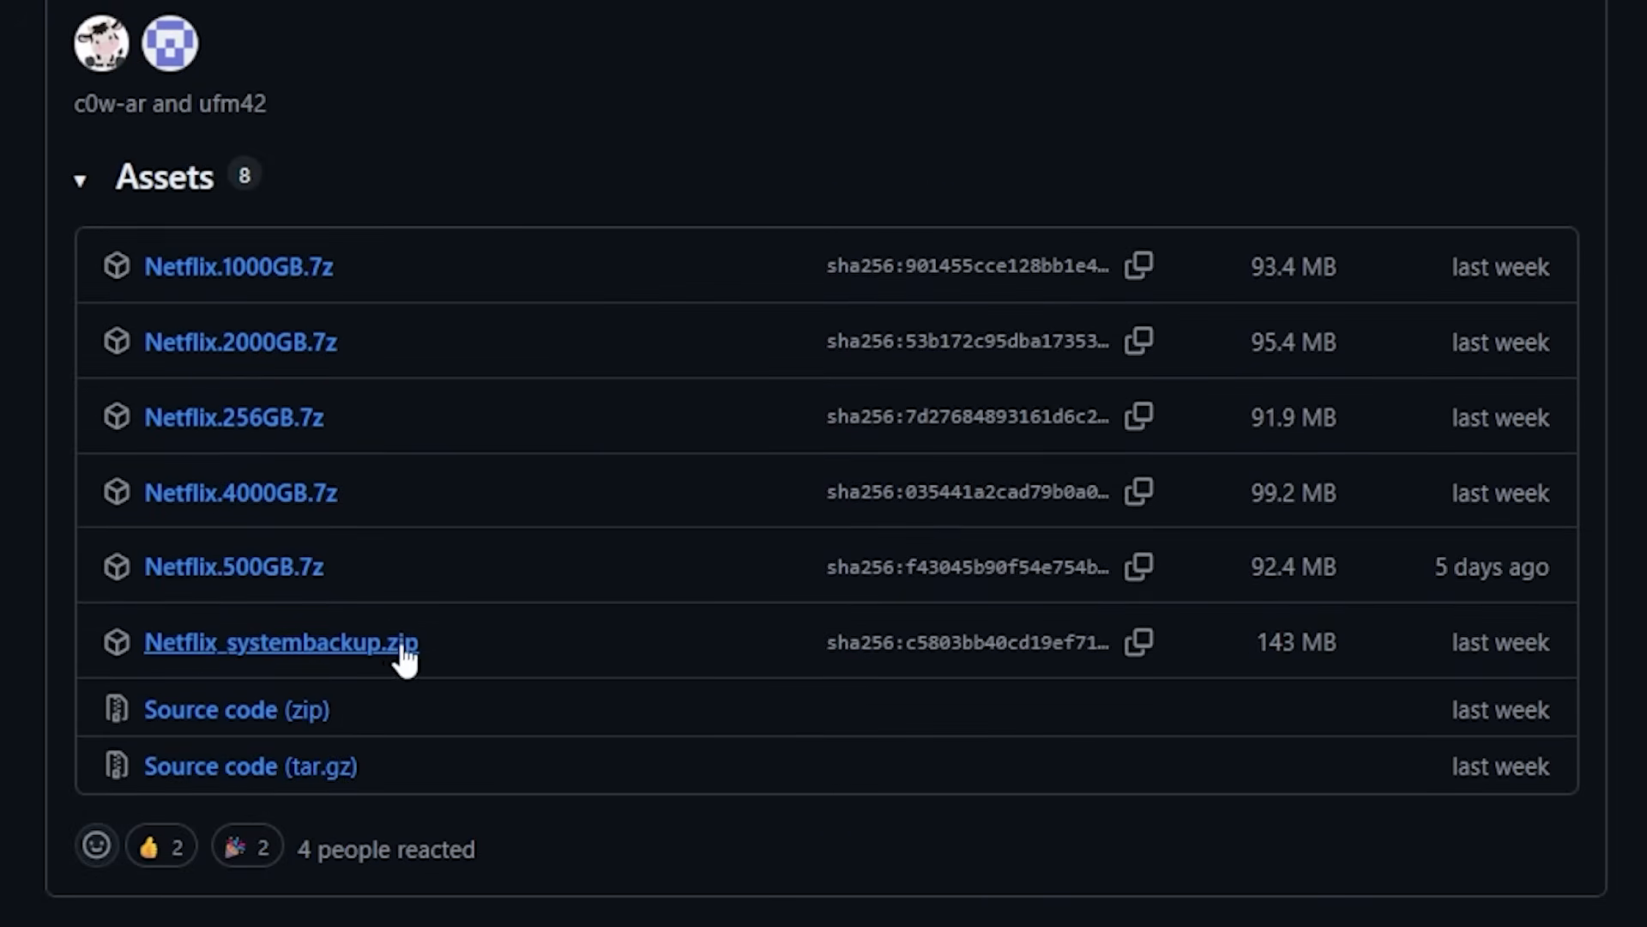
pyautogui.moveTo(278, 492)
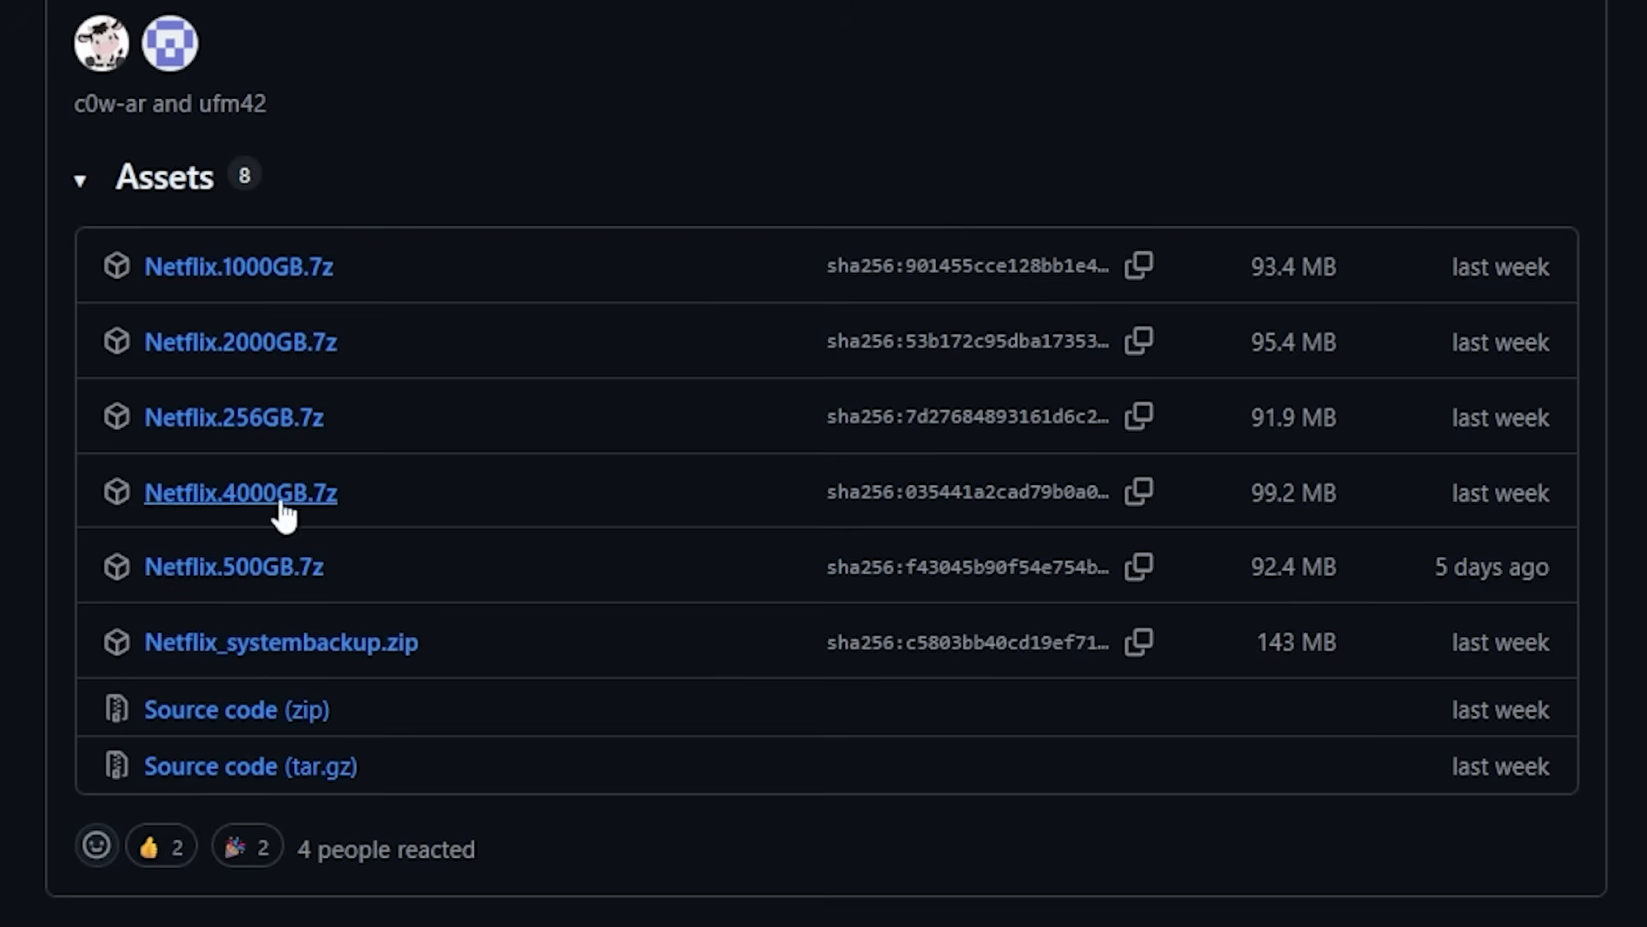
pyautogui.moveTo(290, 543)
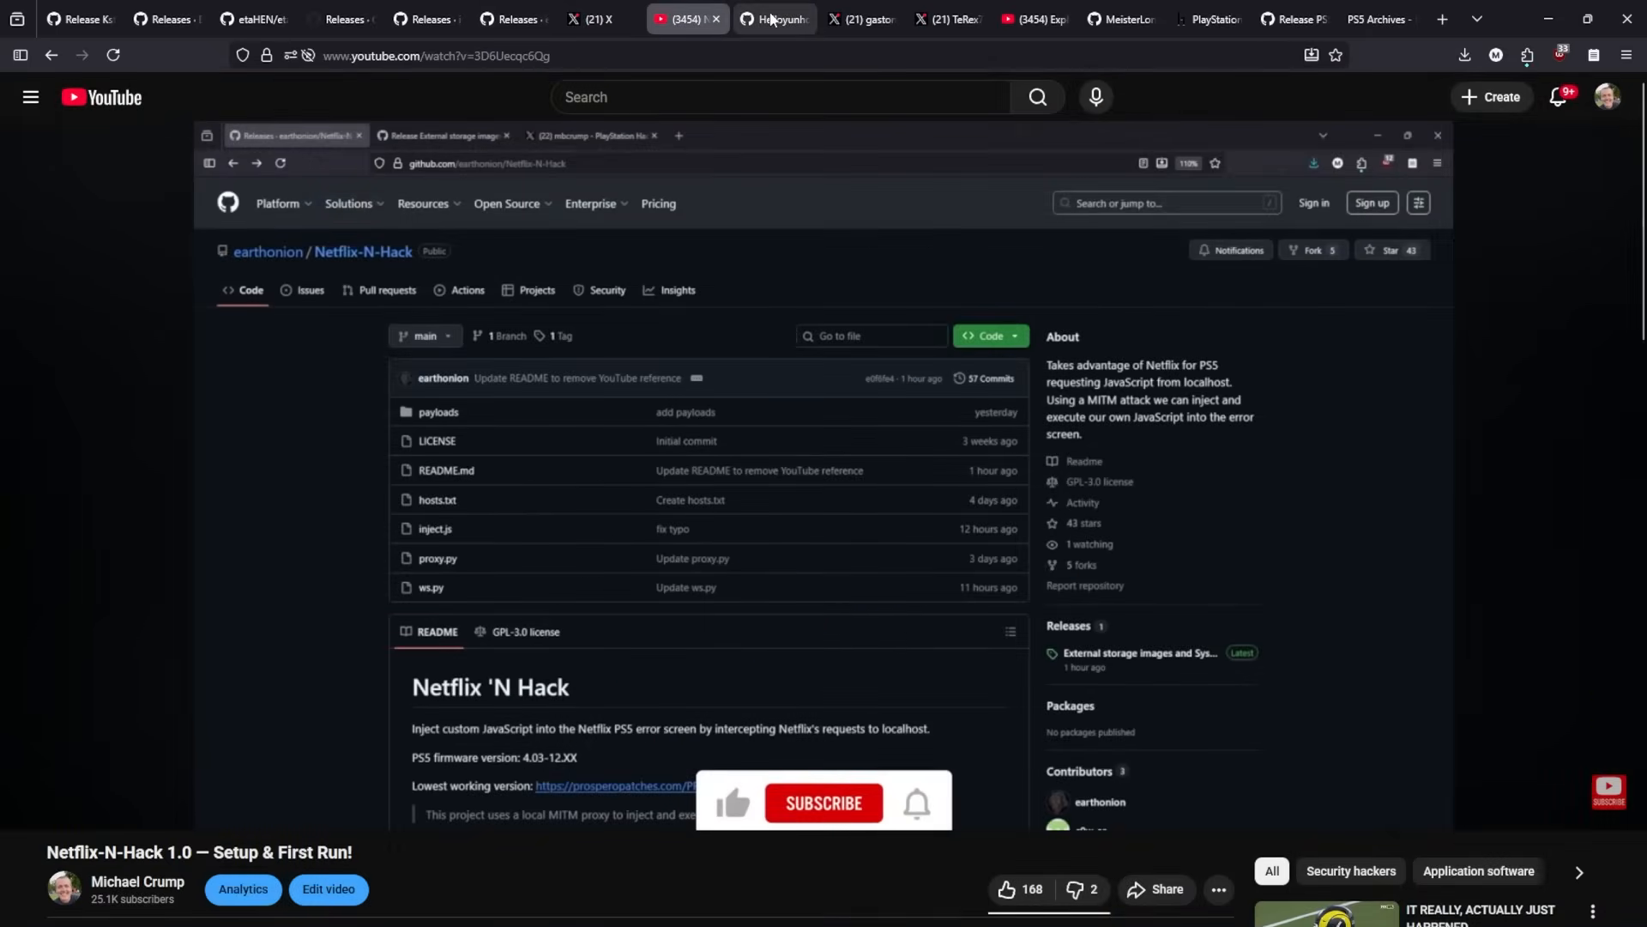
# Step: Show yarpe's v3.2.0 release with its 1-1-LT1.save and save.zip assets
pyautogui.click(774, 19)
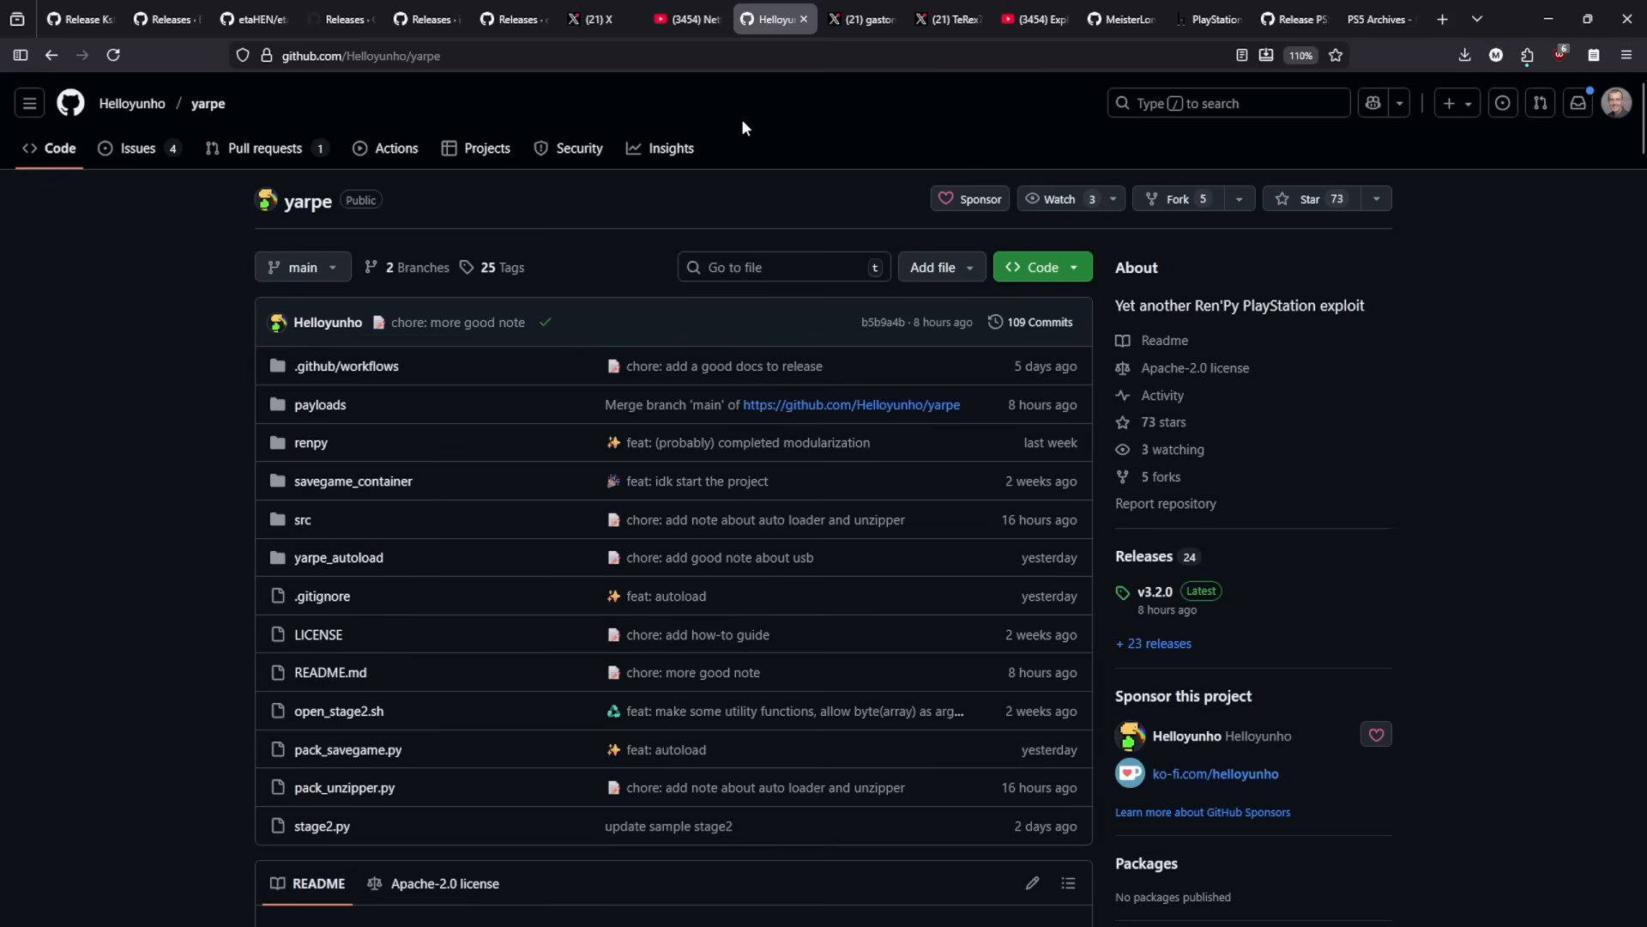
pyautogui.moveTo(484, 232)
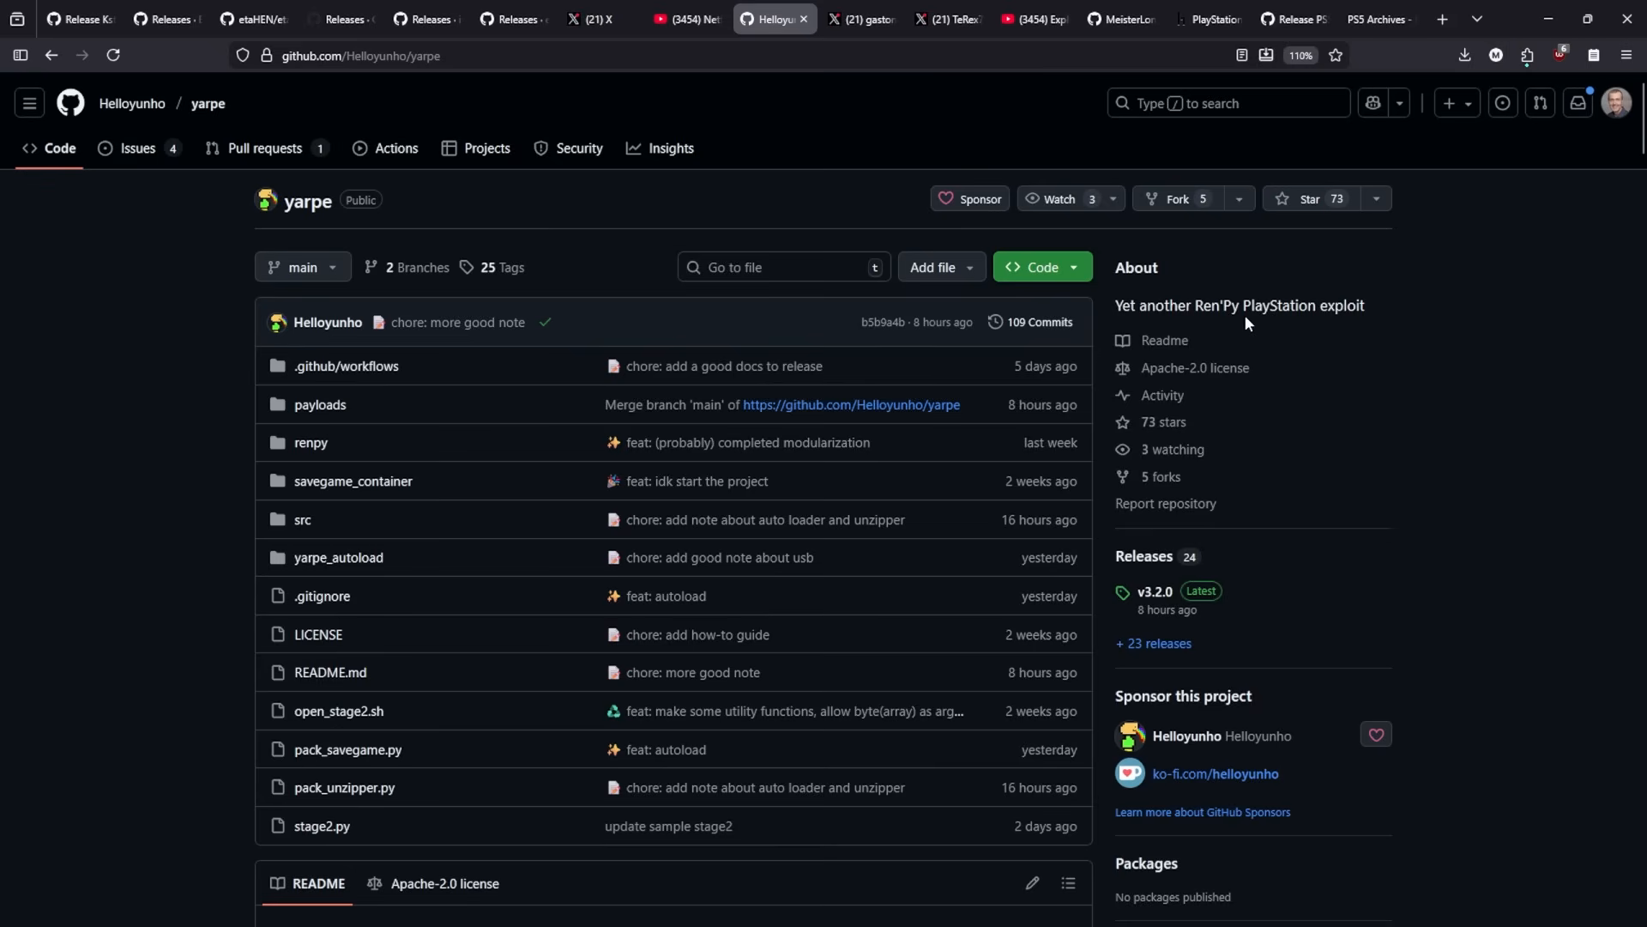
pyautogui.moveTo(1326, 337)
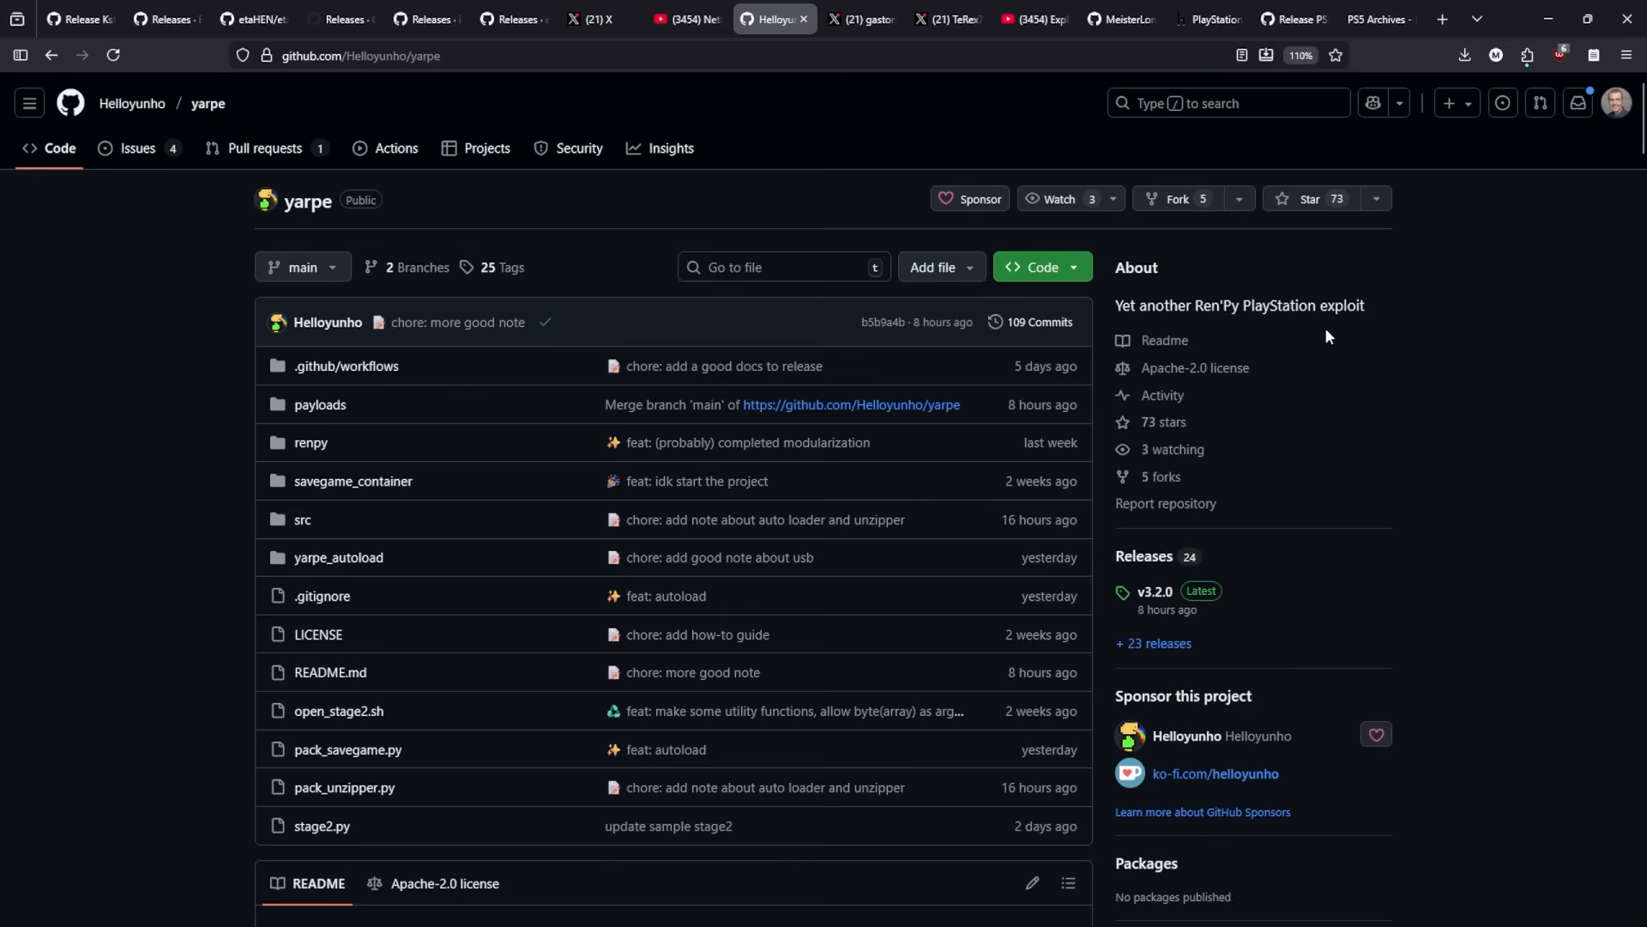
pyautogui.click(1143, 556)
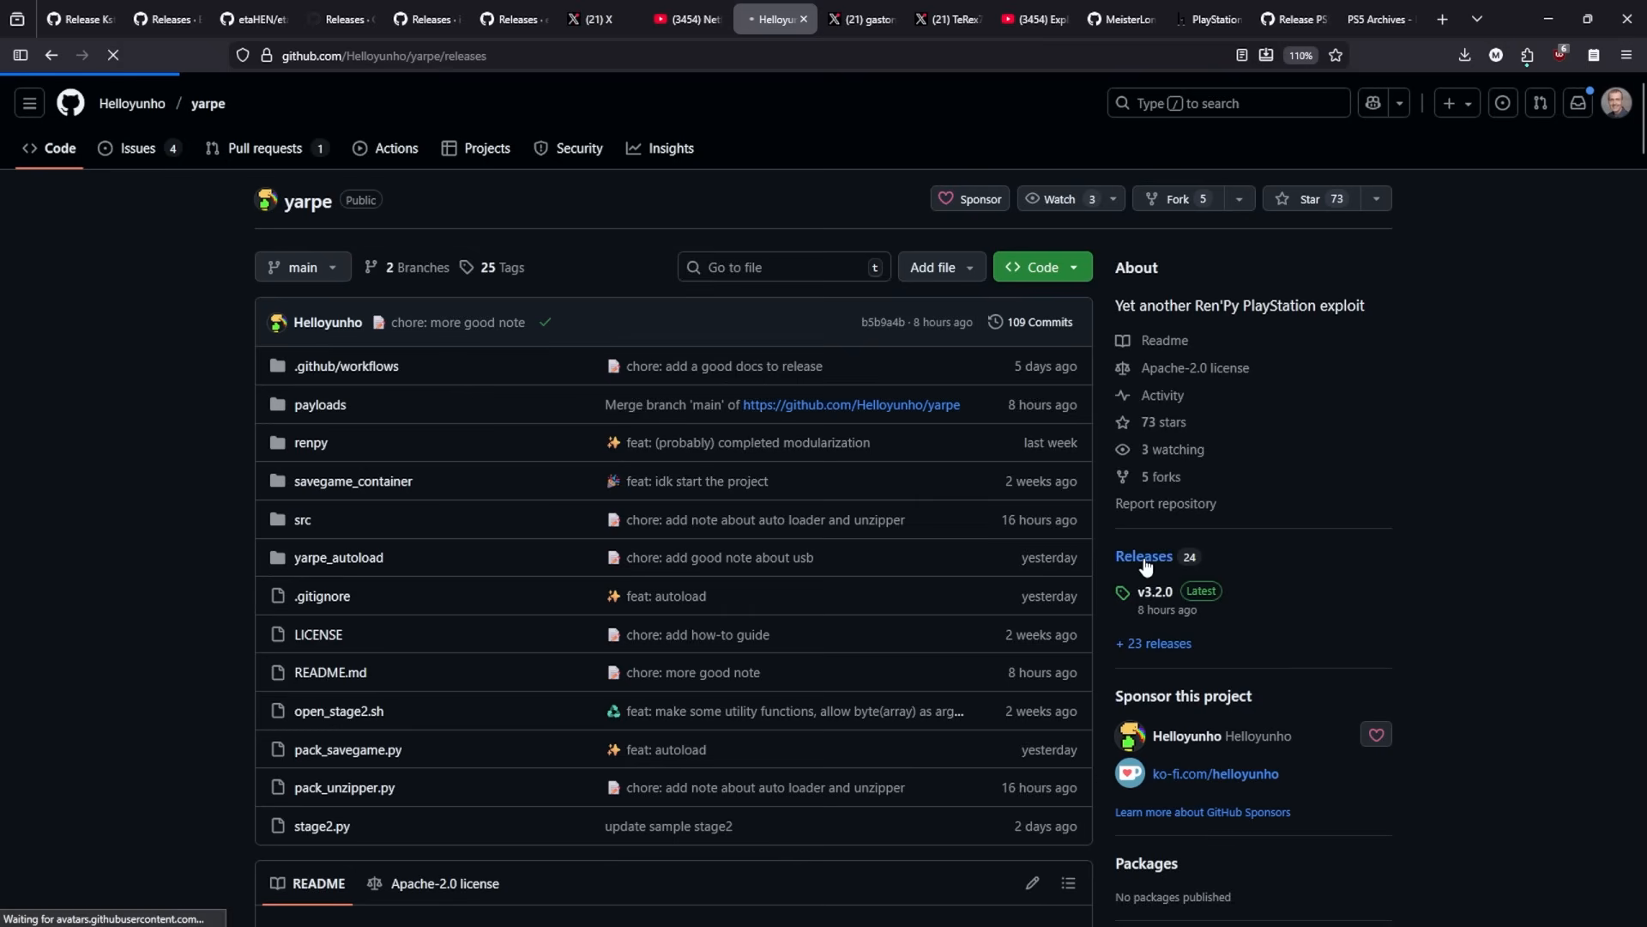
pyautogui.click(1145, 556)
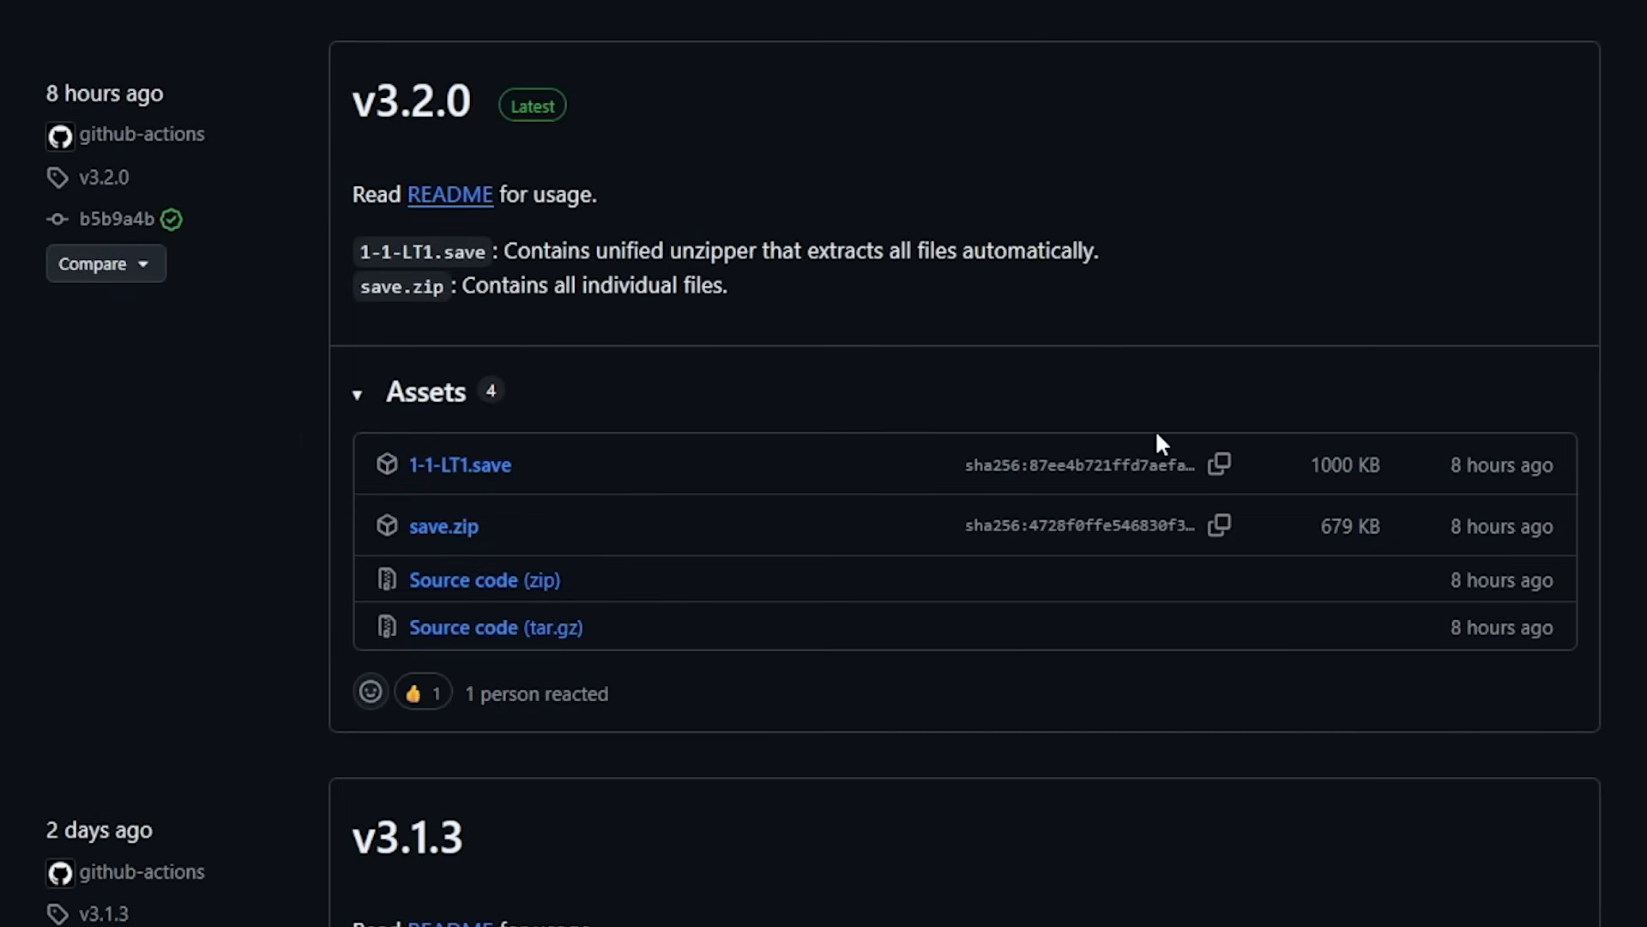
pyautogui.moveTo(383, 199)
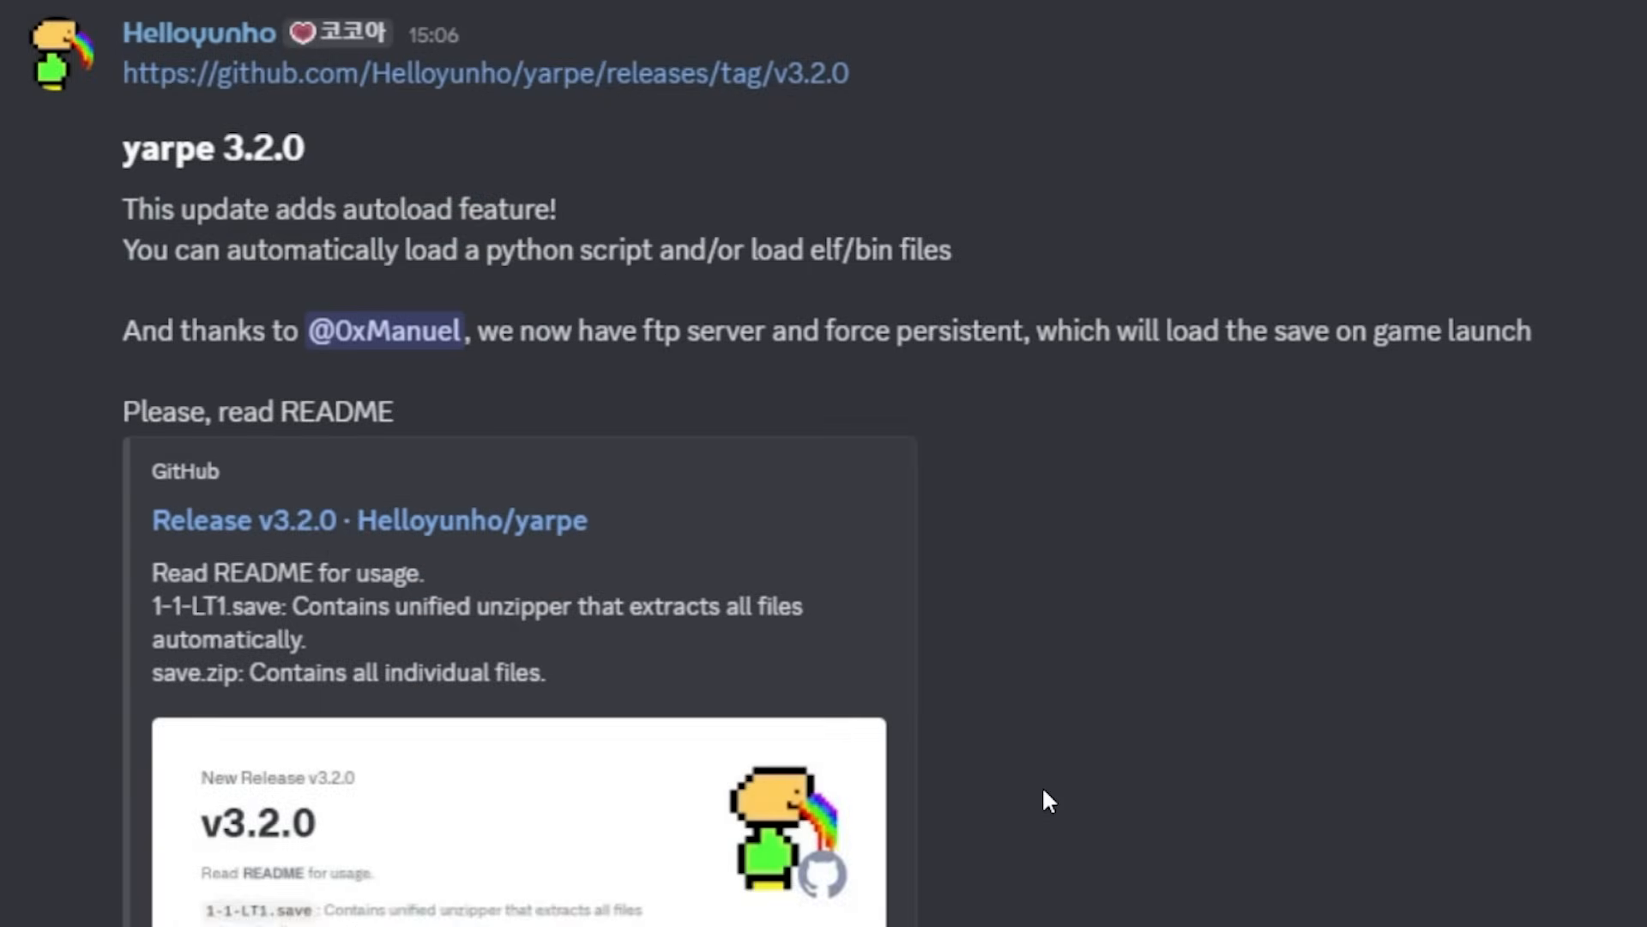
pyautogui.moveTo(1007, 767)
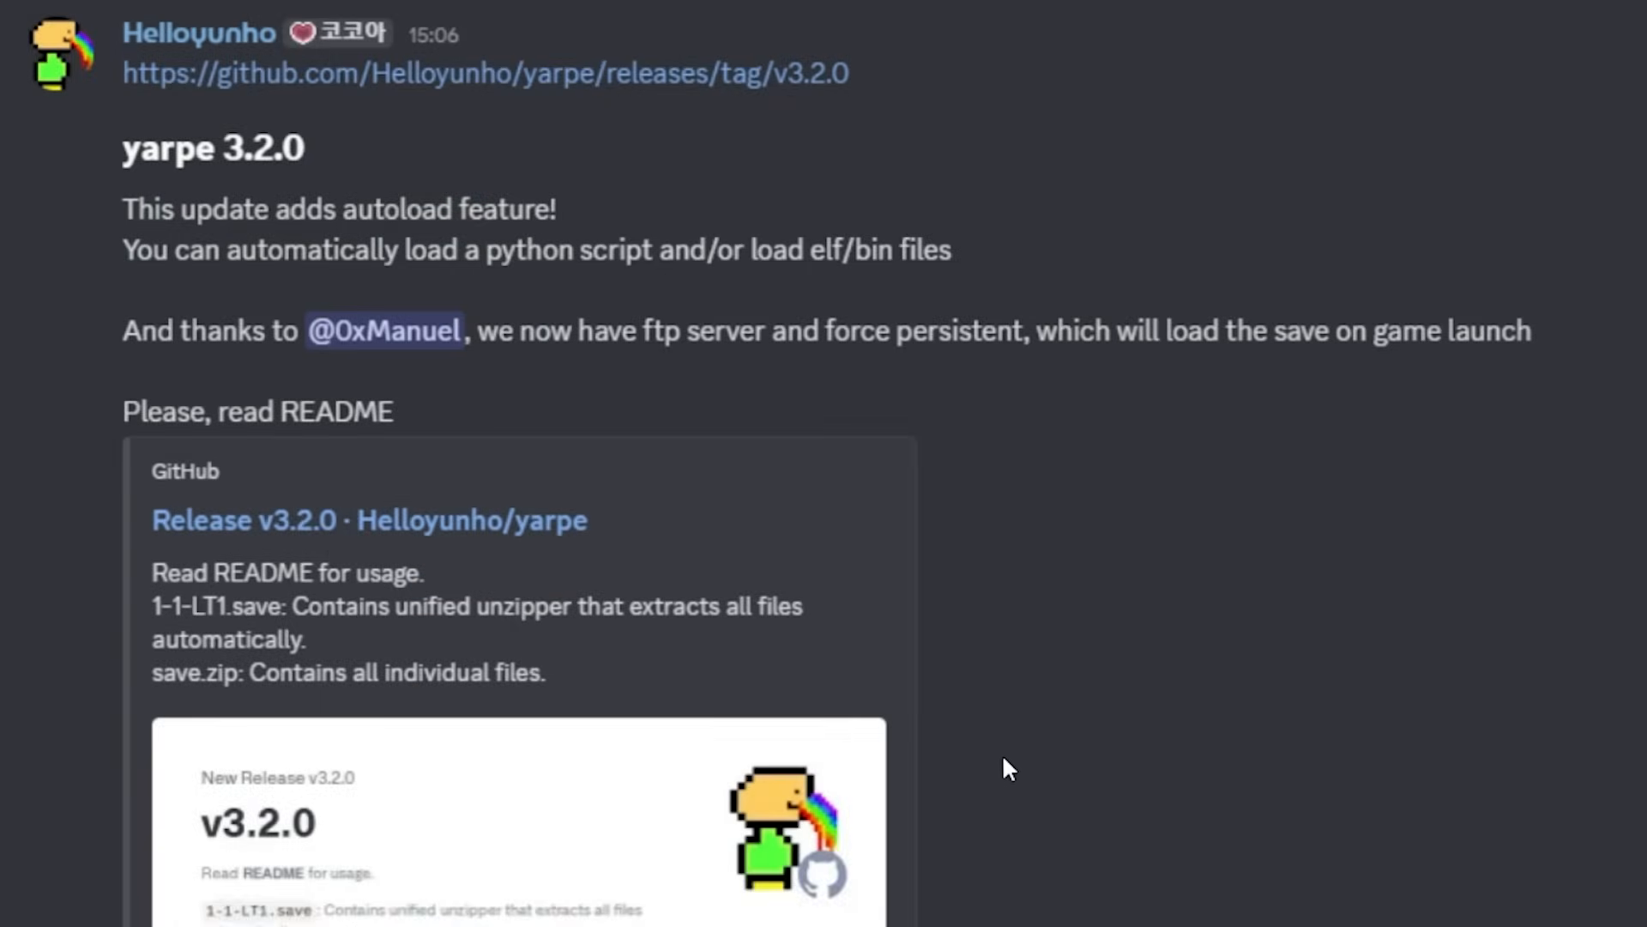
pyautogui.moveTo(285, 232)
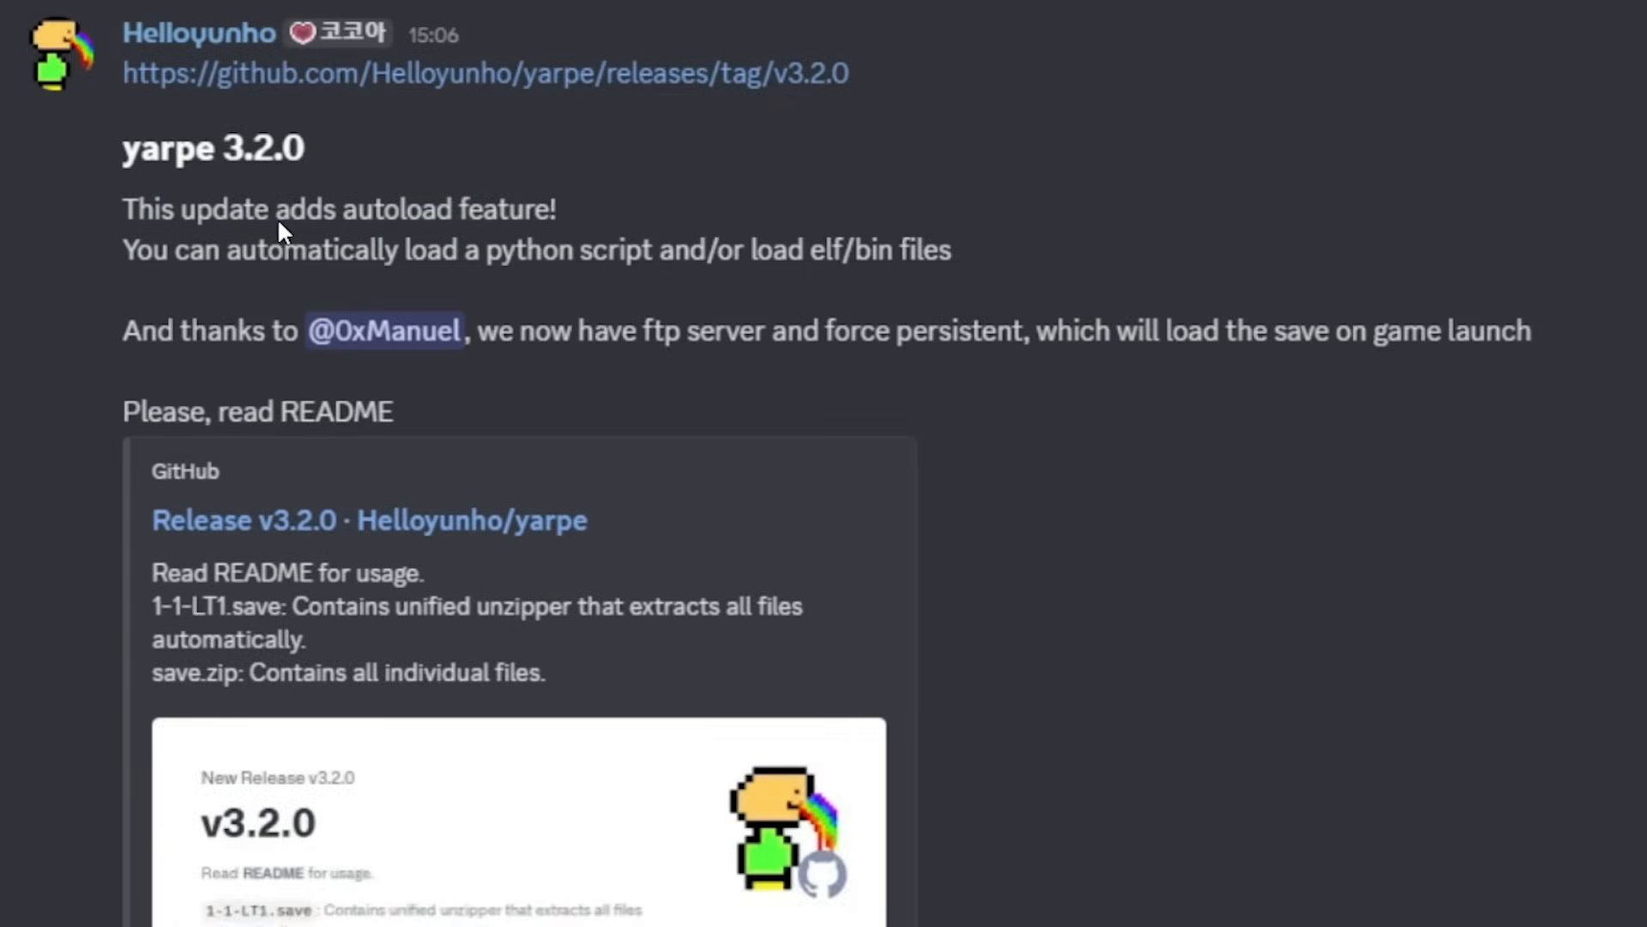
pyautogui.moveTo(289, 289)
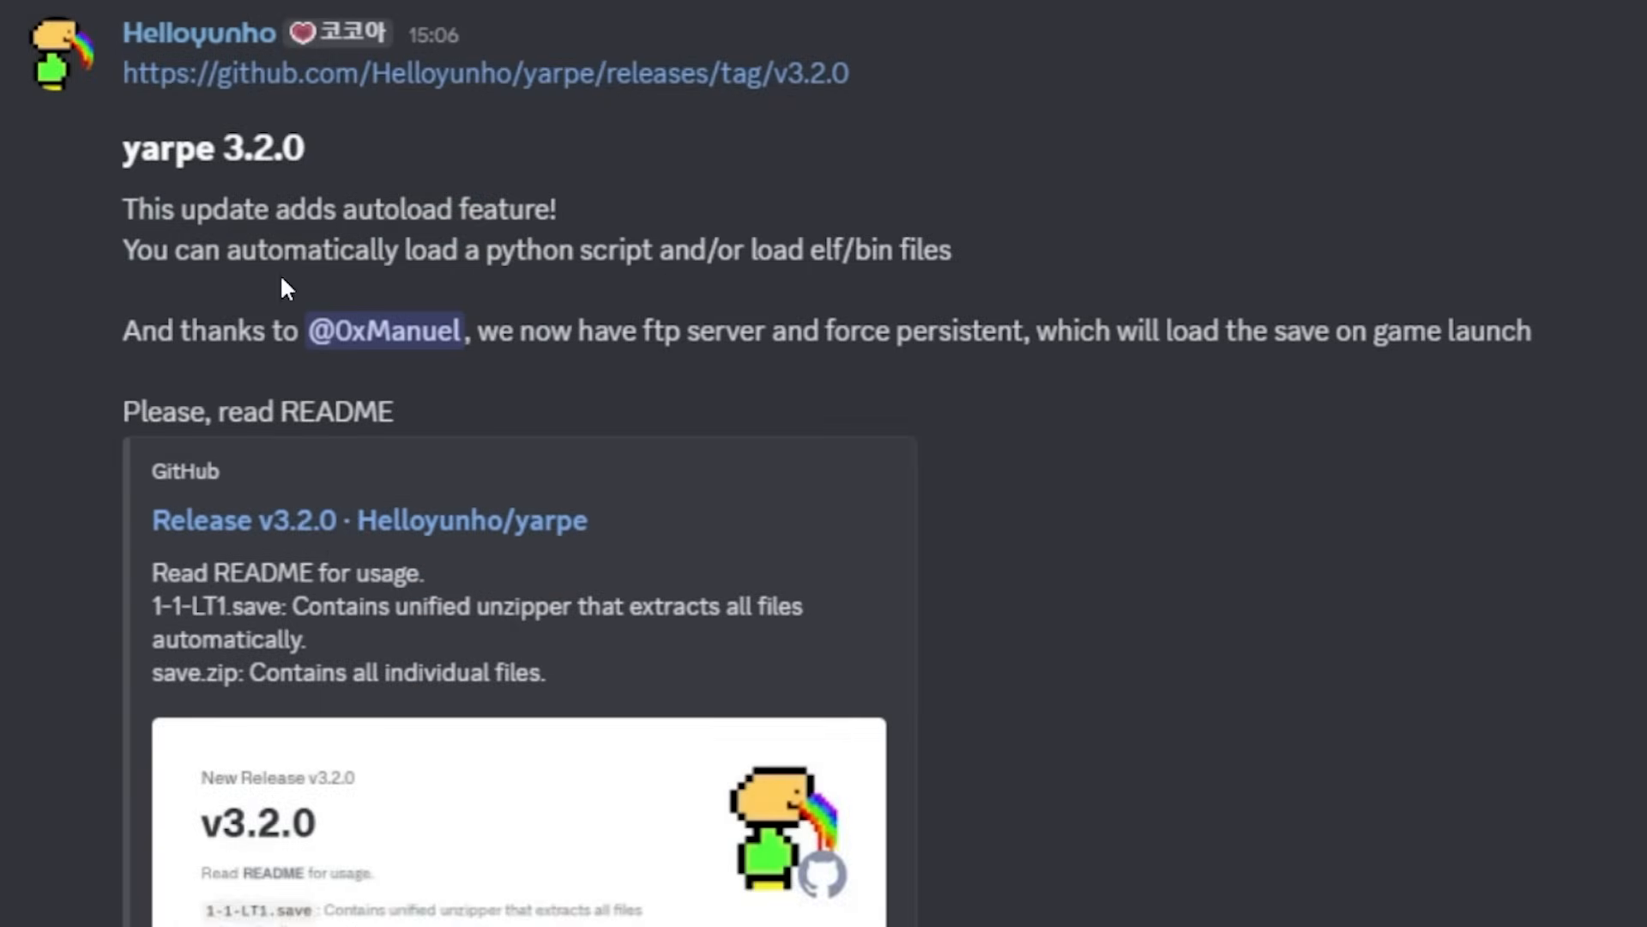
pyautogui.moveTo(588, 276)
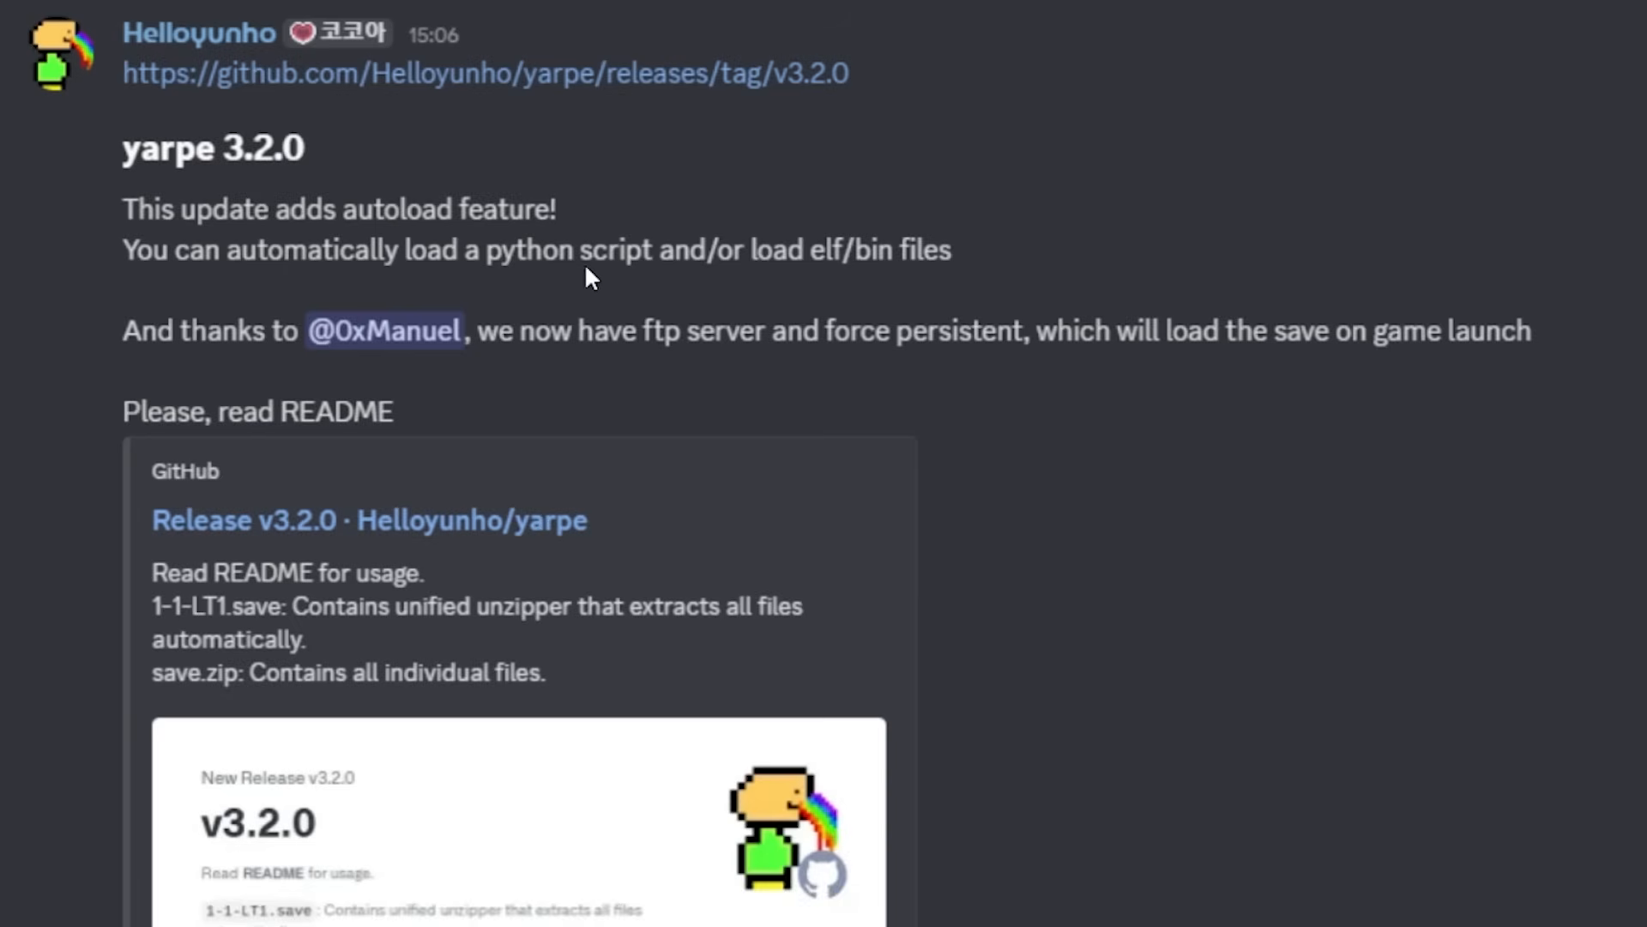
pyautogui.moveTo(808, 281)
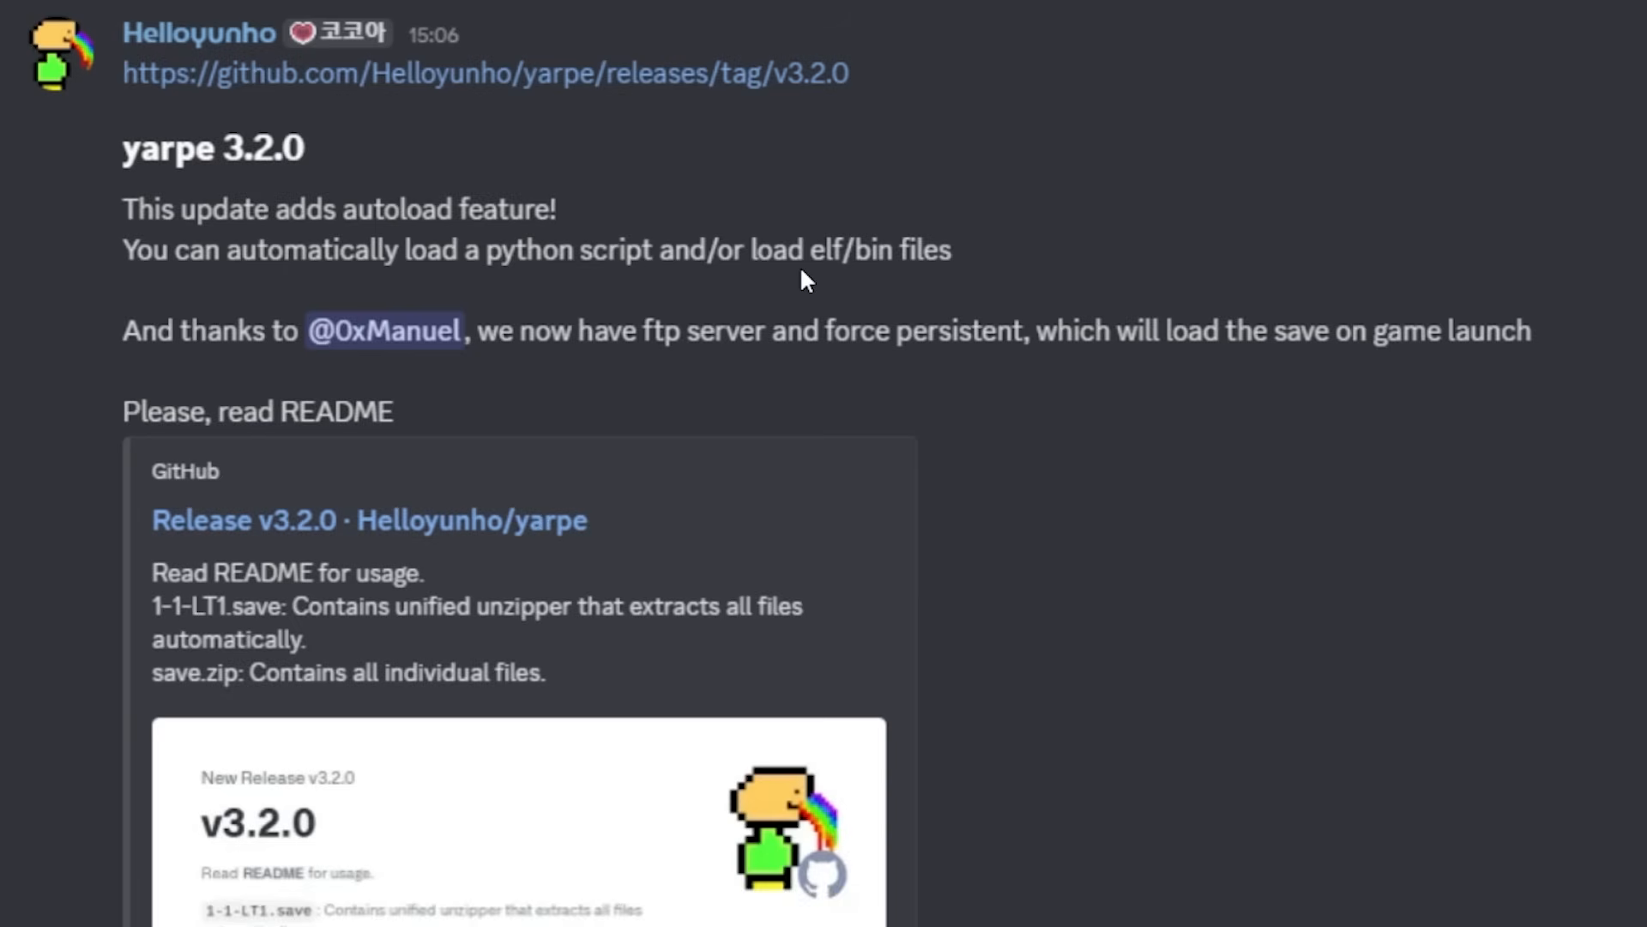
pyautogui.moveTo(975, 400)
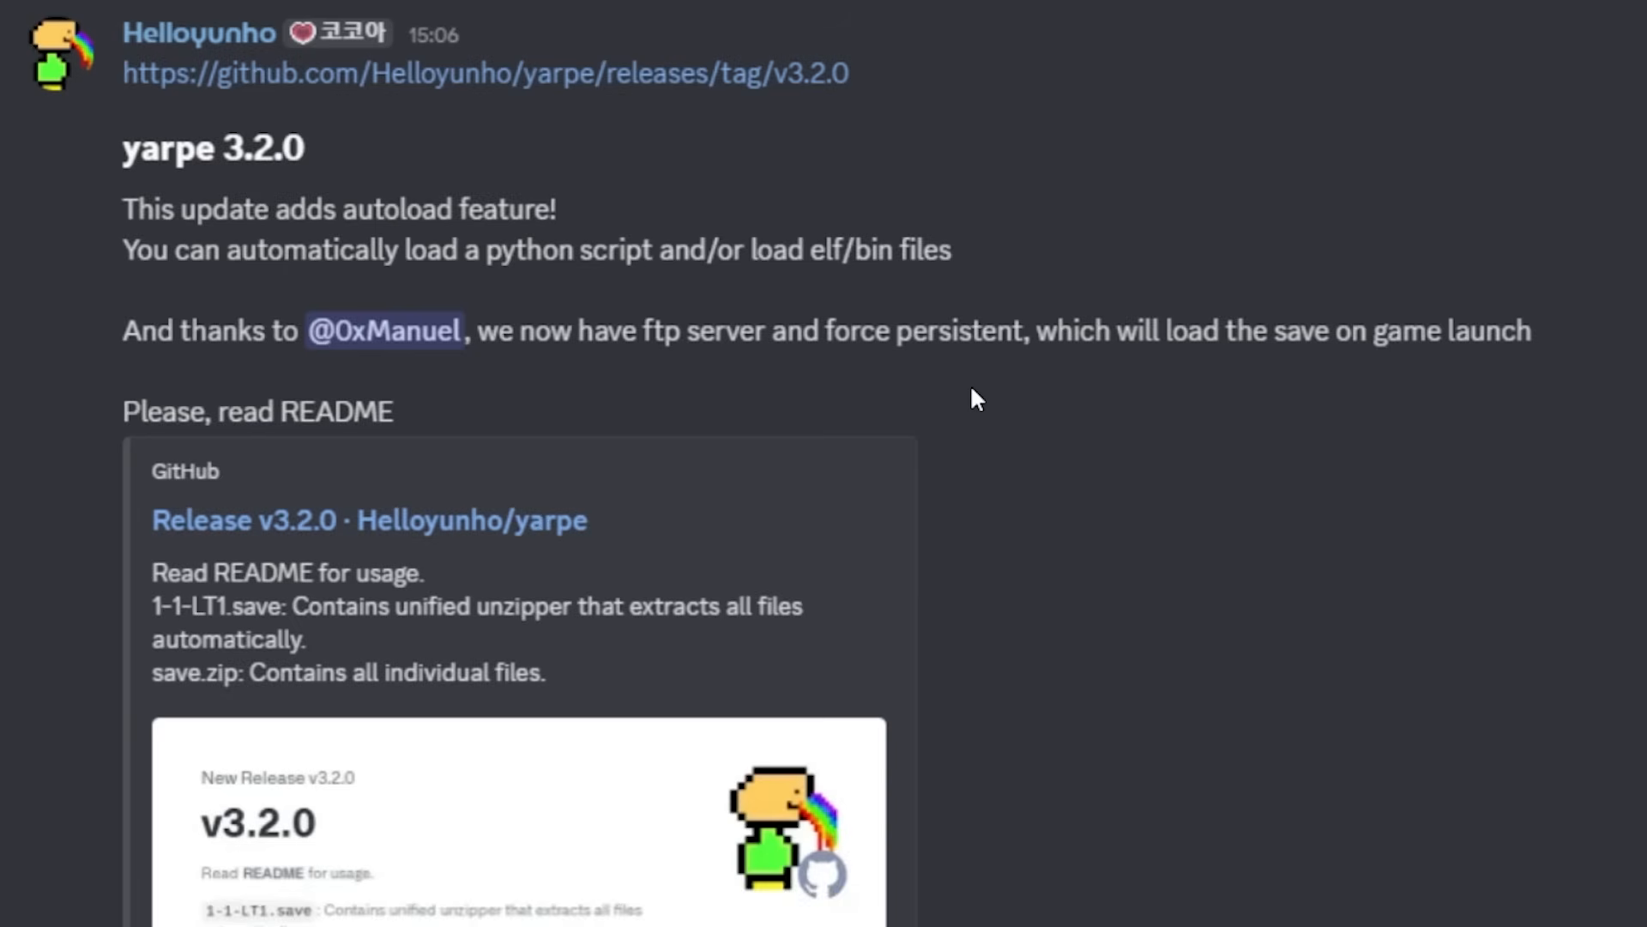
pyautogui.moveTo(993, 481)
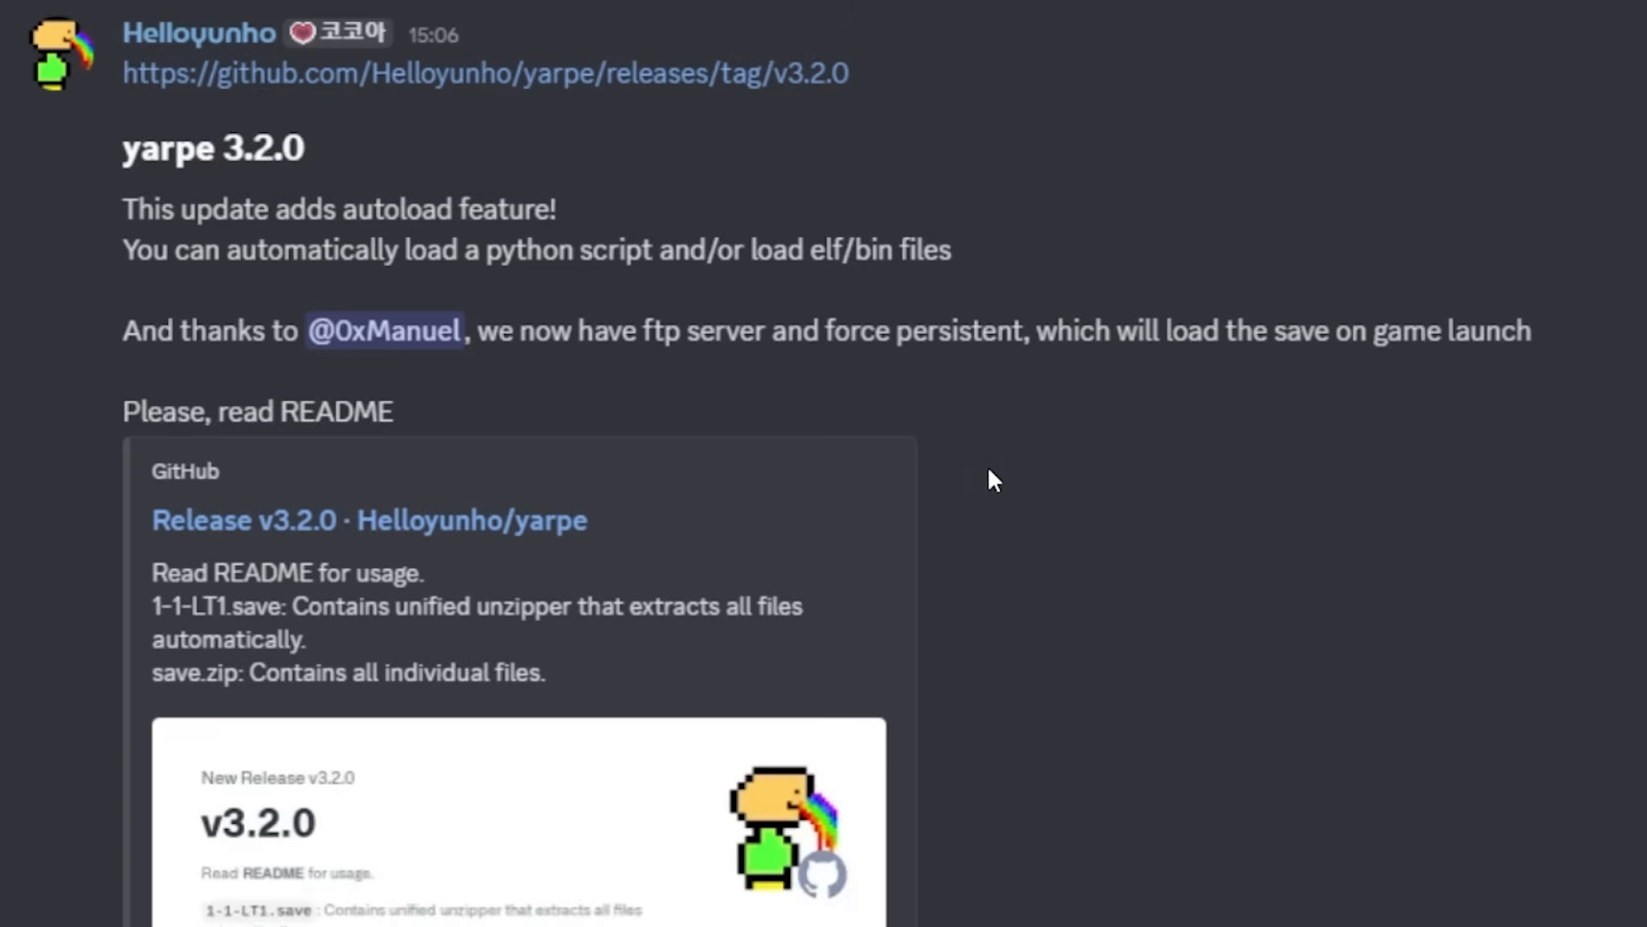
pyautogui.moveTo(1095, 207)
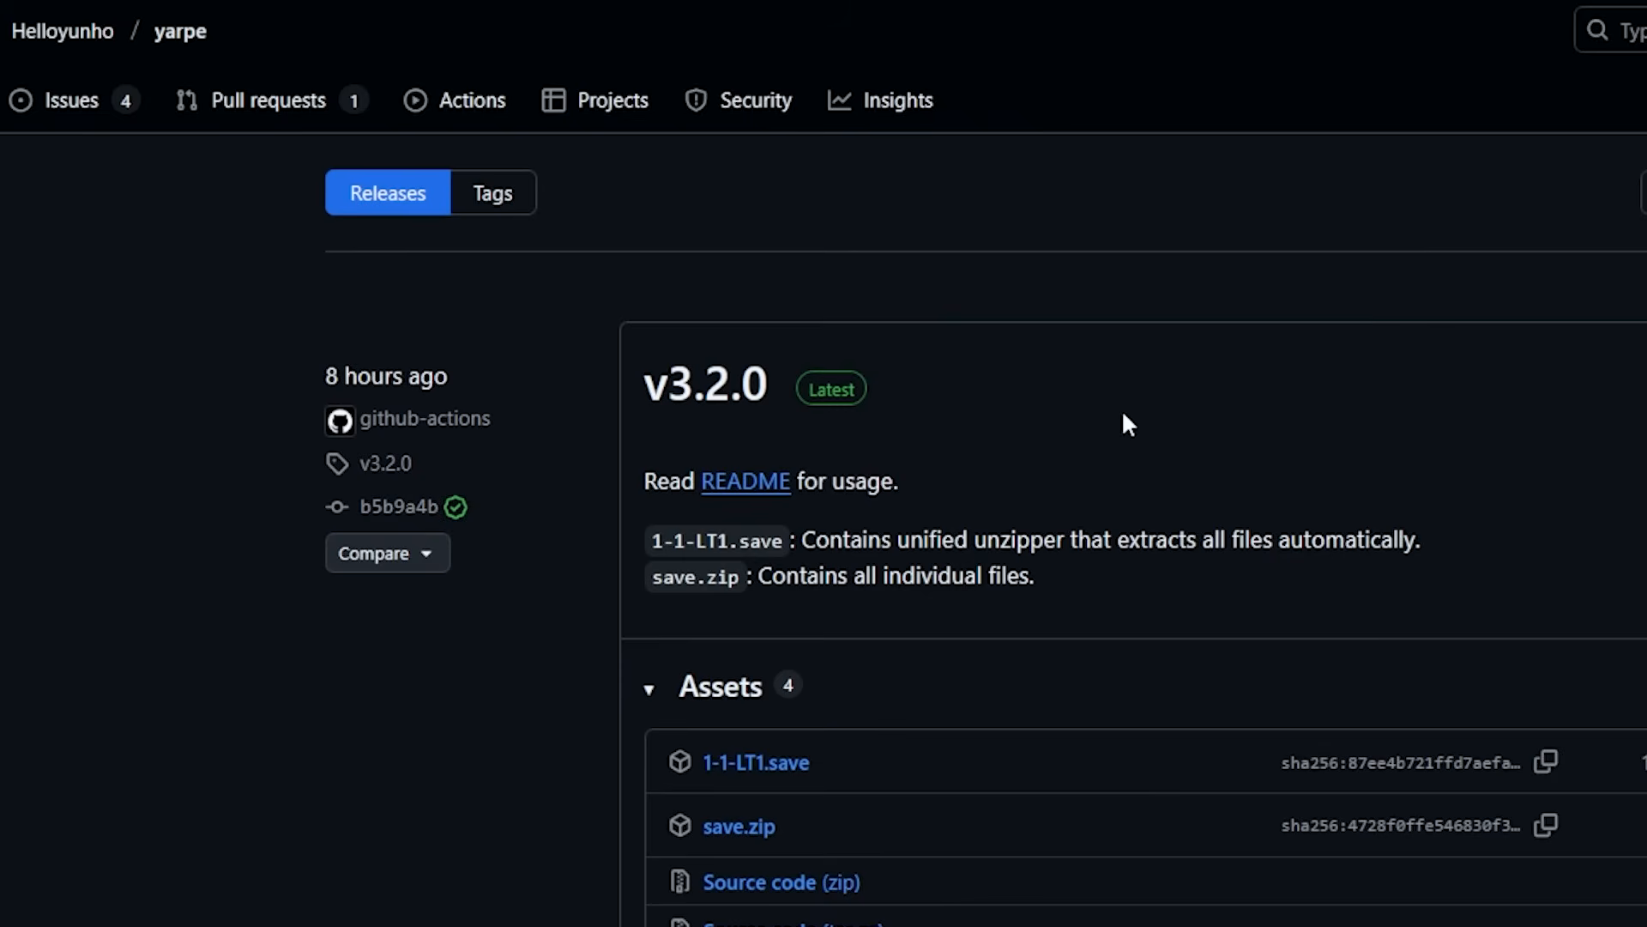
pyautogui.moveTo(283, 170)
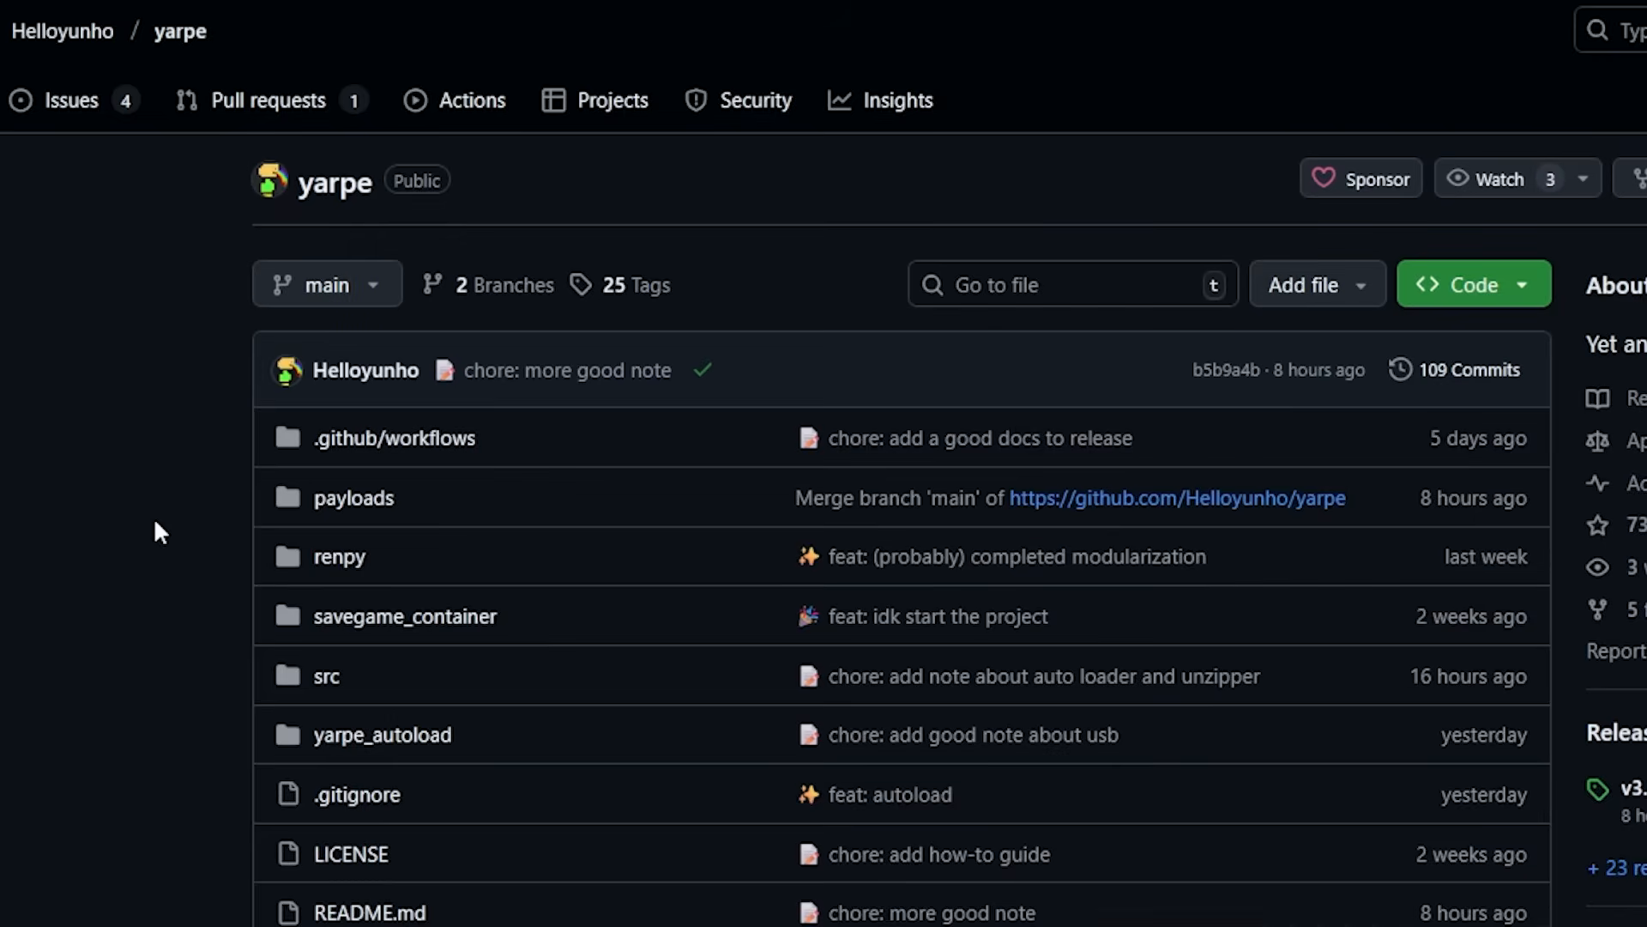
# Step: Scroll down the yarpe repository page to its file list and latest commits
pyautogui.scroll(-3)
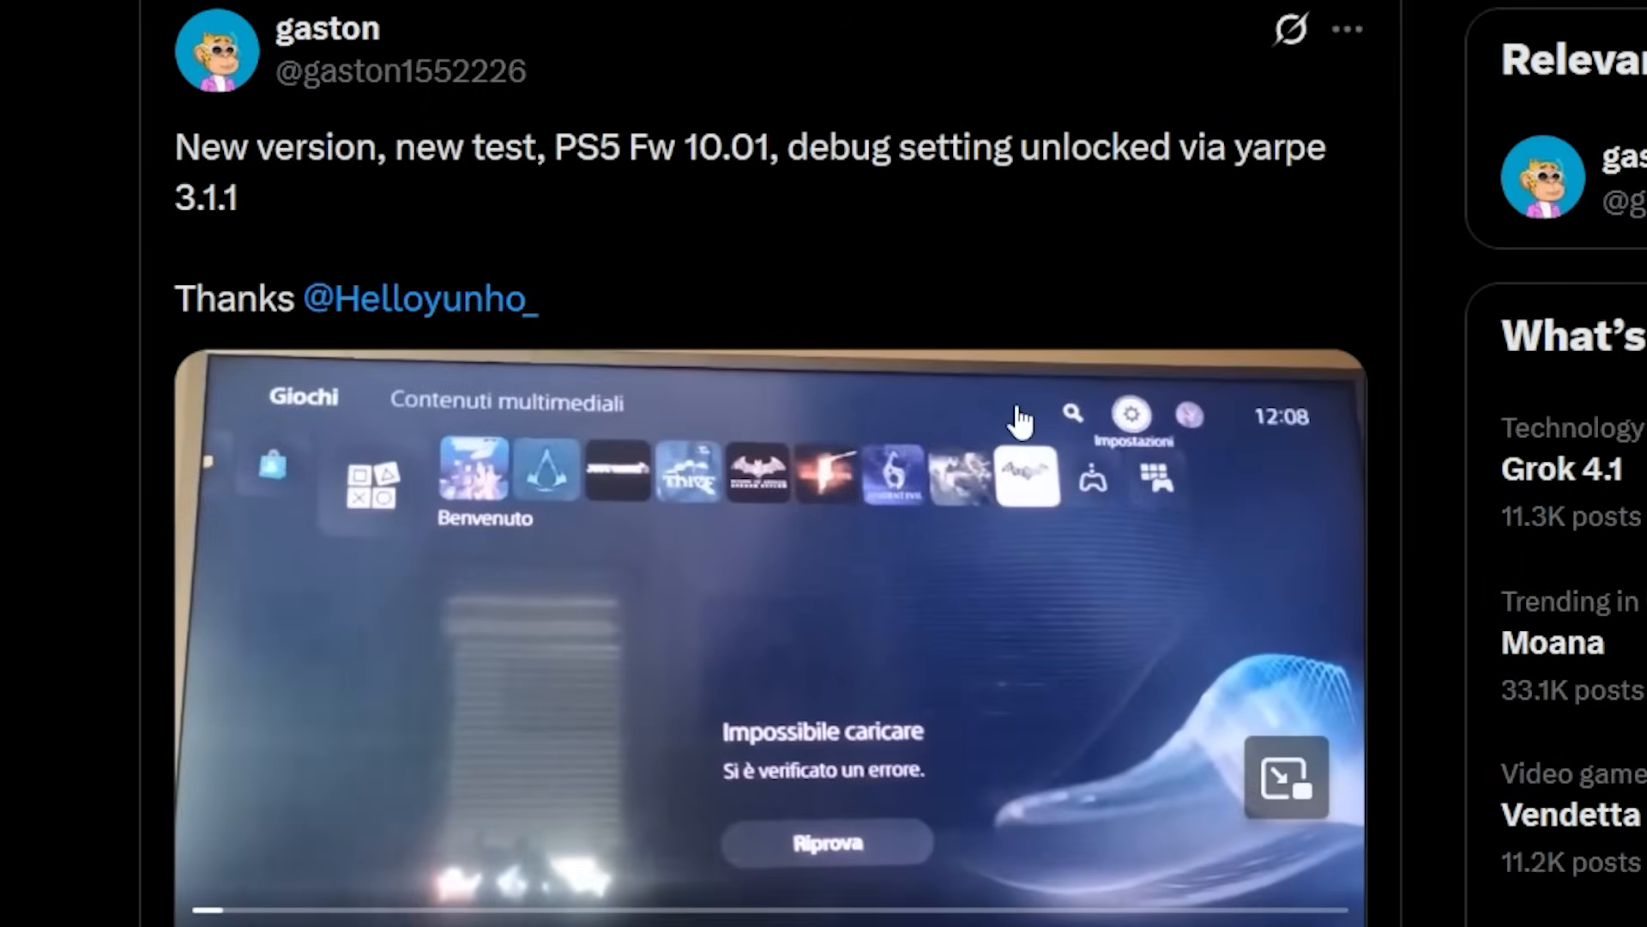
pyautogui.moveTo(630, 264)
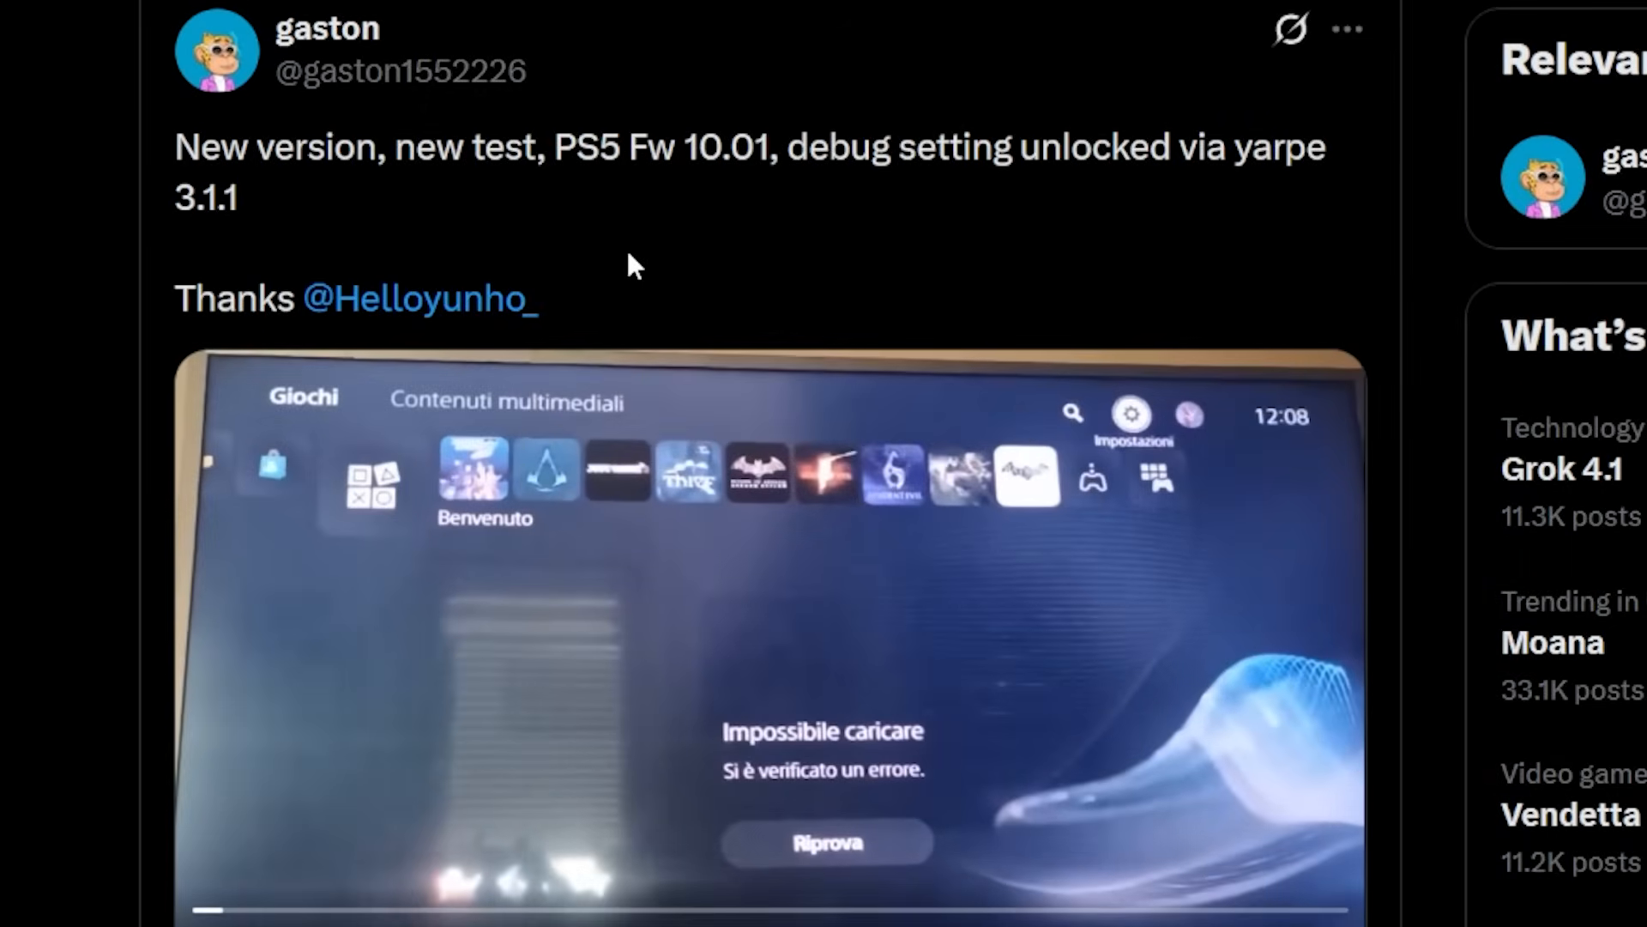
pyautogui.moveTo(534, 159)
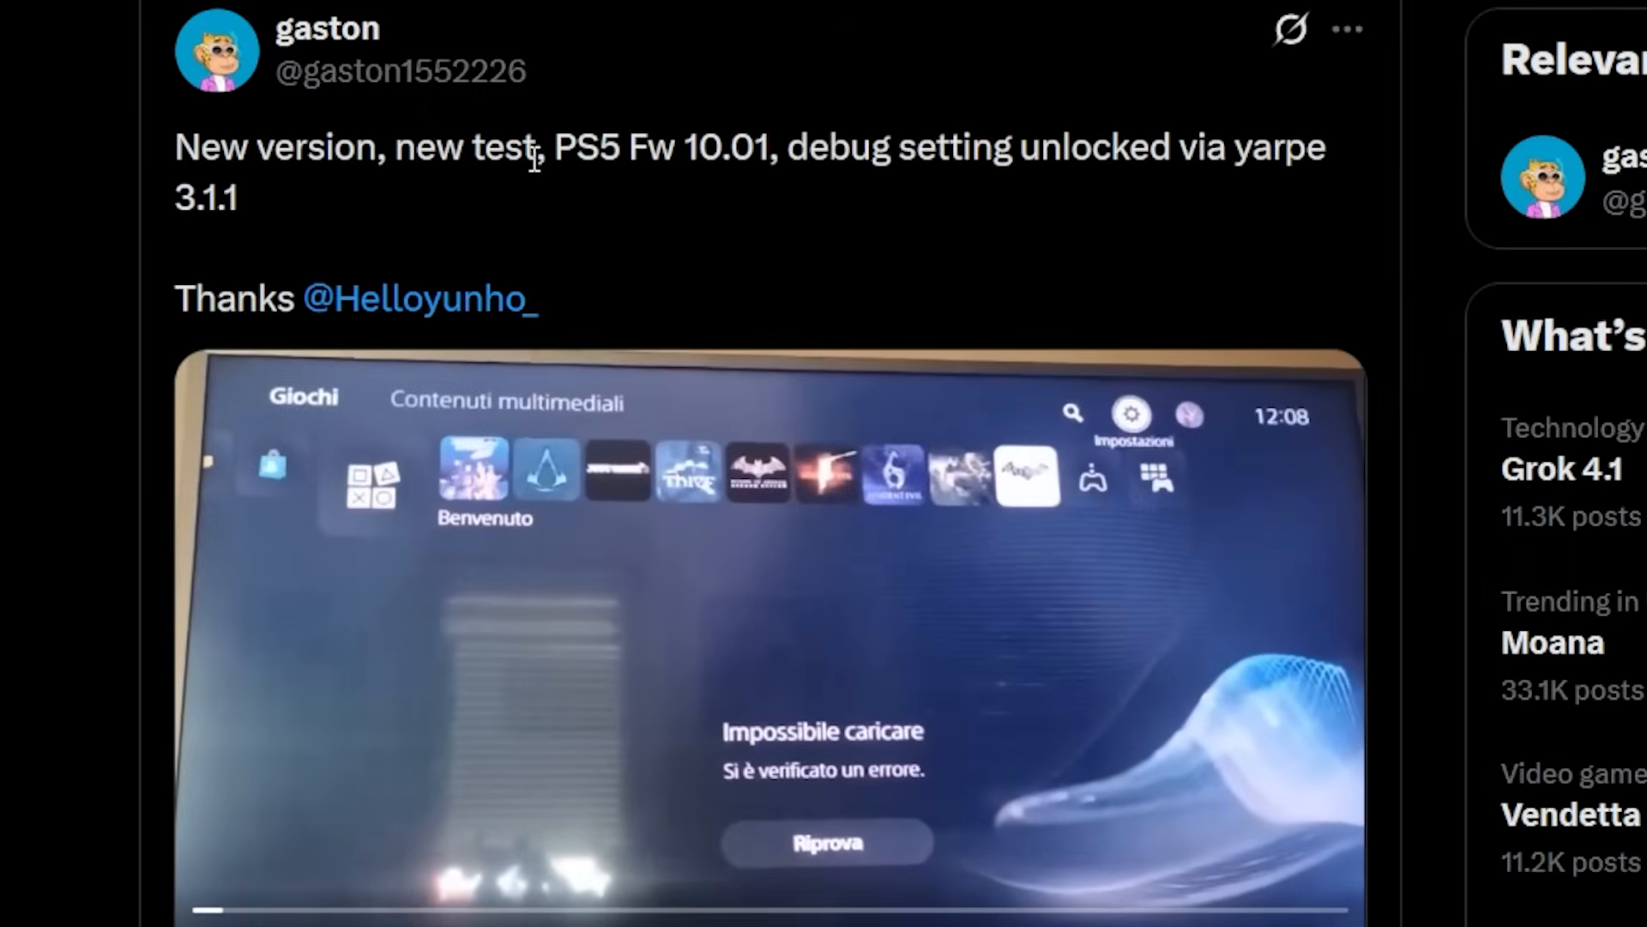
pyautogui.moveTo(587, 211)
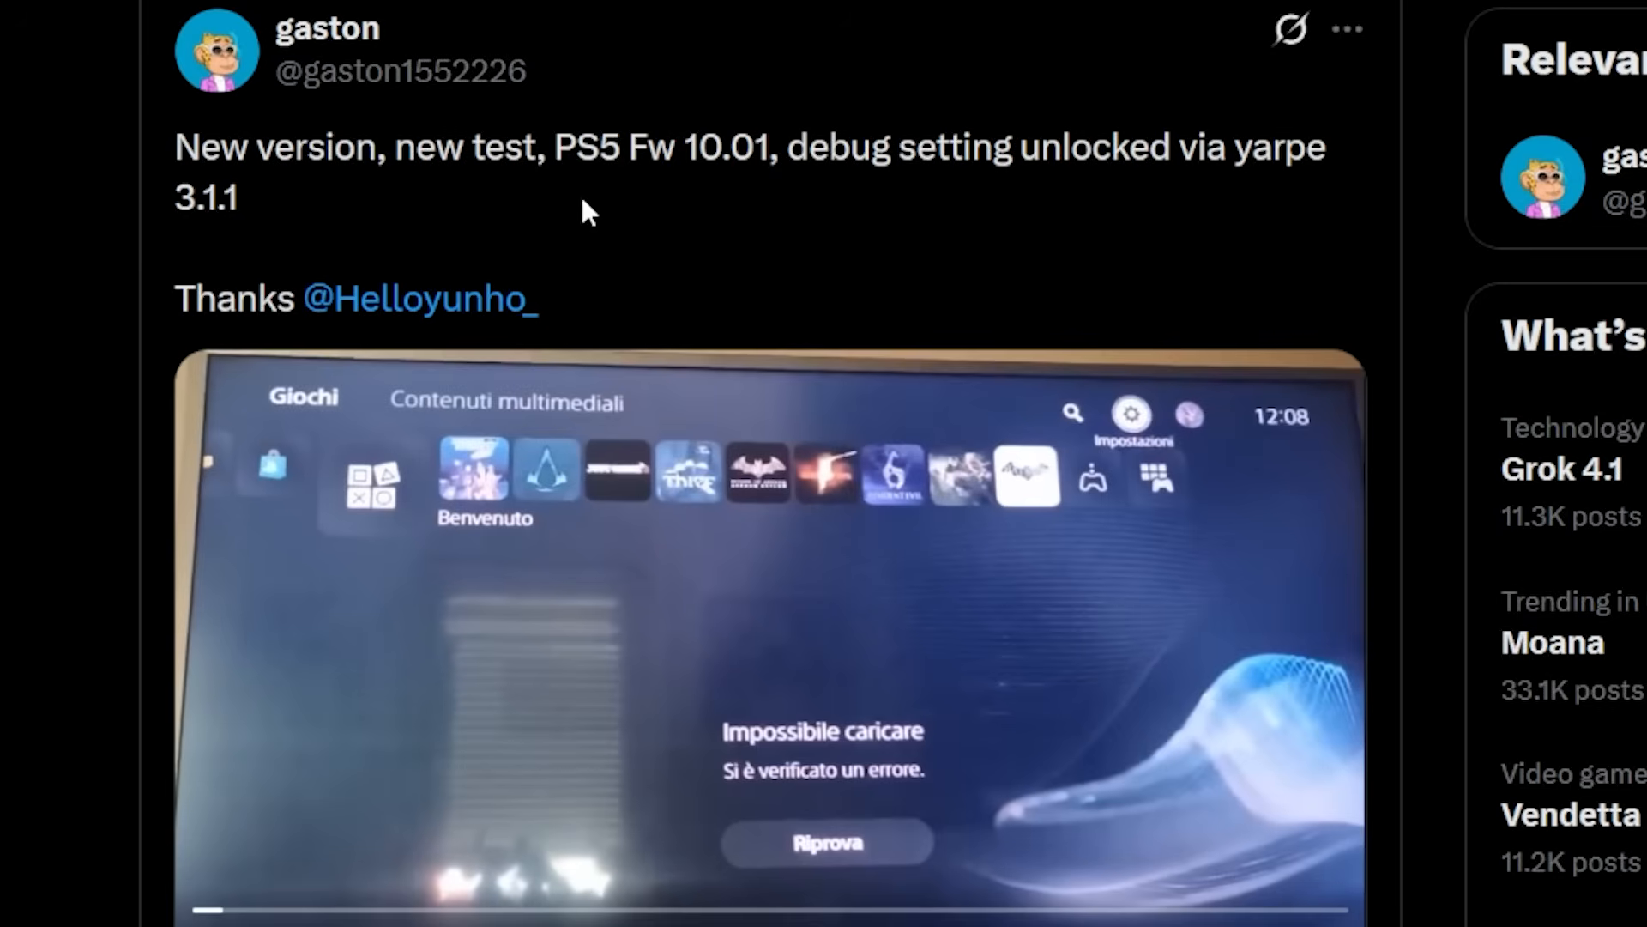
pyautogui.moveTo(680, 143)
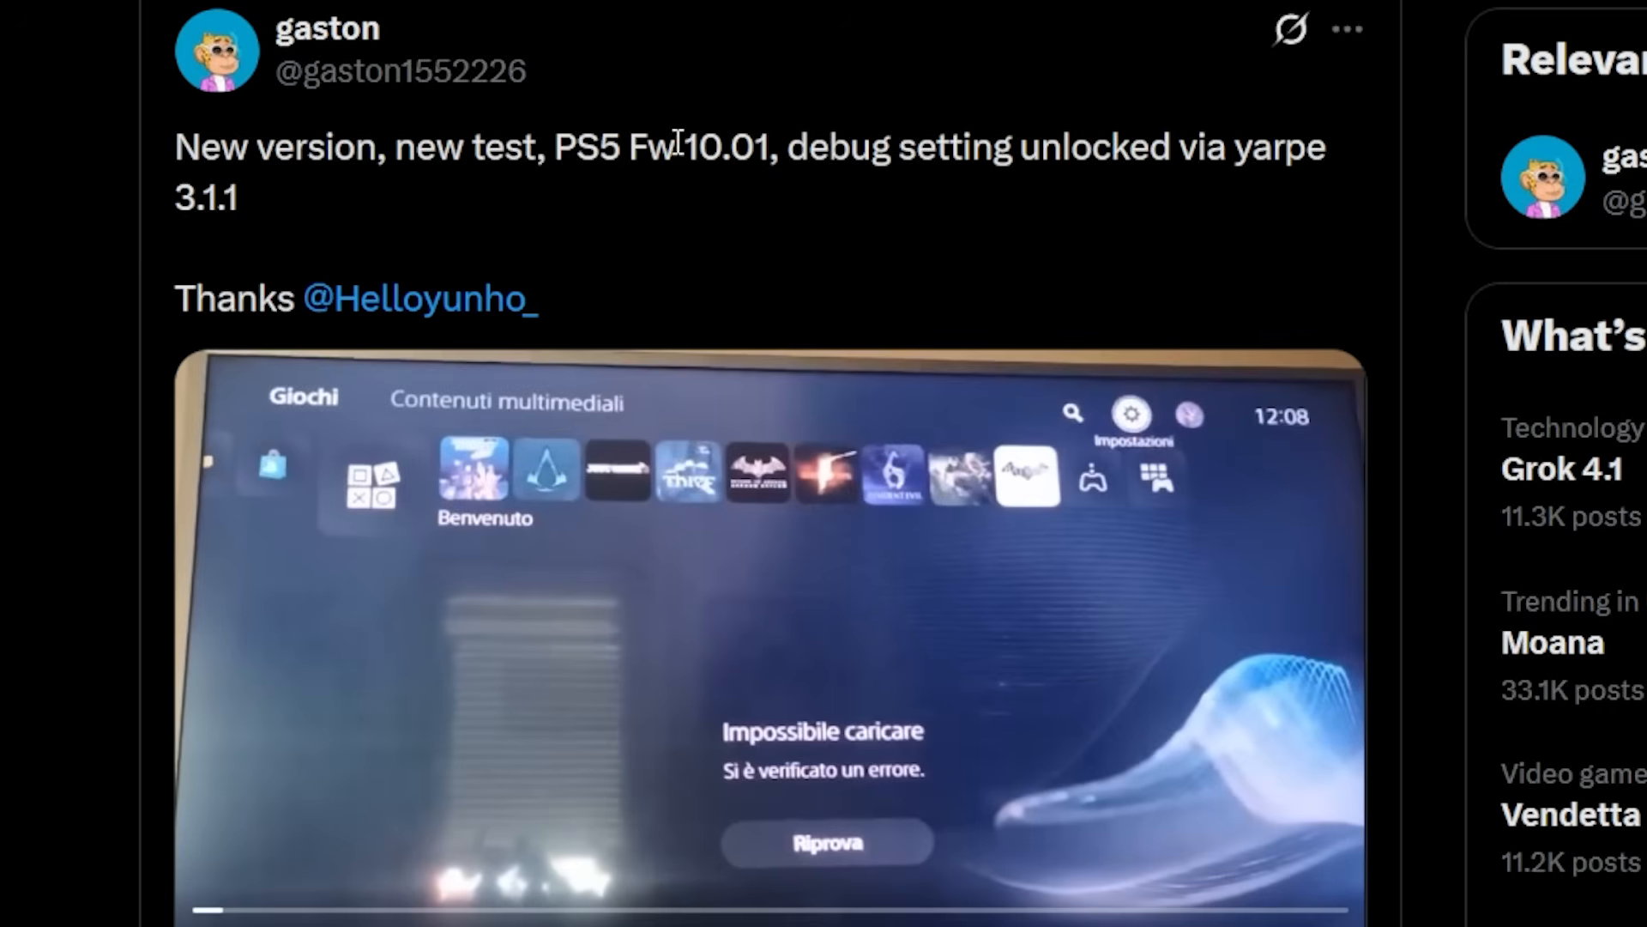
pyautogui.moveTo(917, 147)
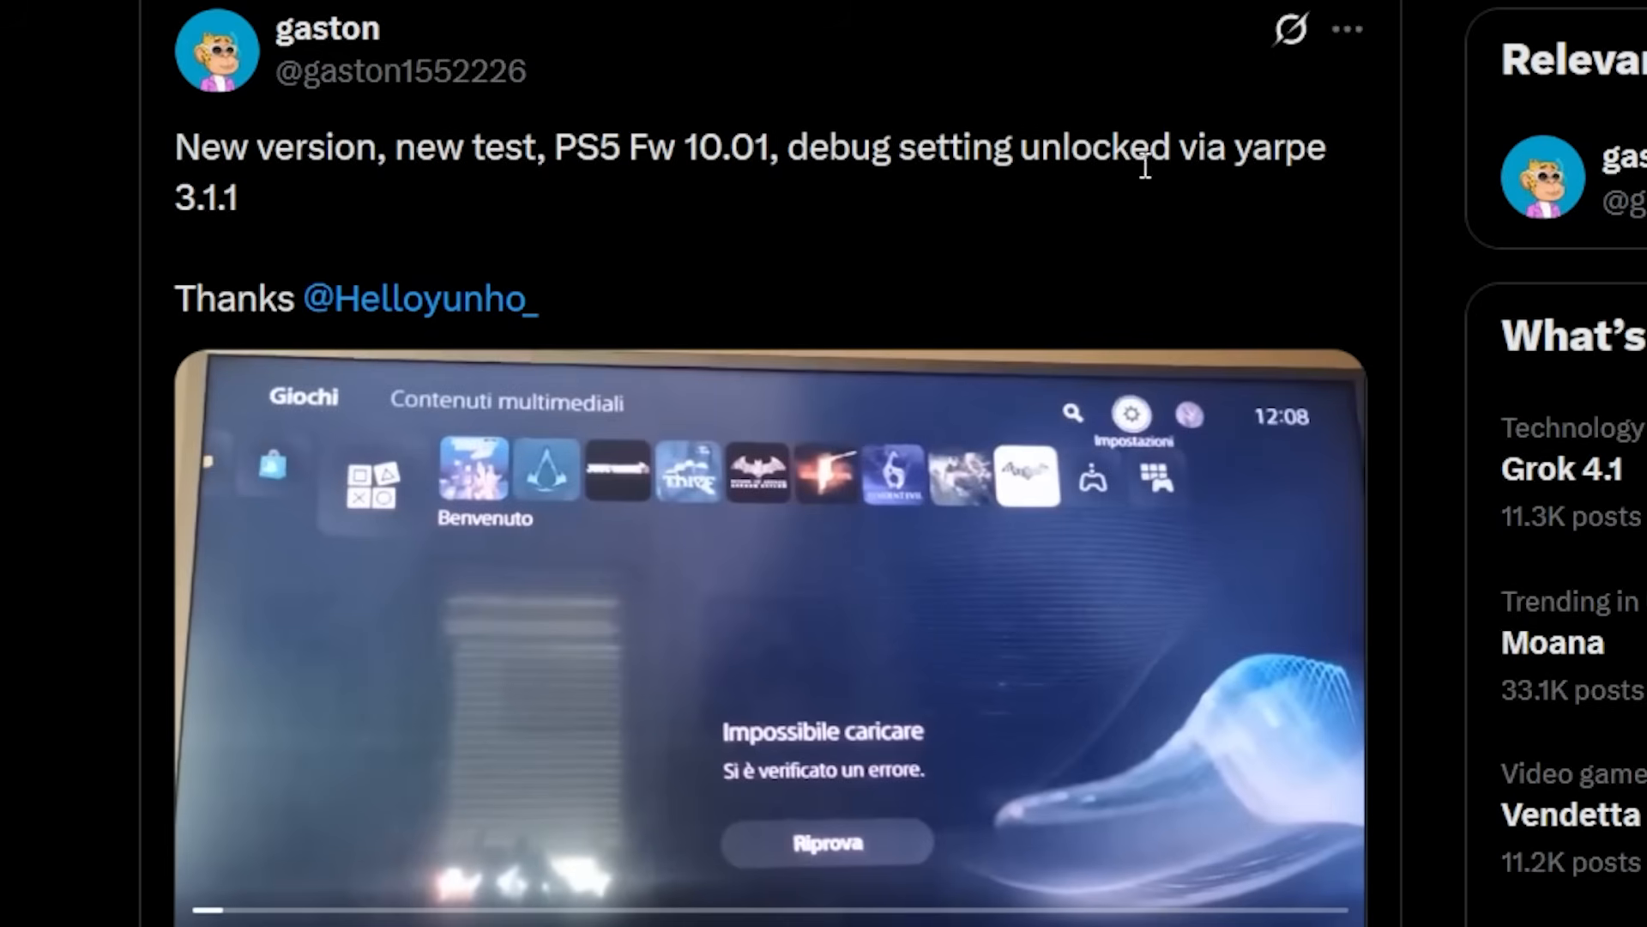
pyautogui.moveTo(1238, 154)
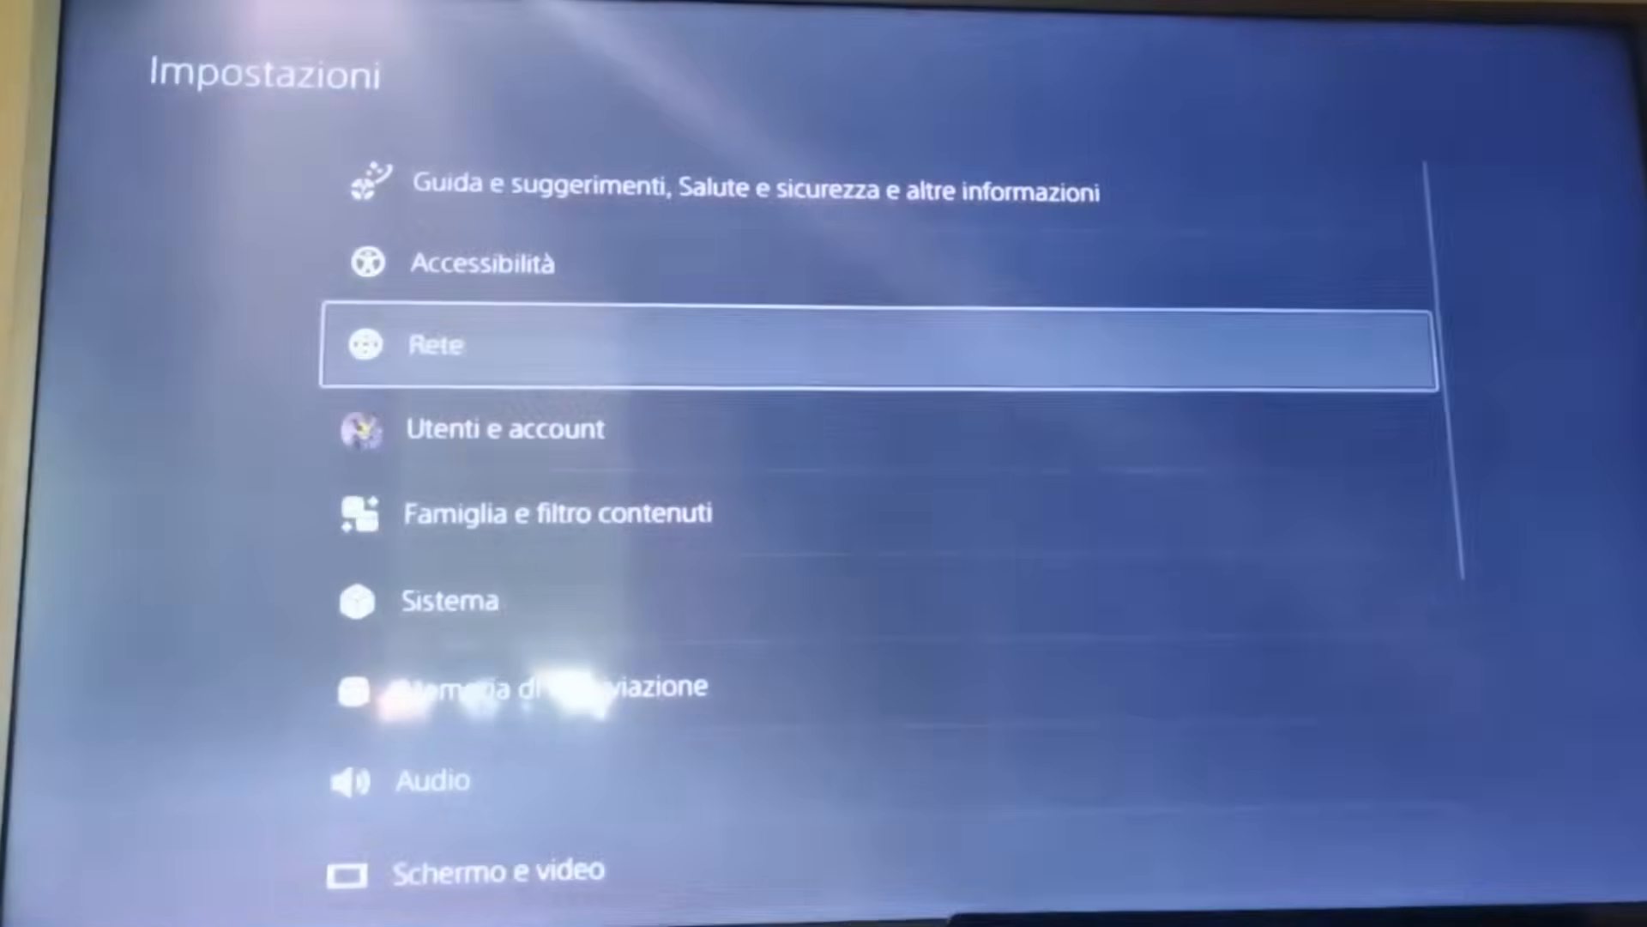
# Step: Scroll the yarpe README down to the Supported games section and usage instructions
pyautogui.scroll(-3)
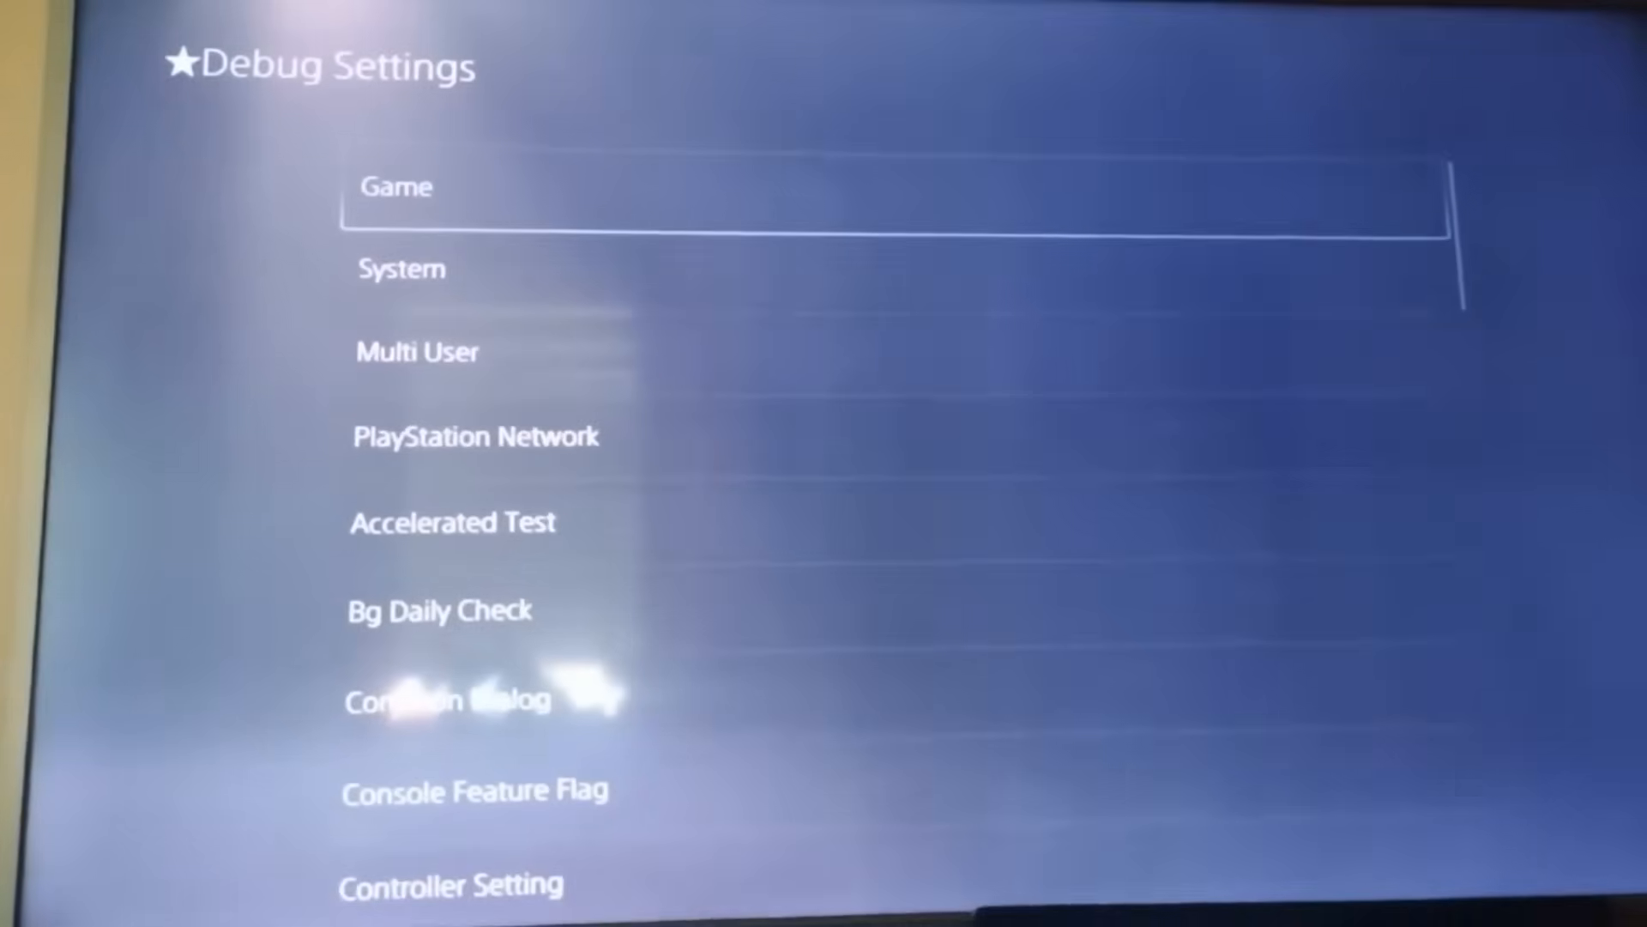
pyautogui.scroll(-3)
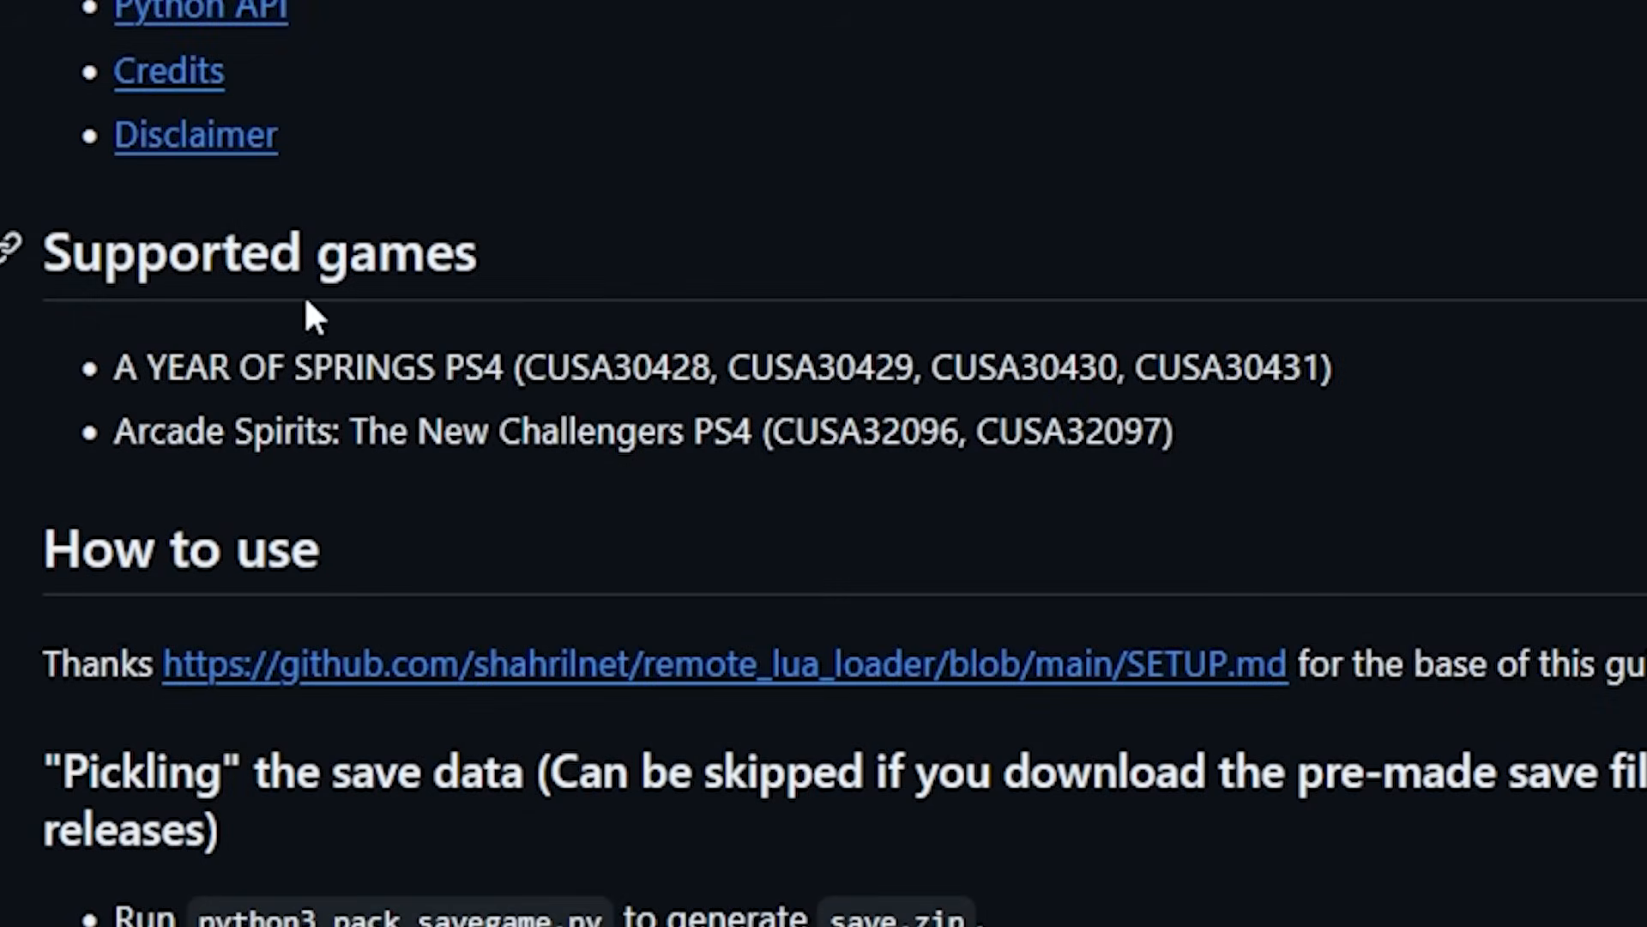
pyautogui.moveTo(168, 362)
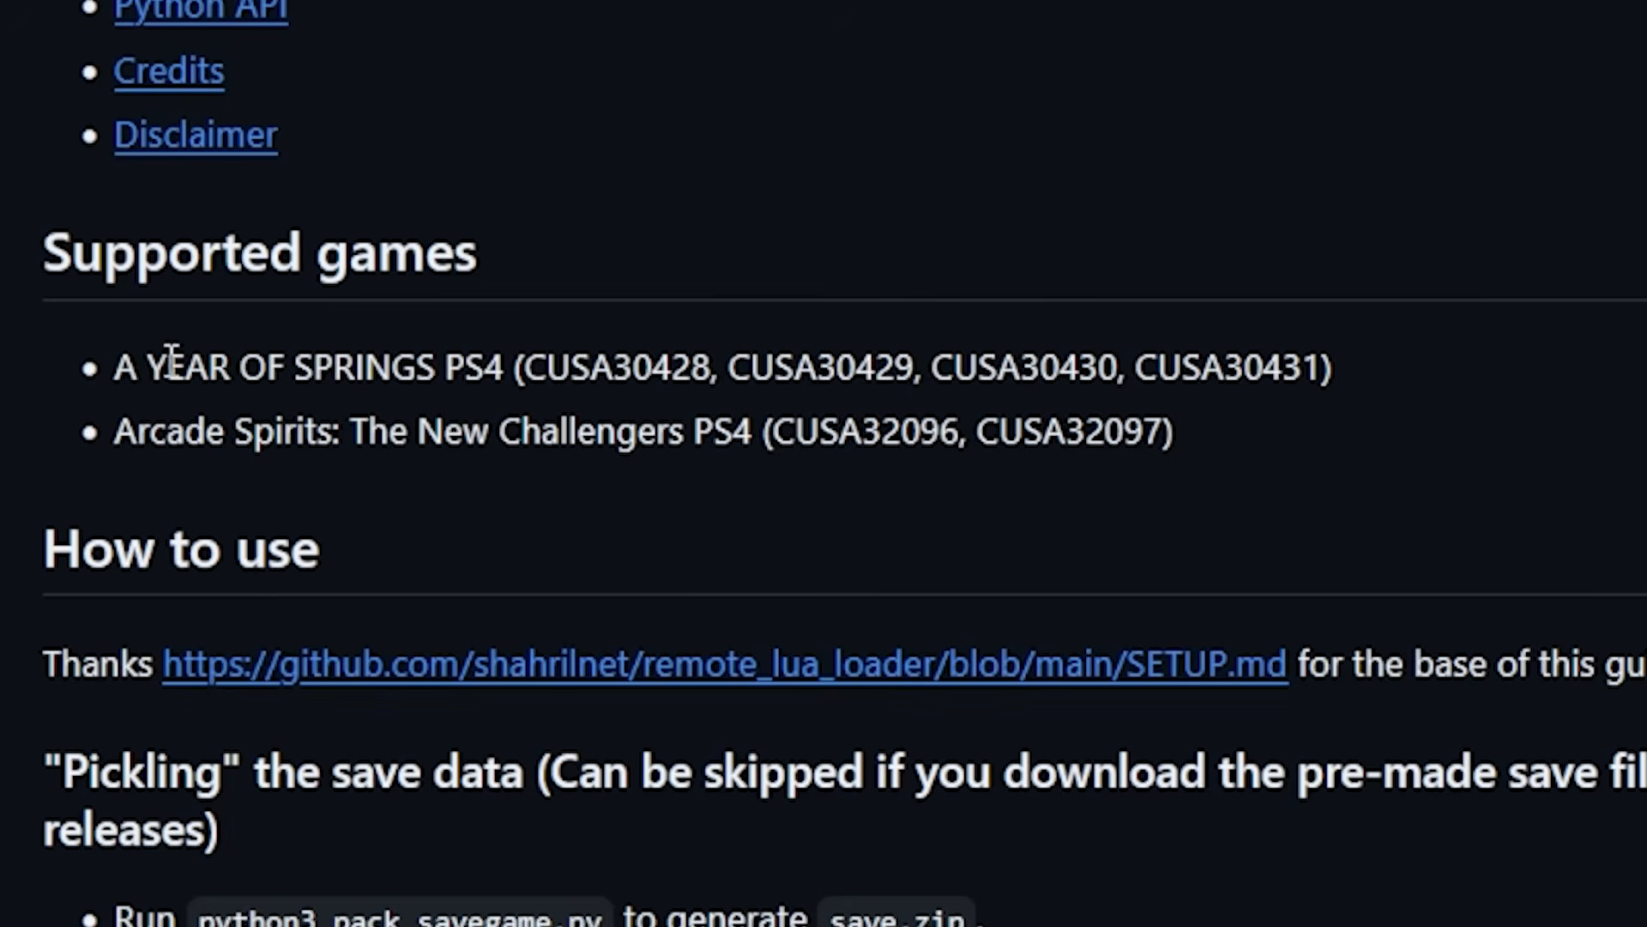
pyautogui.moveTo(305, 431)
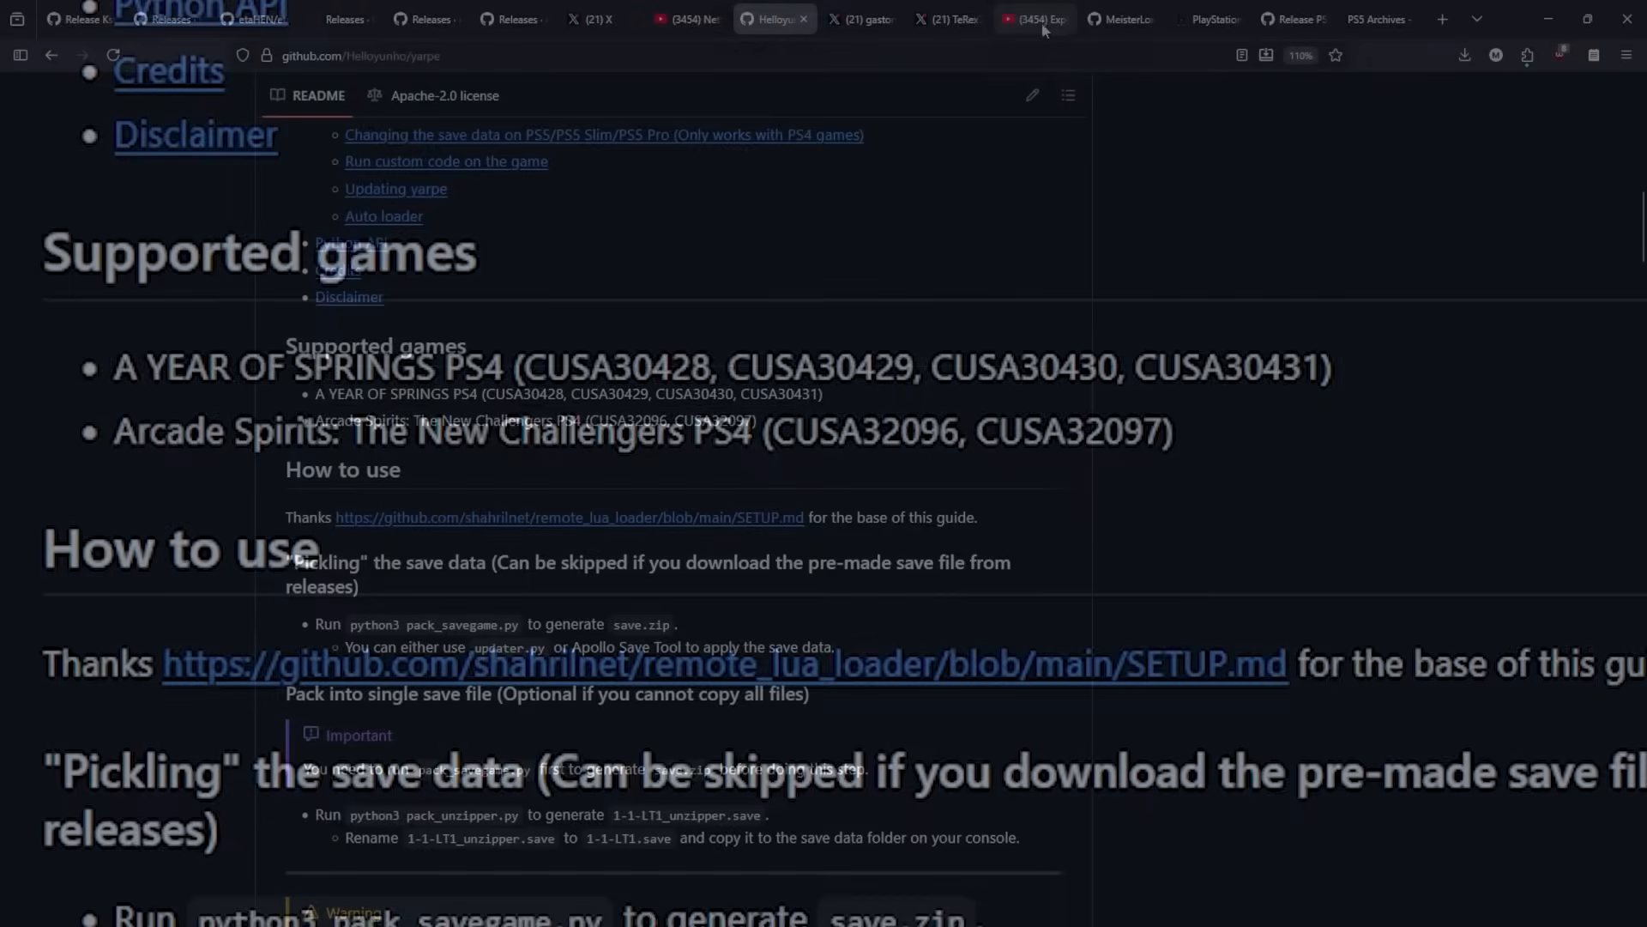
# Step: Switch to the YouTube 'Exploring Yarpe' video showing the Arcade Spirits PS4 cover tweet
pyautogui.click(1035, 19)
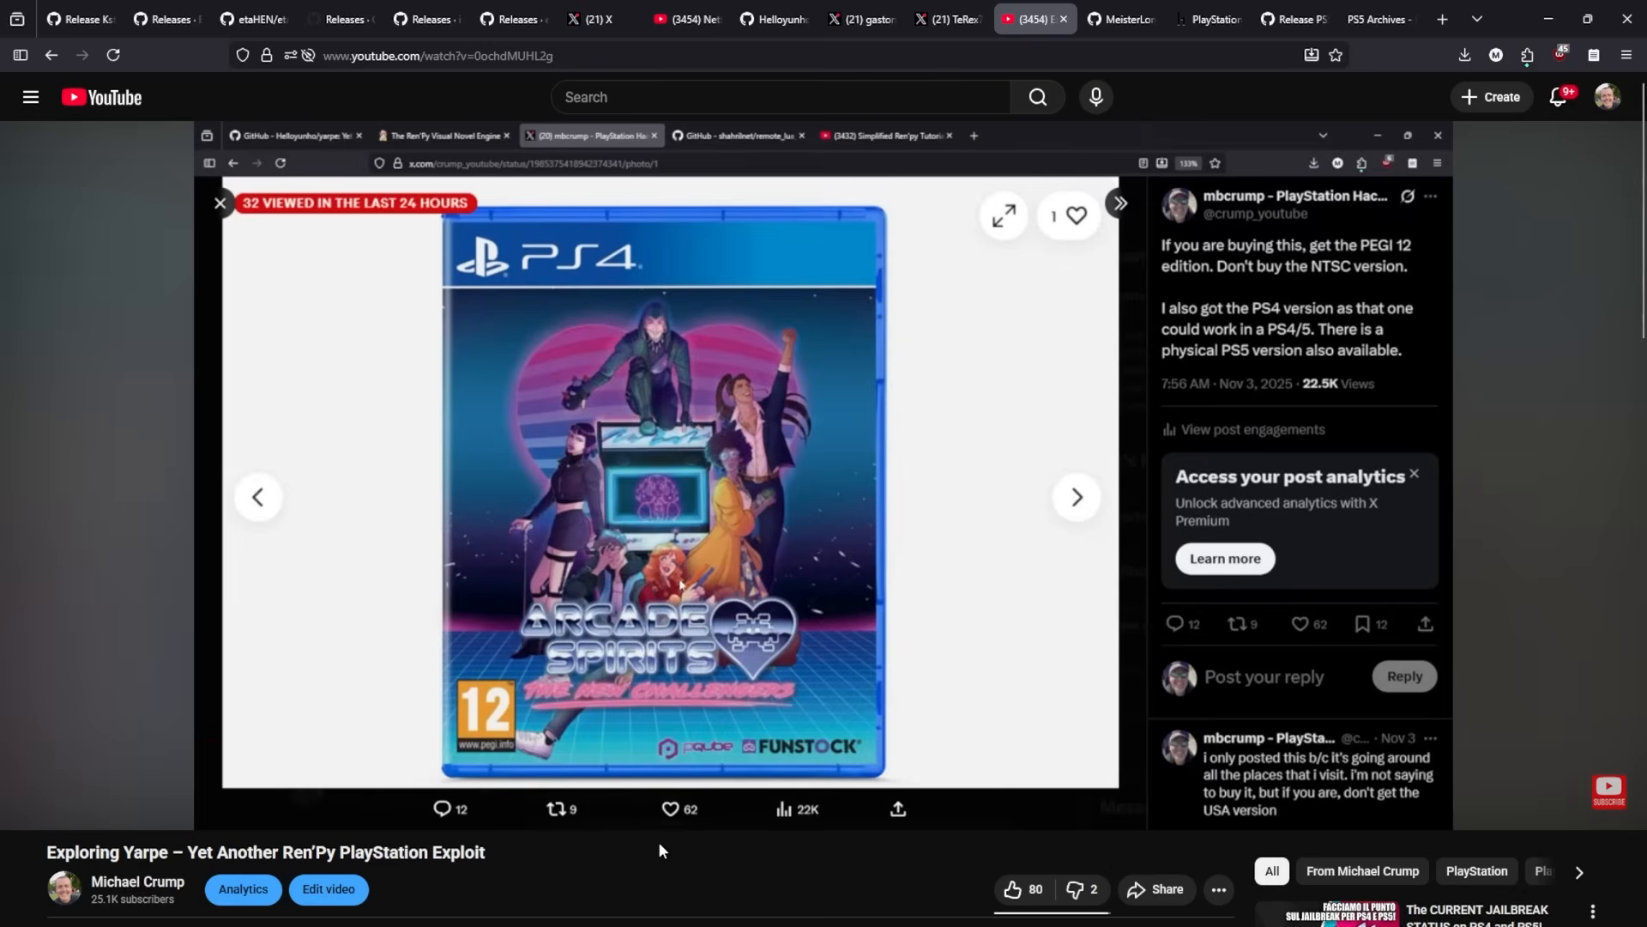
pyautogui.moveTo(507, 909)
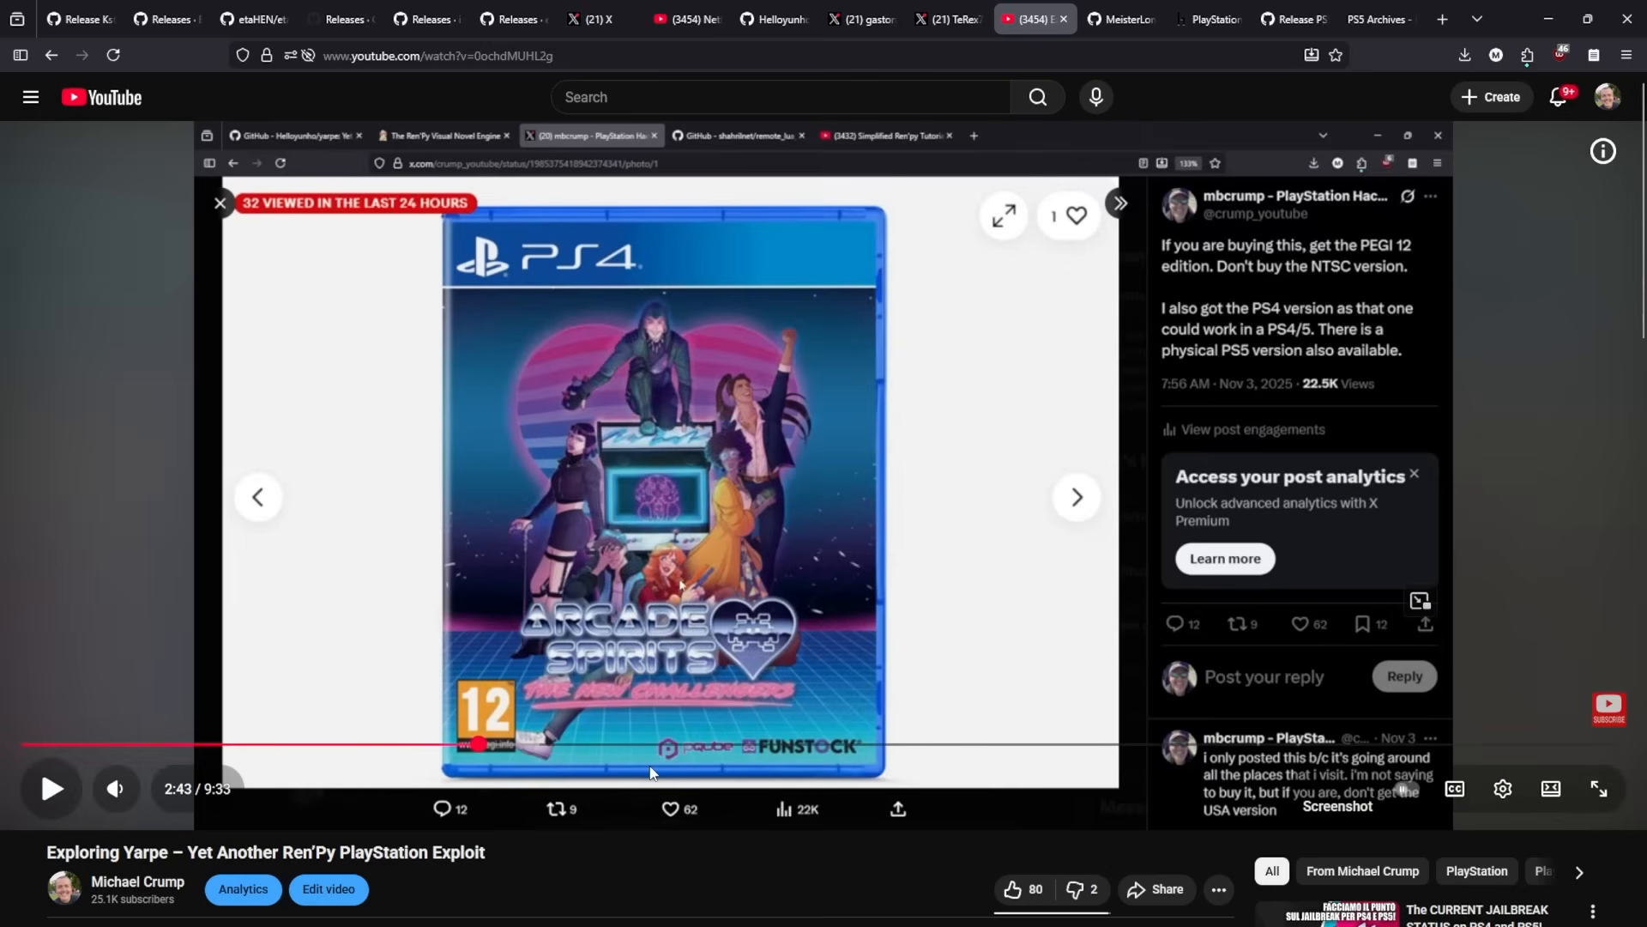
pyautogui.moveTo(659, 845)
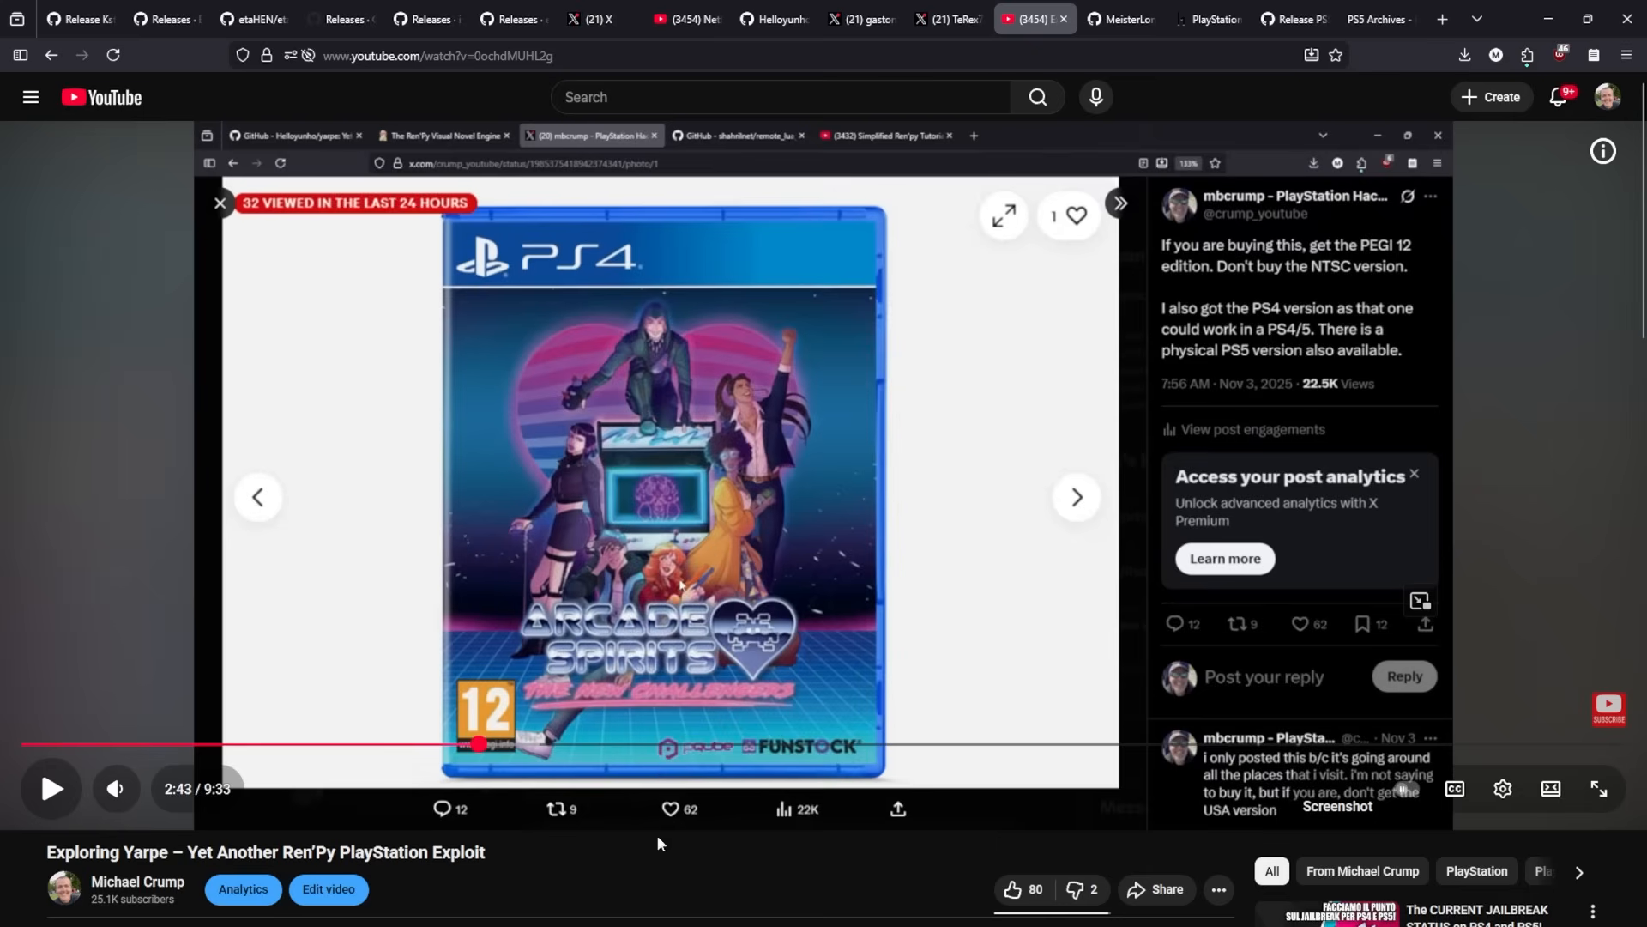
pyautogui.moveTo(634, 879)
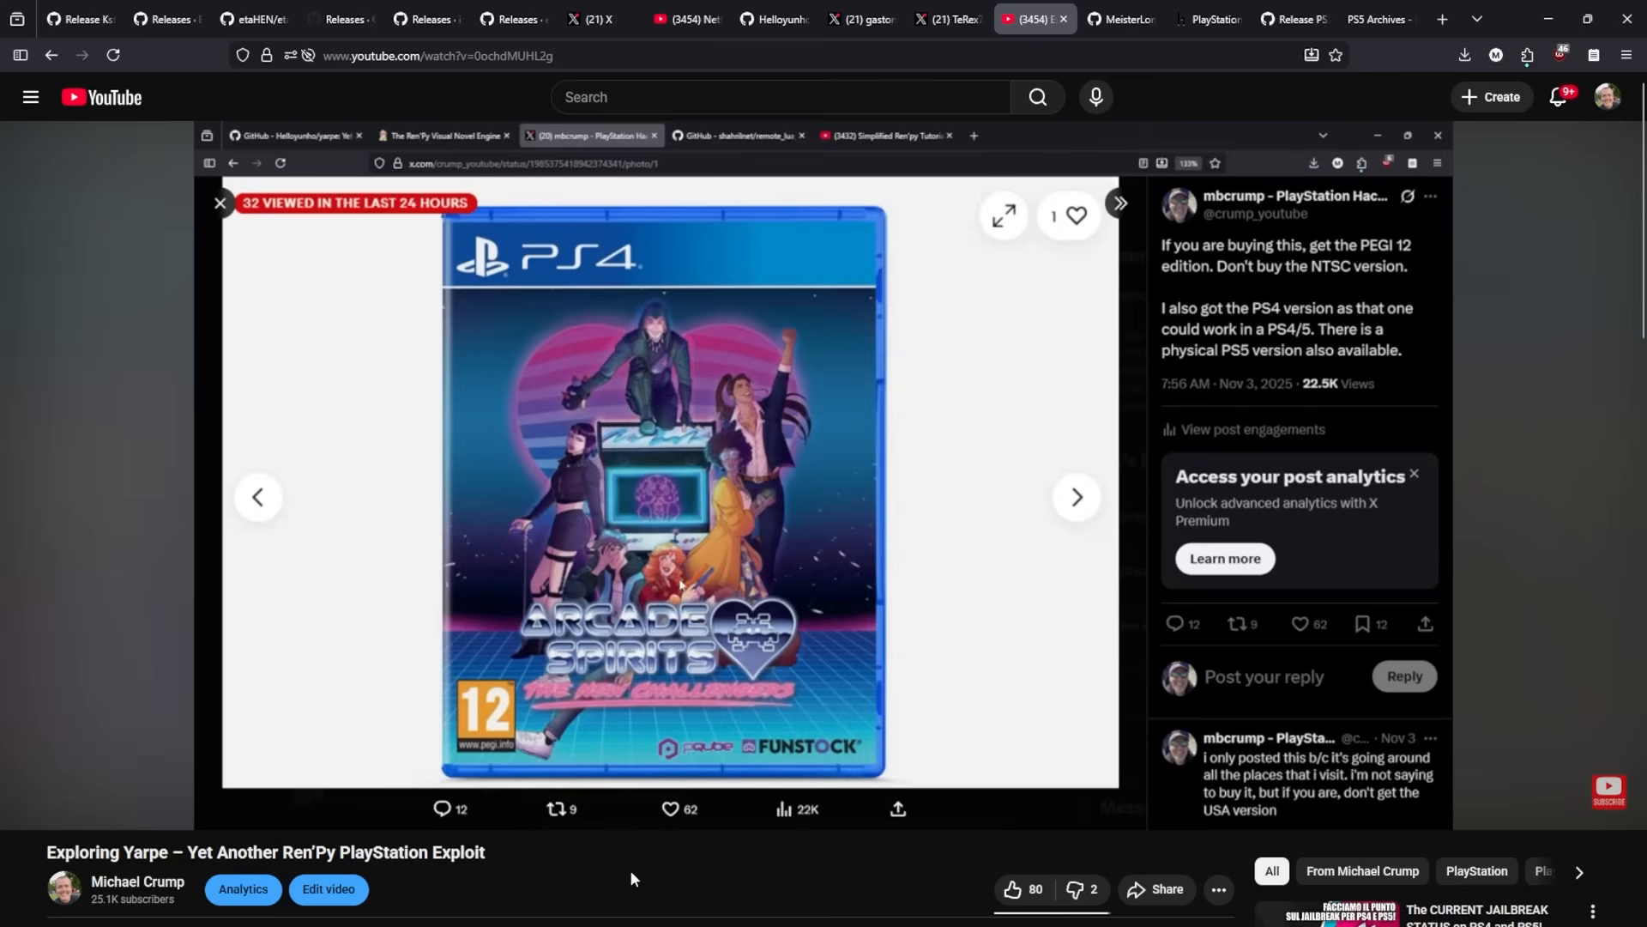
pyautogui.moveTo(646, 875)
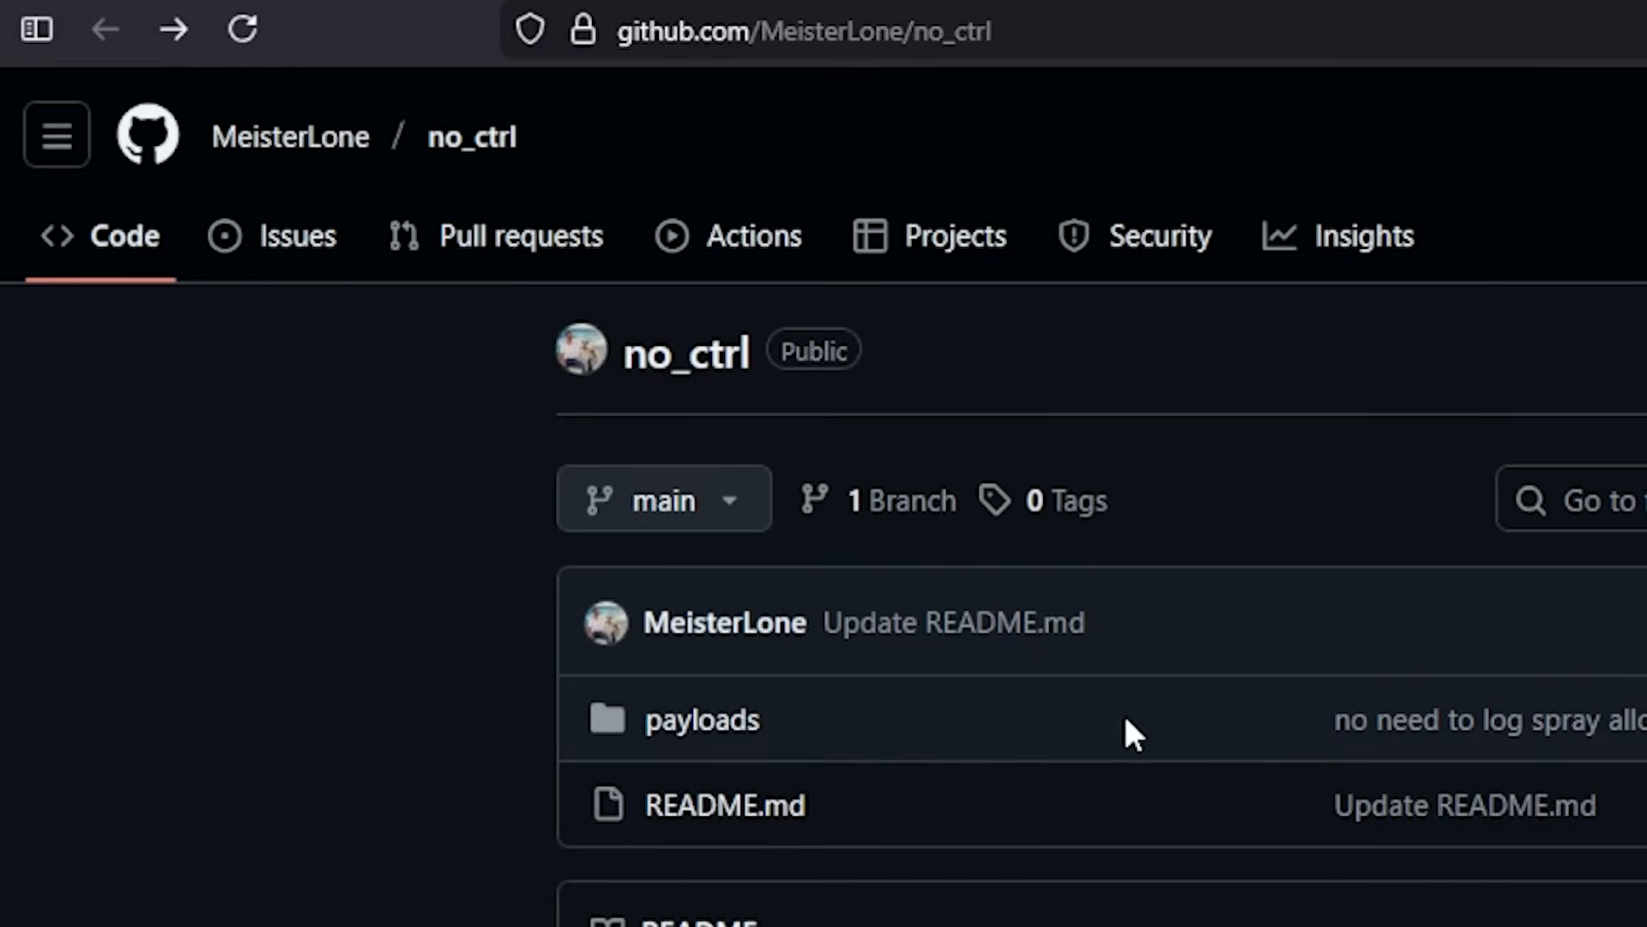
pyautogui.moveTo(685, 354)
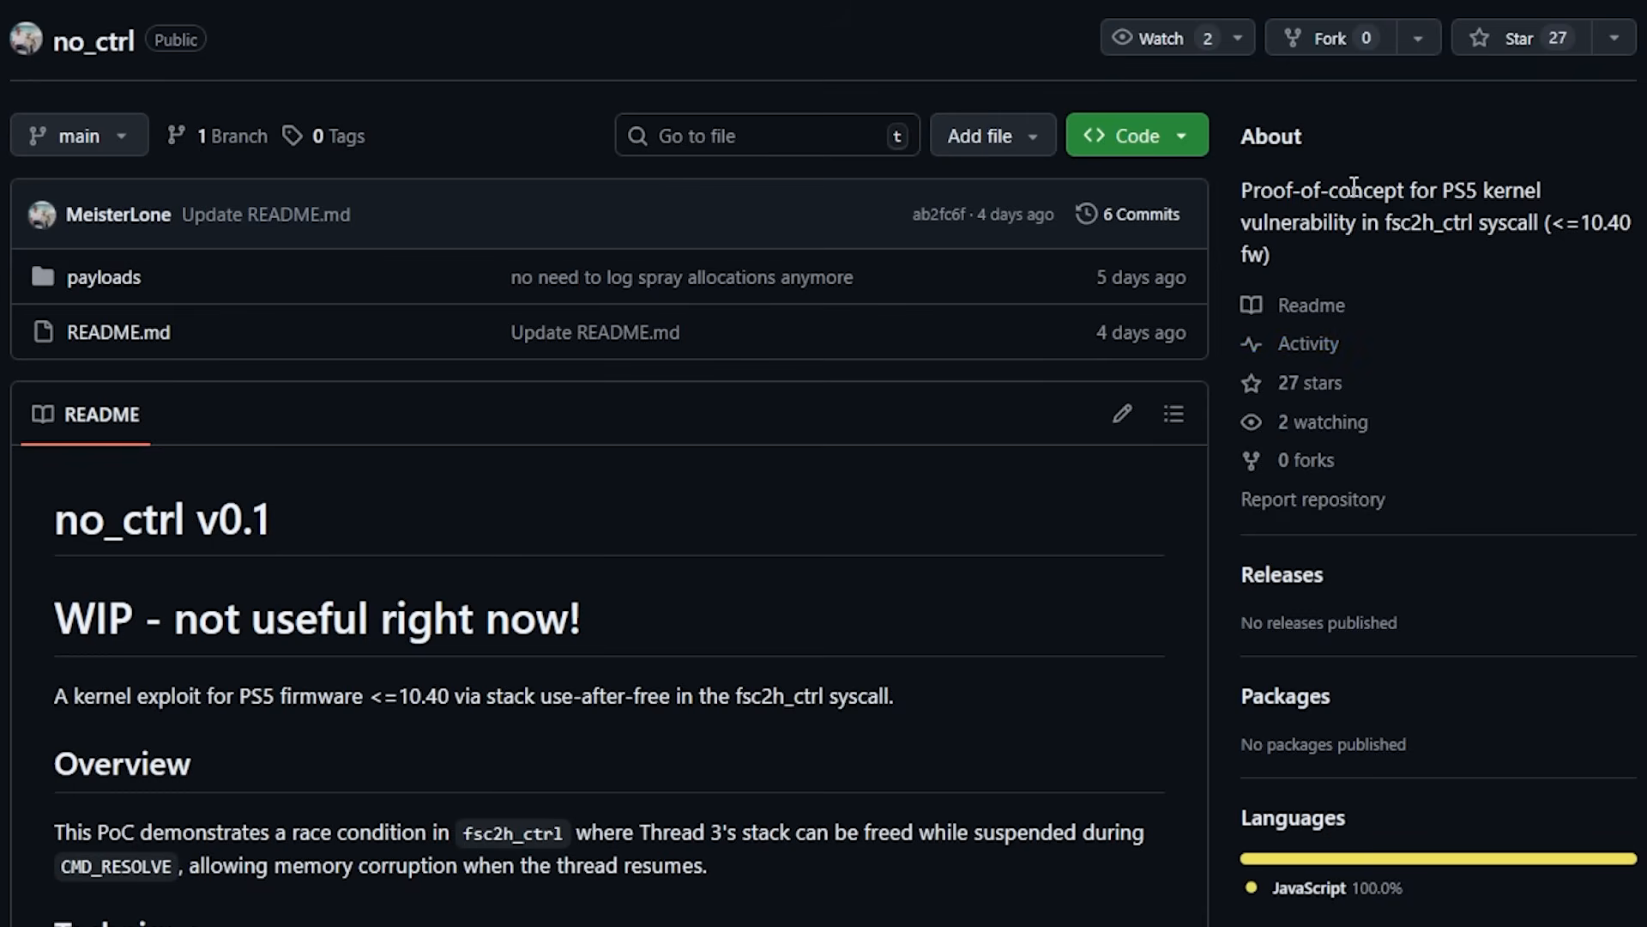
pyautogui.moveTo(1335, 226)
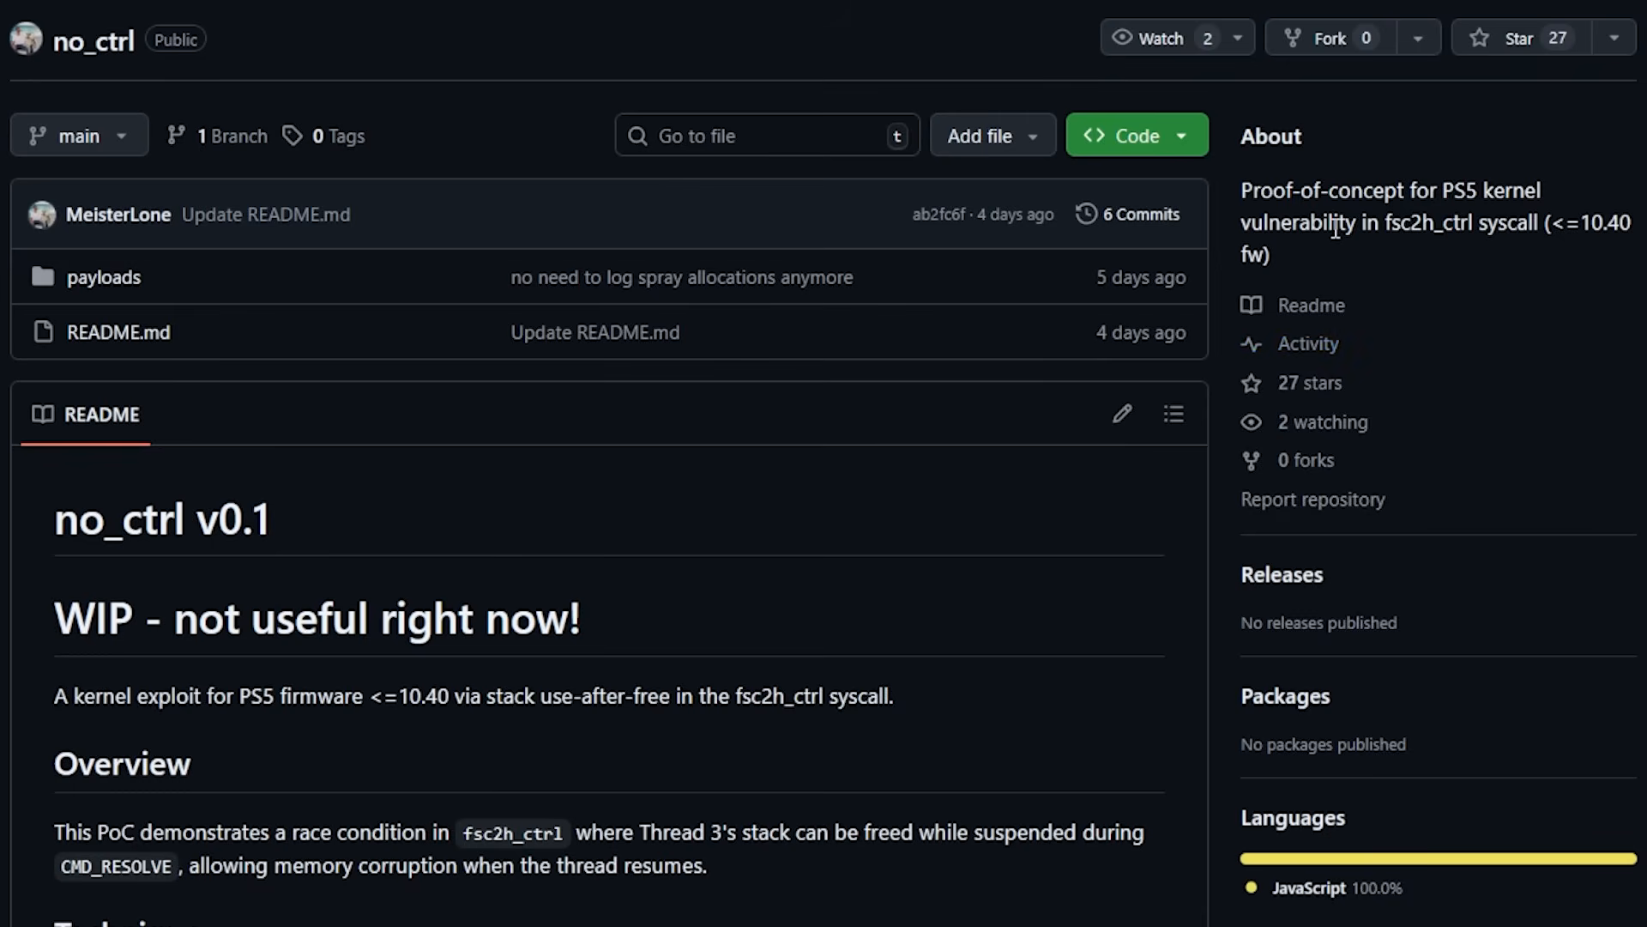
pyautogui.moveTo(1407, 226)
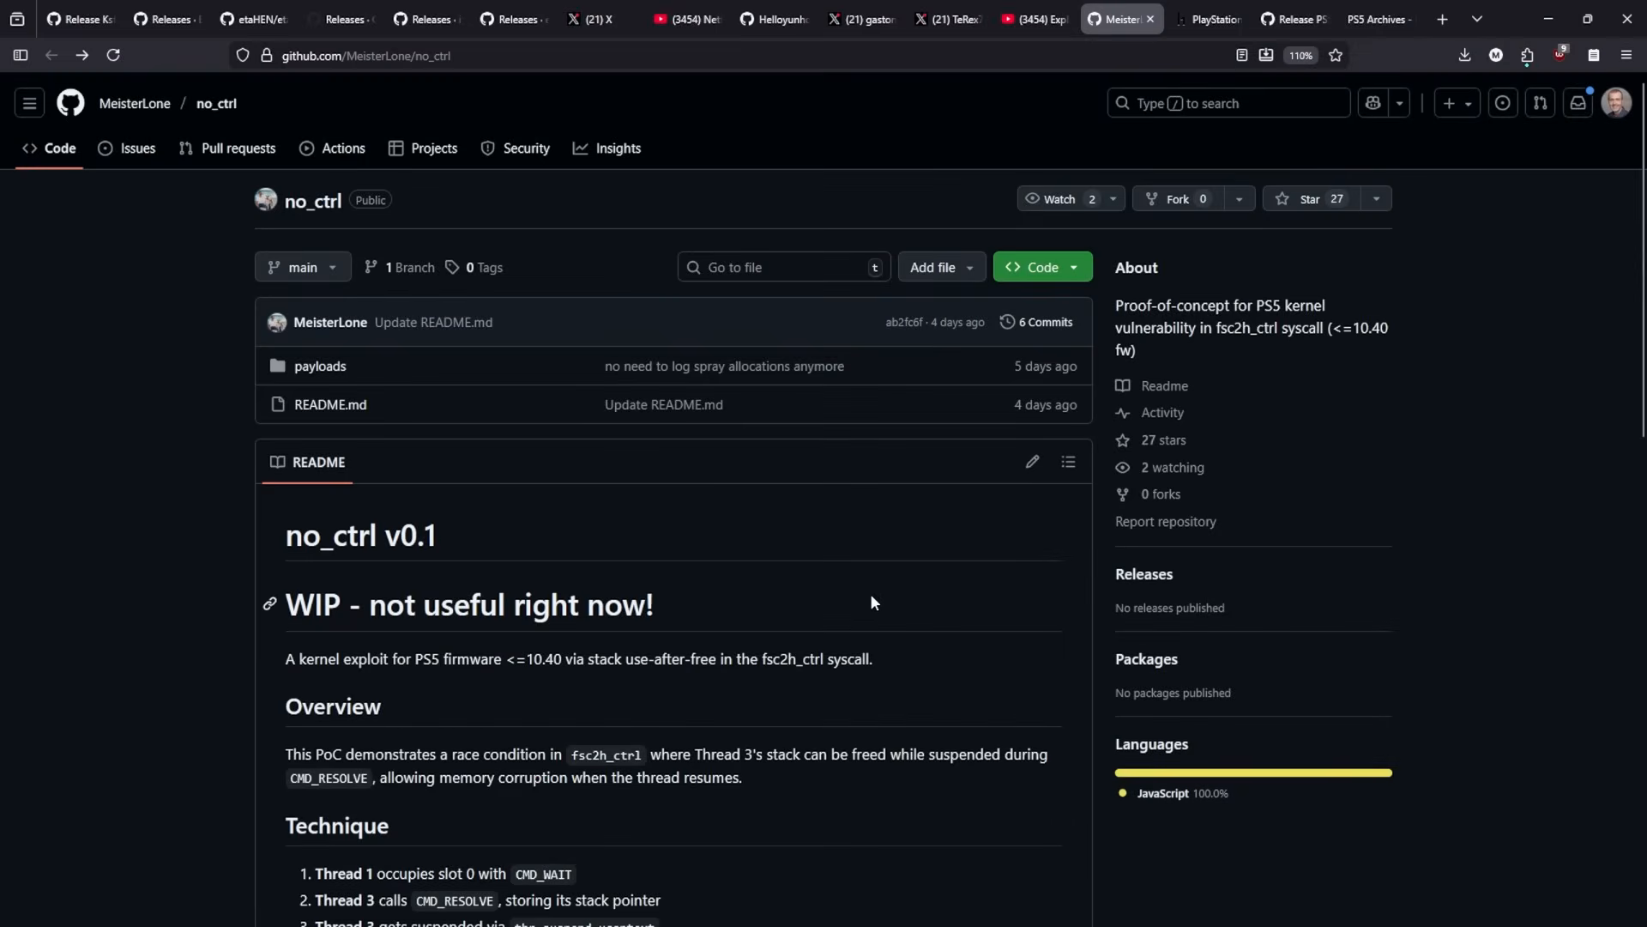
# Step: View the PlayStation sys_fsc2h_ctrl kernel stack free report behind the no_ctrl PoC
pyautogui.click(1205, 19)
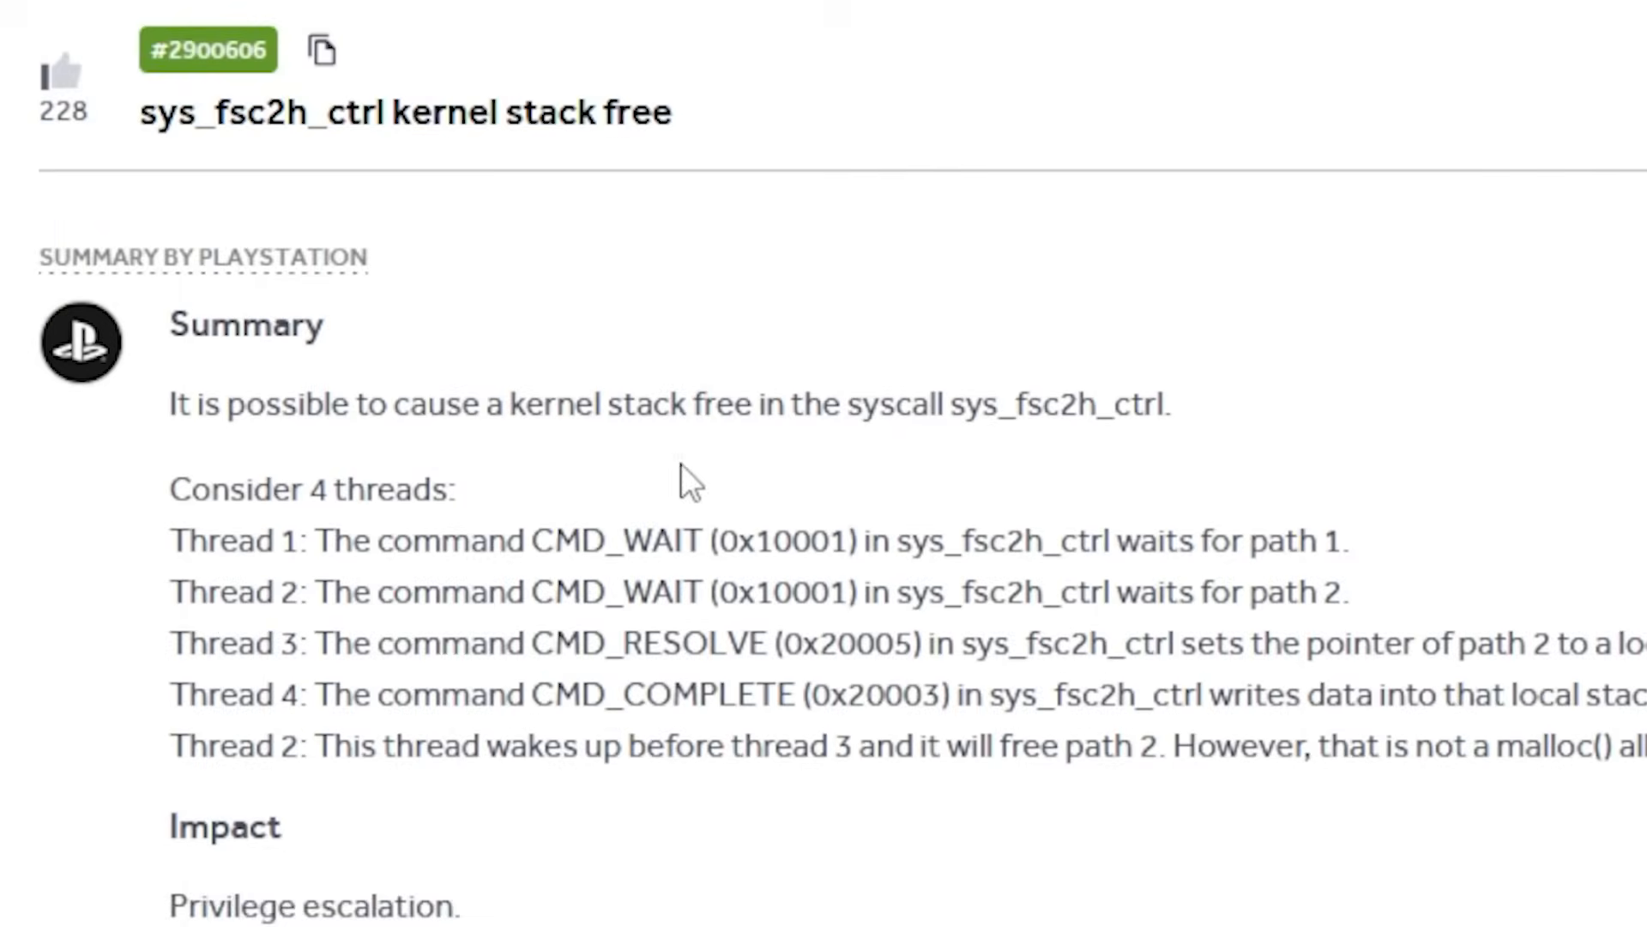
pyautogui.moveTo(649, 405)
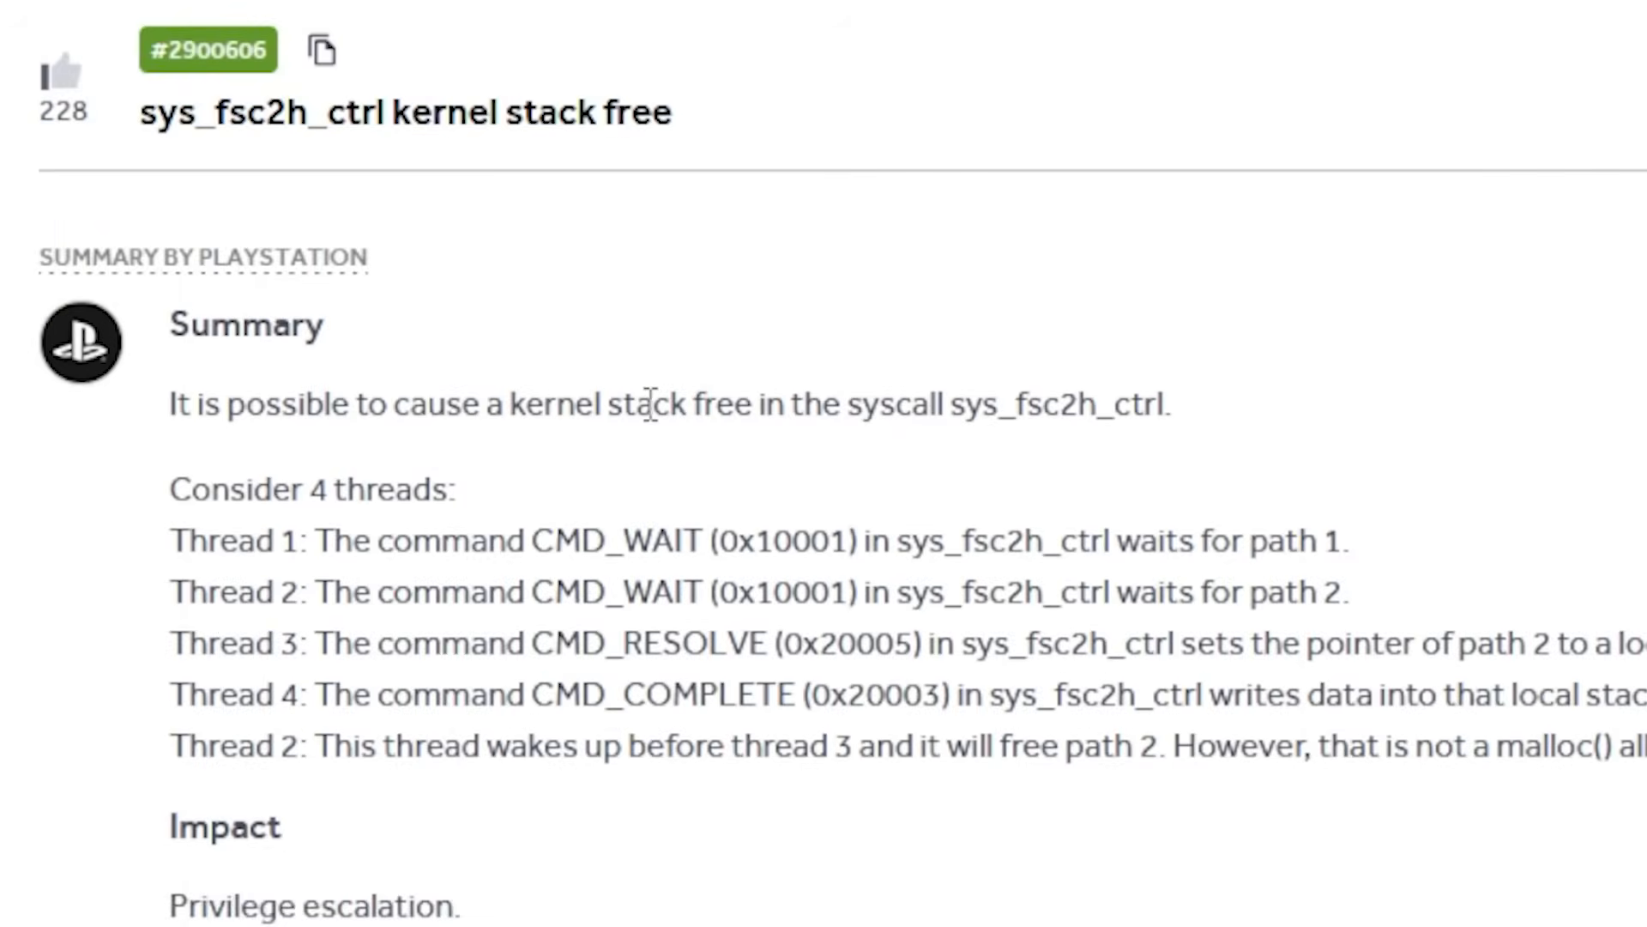
pyautogui.moveTo(890, 420)
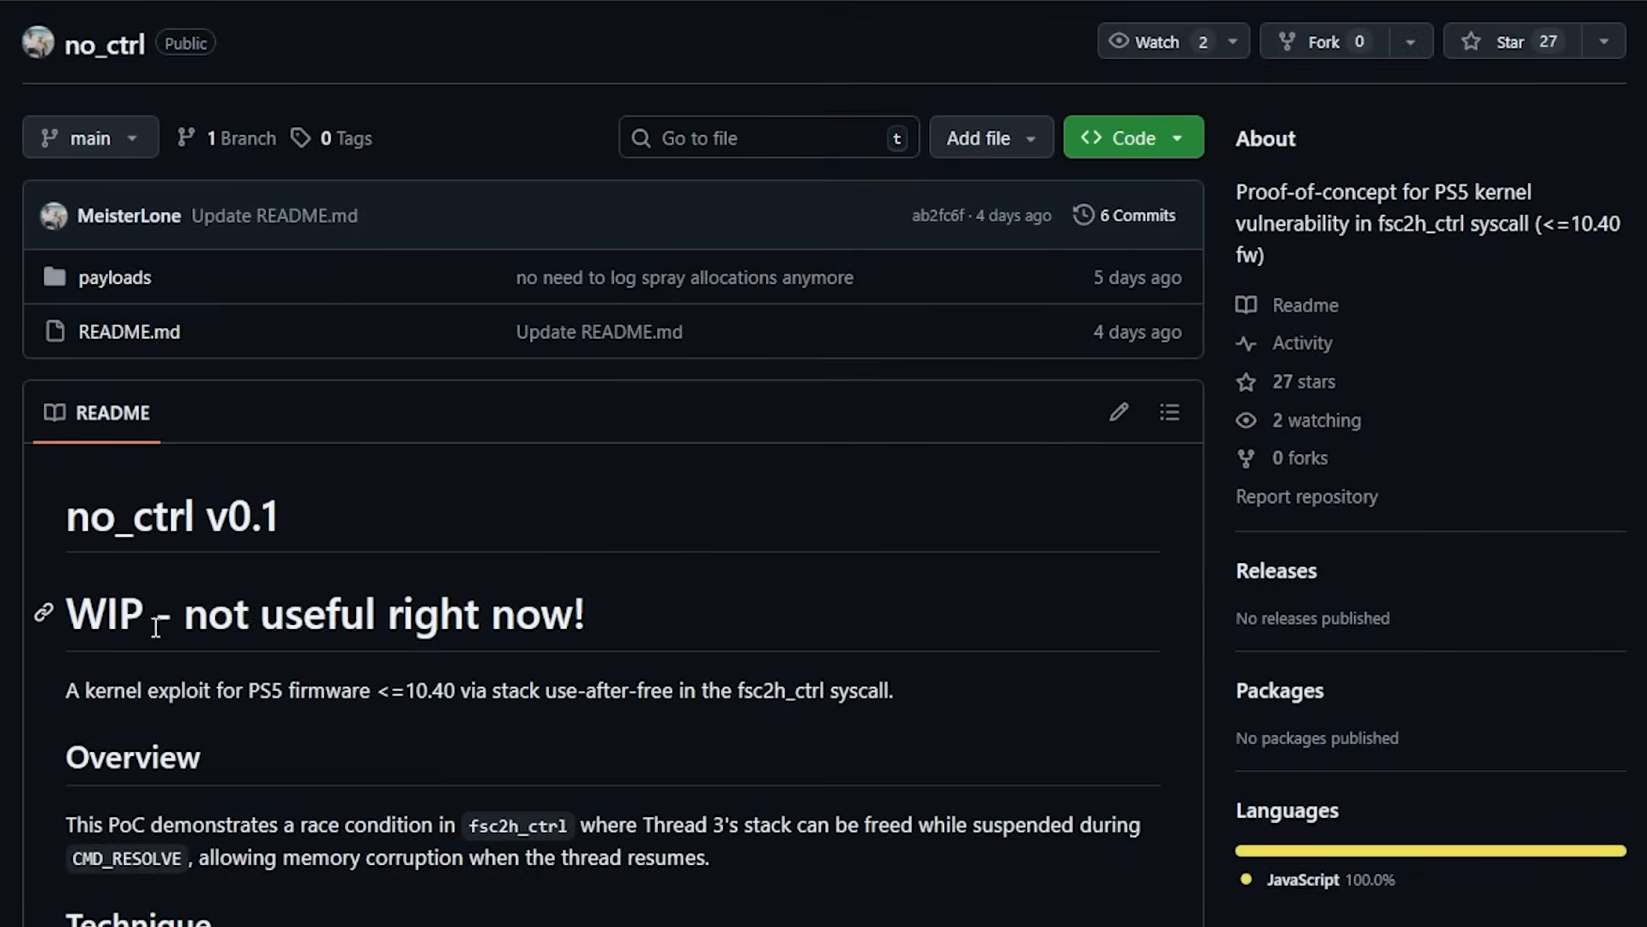
pyautogui.moveTo(632, 622)
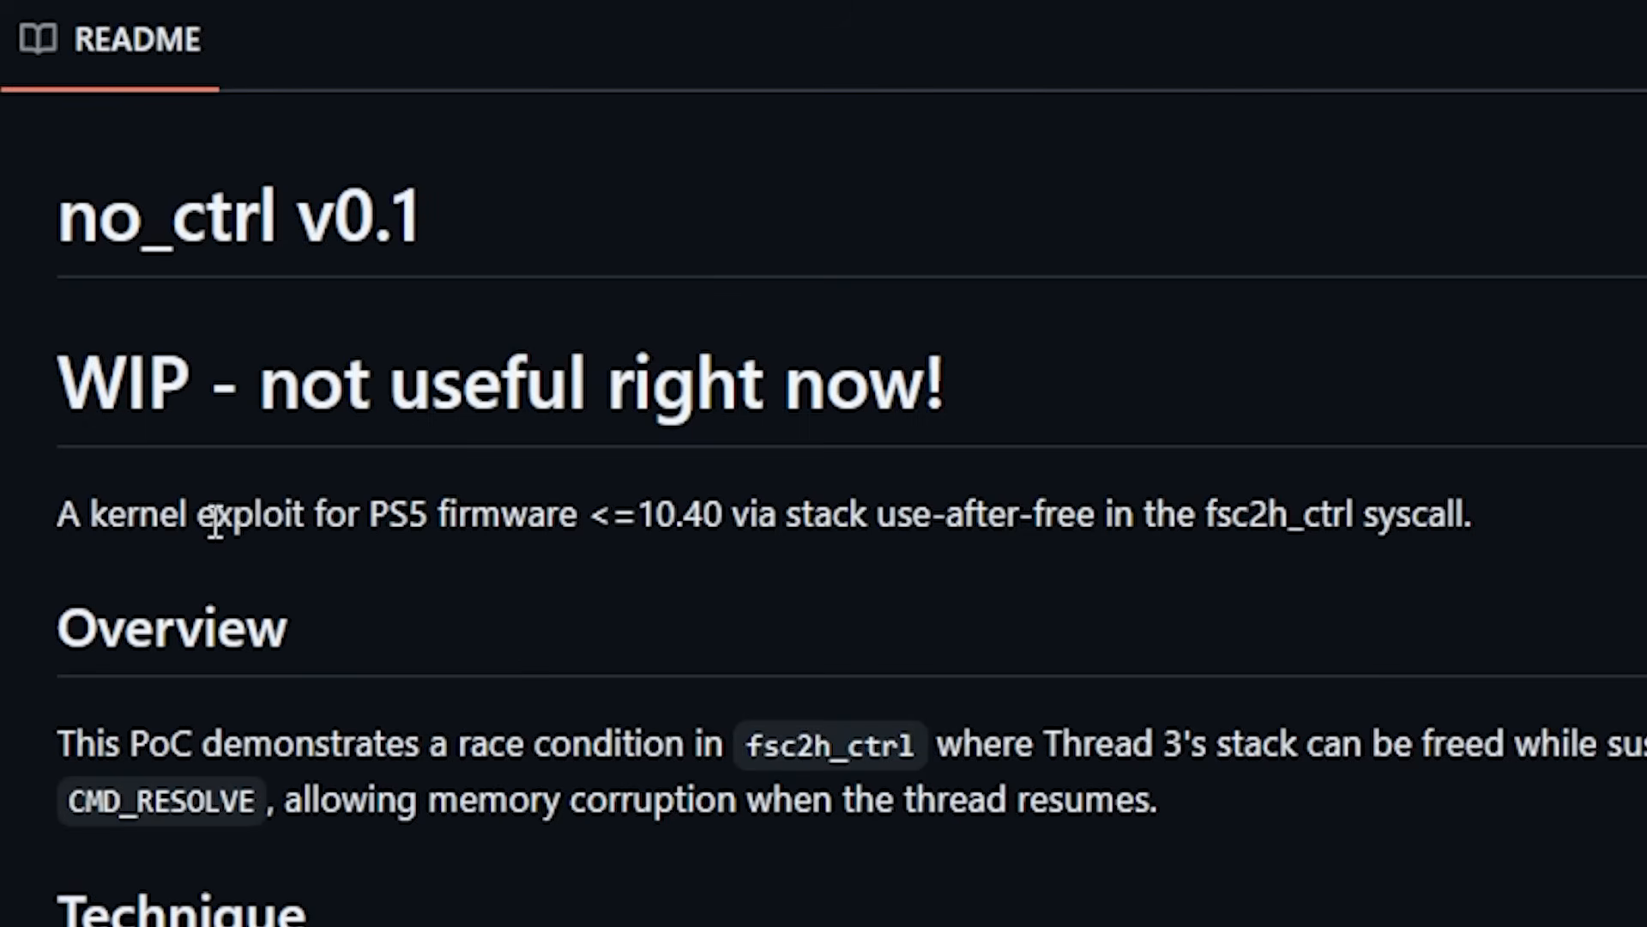
pyautogui.moveTo(448, 513)
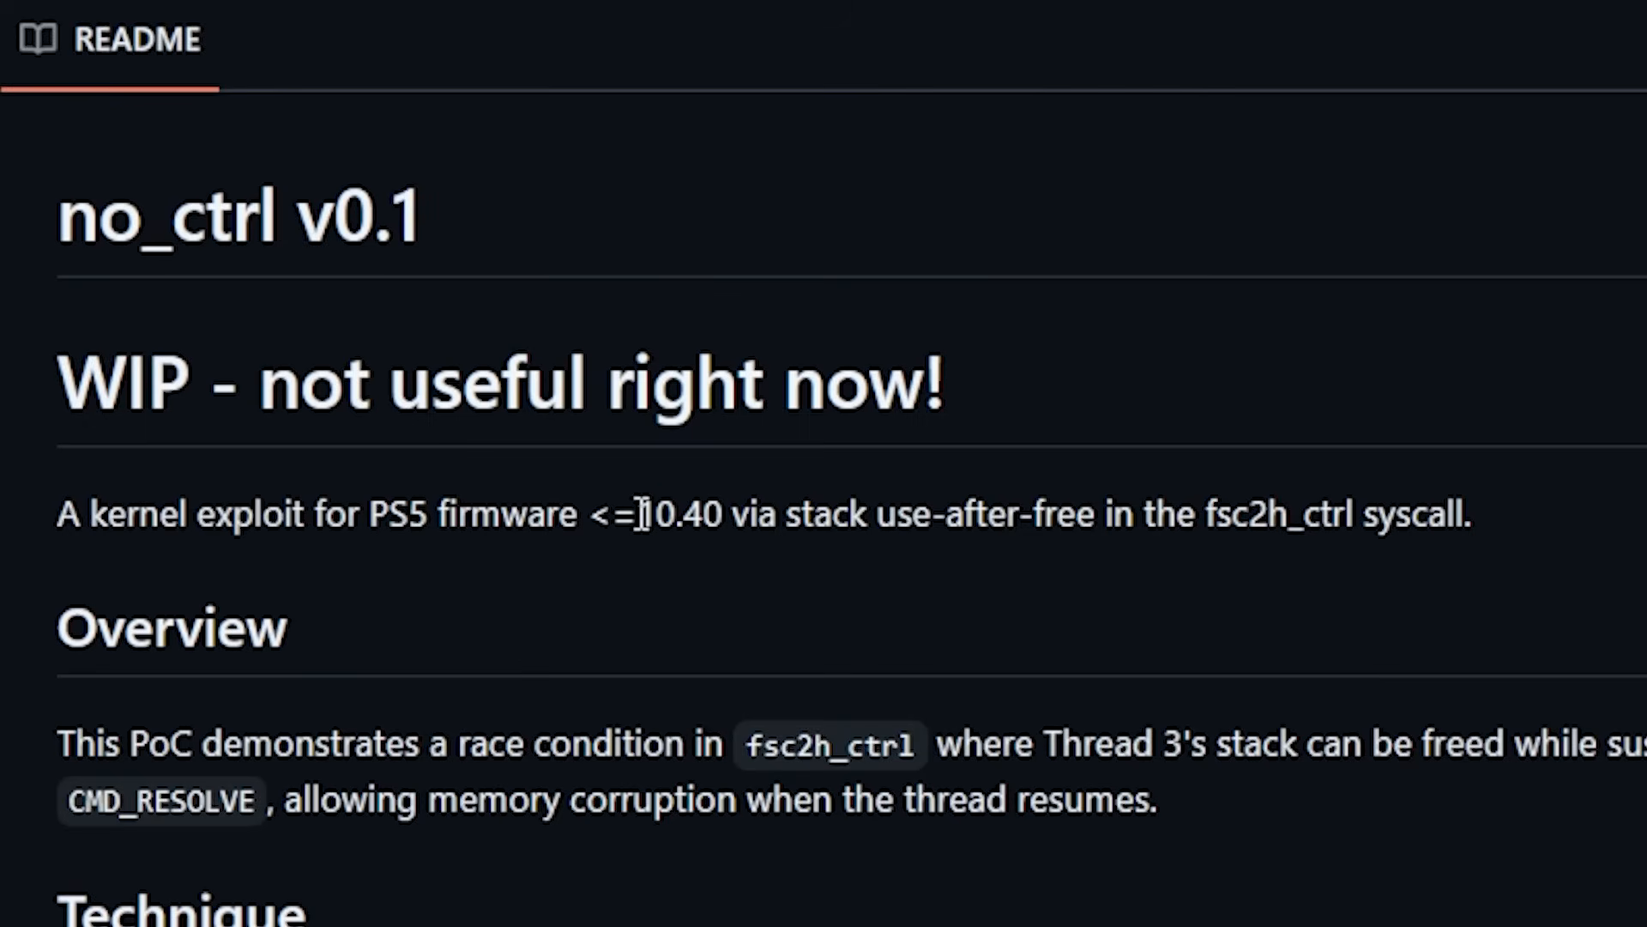
pyautogui.moveTo(733, 564)
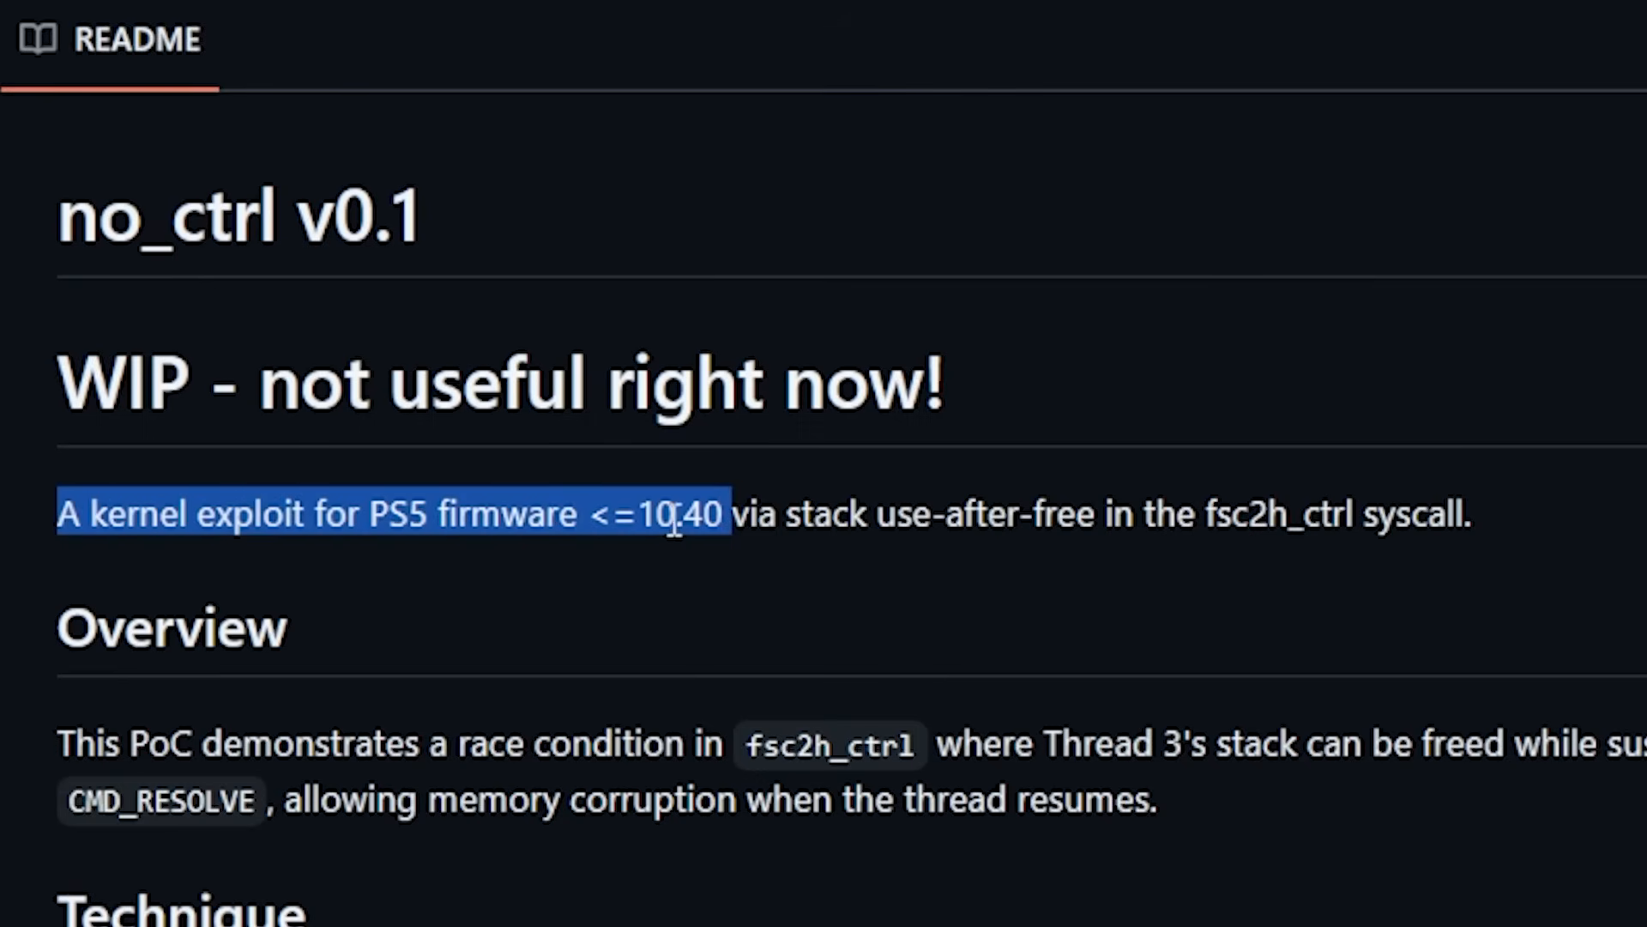
pyautogui.moveTo(736, 601)
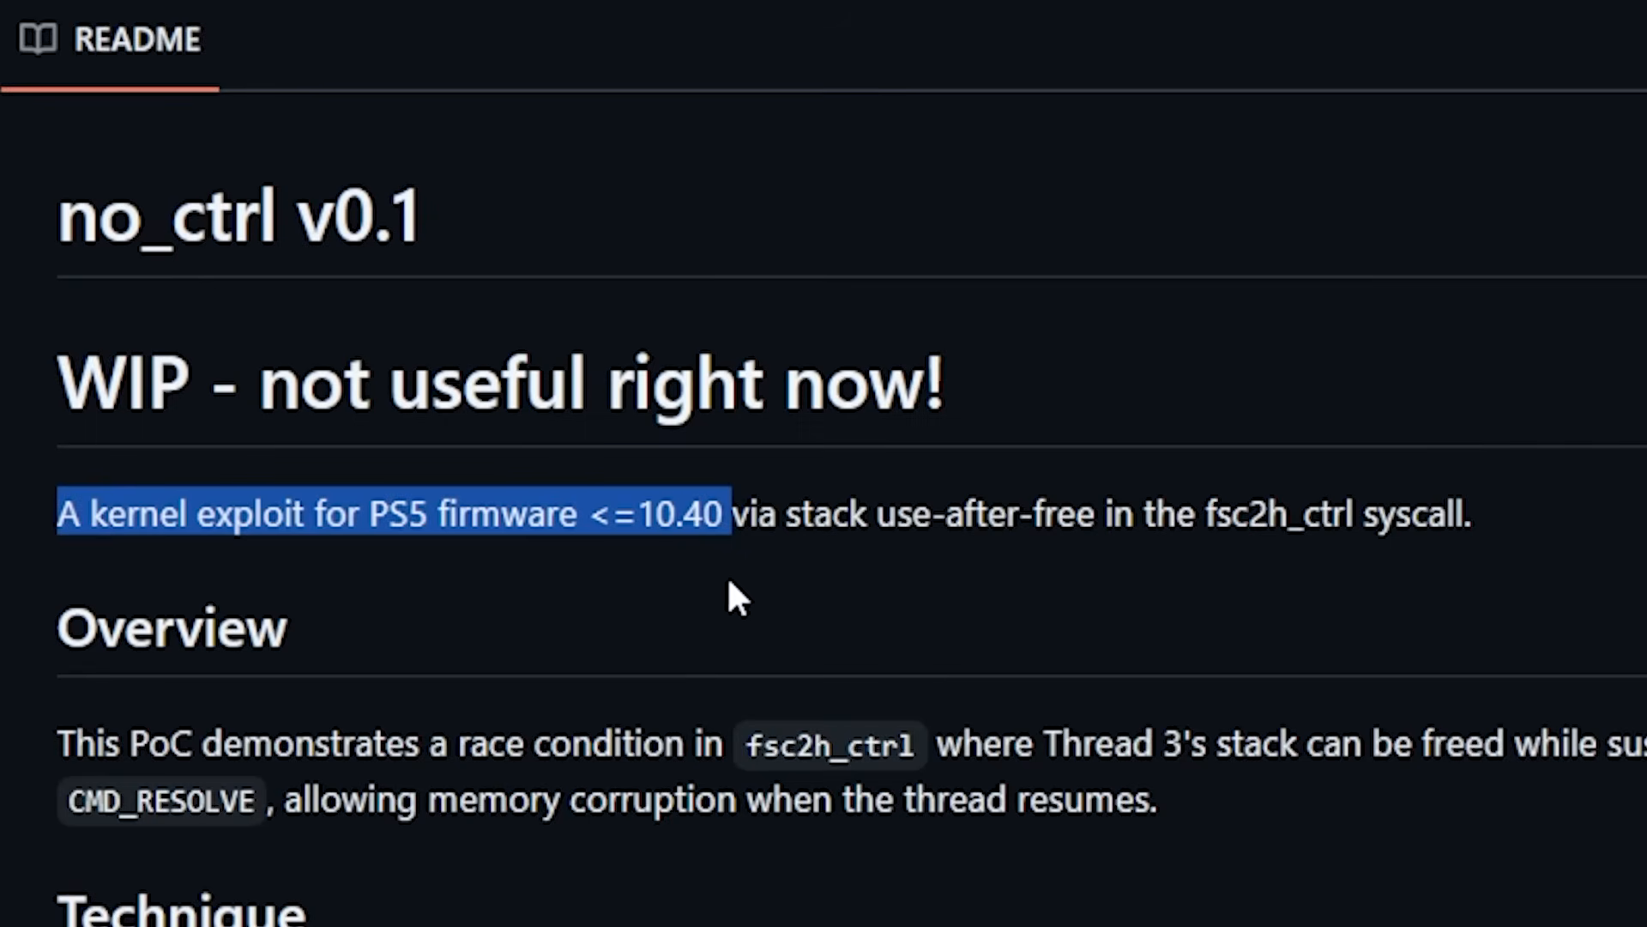
pyautogui.moveTo(694, 587)
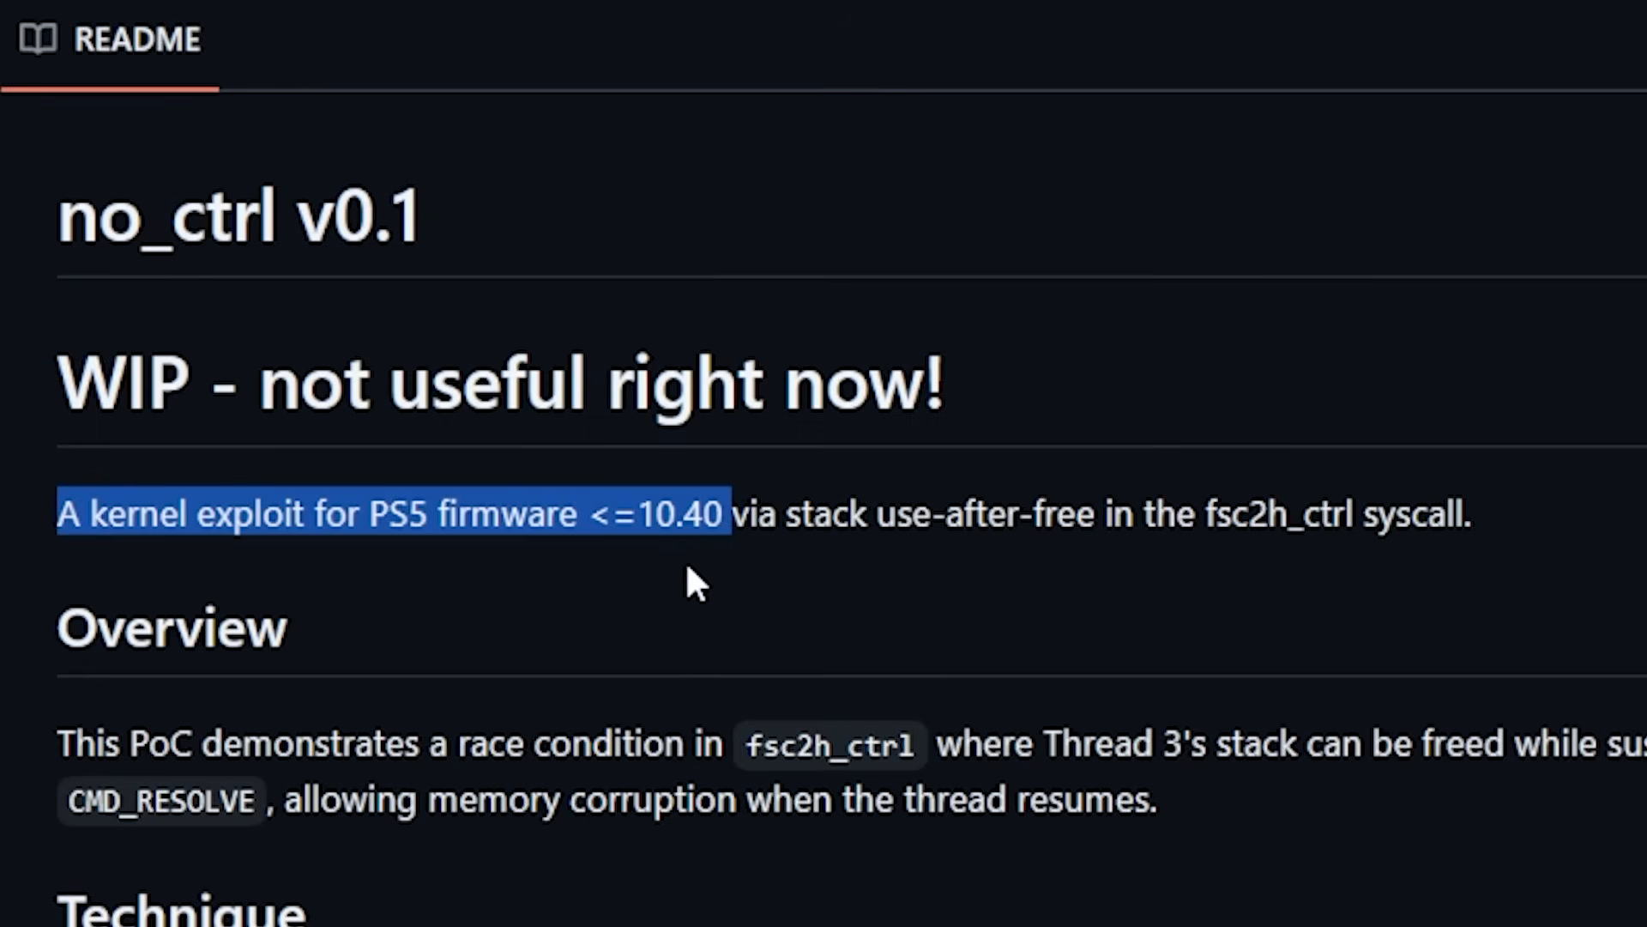
pyautogui.moveTo(709, 573)
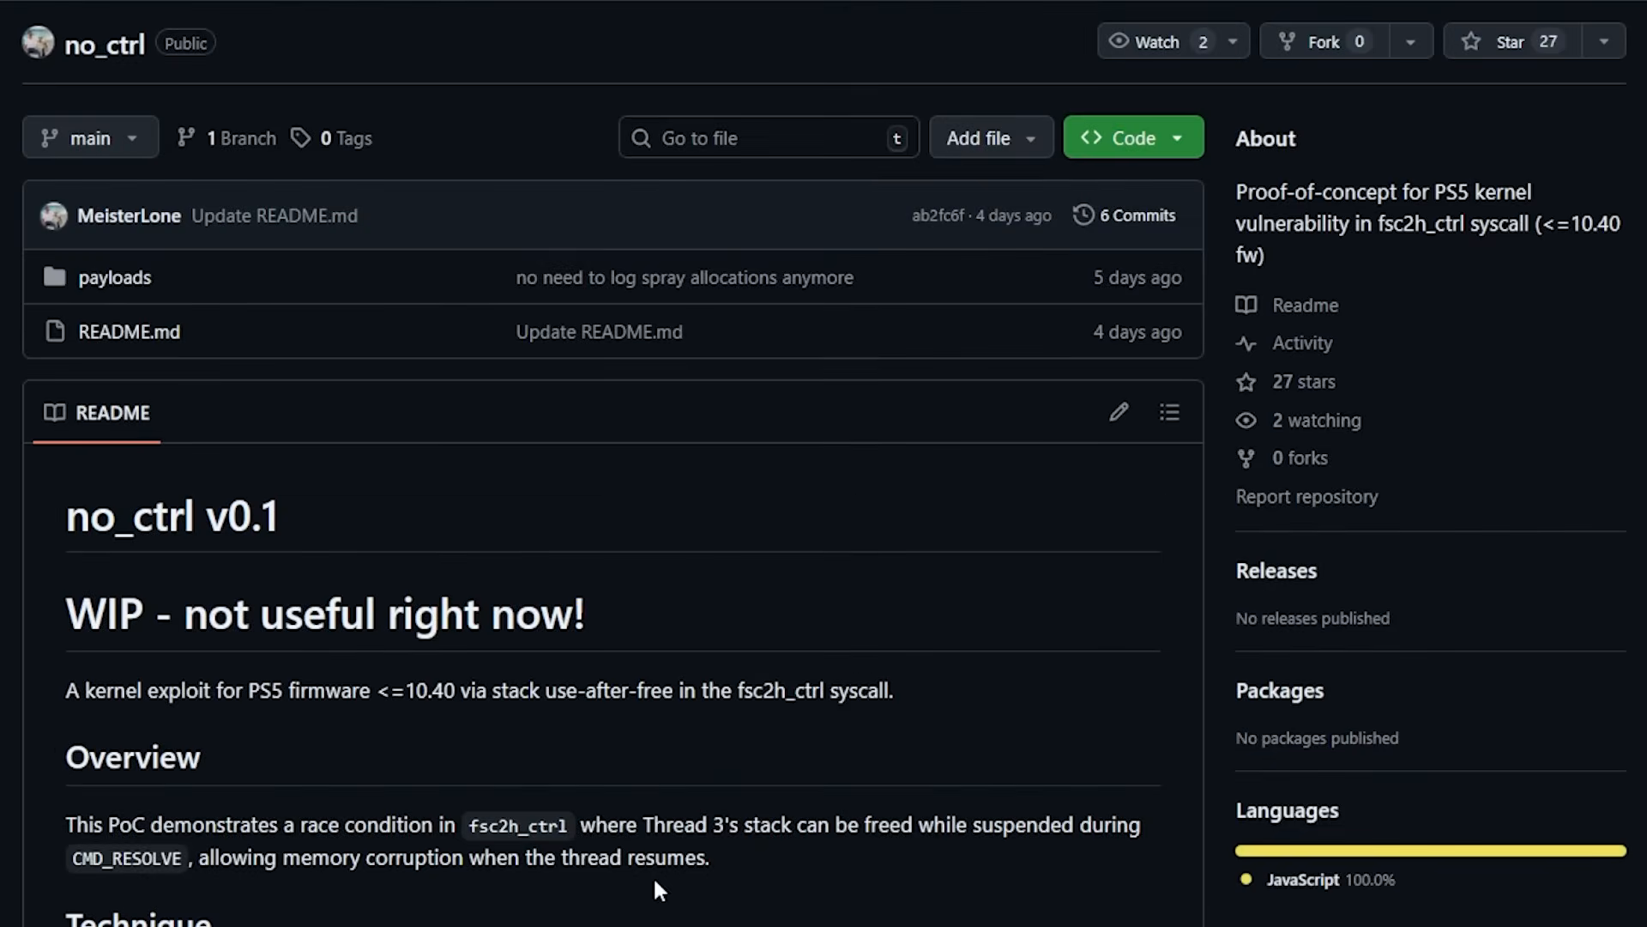
pyautogui.moveTo(1218, 525)
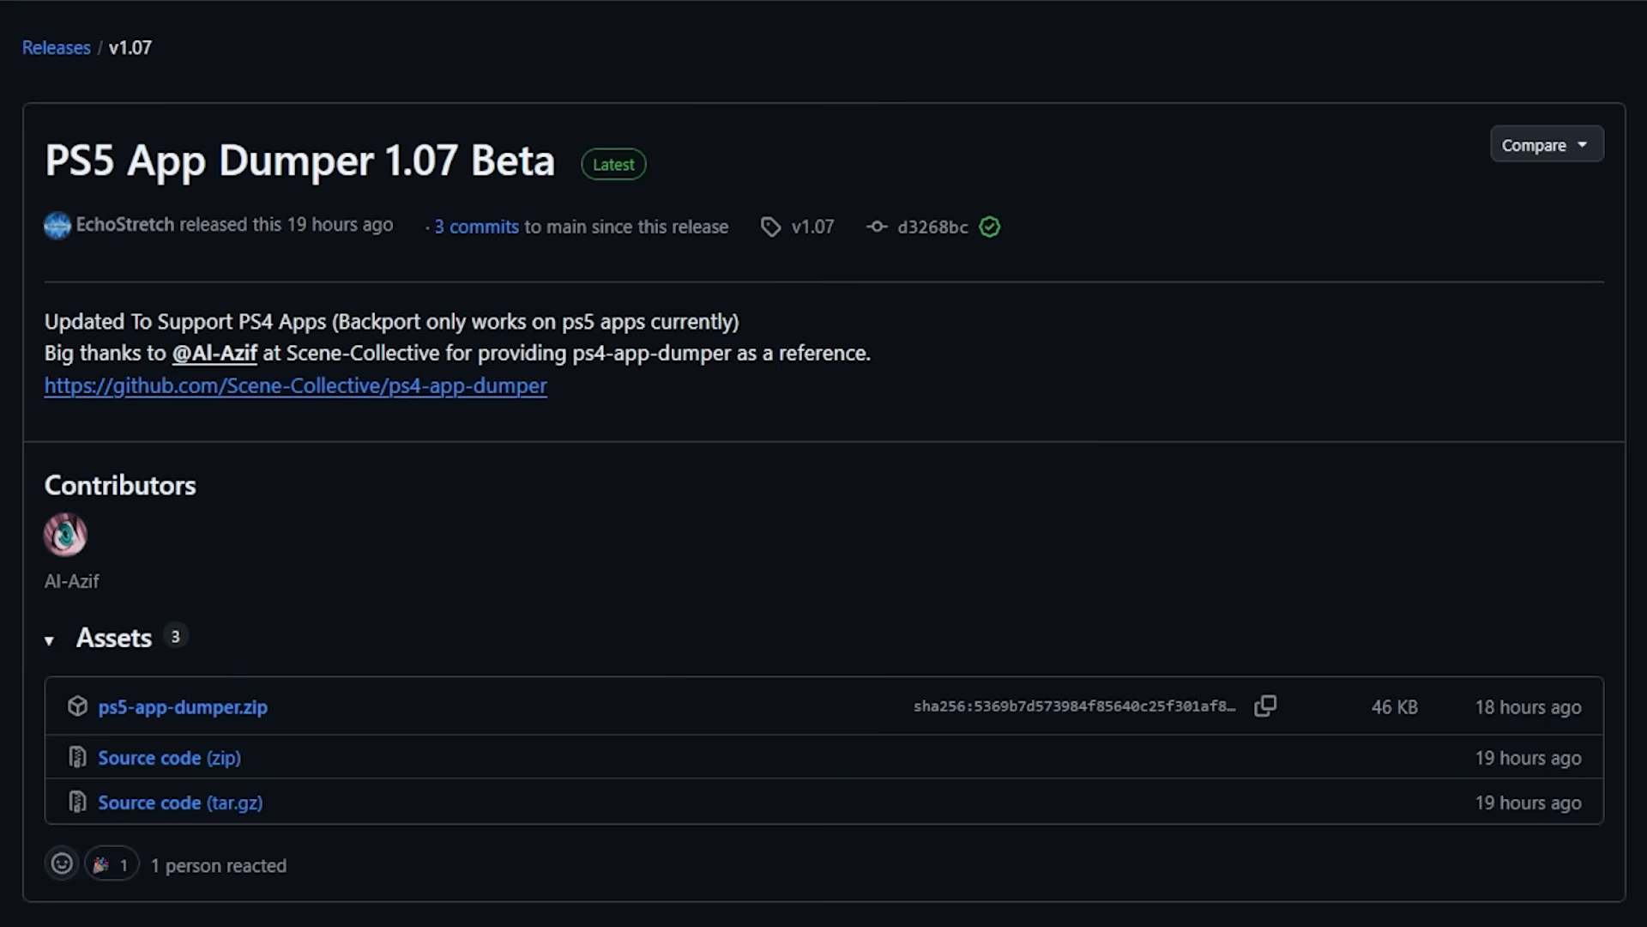
pyautogui.moveTo(1566, 383)
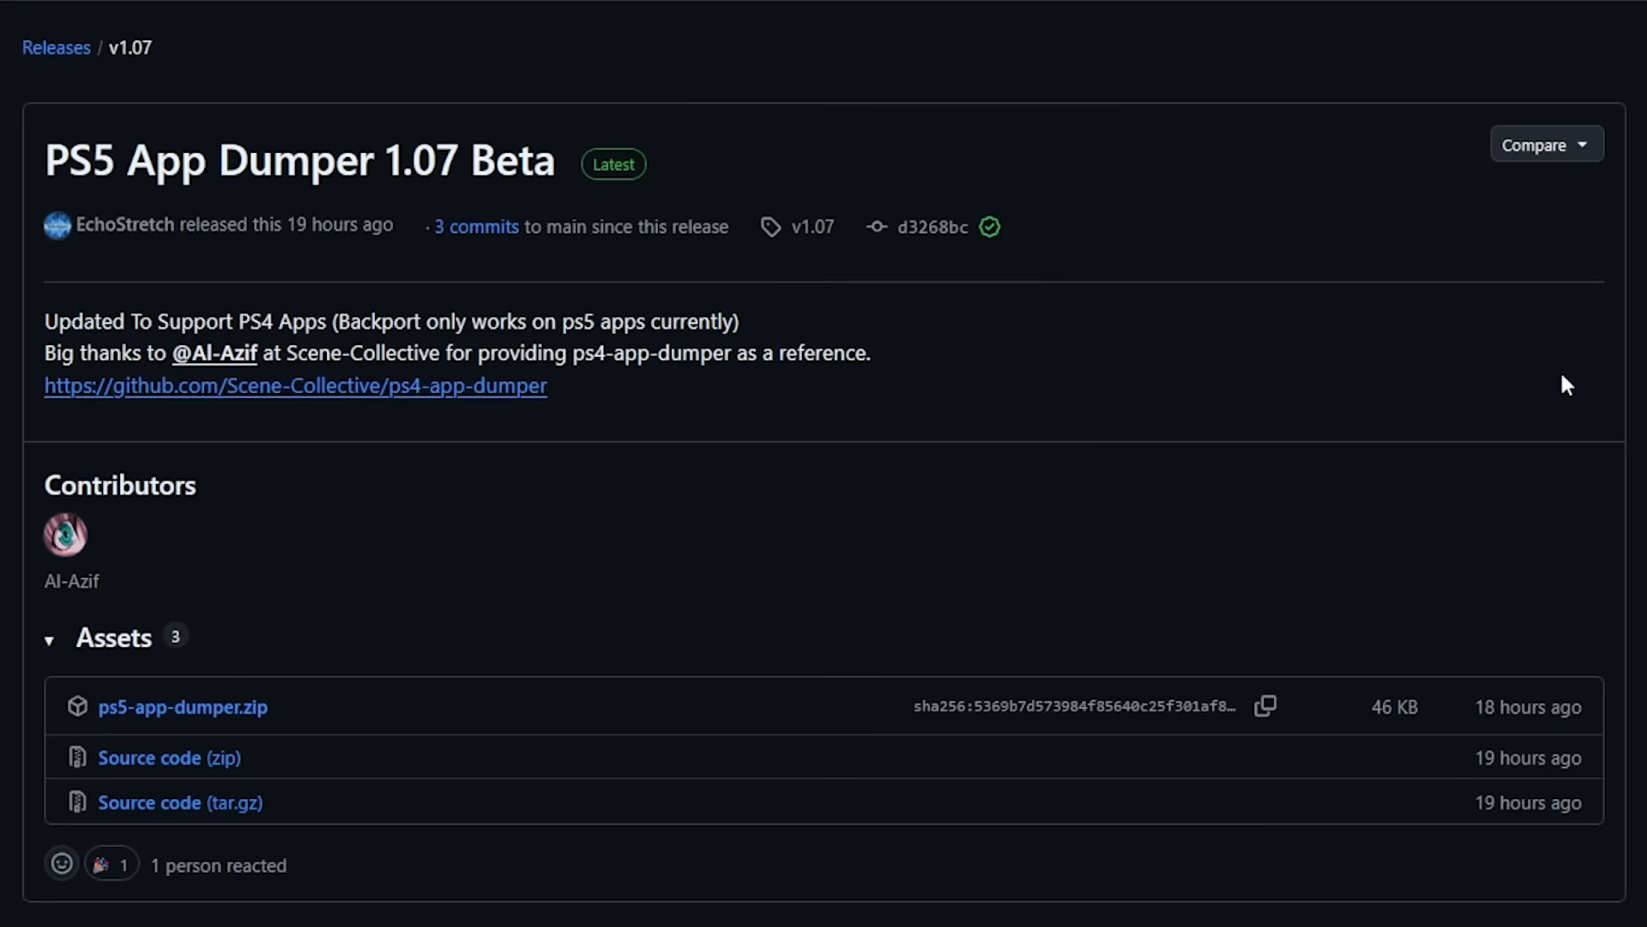
pyautogui.moveTo(381, 311)
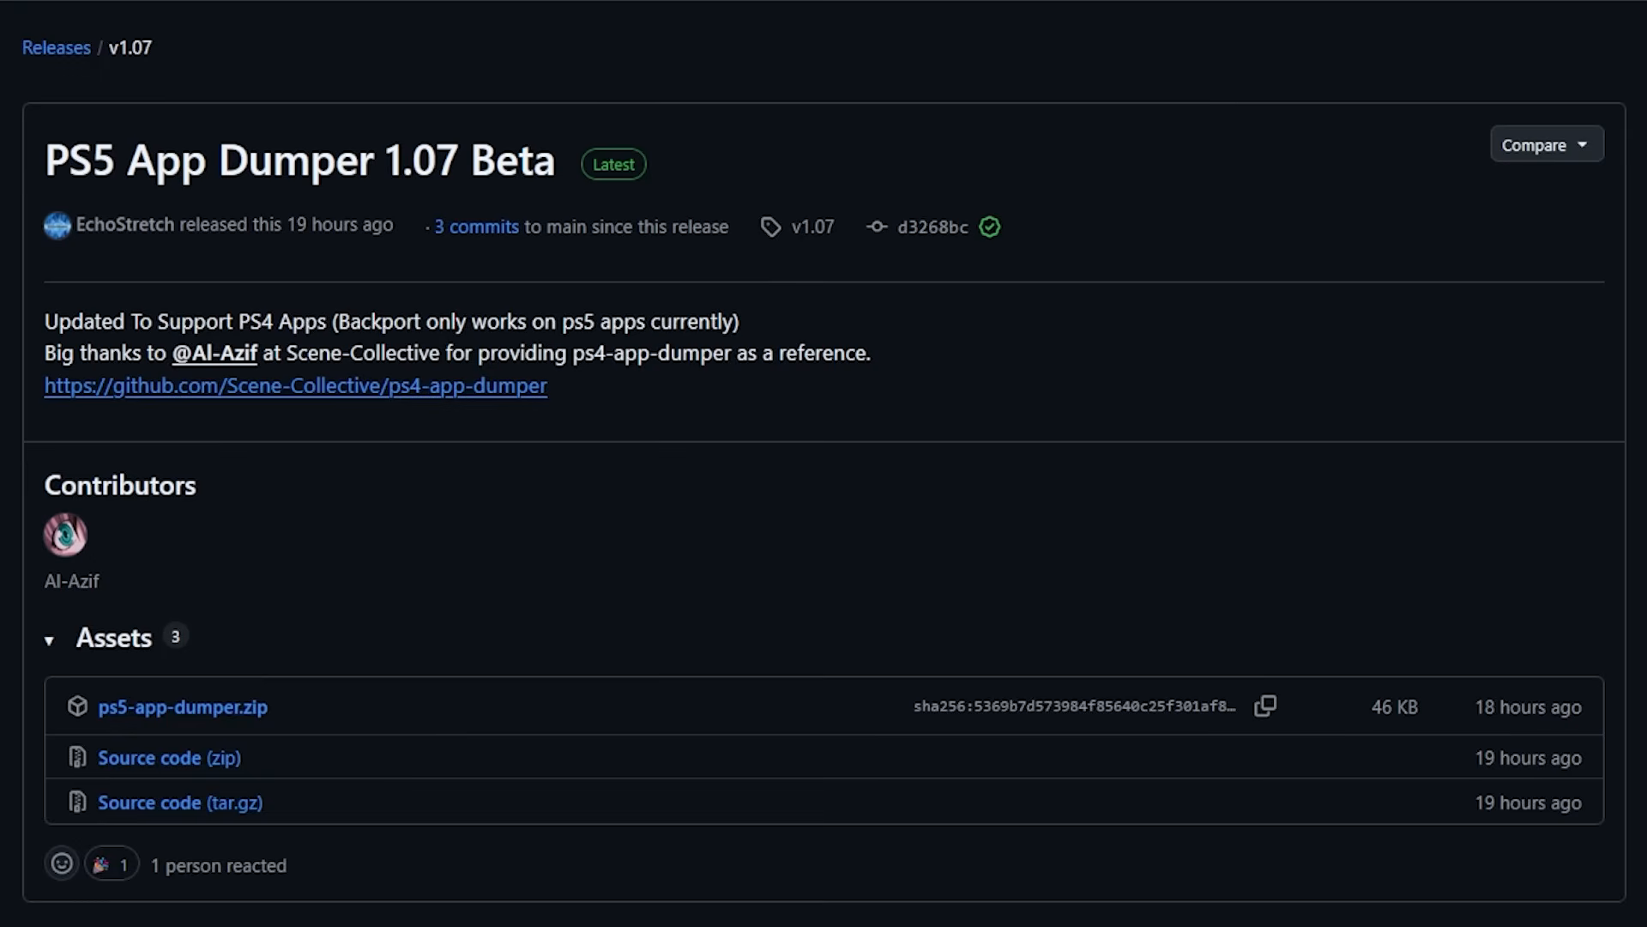
pyautogui.moveTo(264, 204)
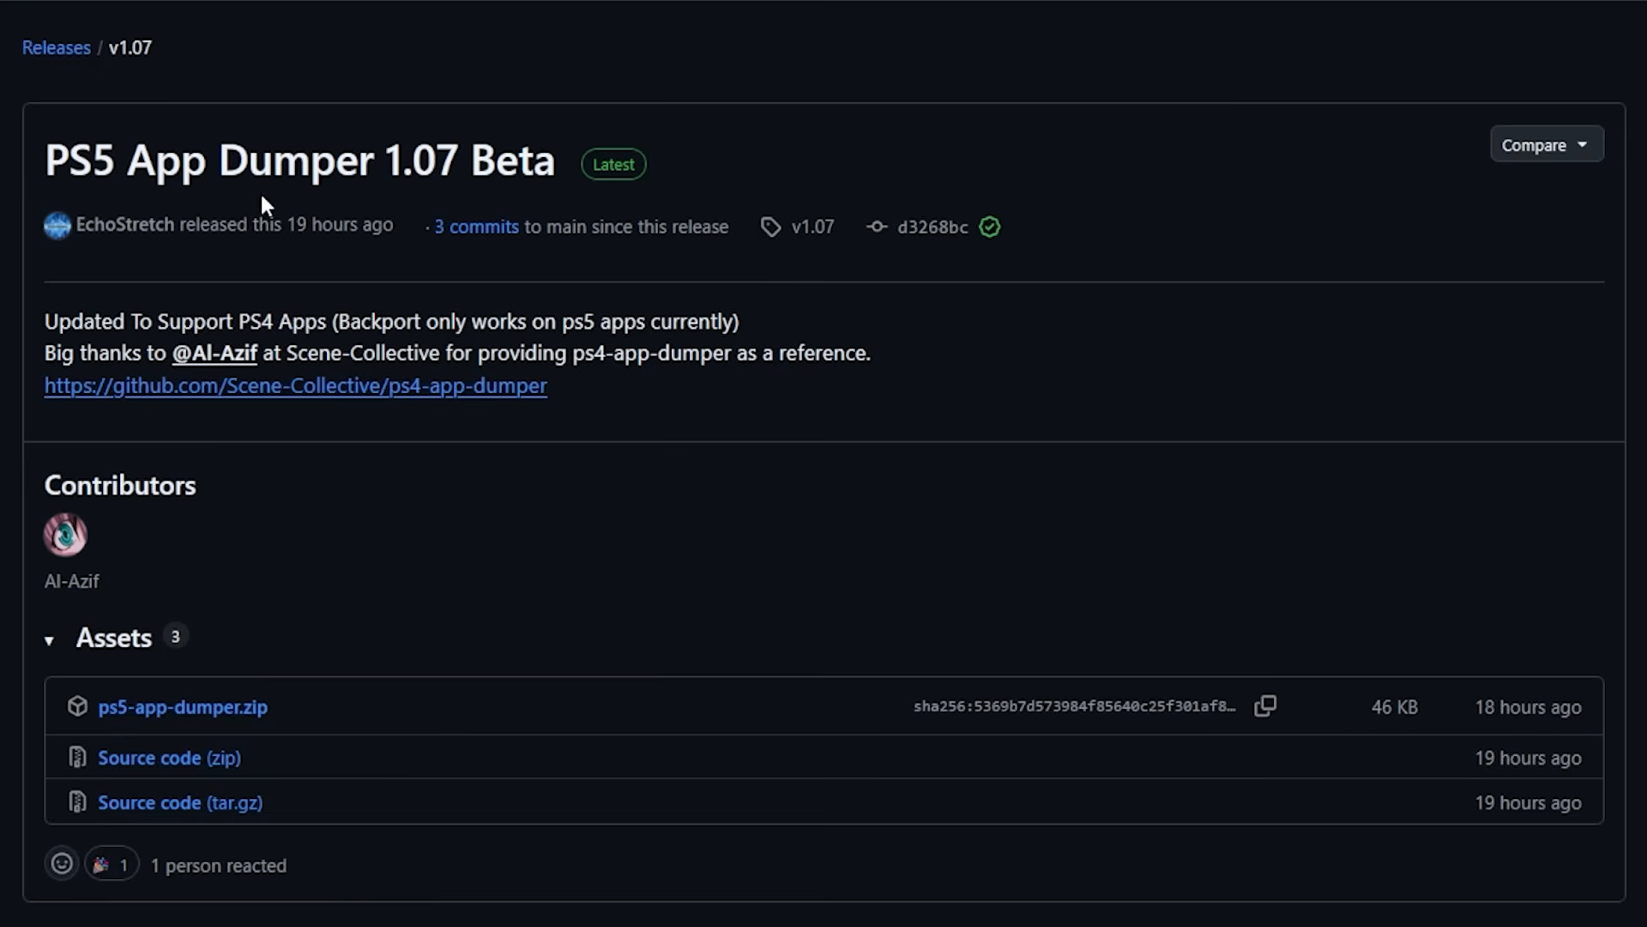
pyautogui.moveTo(582, 175)
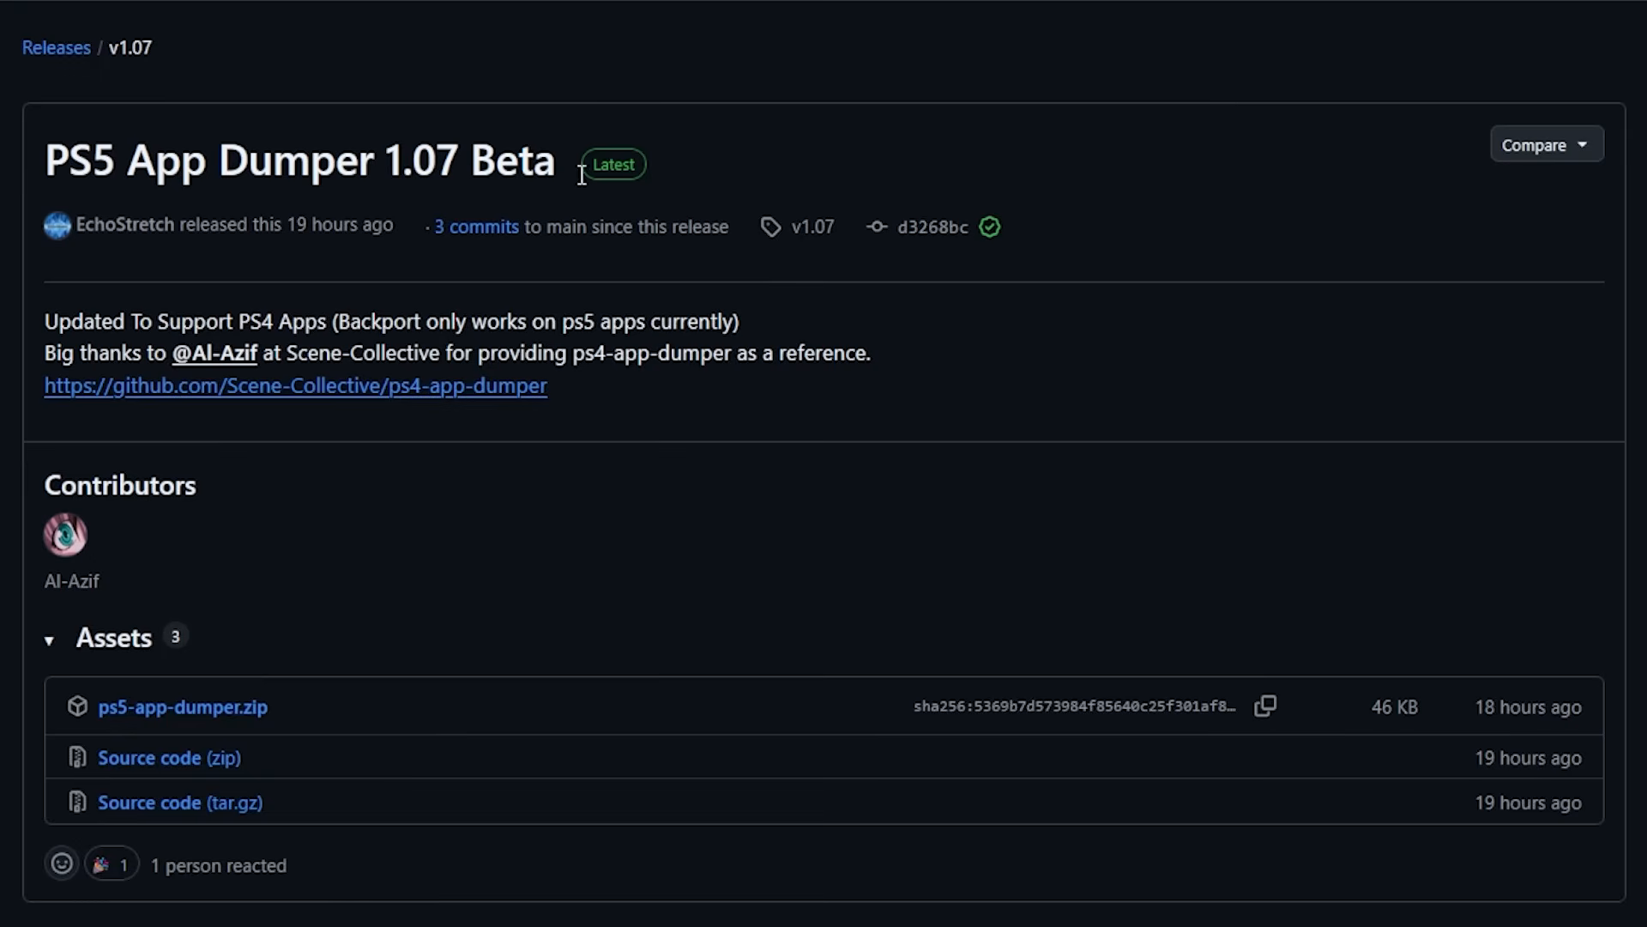
pyautogui.moveTo(125, 367)
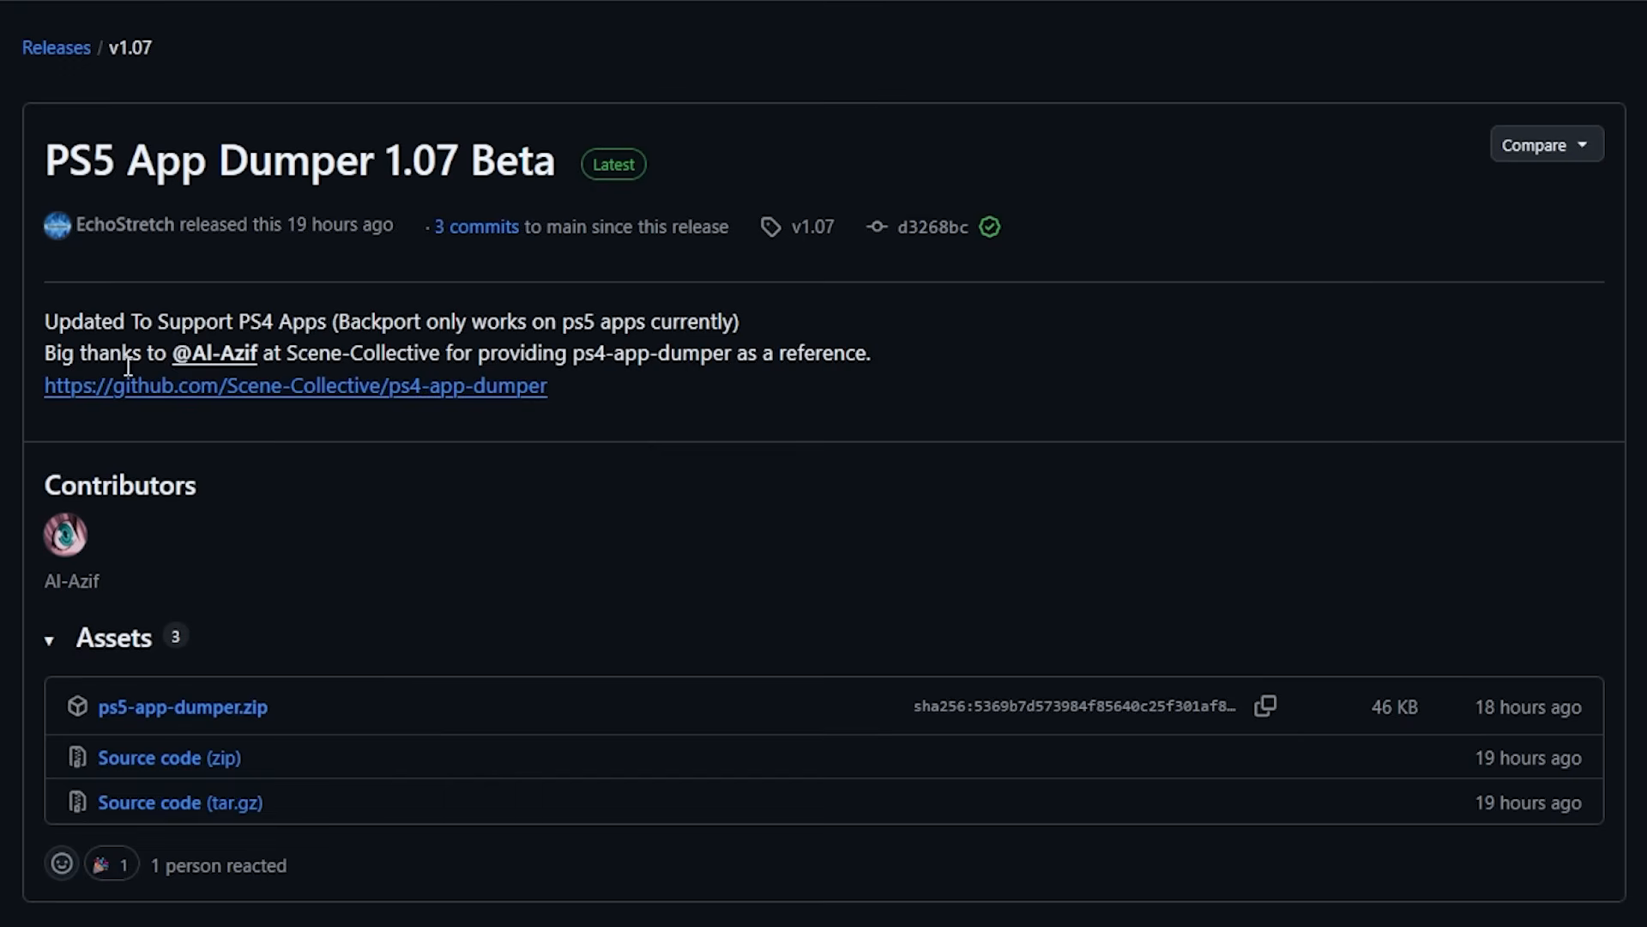
pyautogui.moveTo(169, 316)
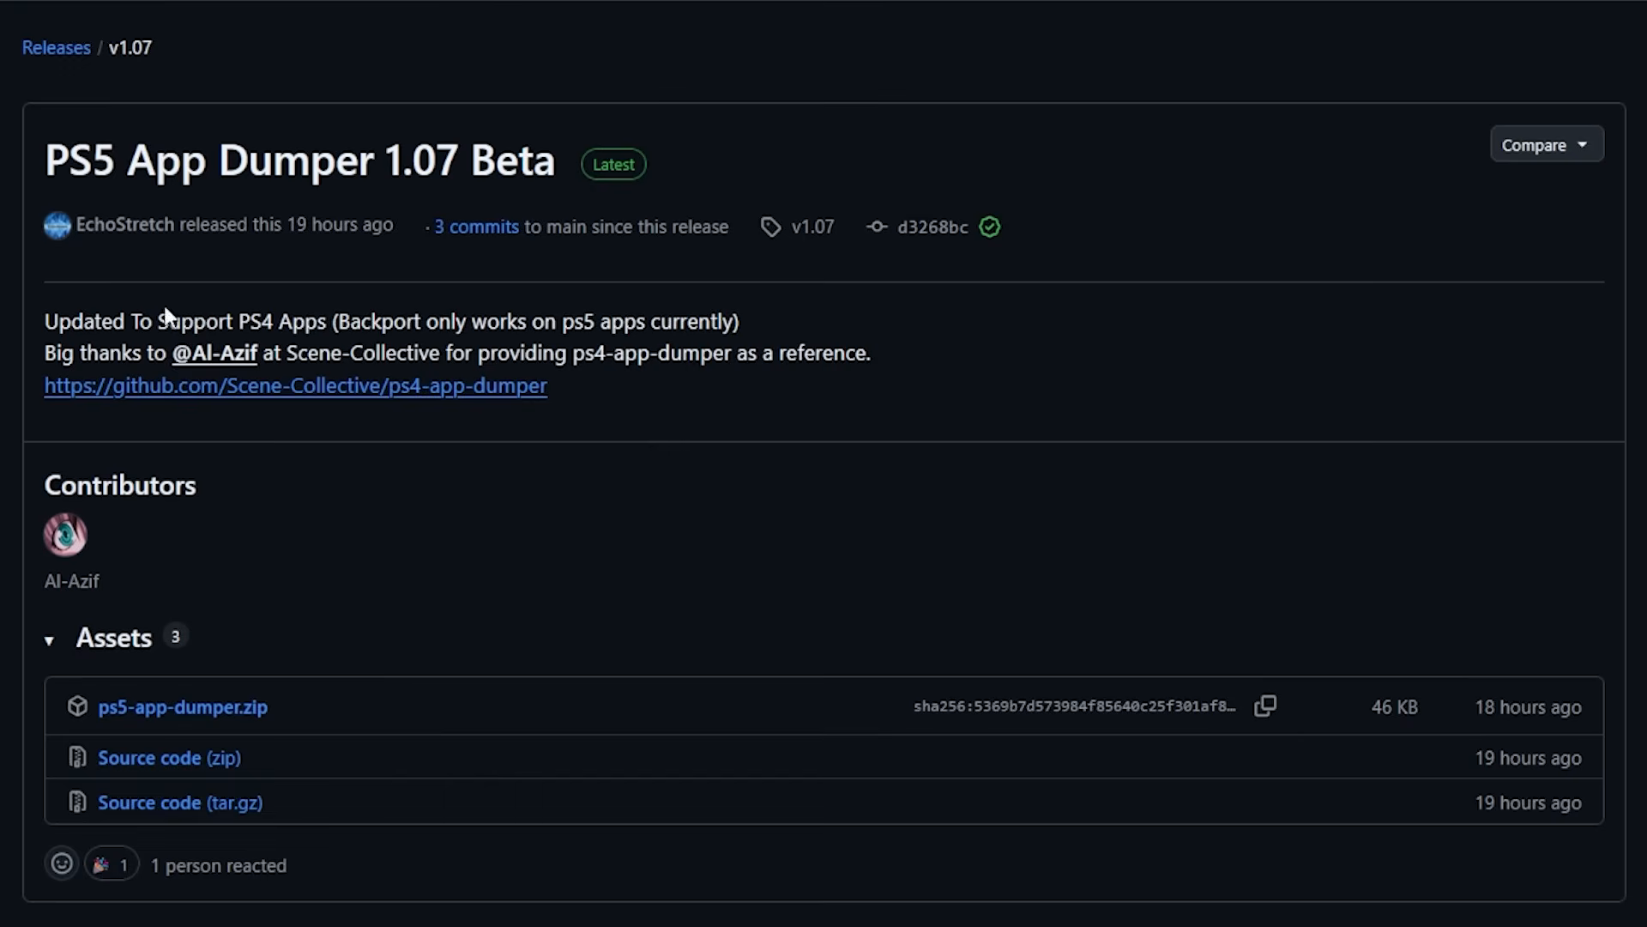
pyautogui.moveTo(371, 325)
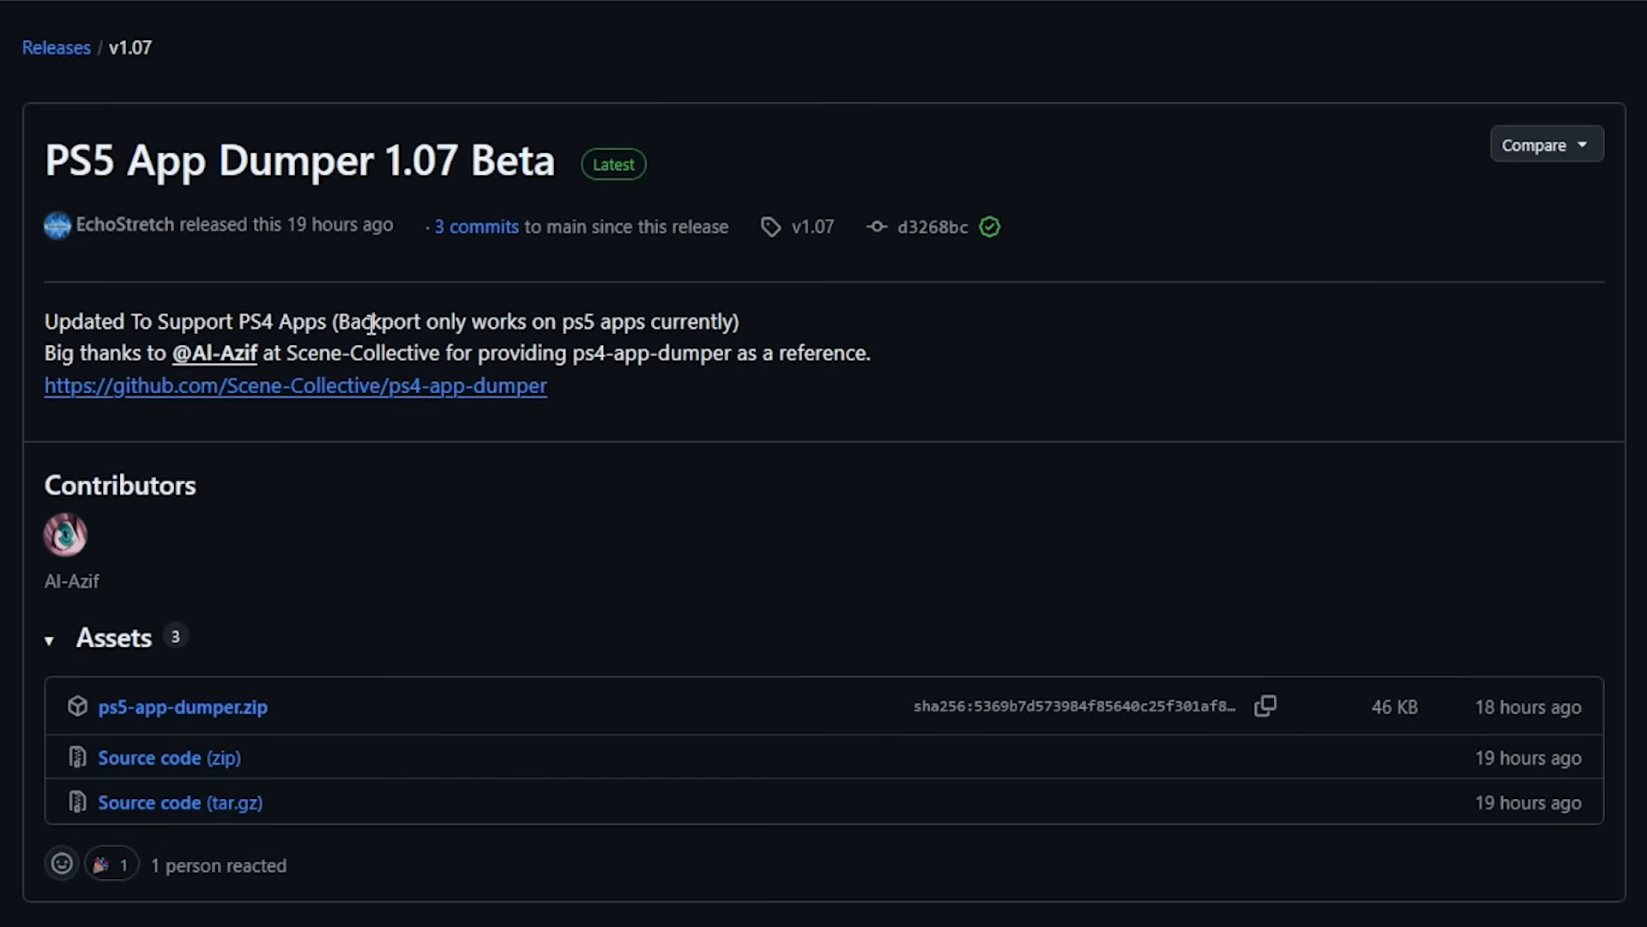
pyautogui.moveTo(618, 321)
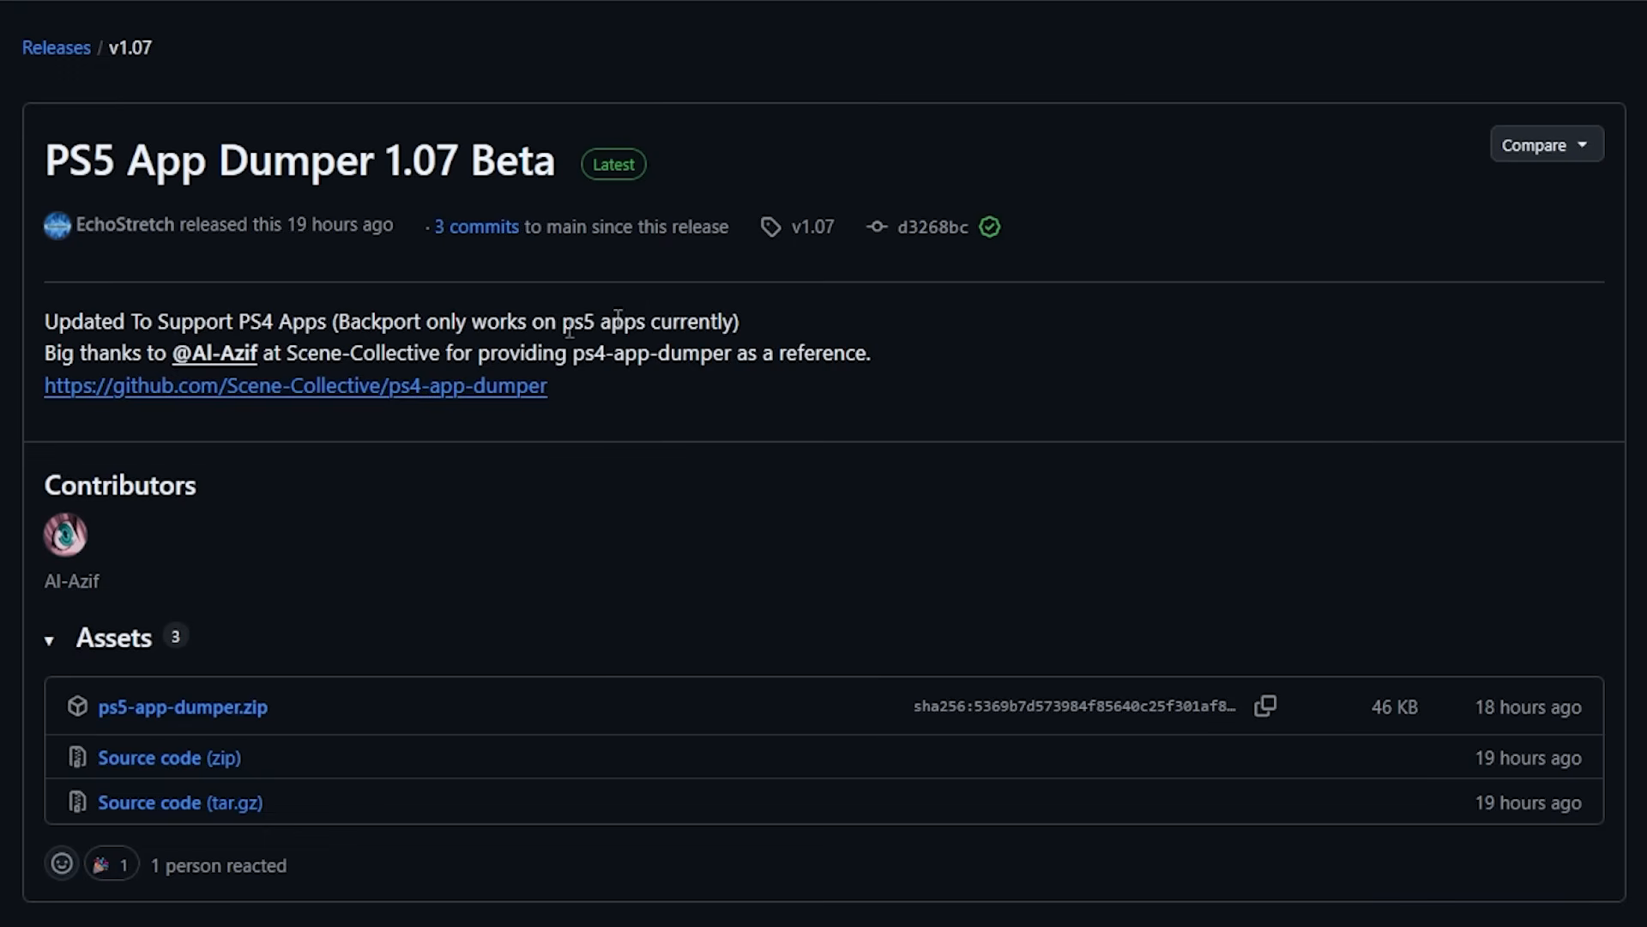
pyautogui.moveTo(683, 322)
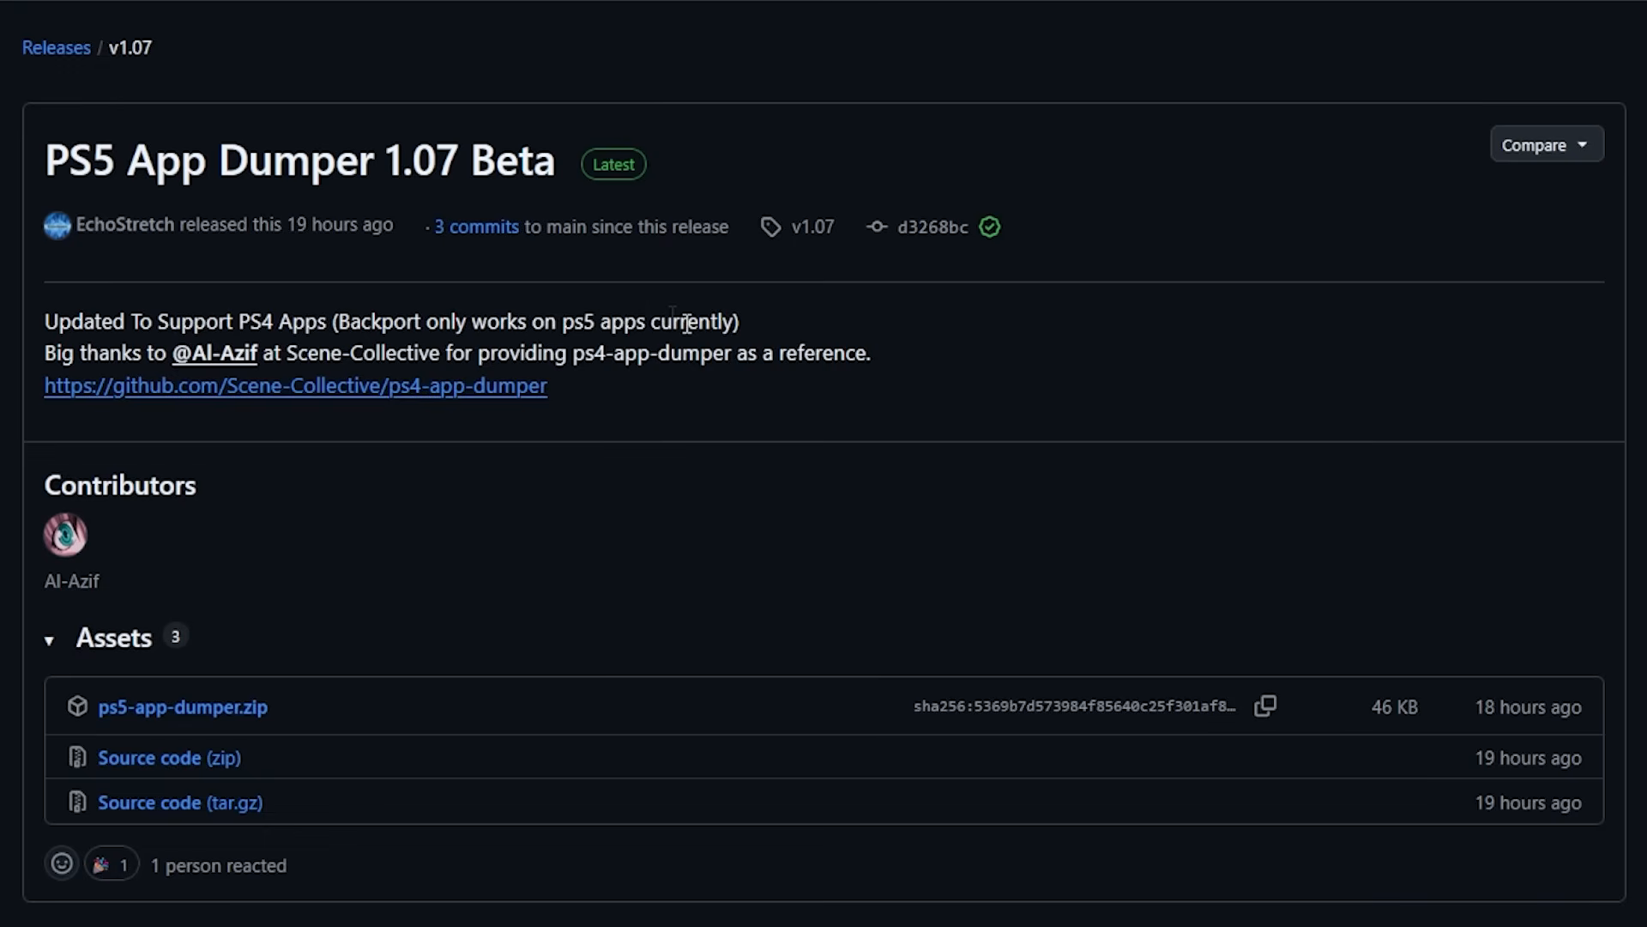
pyautogui.moveTo(355, 410)
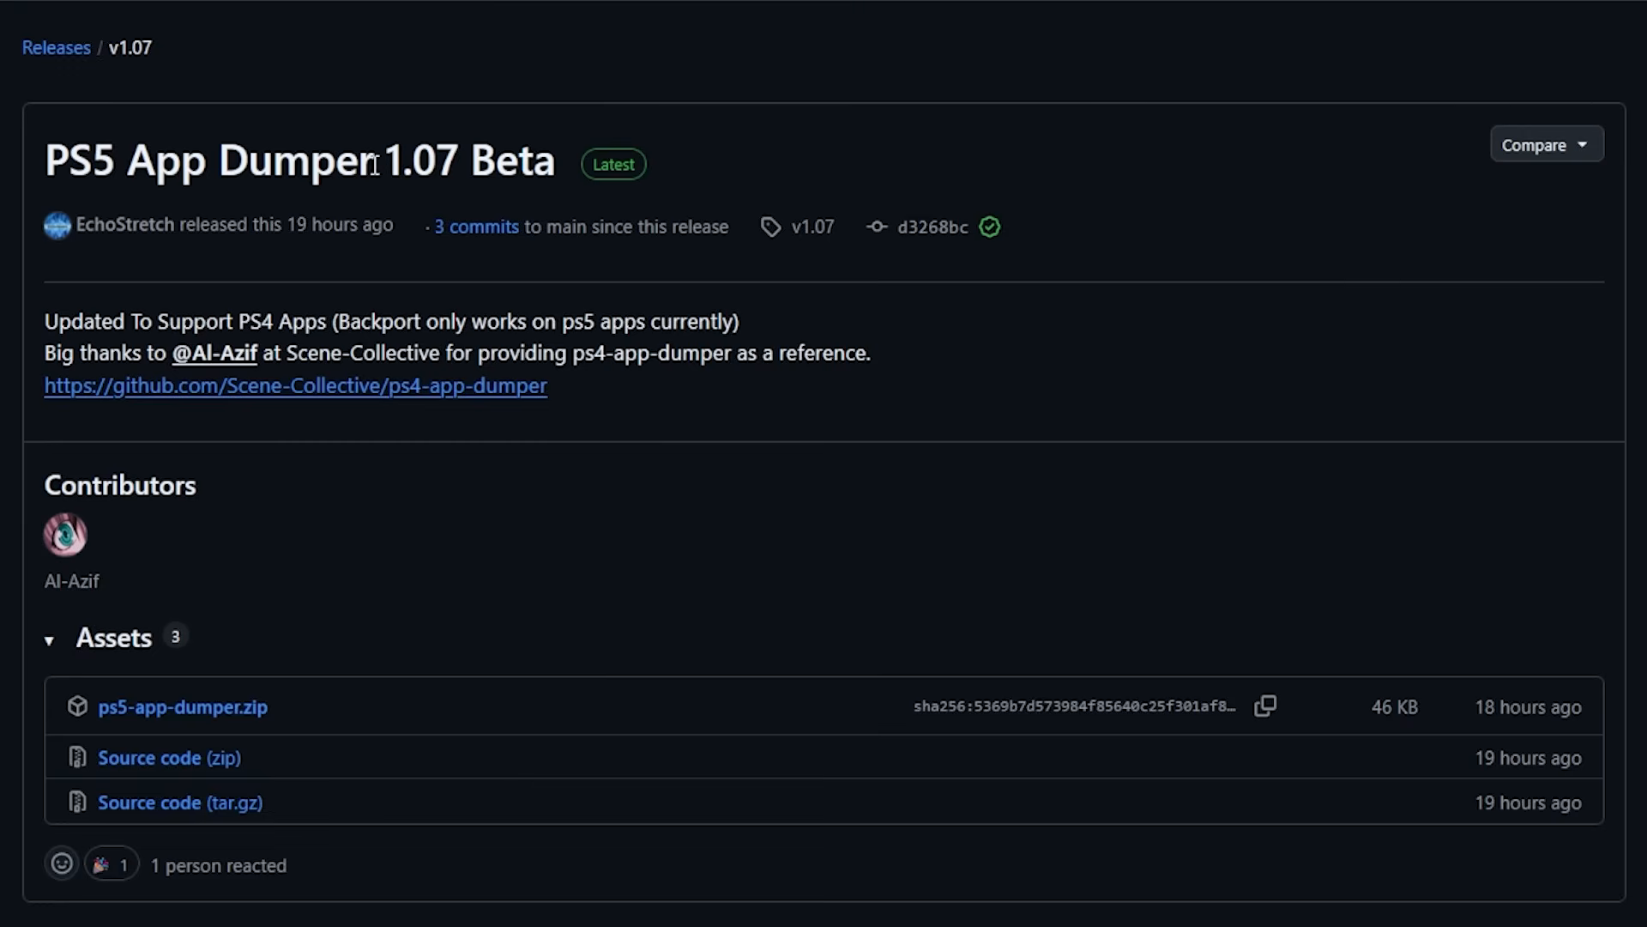
pyautogui.moveTo(144, 402)
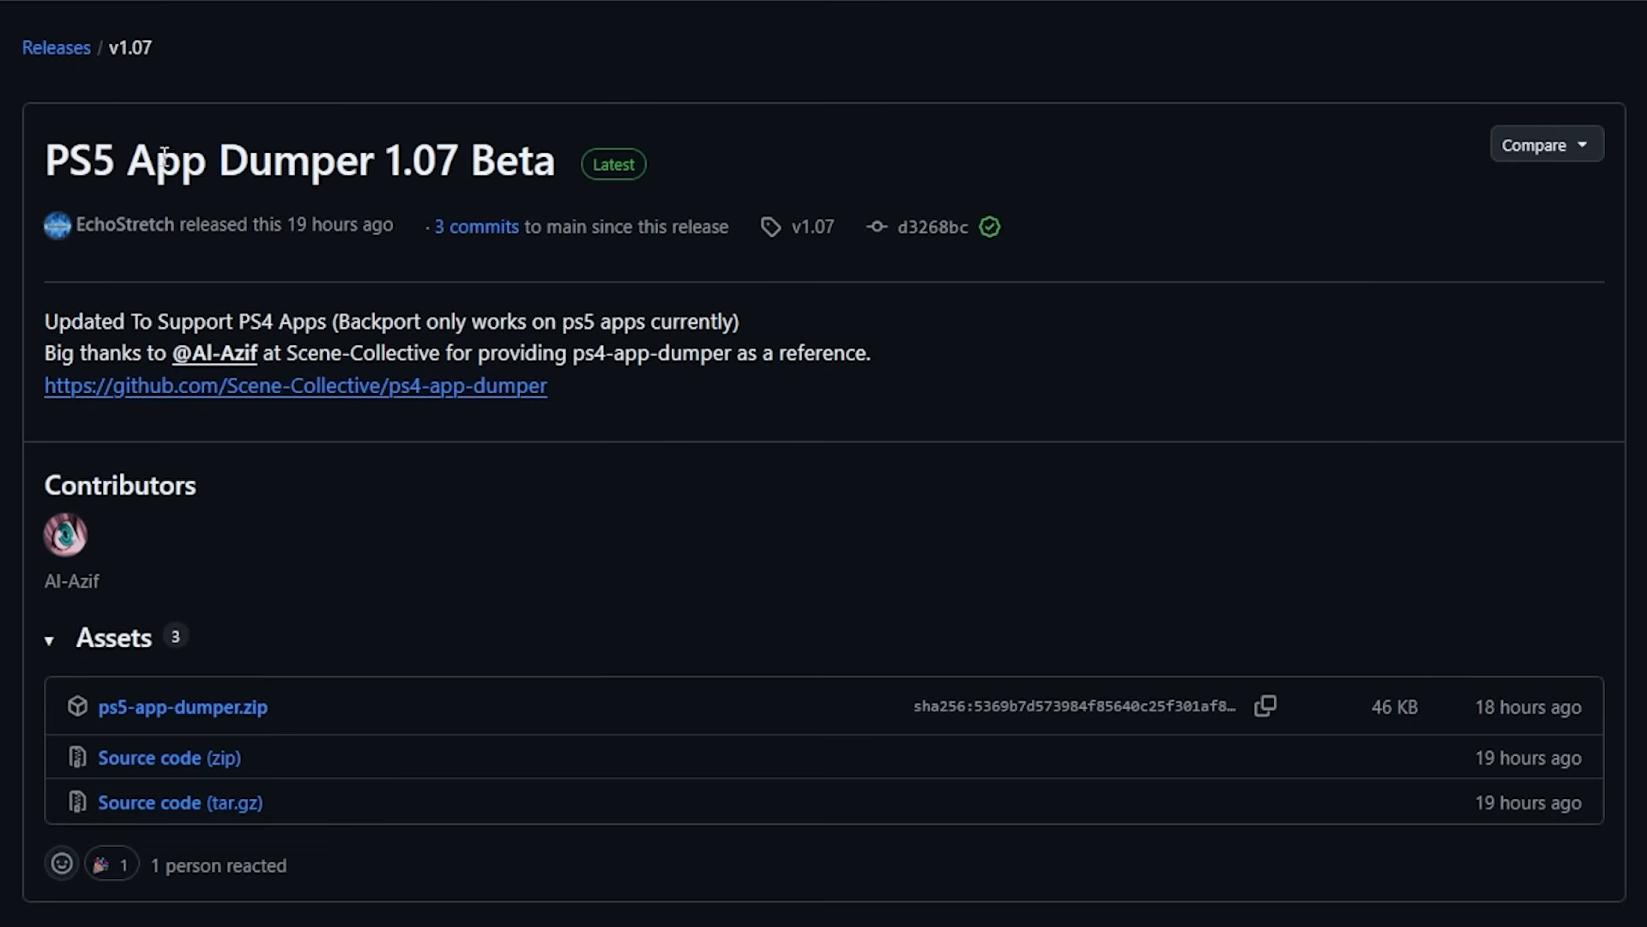
pyautogui.moveTo(46, 192)
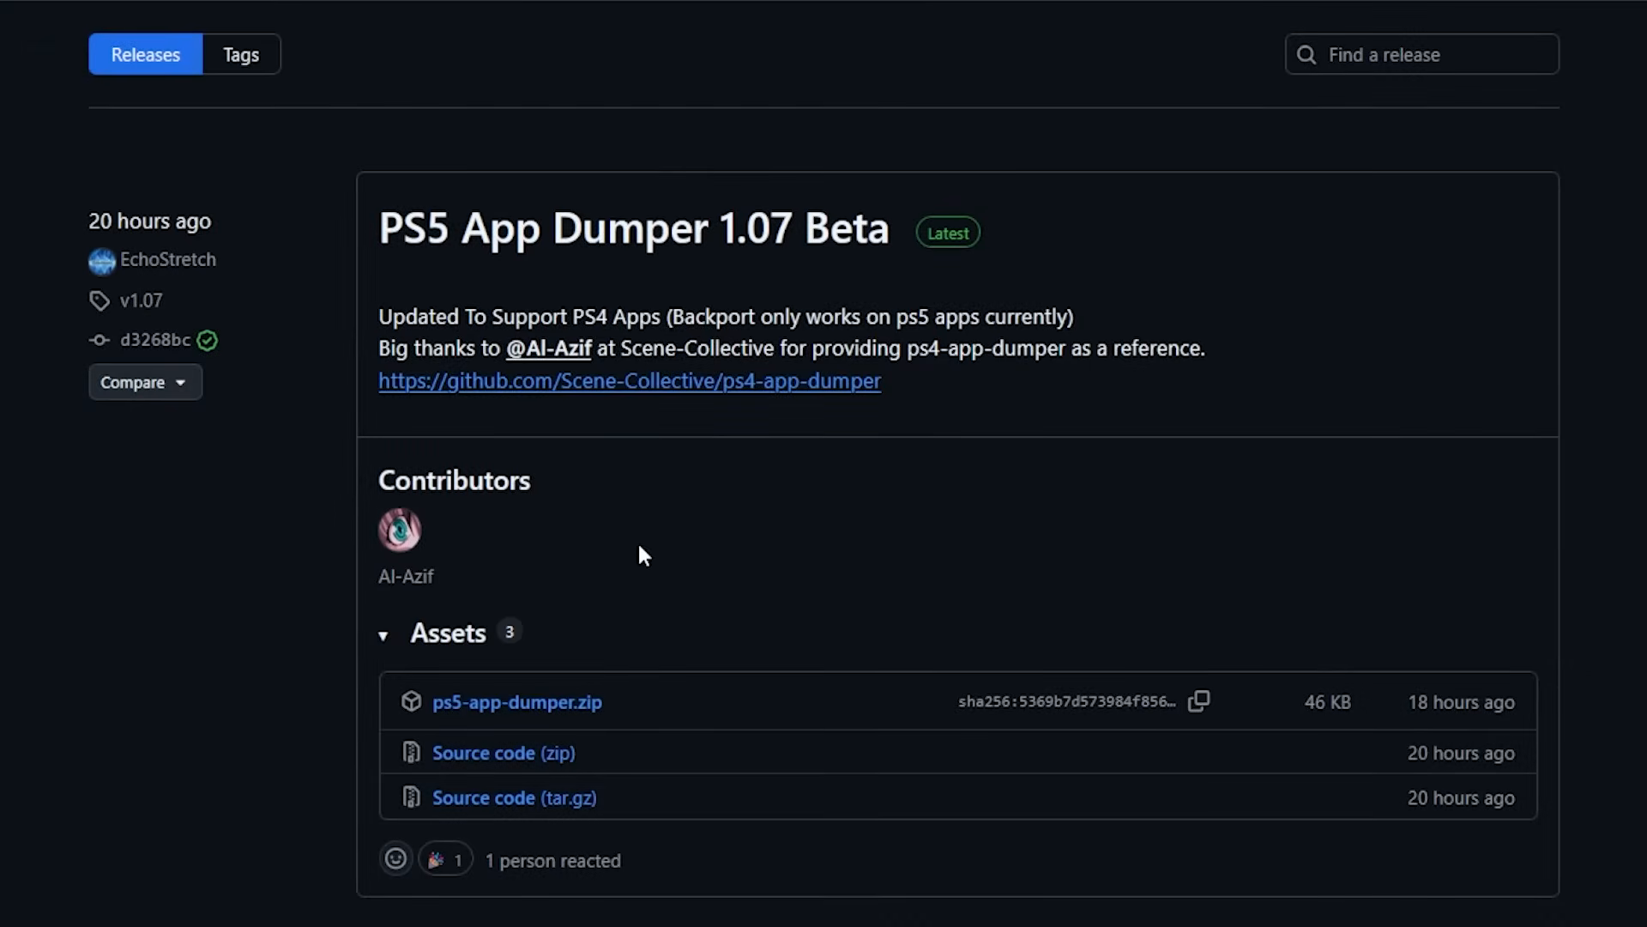
pyautogui.moveTo(999, 504)
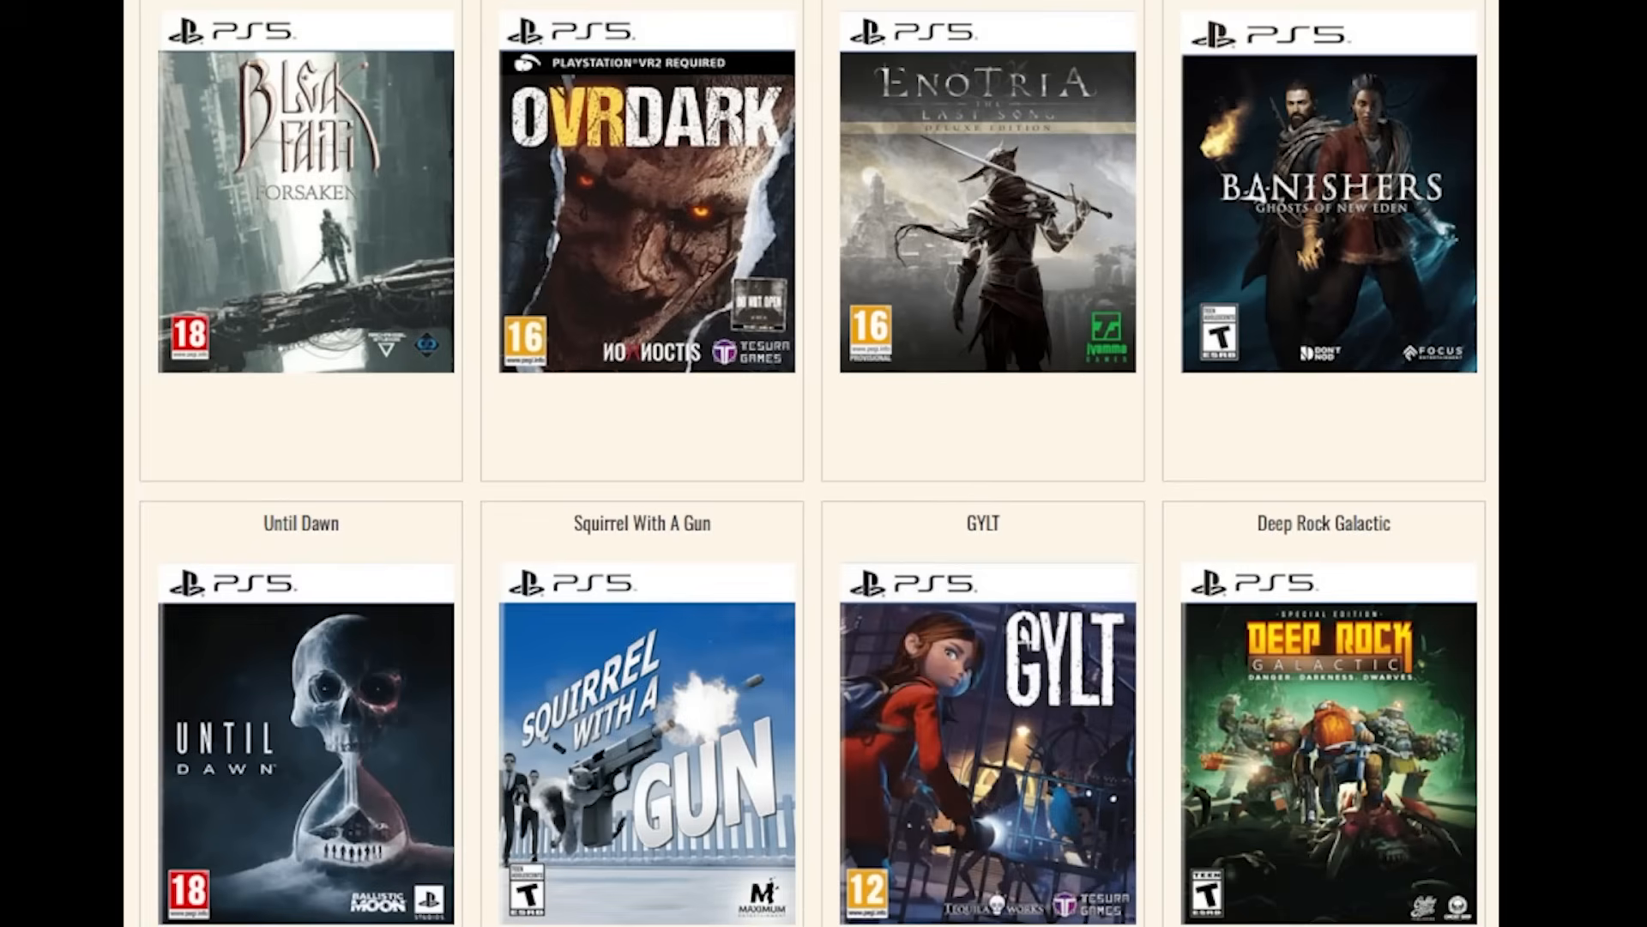
pyautogui.moveTo(1039, 240)
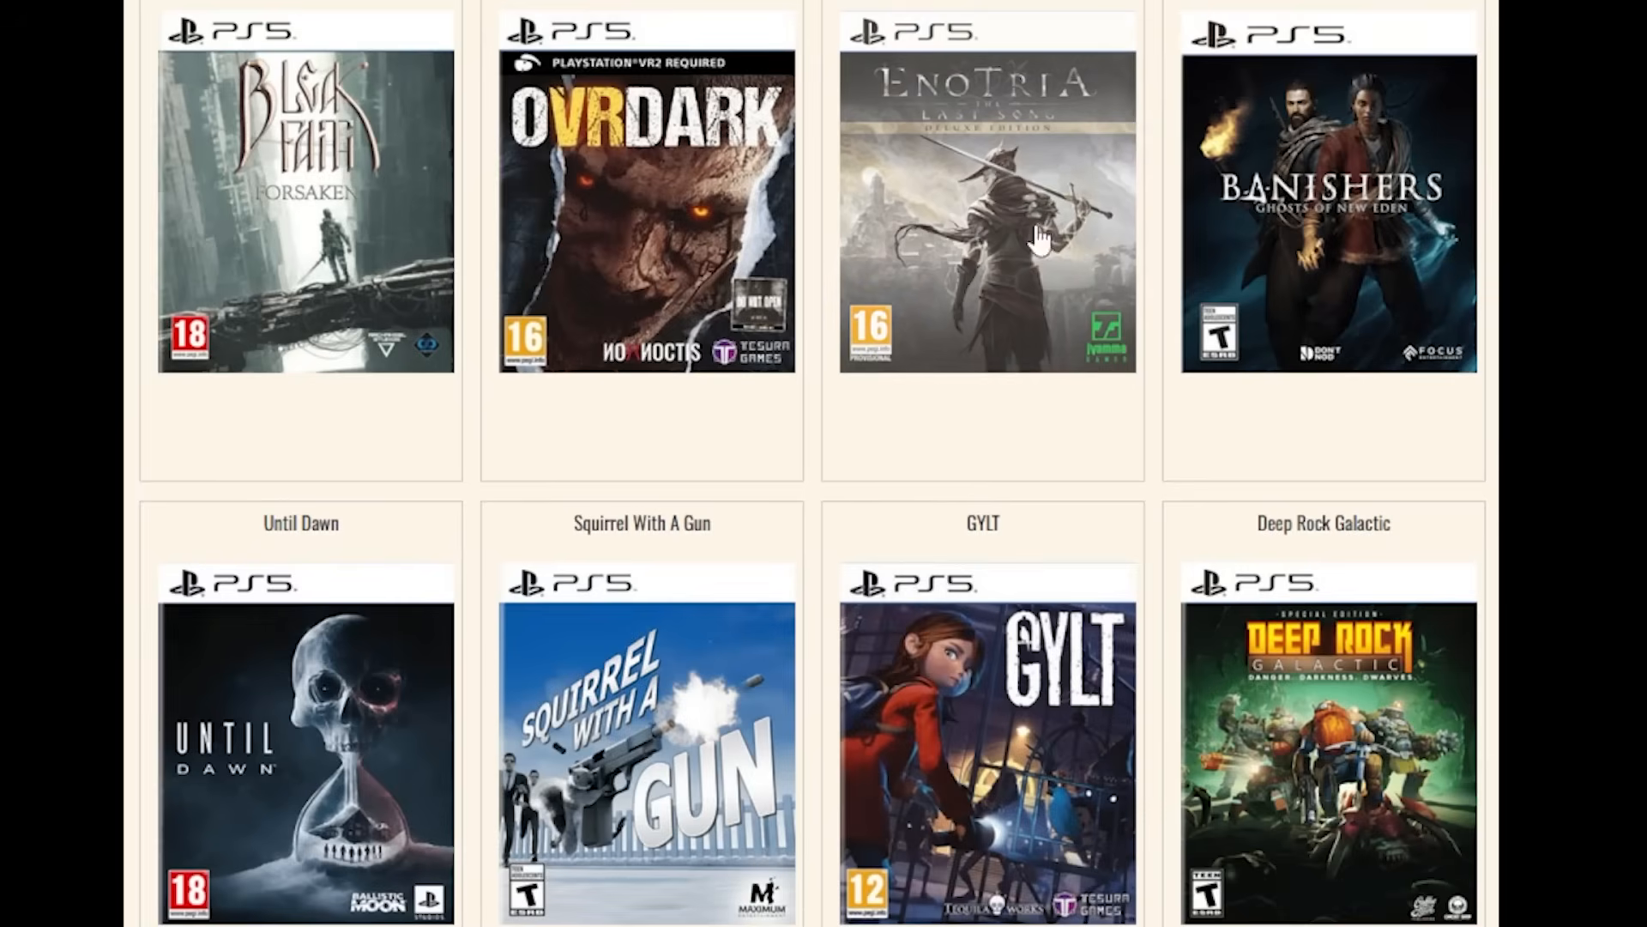
# Step: Browse the PS5 Archives game grid through Until Dawn, Skyrim, Tekken 8 and Crash Bandicoot 4
pyautogui.scroll(-3)
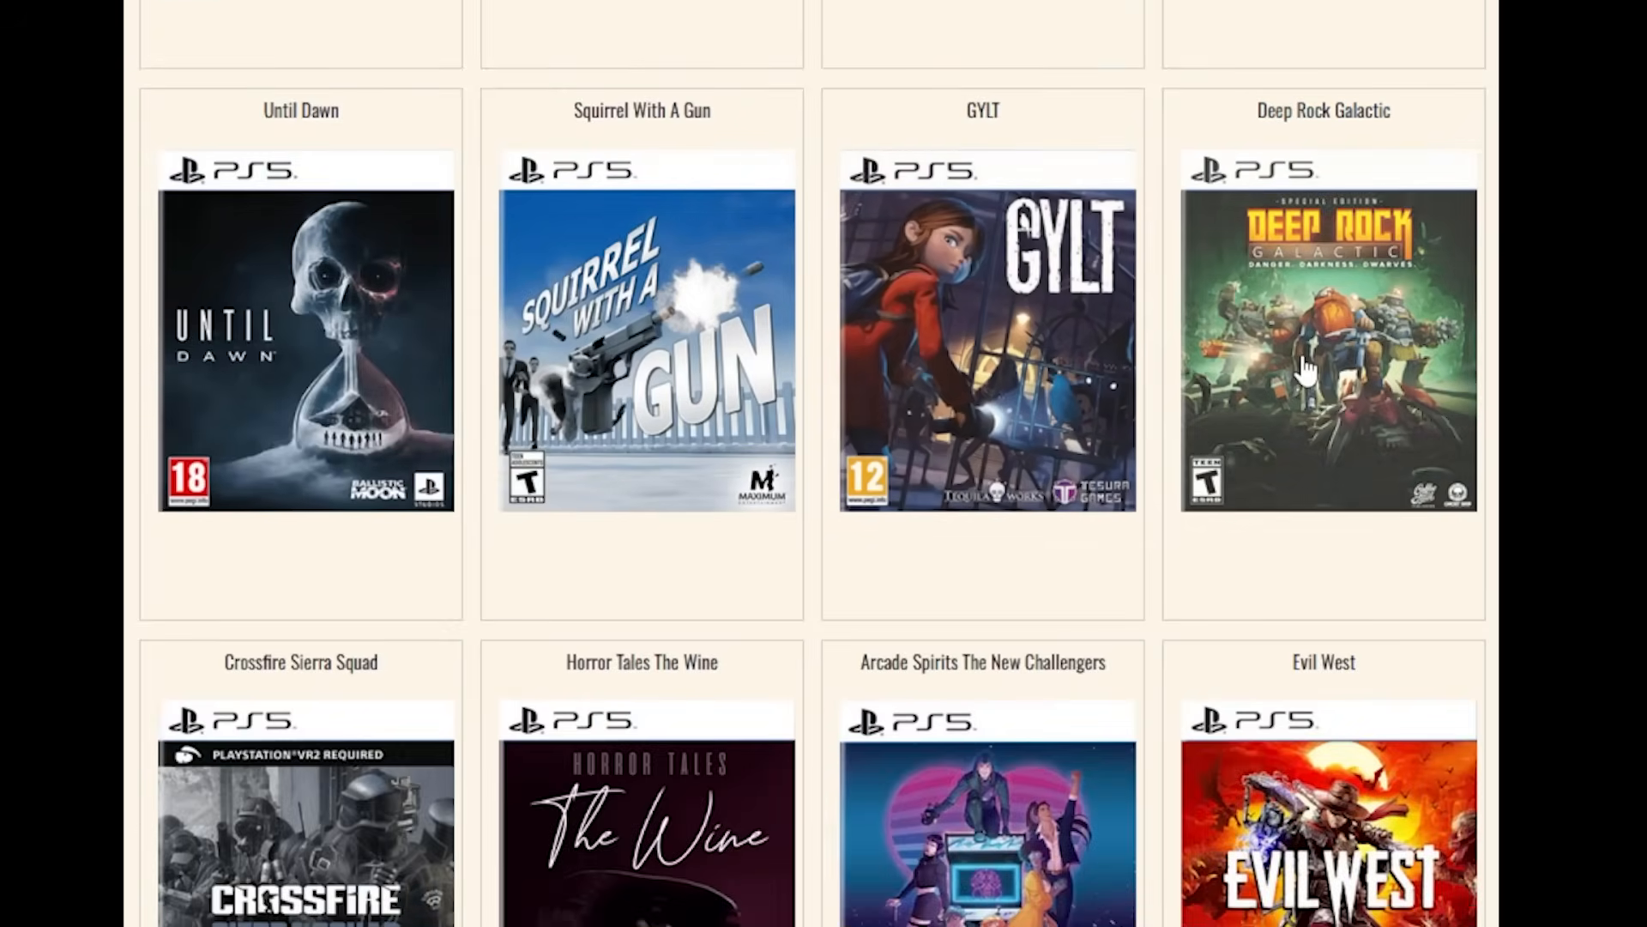
pyautogui.scroll(-3)
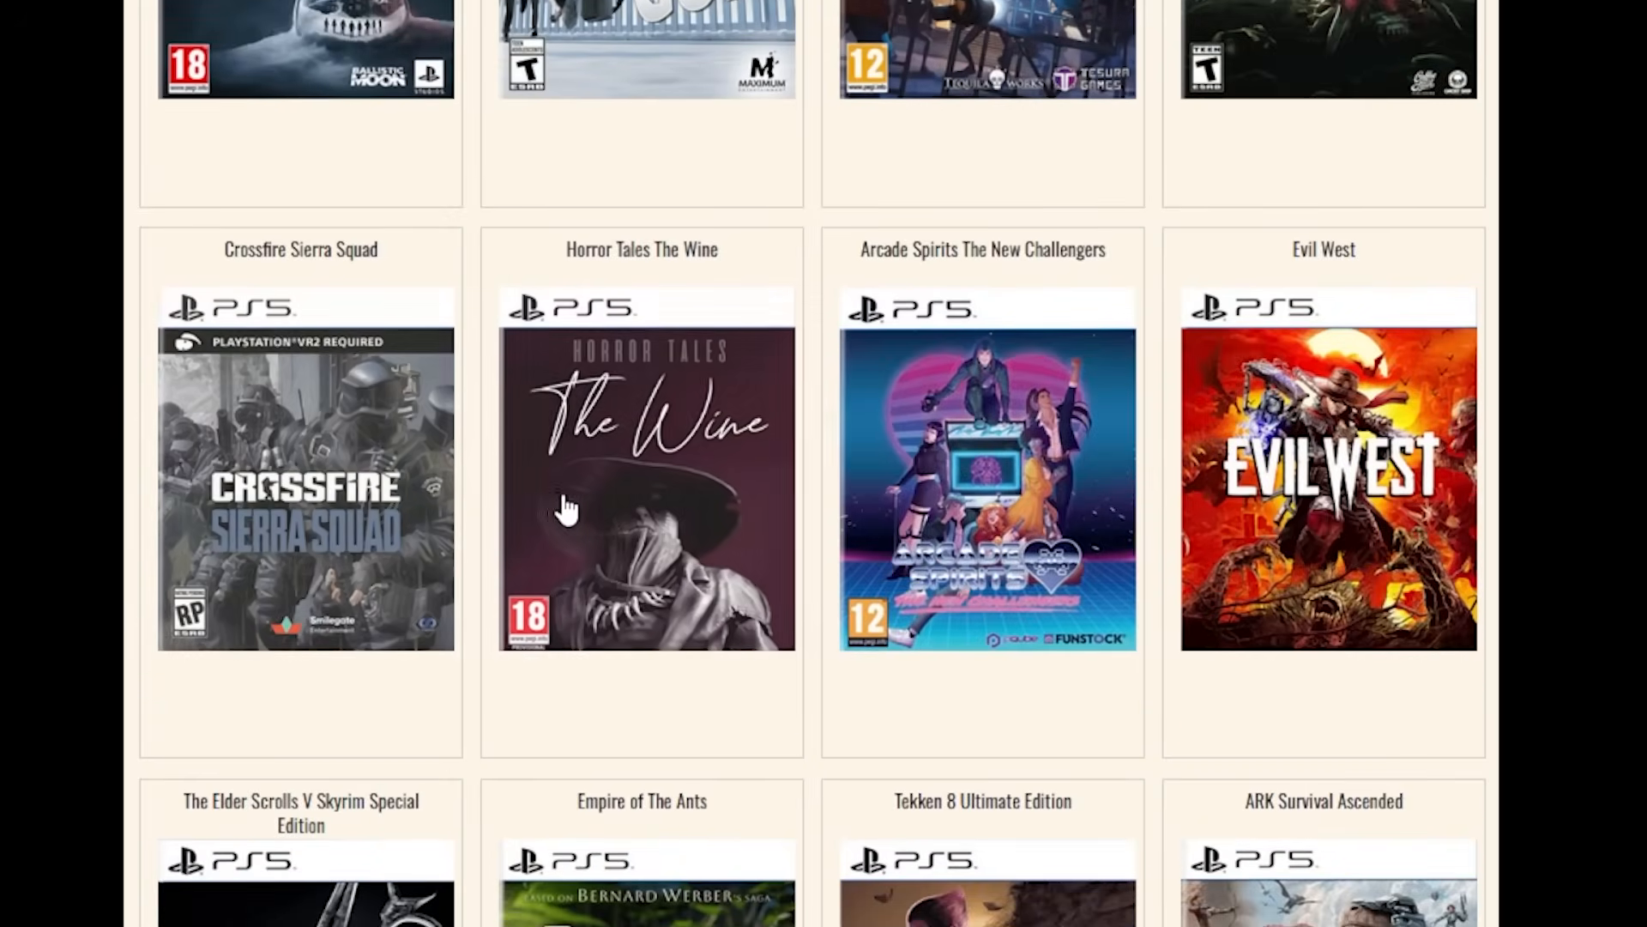
pyautogui.scroll(-3)
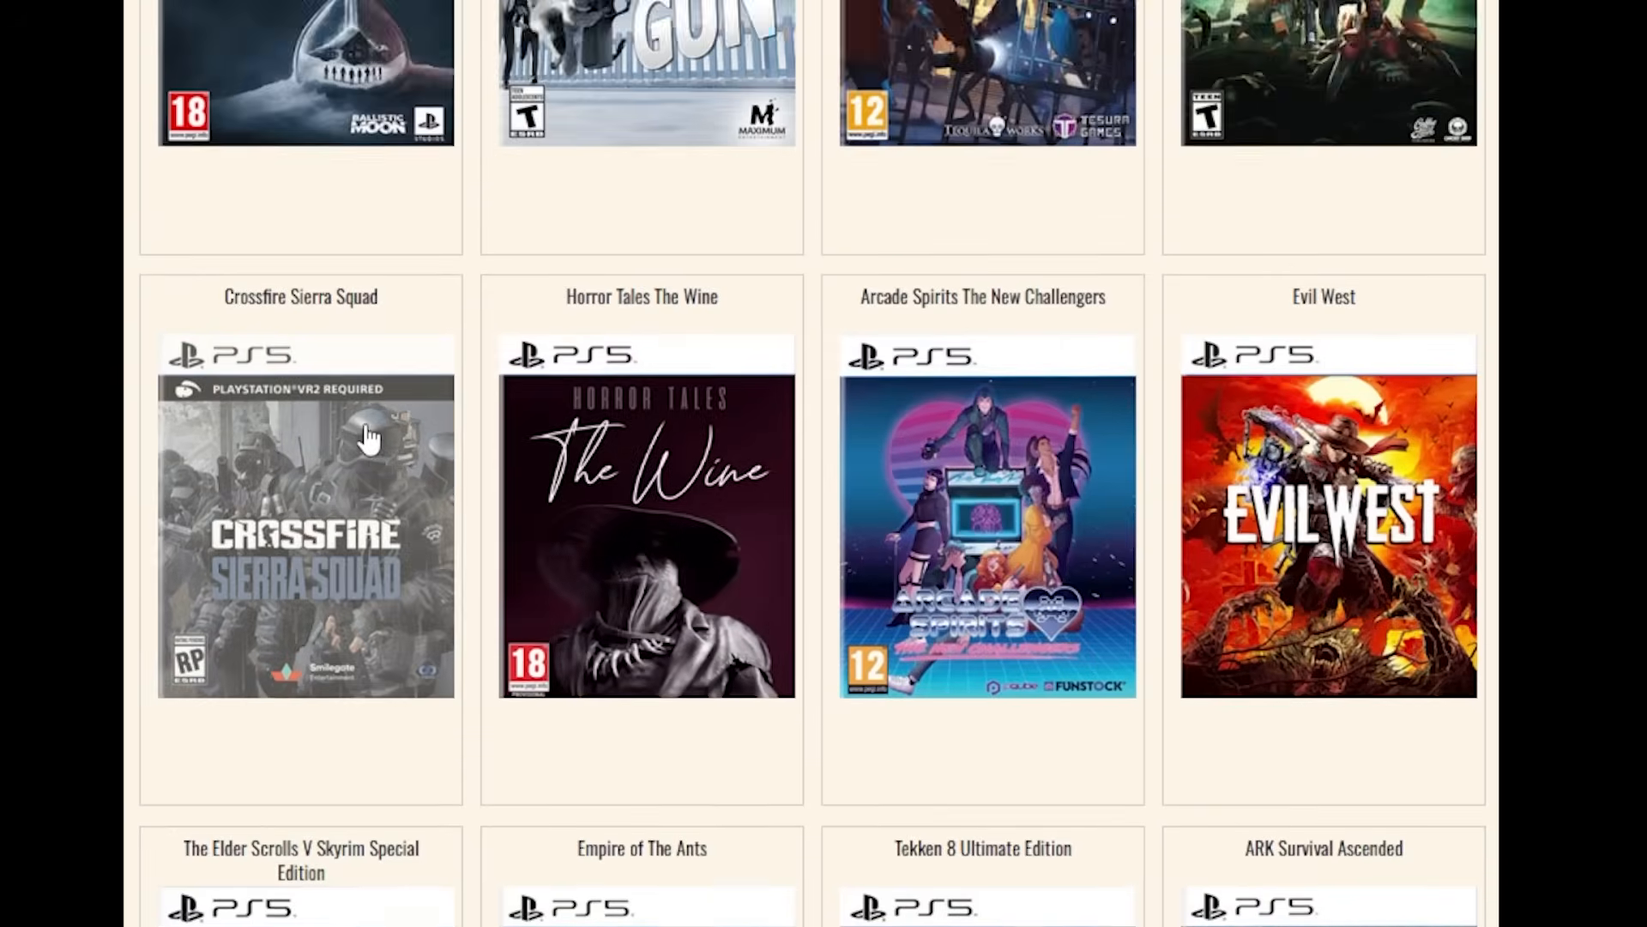
pyautogui.scroll(3)
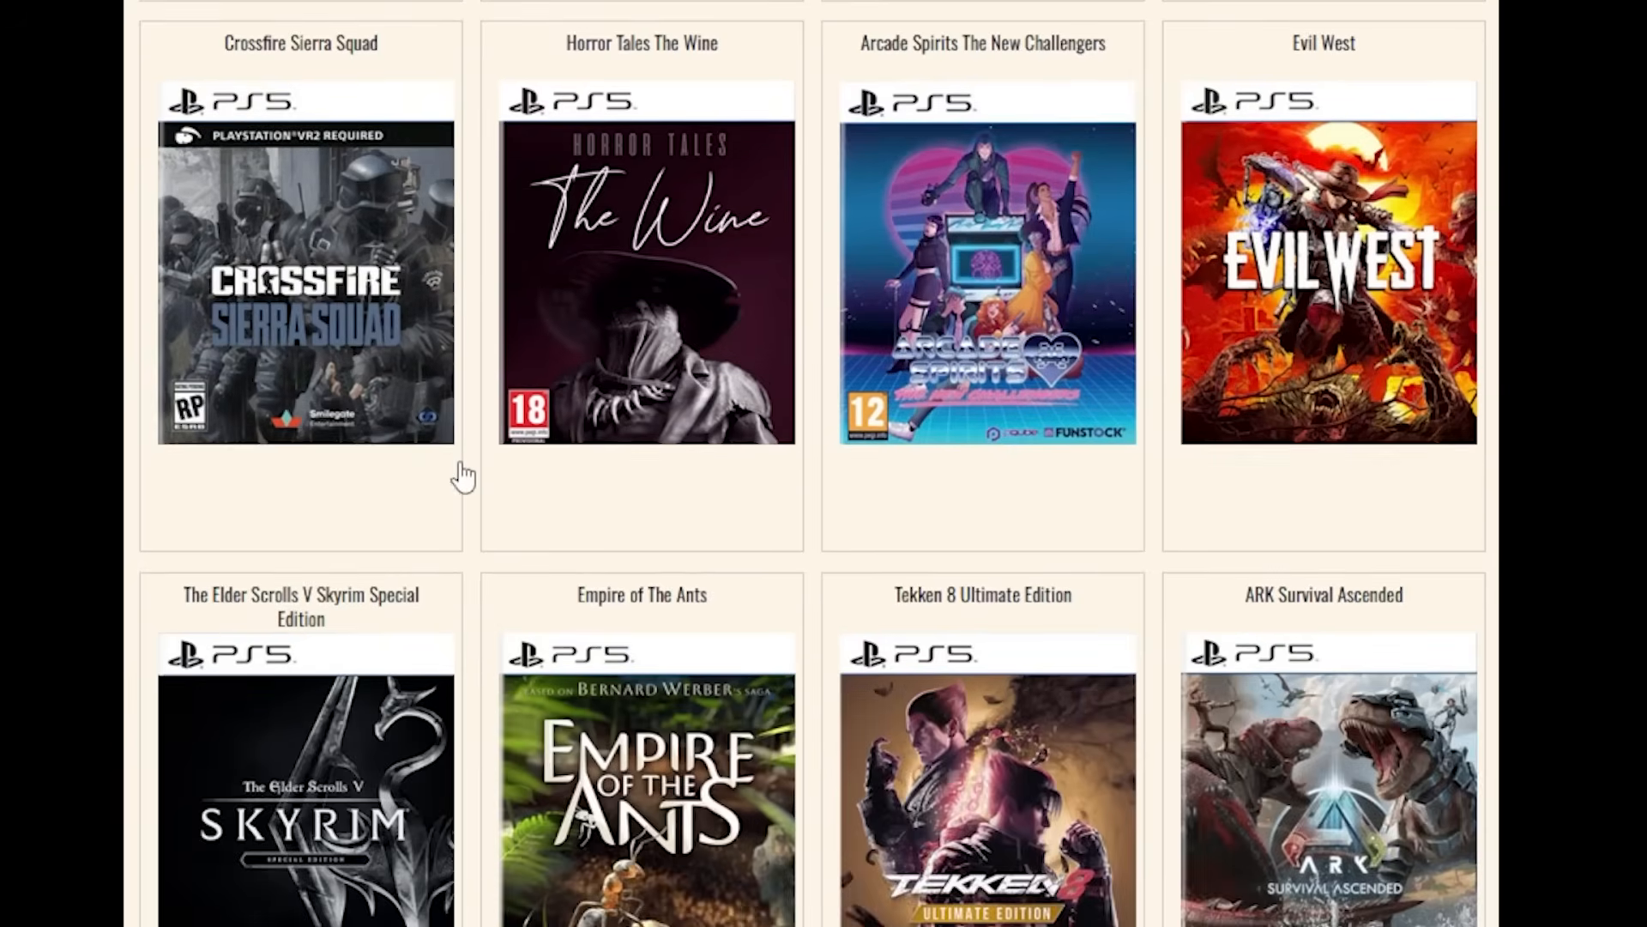
pyautogui.scroll(-3)
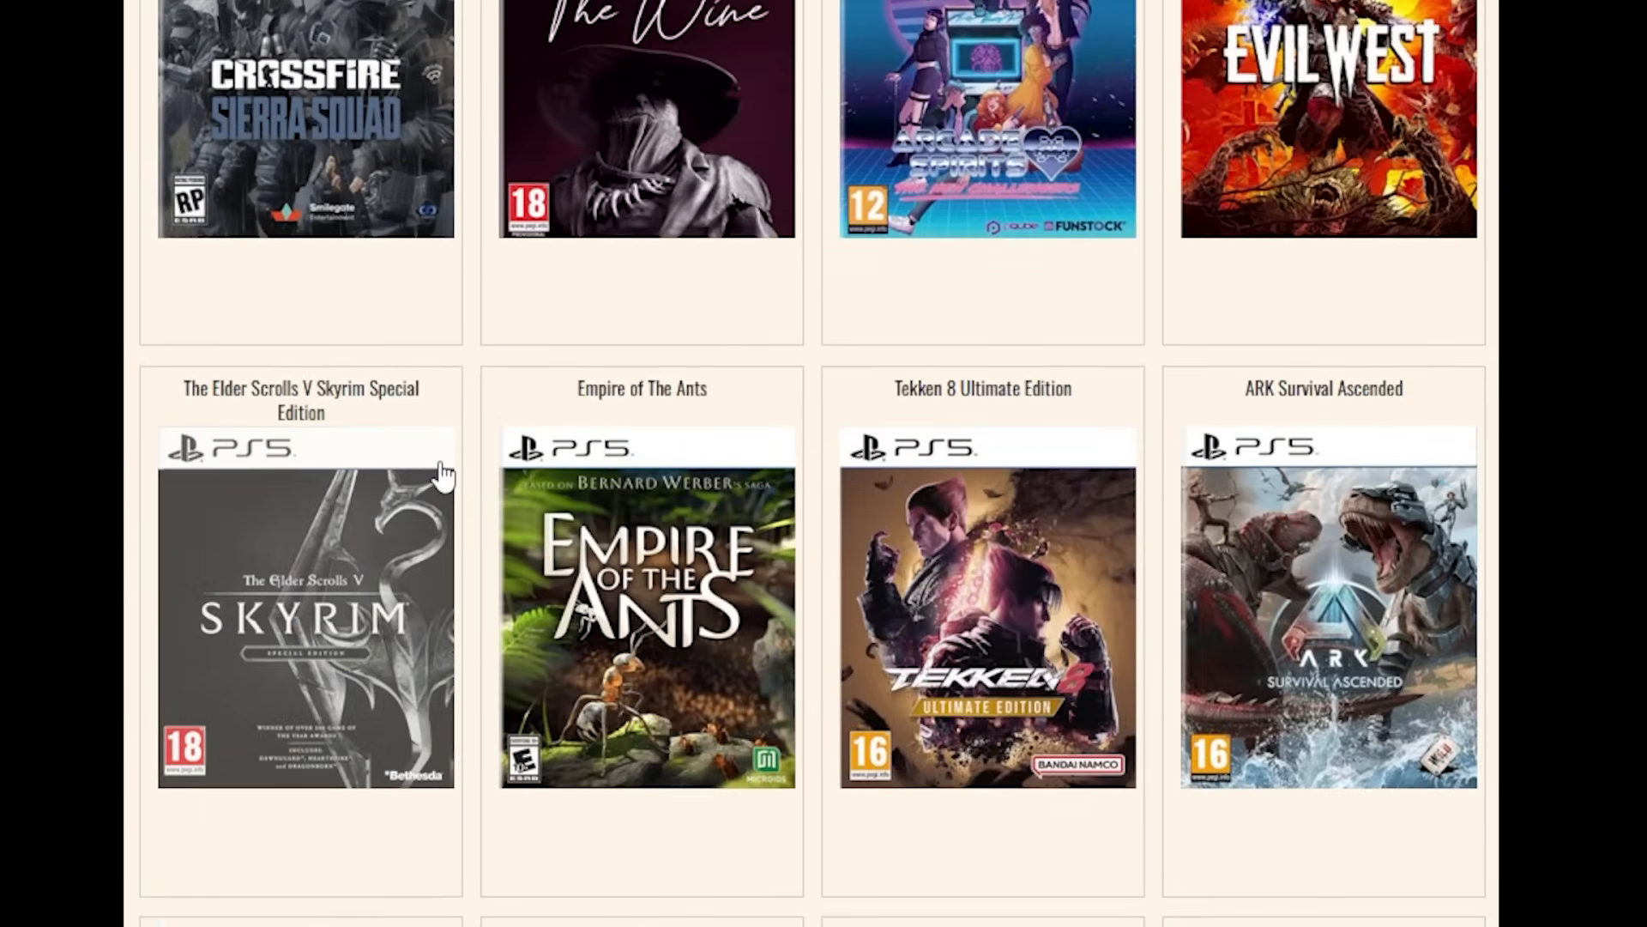
pyautogui.scroll(-3)
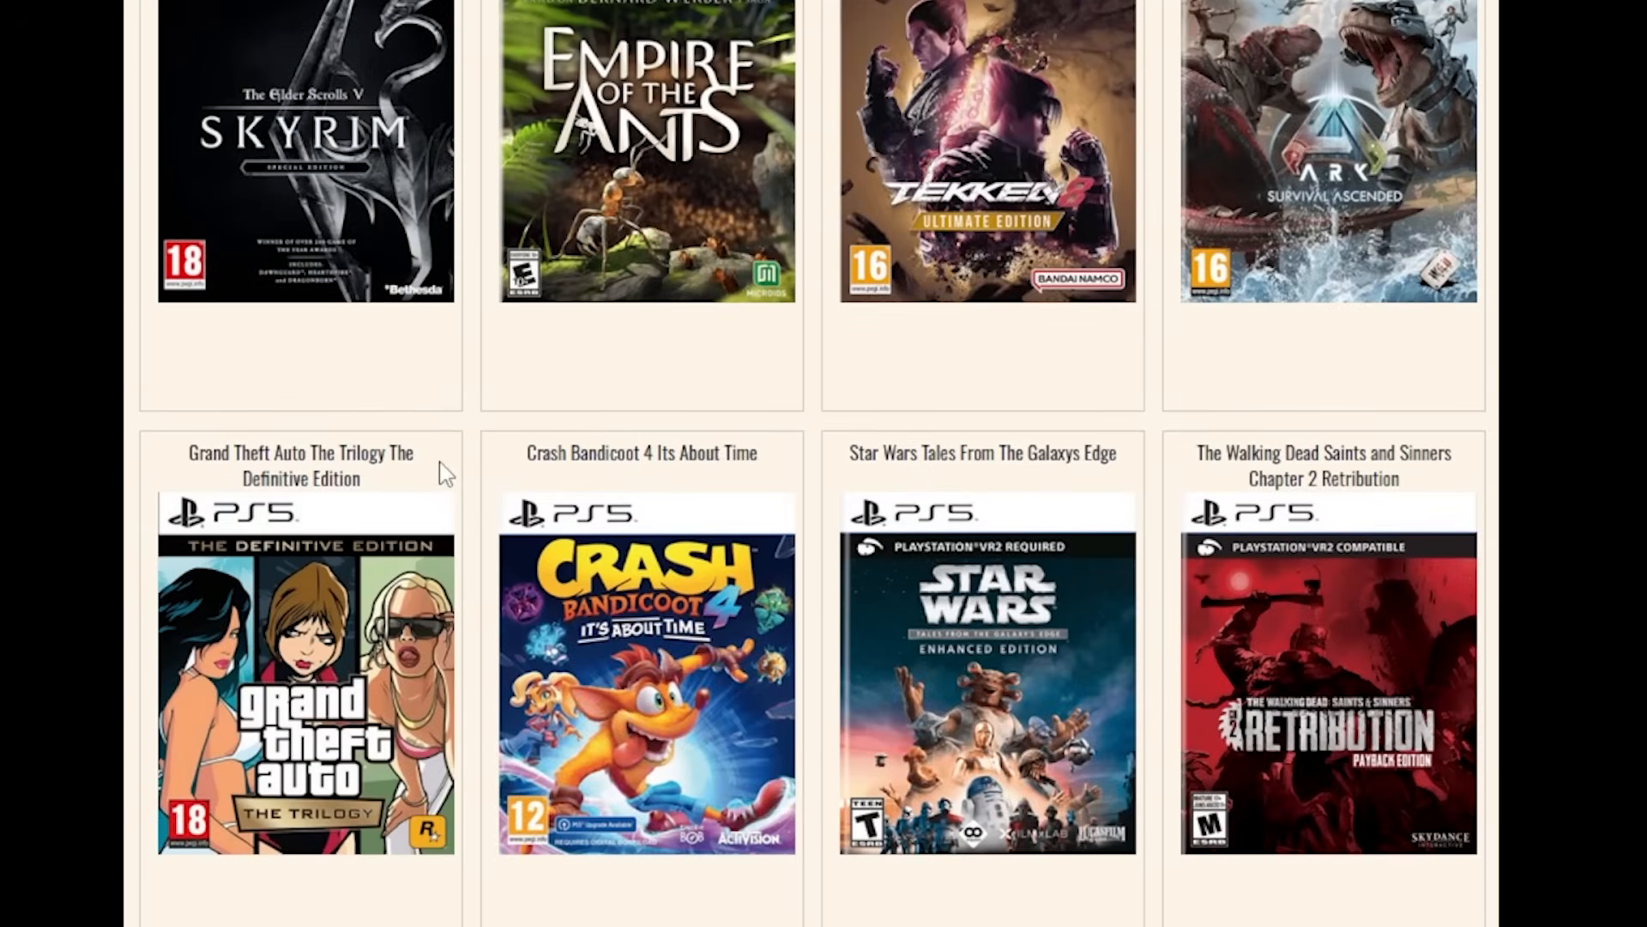
pyautogui.scroll(-3)
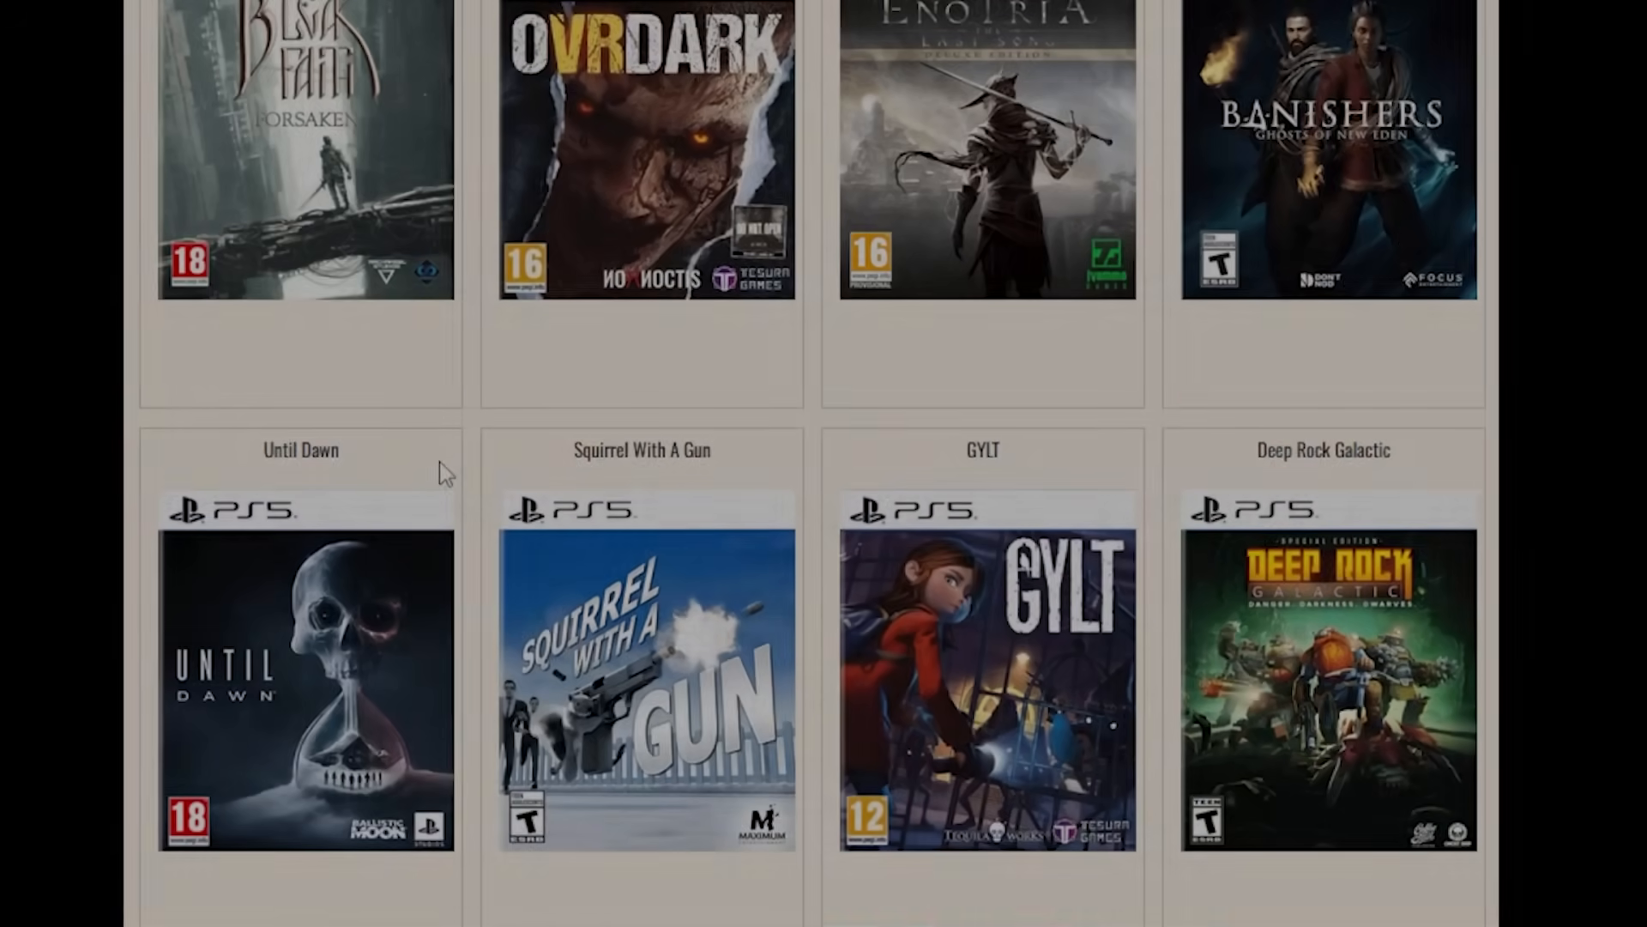